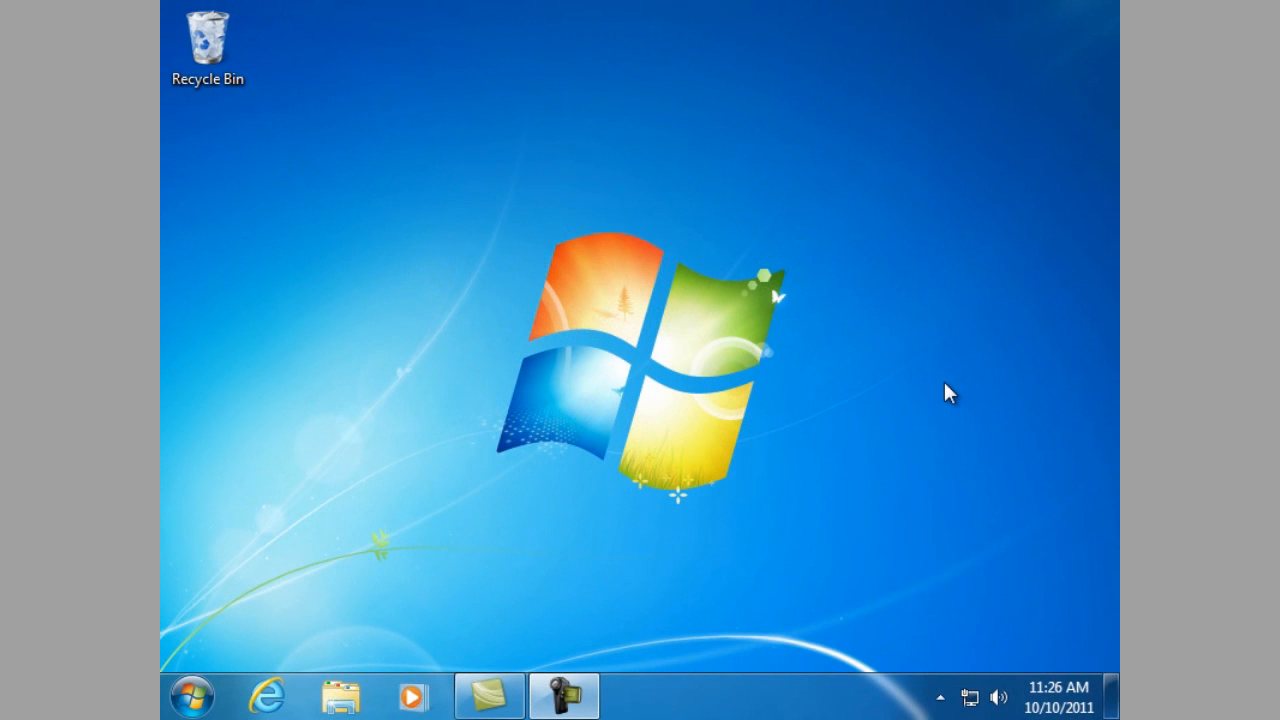
pyautogui.moveTo(904, 400)
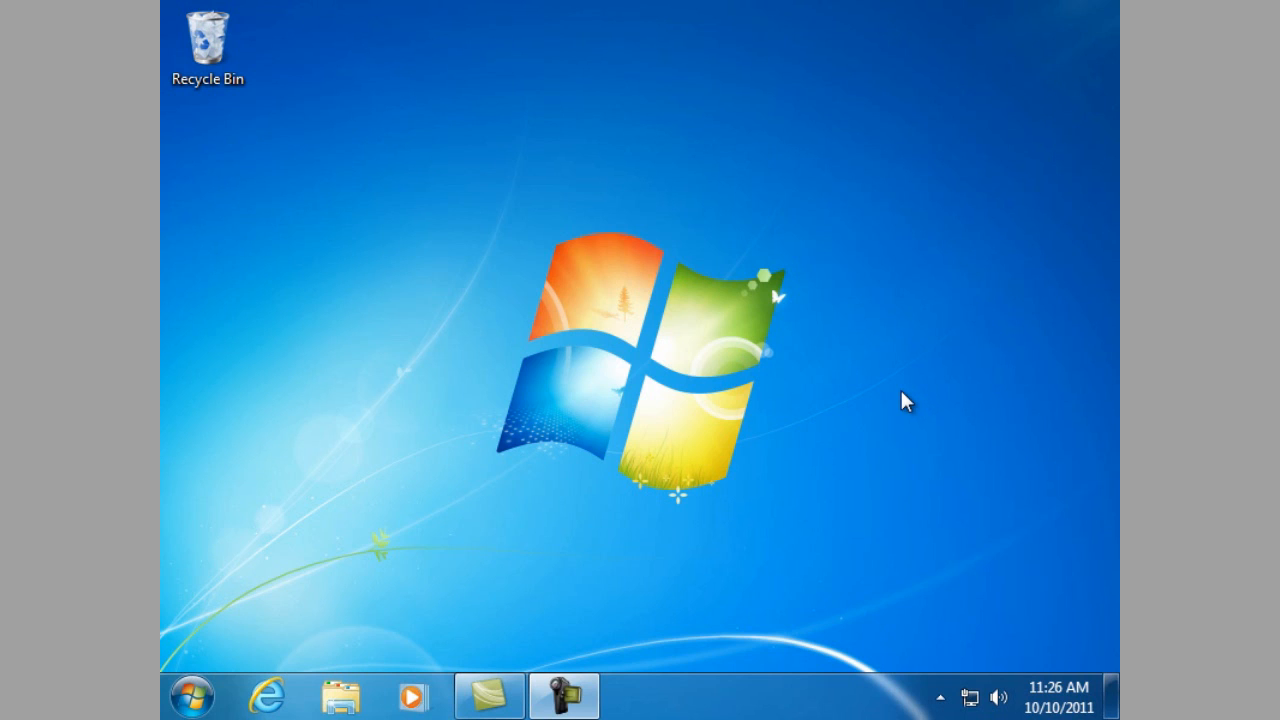
pyautogui.moveTo(338, 708)
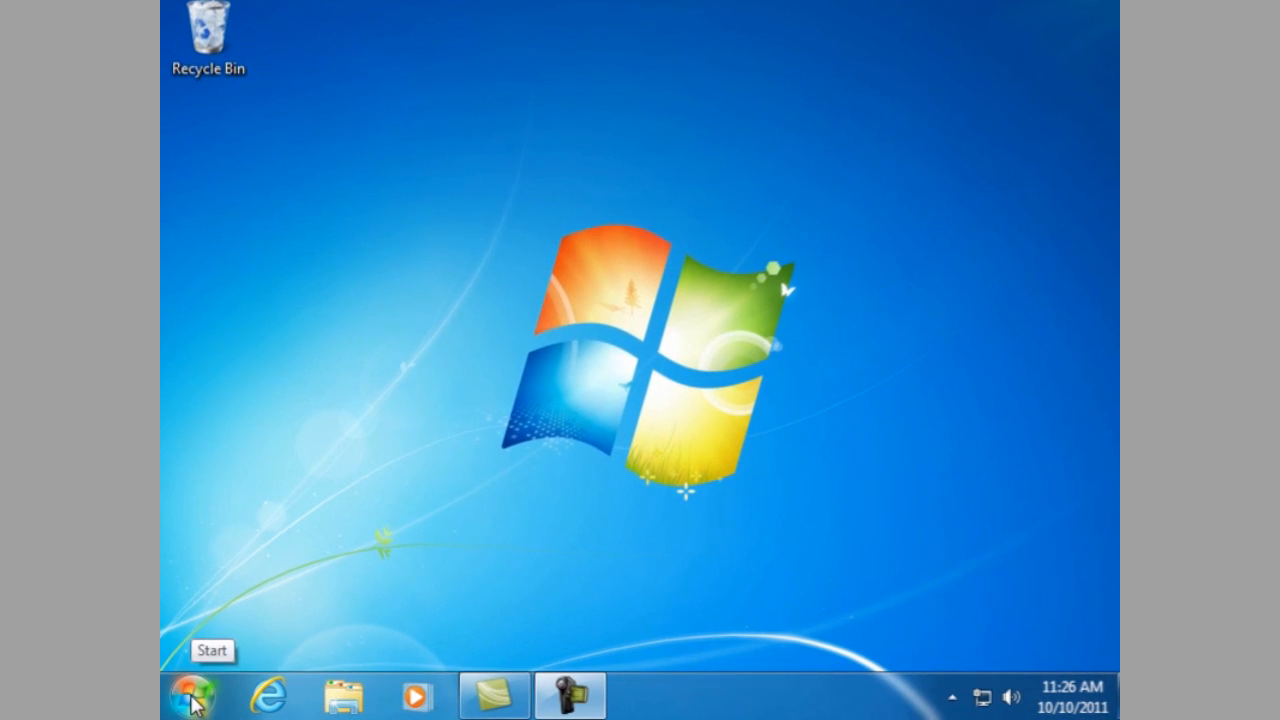
# Step: Browse from Start > Computer into Local Disk (C:) > AIP > Flat files
pyautogui.click(196, 696)
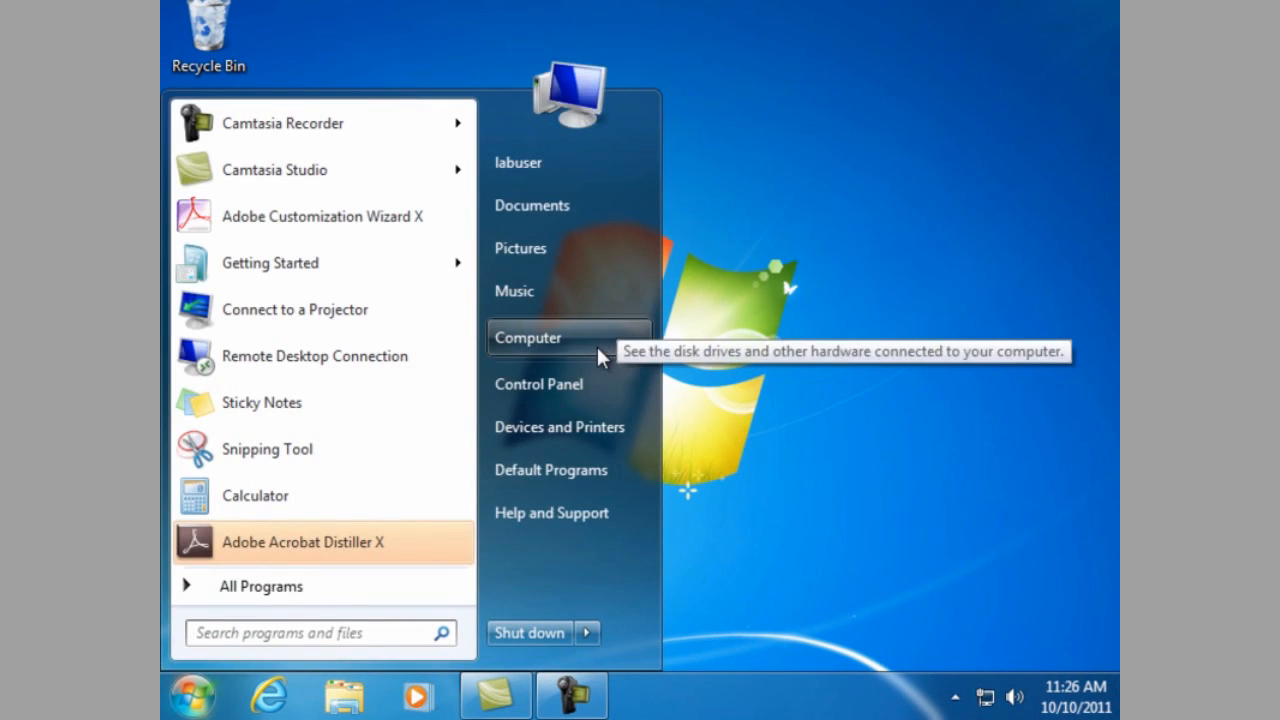
pyautogui.click(528, 336)
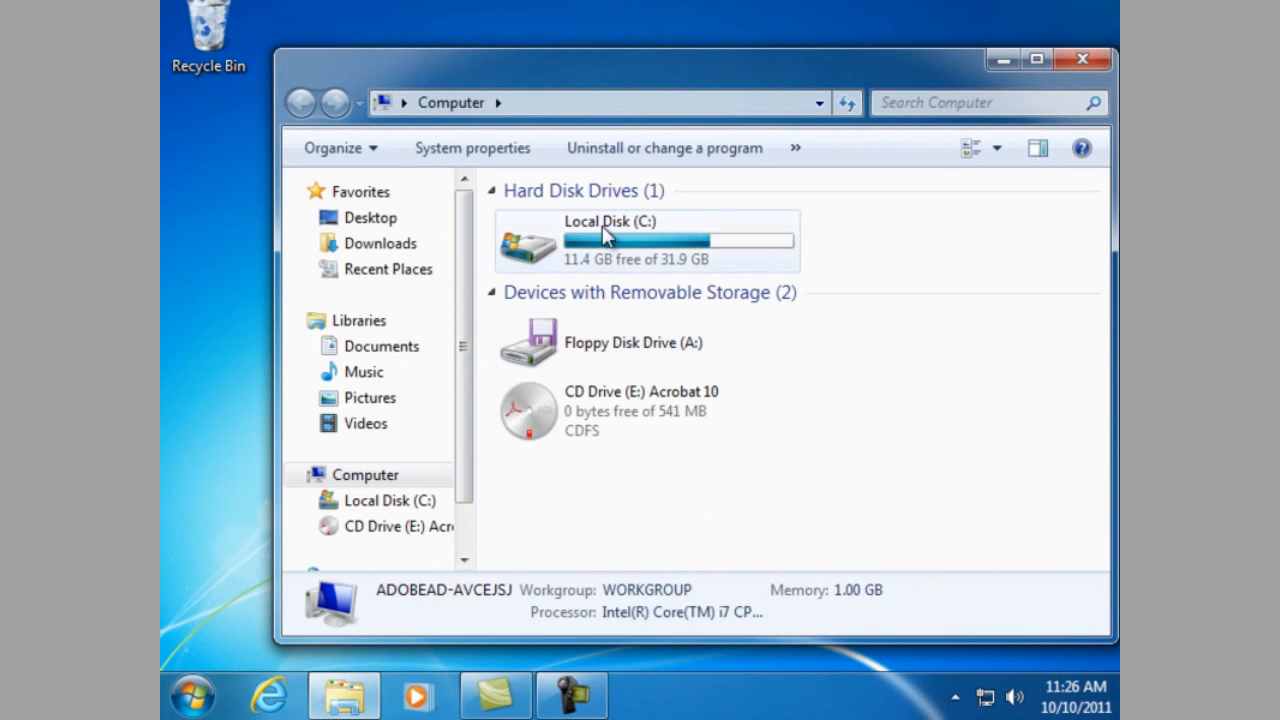
pyautogui.doubleClick(600, 240)
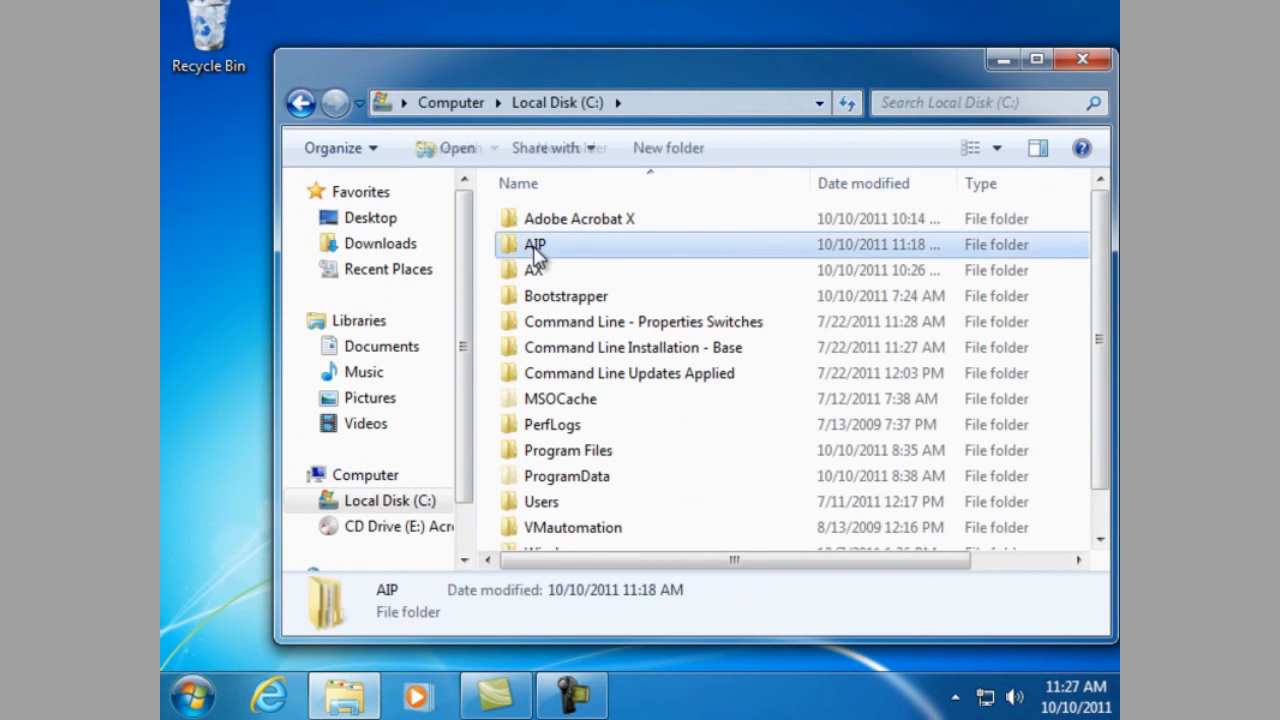
pyautogui.doubleClick(536, 244)
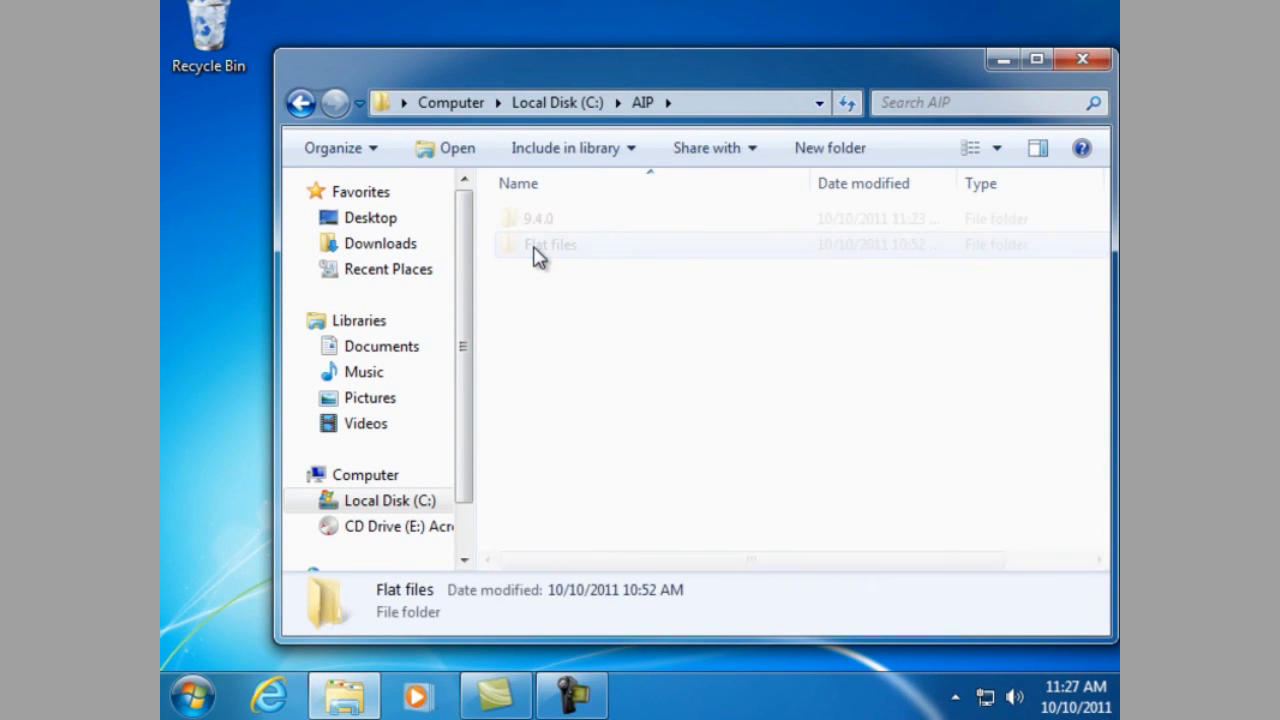
pyautogui.doubleClick(548, 244)
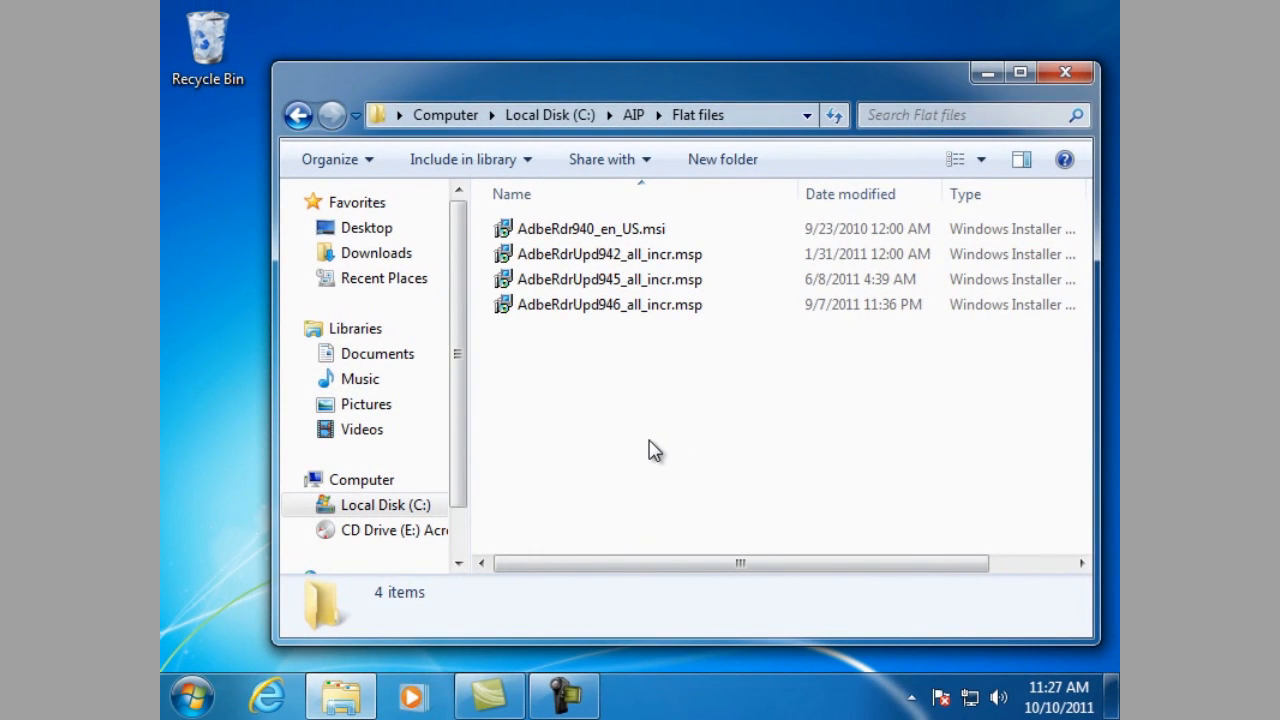
# Step: Launch cmd.exe from the Start menu search
pyautogui.click(188, 694)
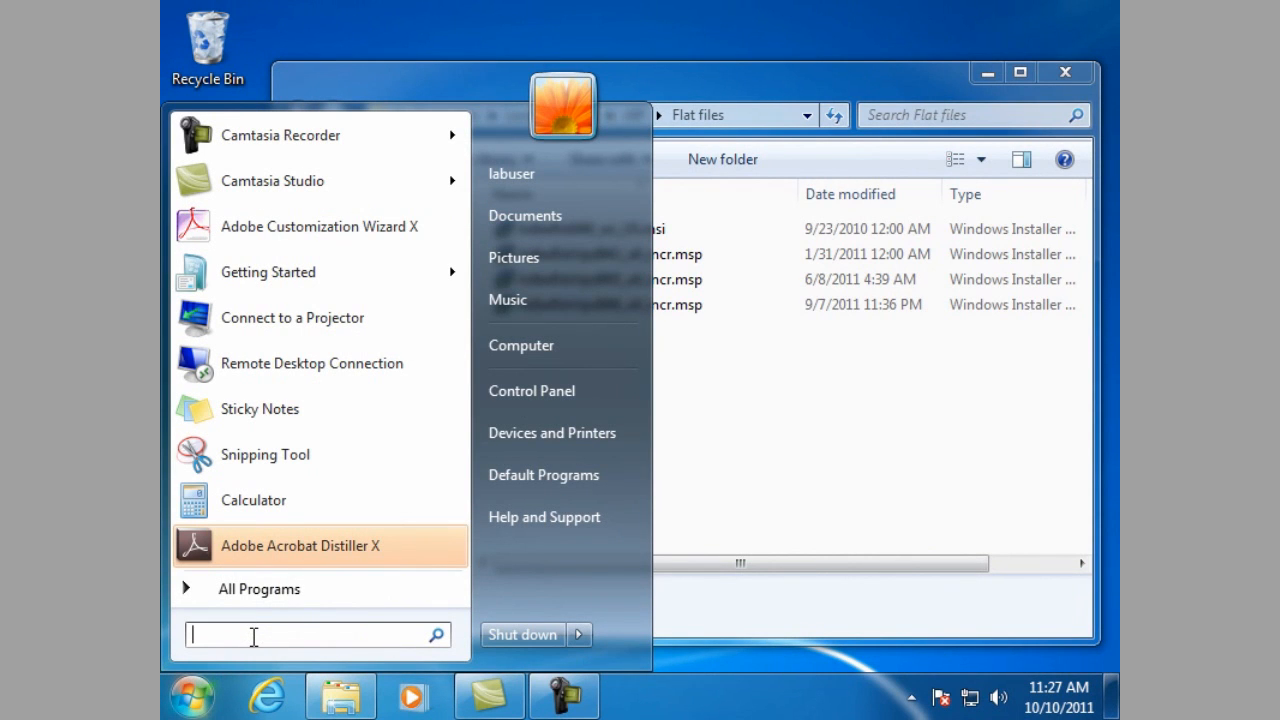
pyautogui.write('cmd')
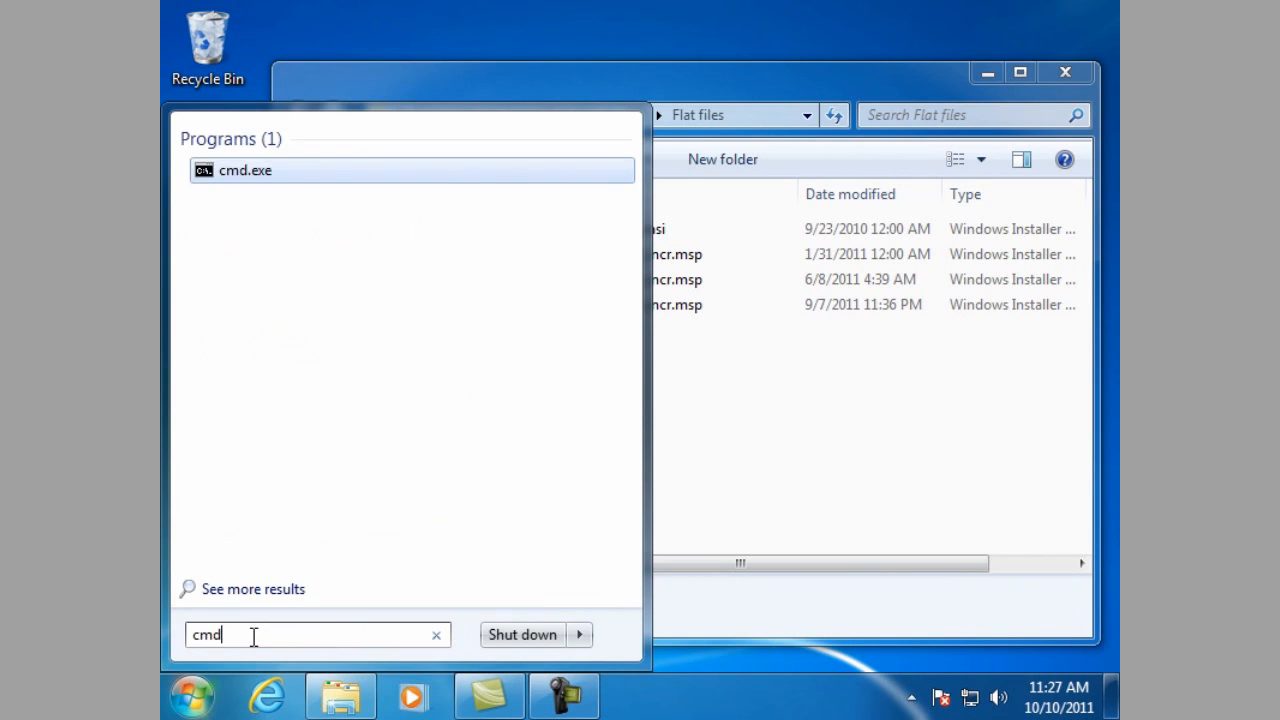
pyautogui.click(244, 170)
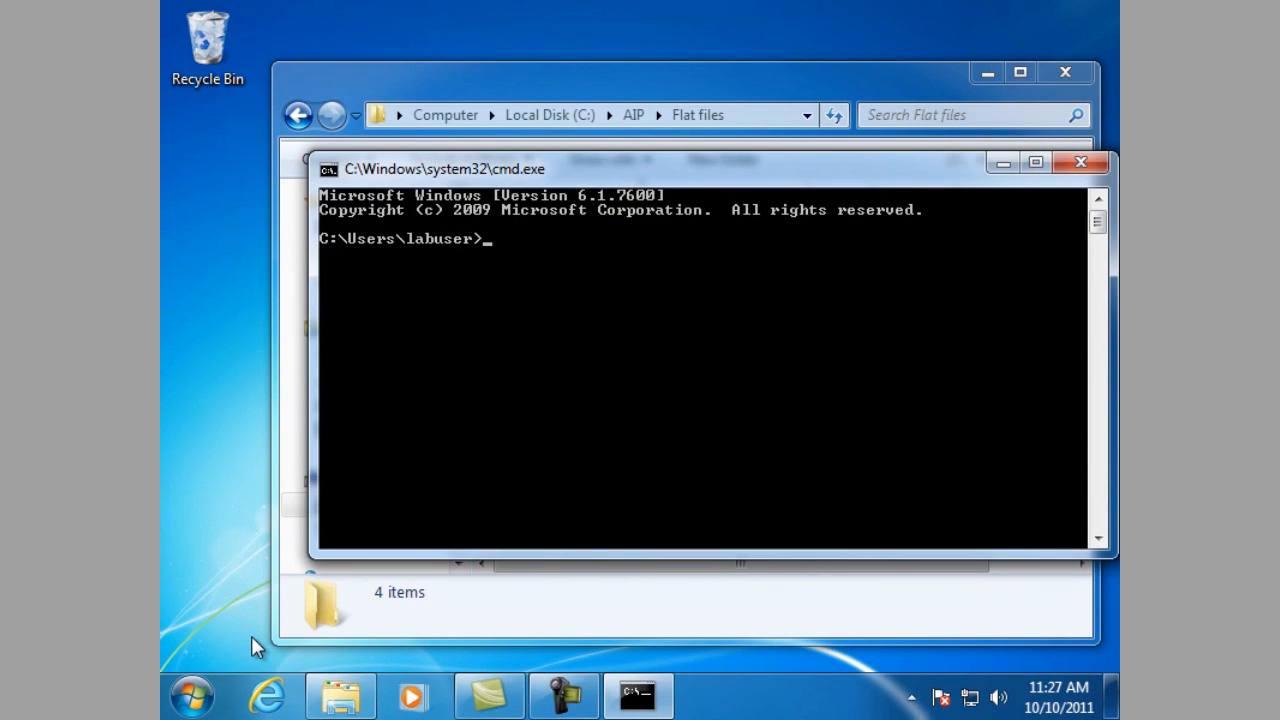
pyautogui.moveTo(164, 550)
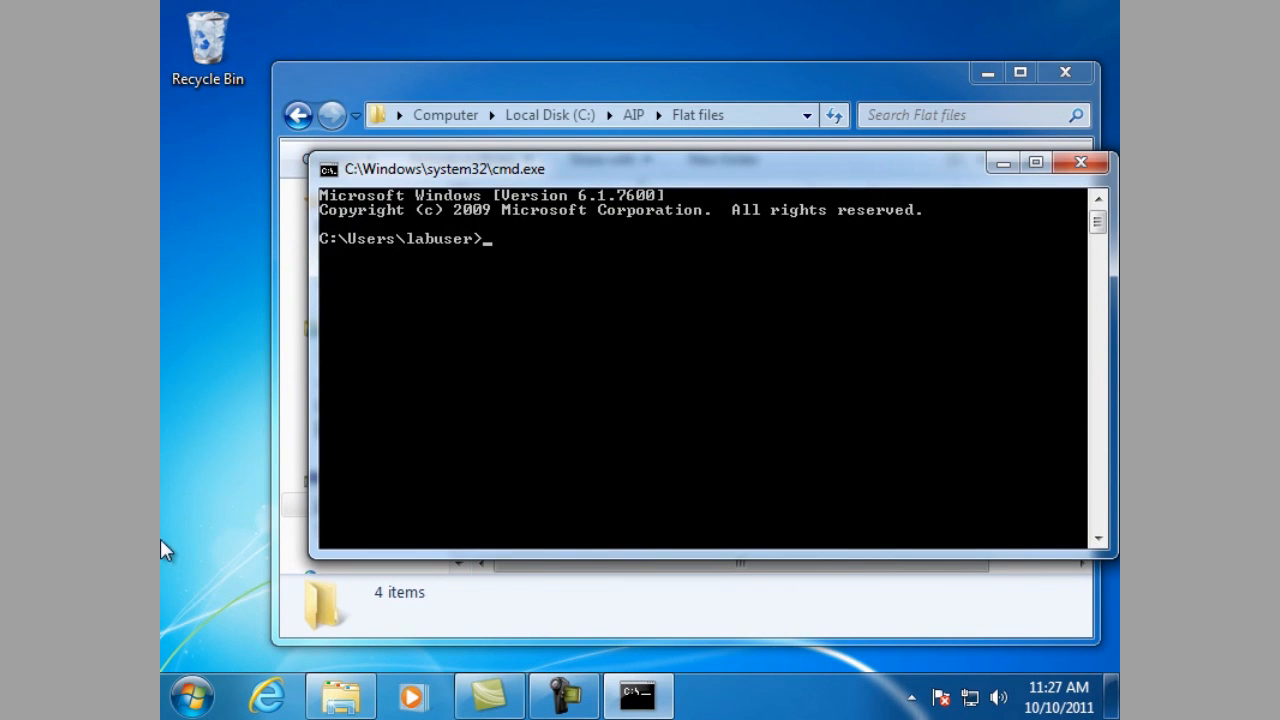
pyautogui.moveTo(164, 544)
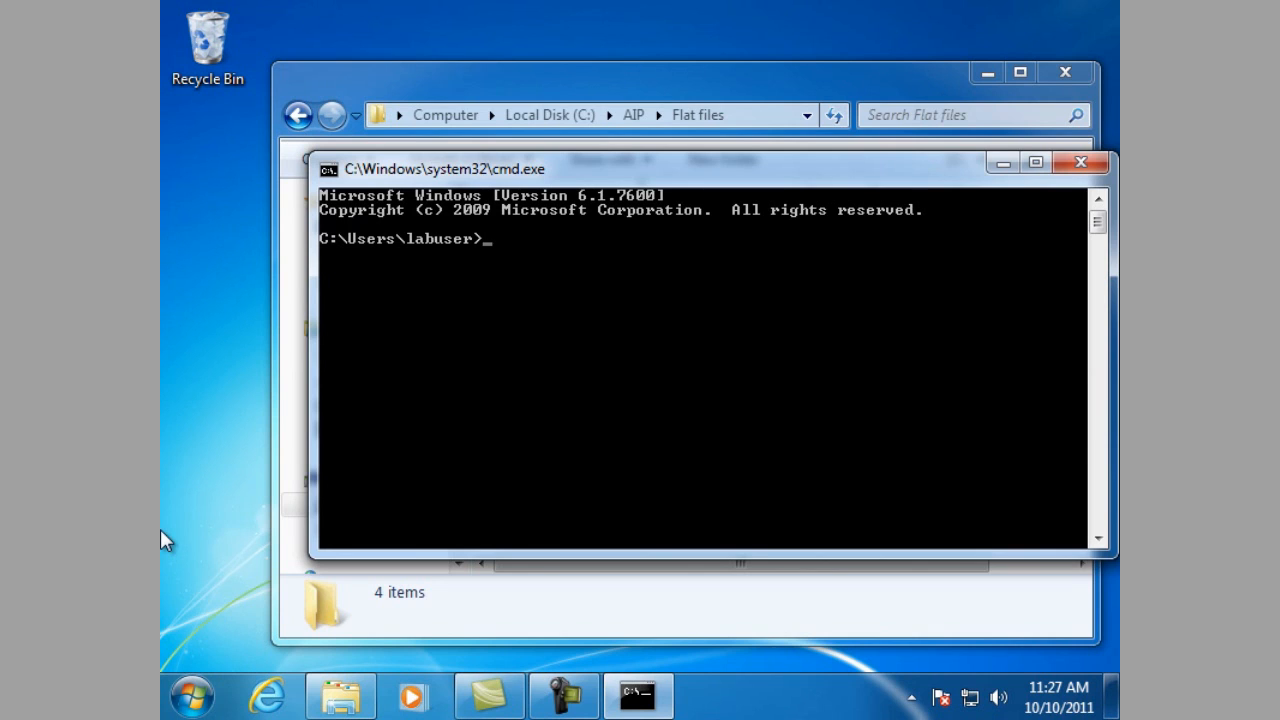
# Step: Change directory to C:\AIP\Flat files using the path copied from Explorer
pyautogui.write('cd')
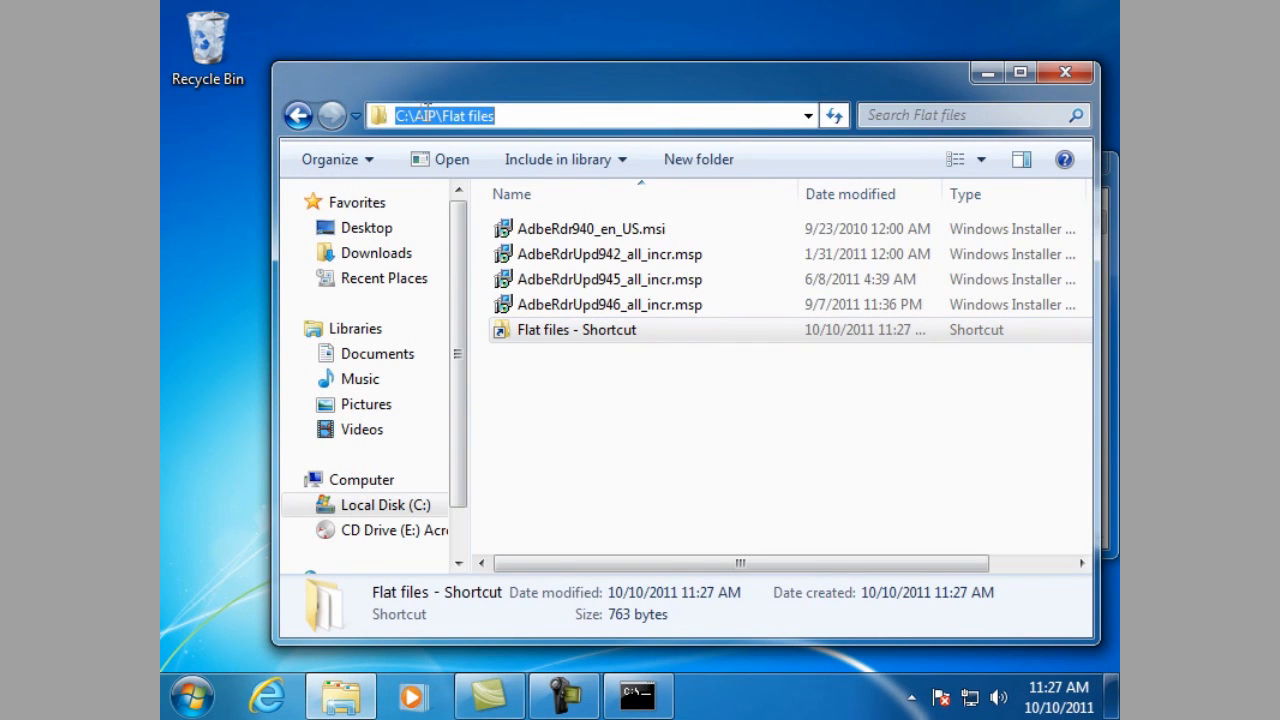
pyautogui.rightClick(430, 114)
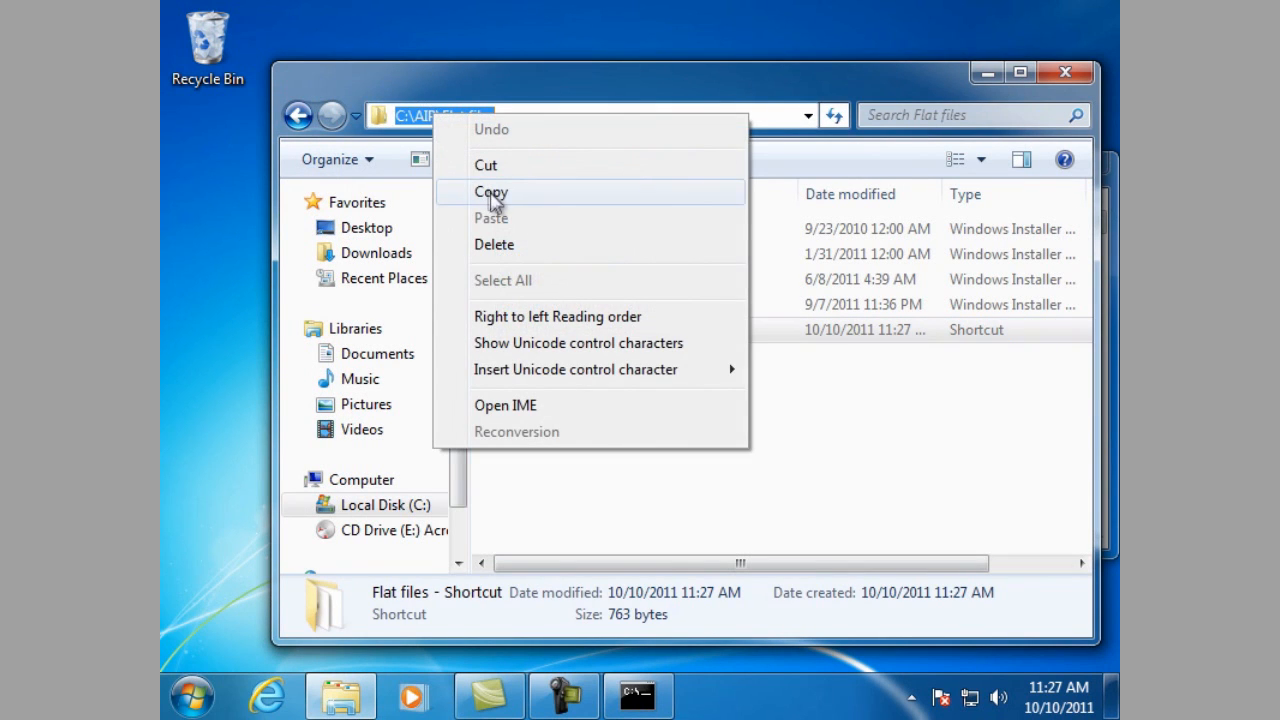
pyautogui.click(636, 696)
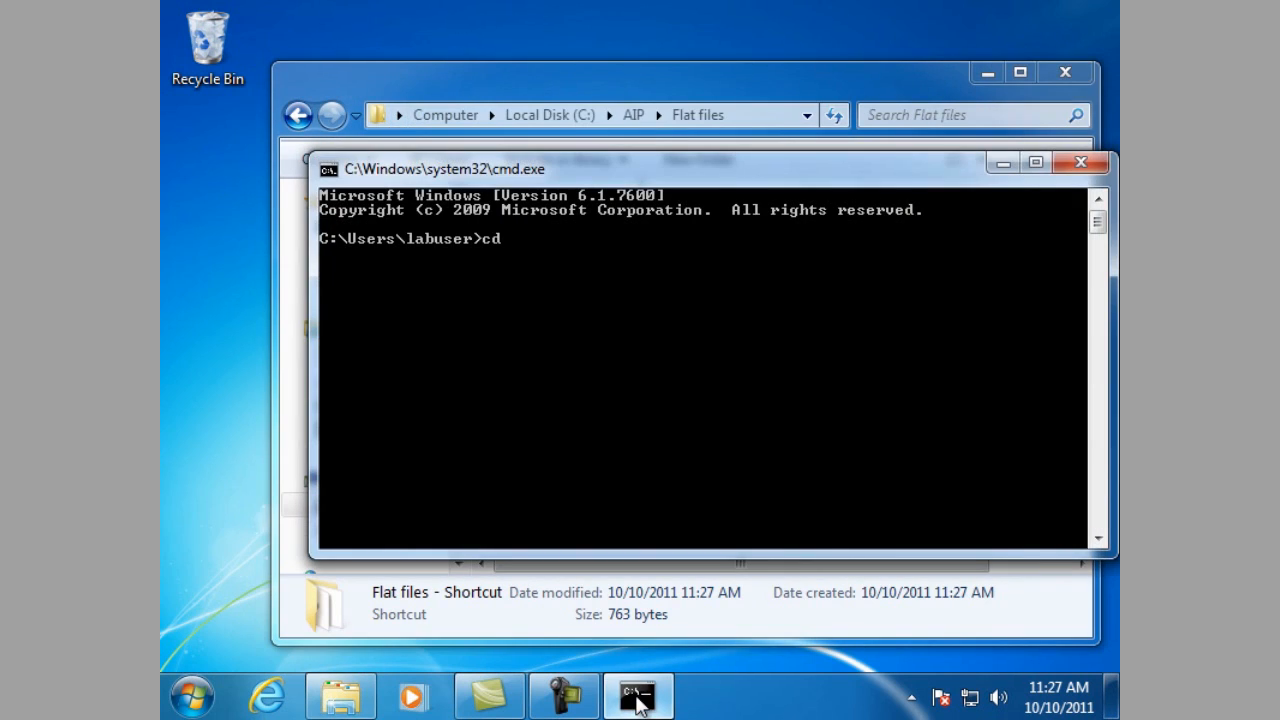
pyautogui.rightClick(632, 372)
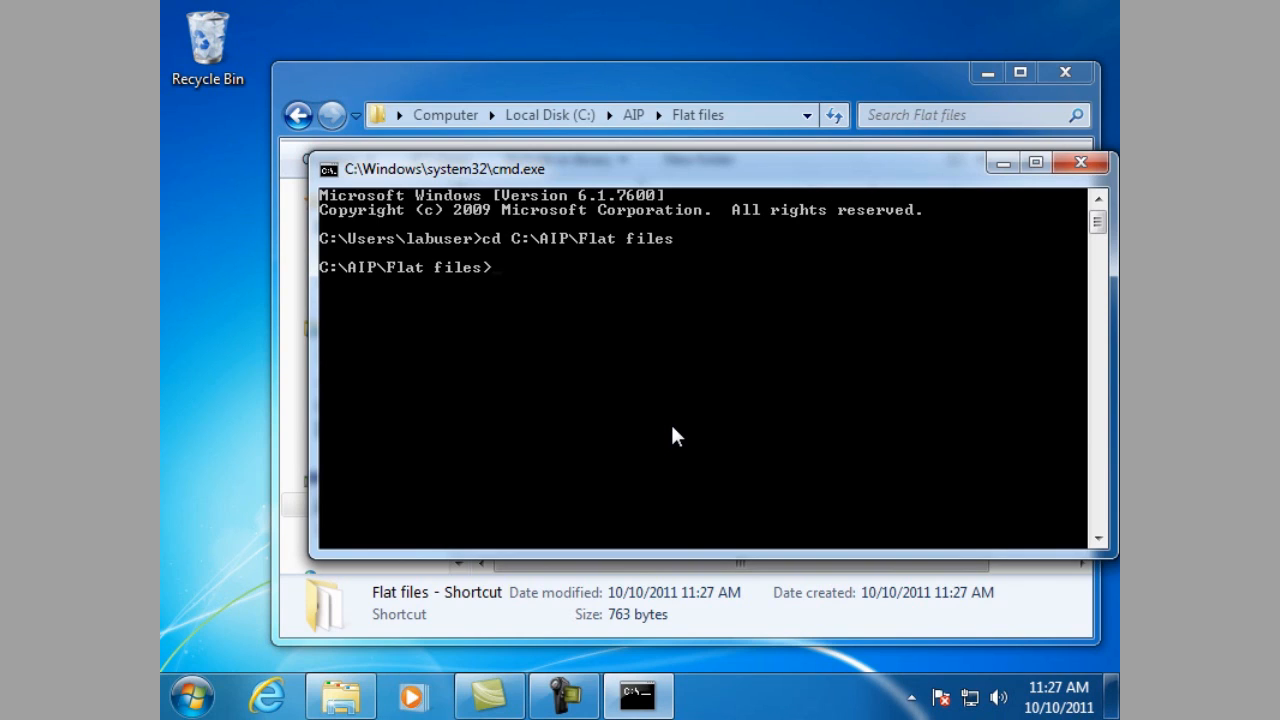
# Step: Enter the command msiexec.exe /a AdbeRdr940_en_US.msi at the prompt
pyautogui.write('ms')
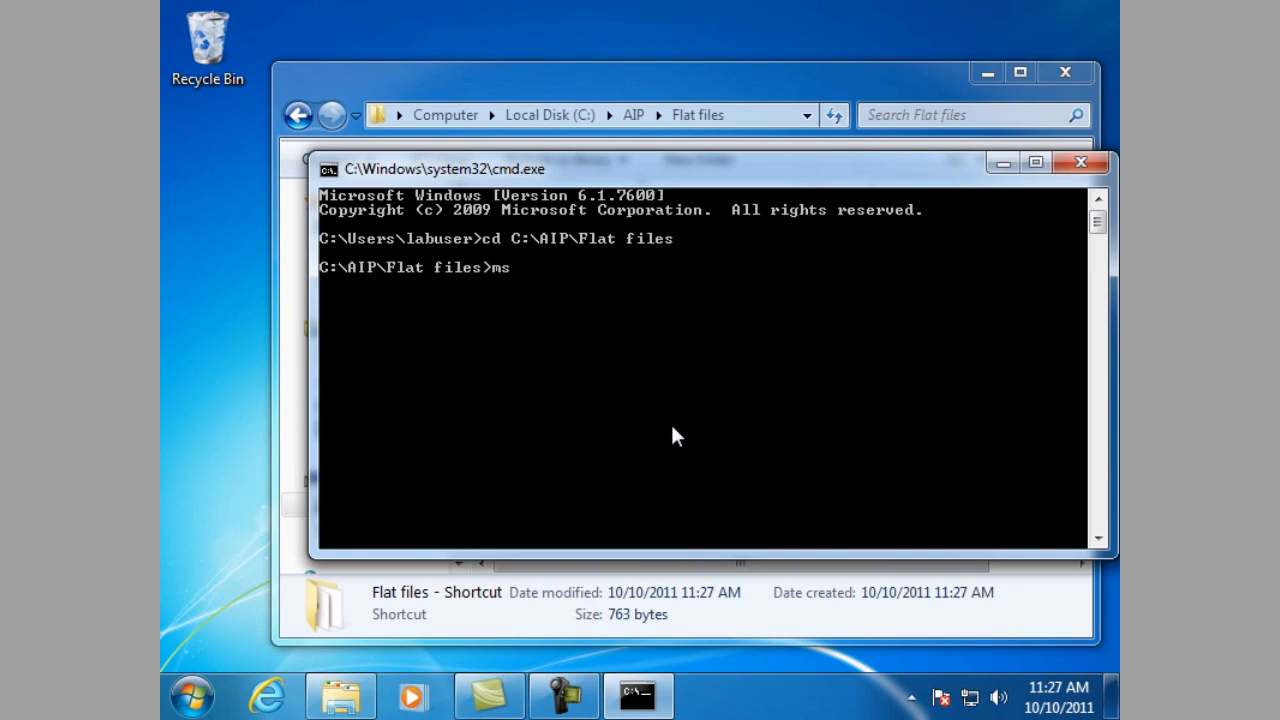
pyautogui.write('iexec.')
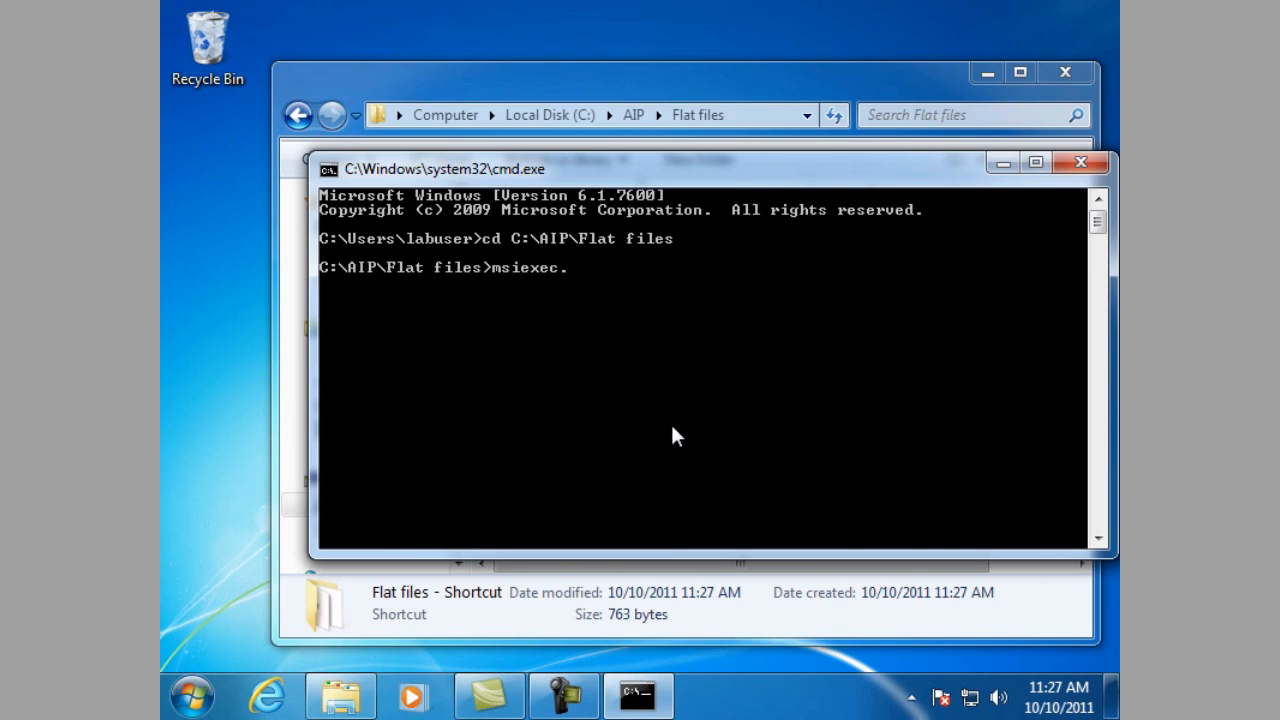
pyautogui.write('.exe /a')
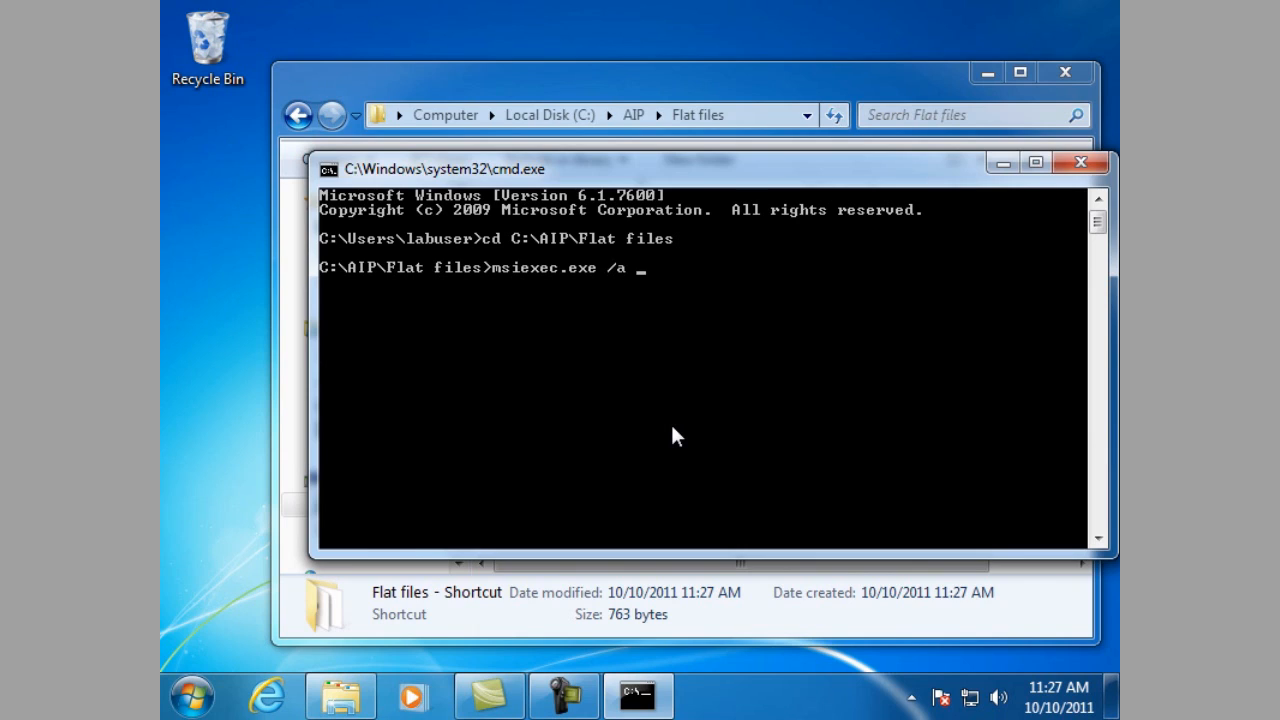
pyautogui.write('AdbeRdr940')
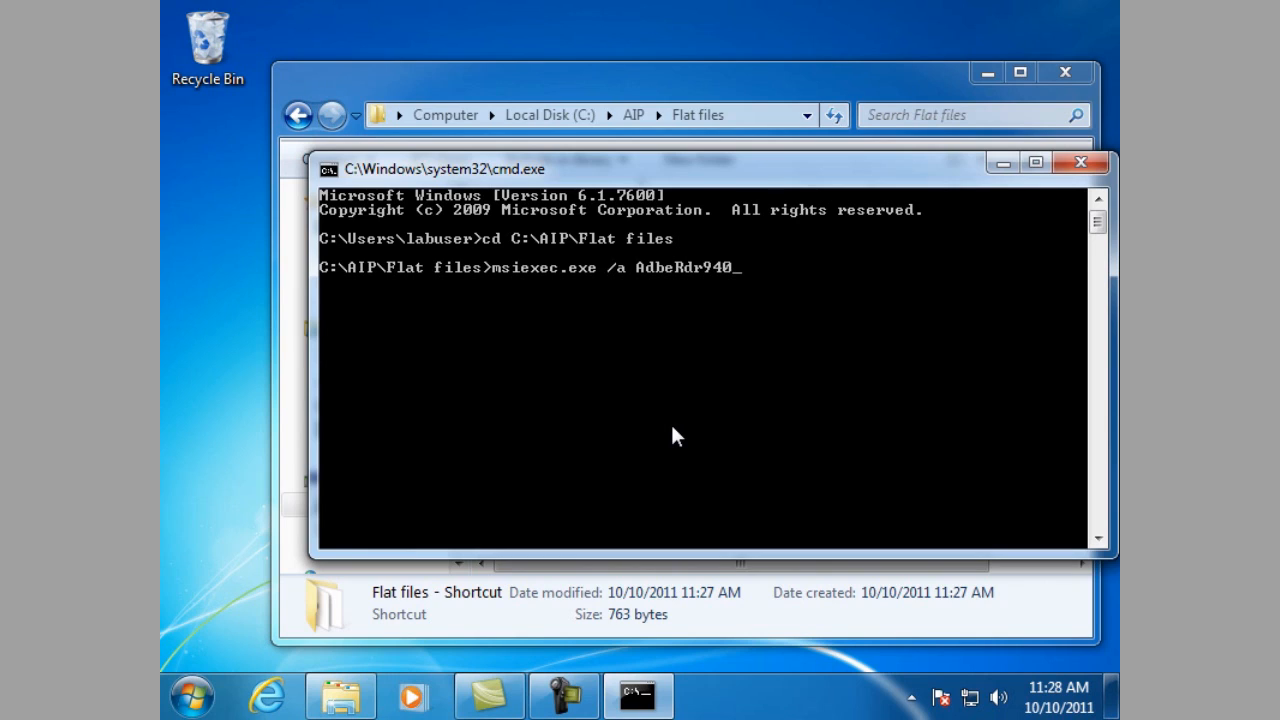
pyautogui.write('en')
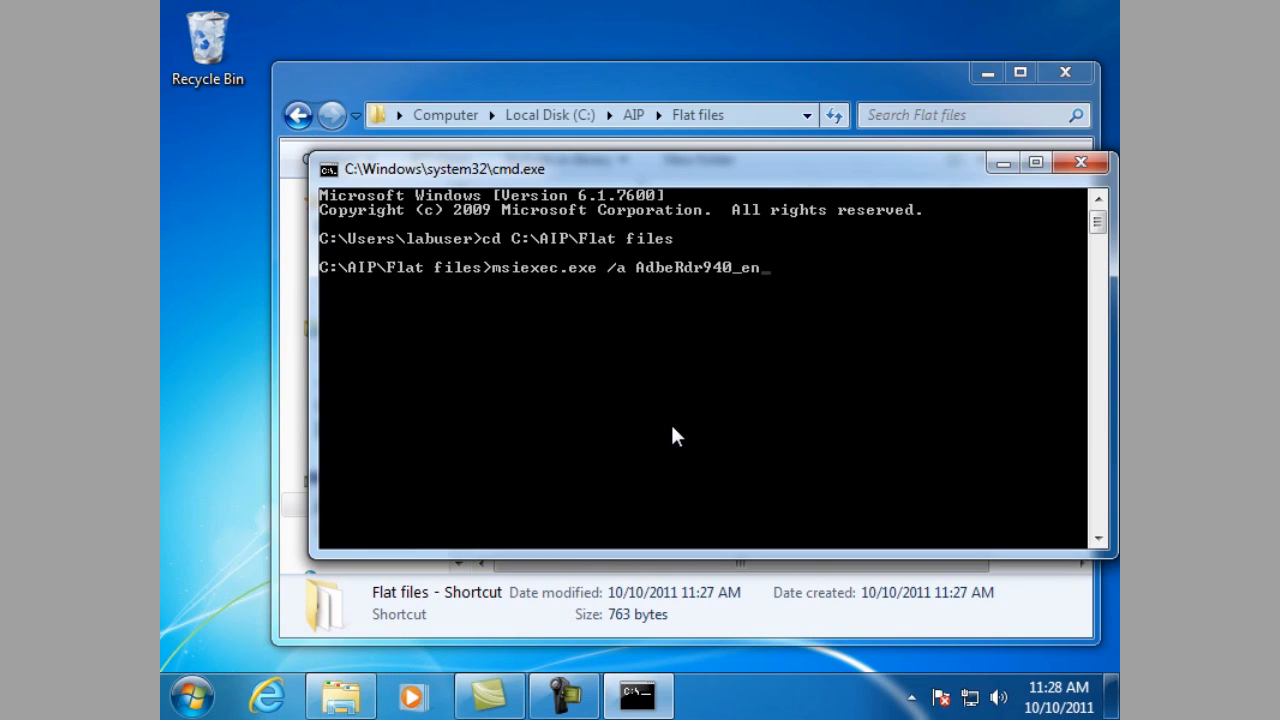
pyautogui.write('_US')
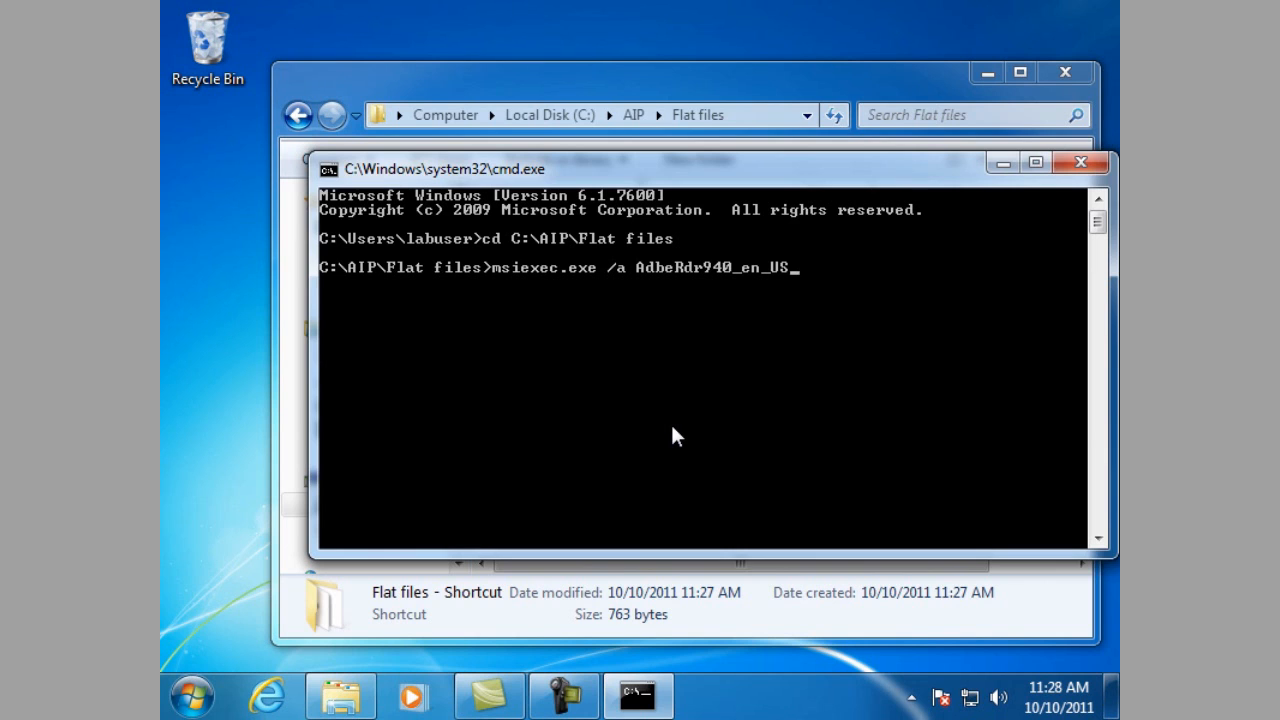
pyautogui.write('ms')
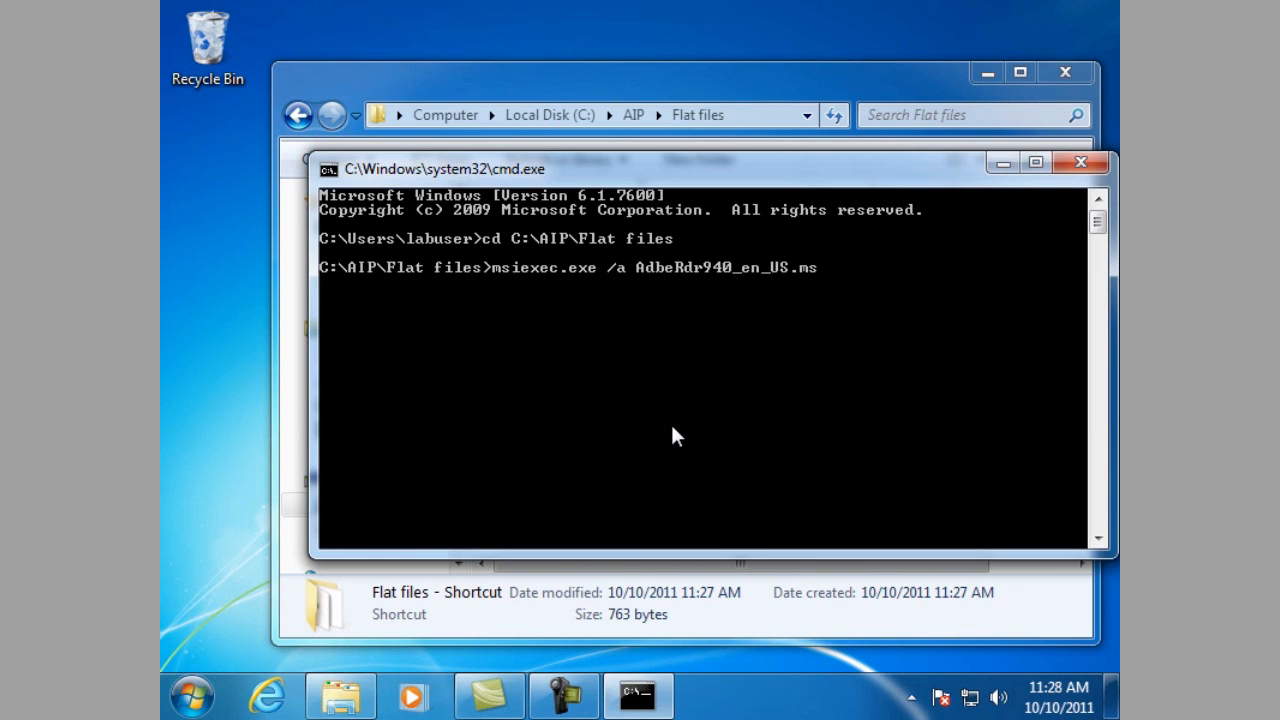
pyautogui.write('i')
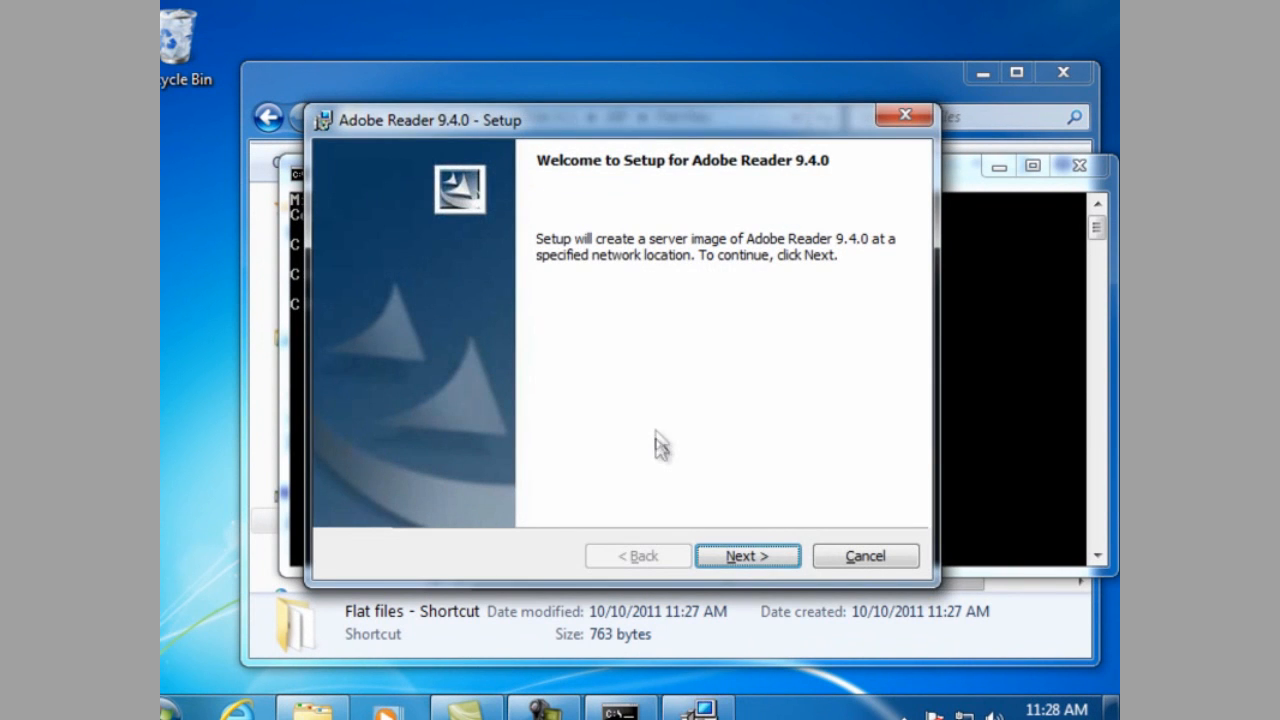
pyautogui.moveTo(738, 204)
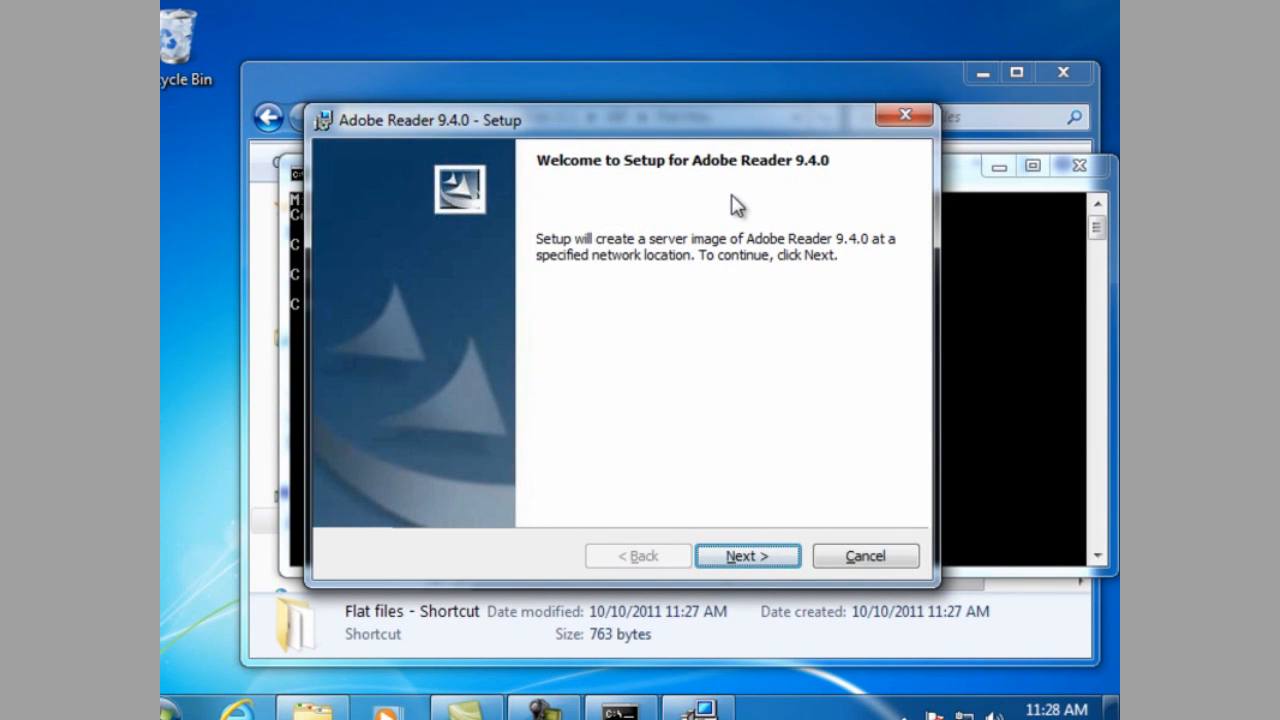
pyautogui.moveTo(796, 458)
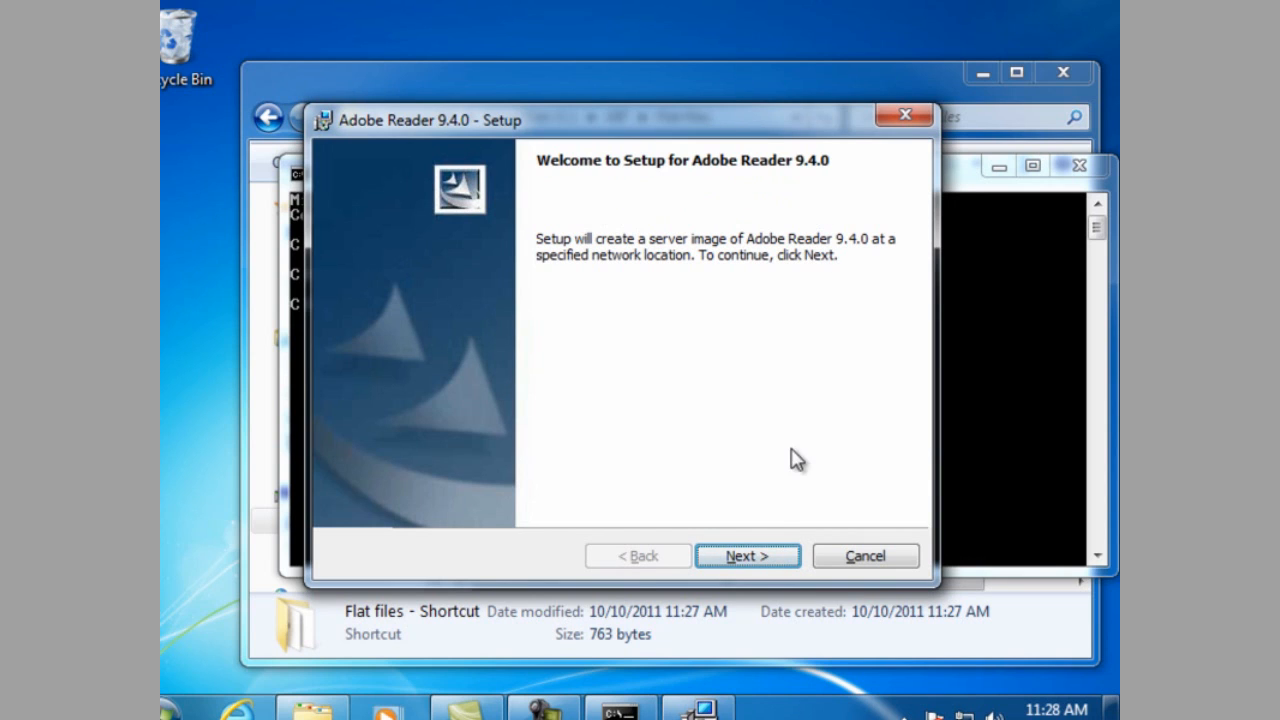
# Step: Set the server image destination to C:\AIP\9.4.0
pyautogui.click(748, 556)
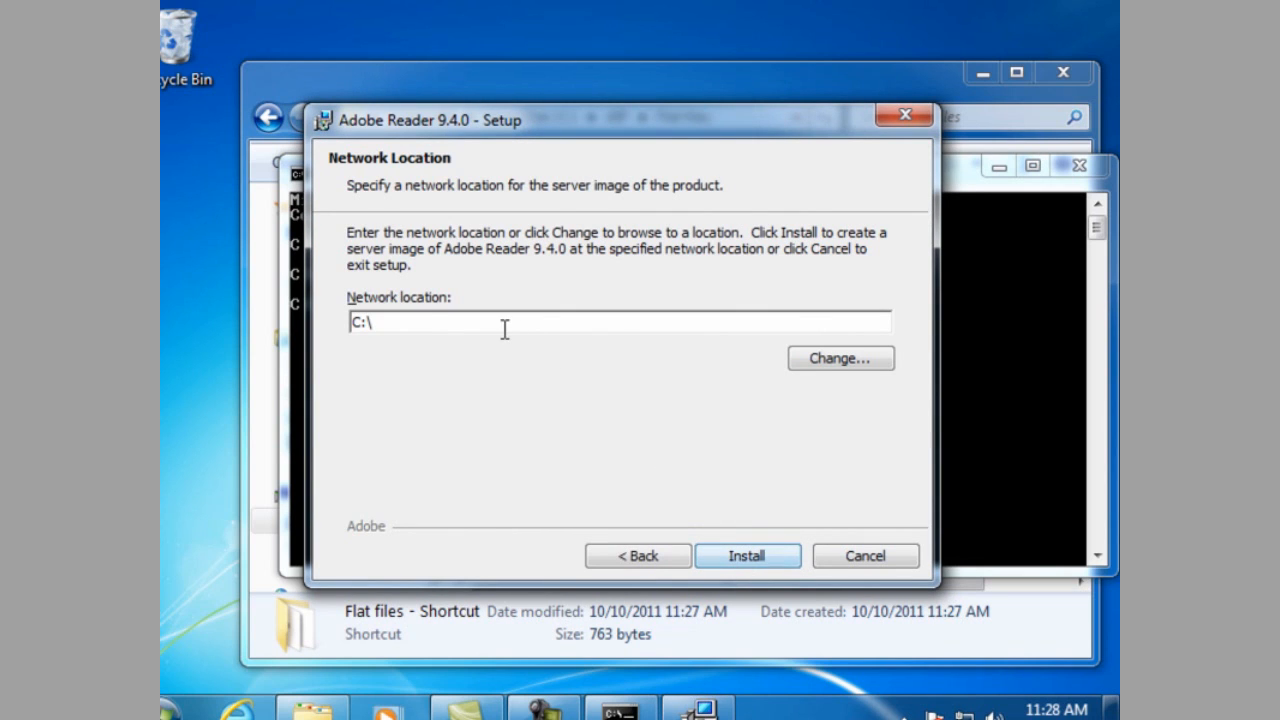
pyautogui.moveTo(470, 344)
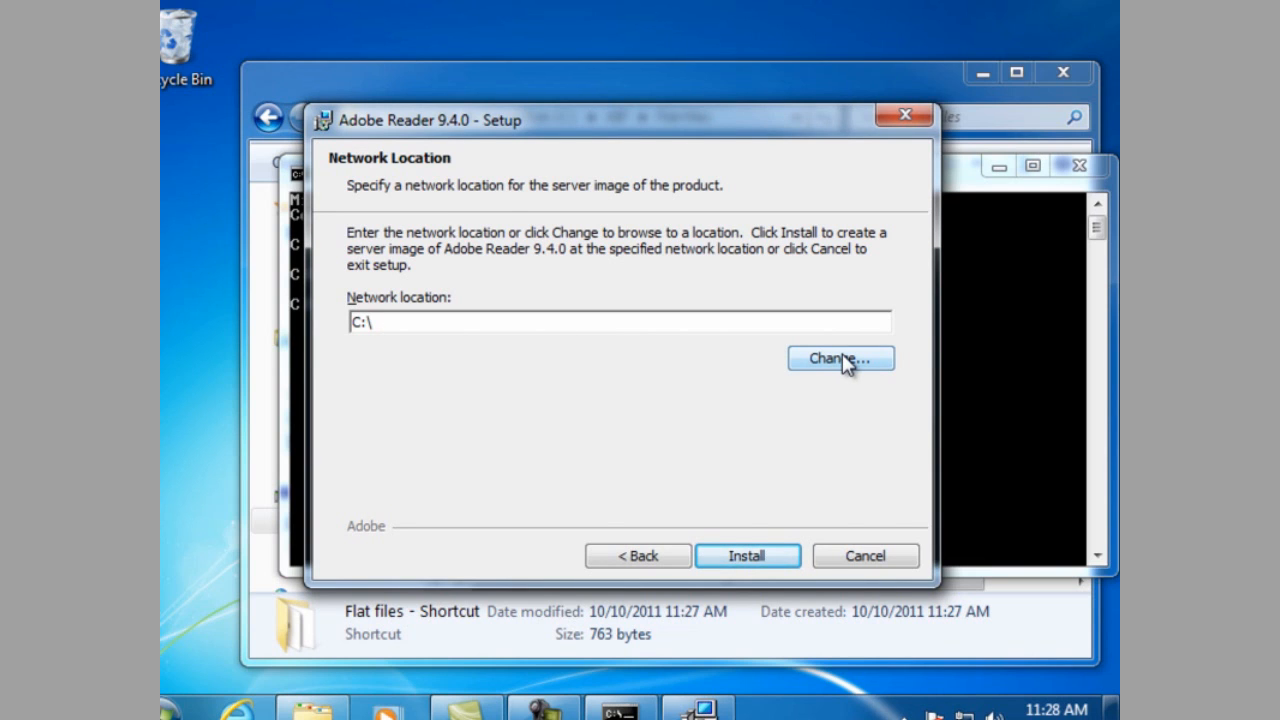
pyautogui.click(840, 358)
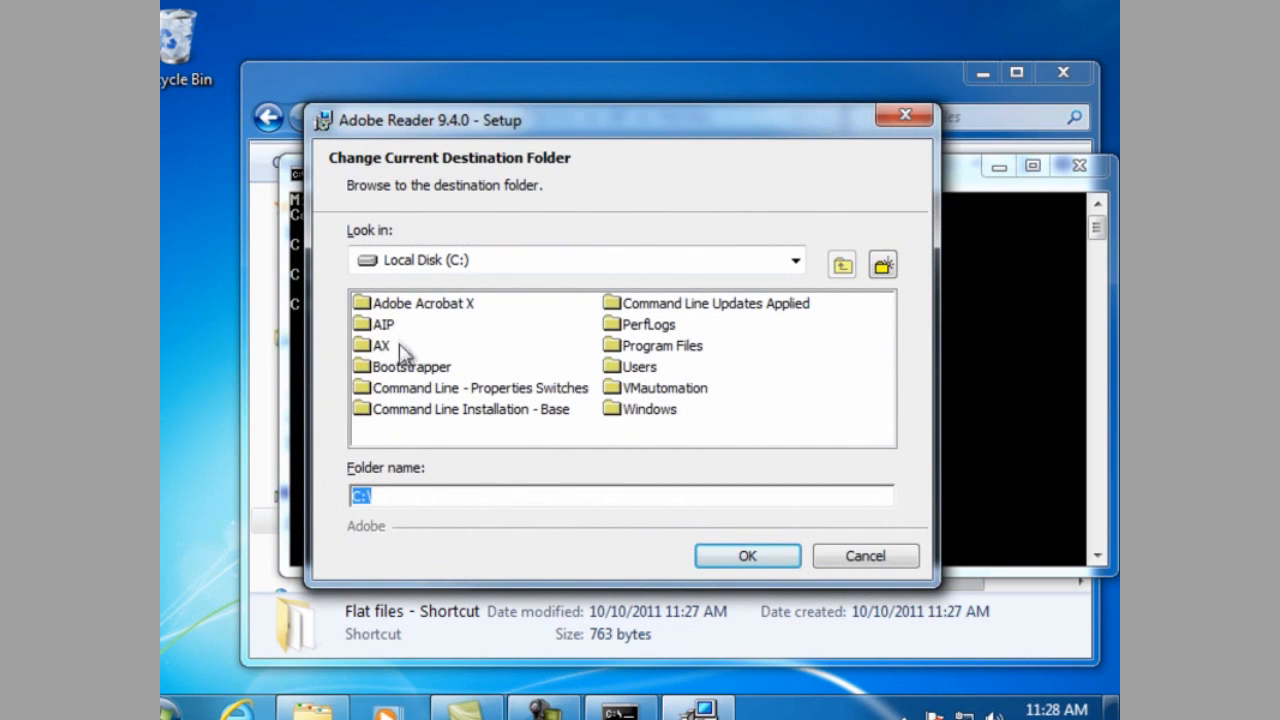
pyautogui.doubleClick(384, 344)
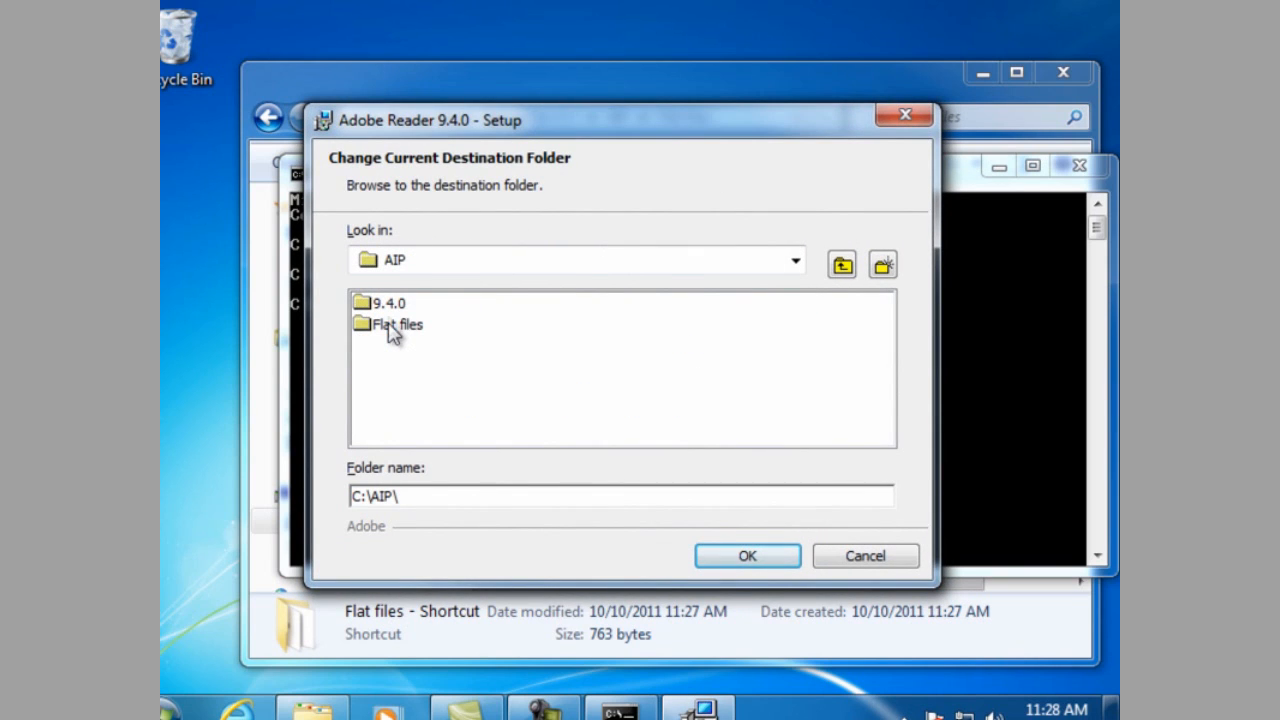
pyautogui.moveTo(392, 320)
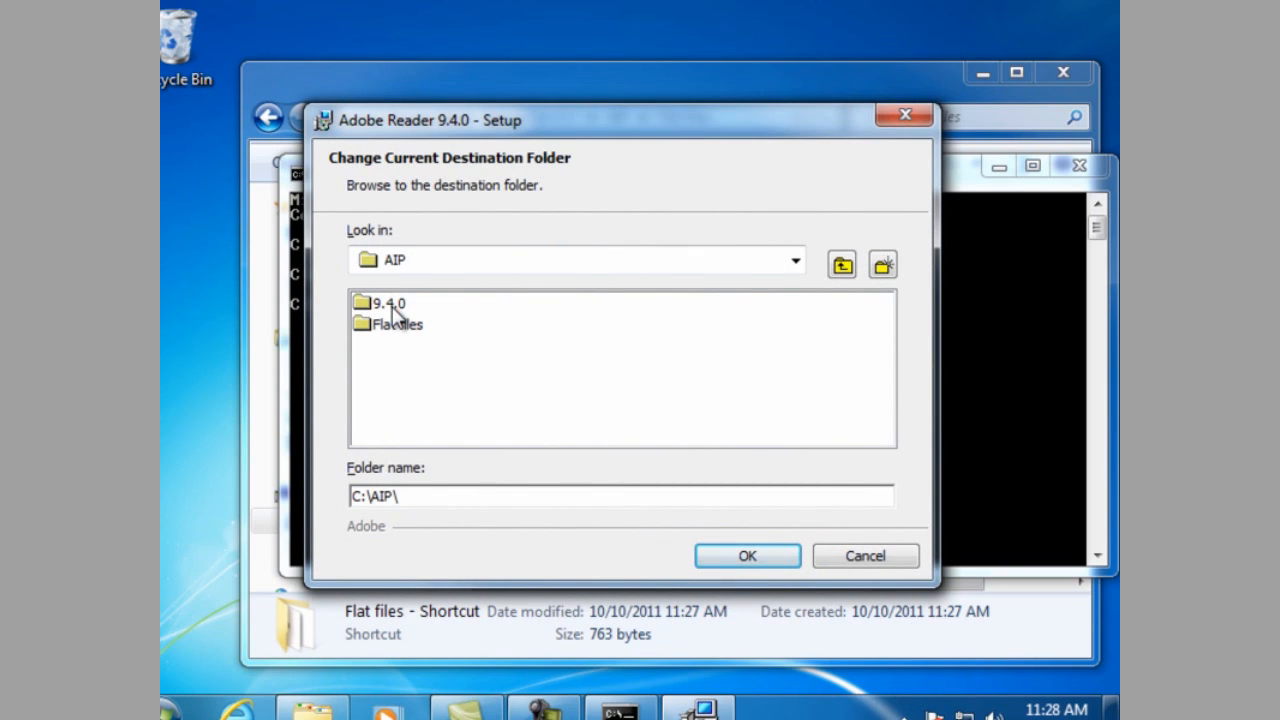
pyautogui.doubleClick(384, 302)
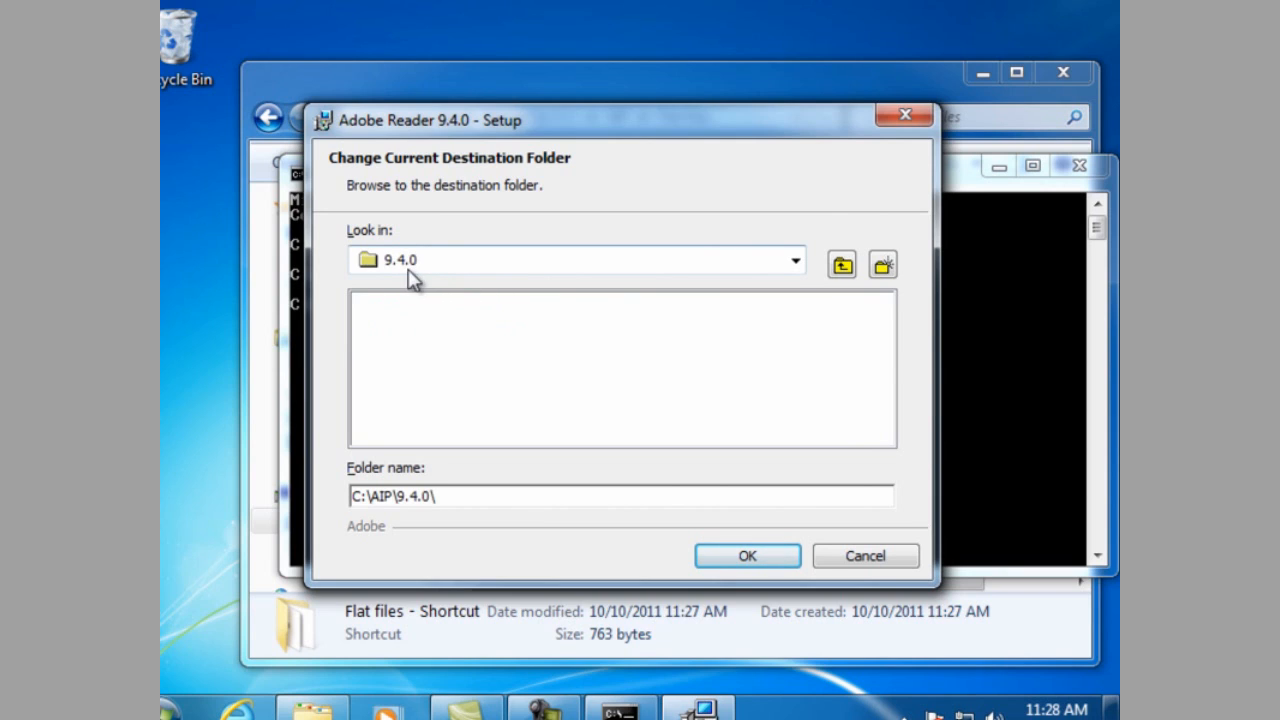
pyautogui.moveTo(400, 270)
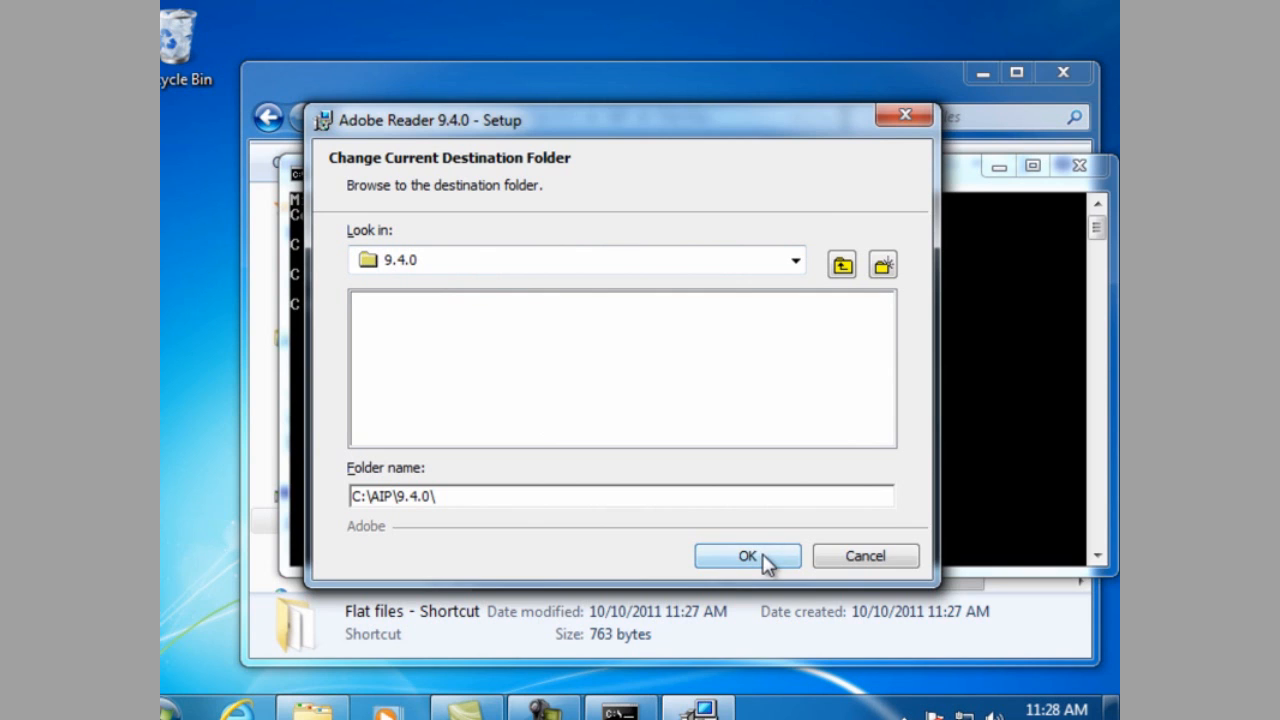
pyautogui.click(748, 556)
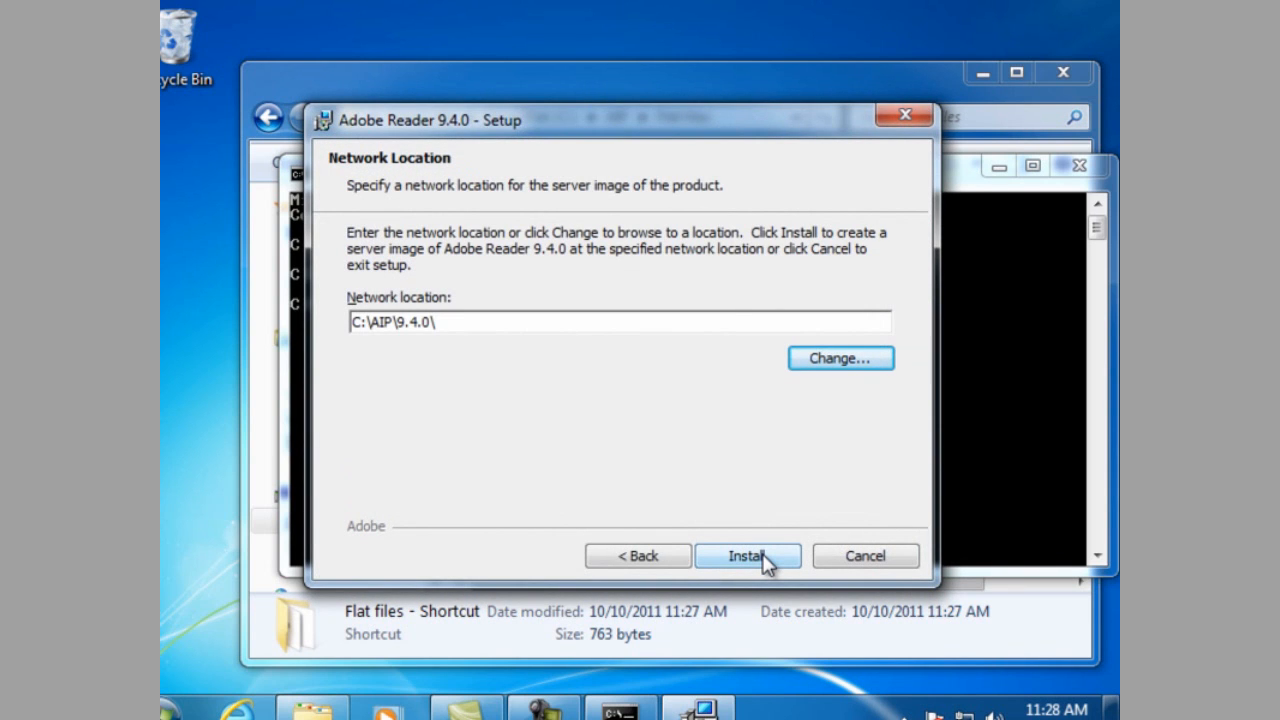
# Step: Create the 9.4.0 server image and finish setup
pyautogui.click(748, 556)
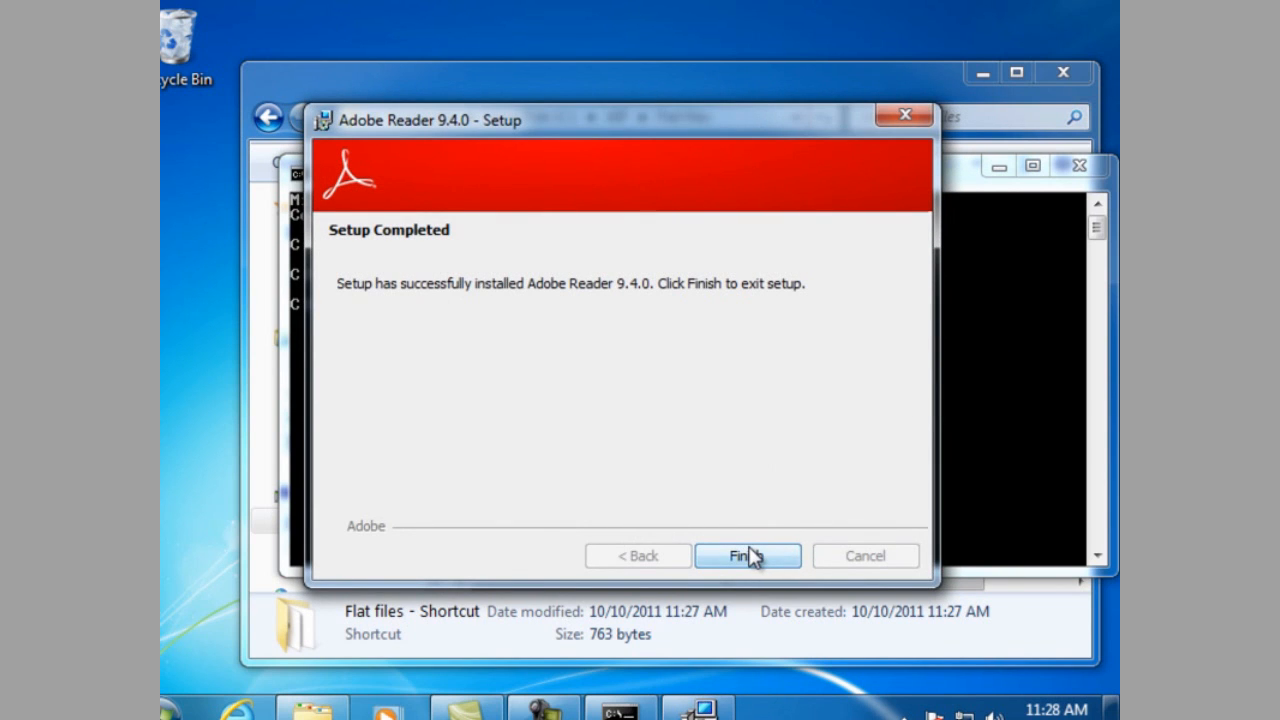
pyautogui.click(746, 556)
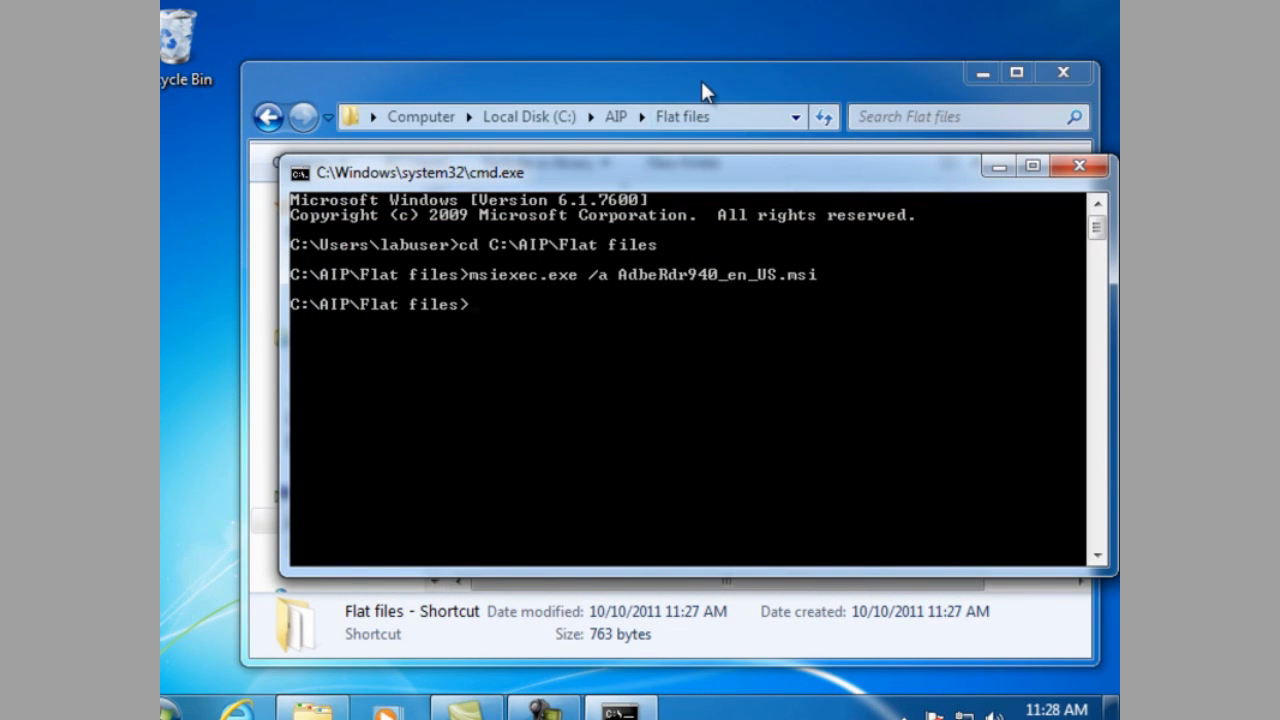
# Step: Return to Explorer and view the extracted C:\AIP\9.4.0 image contents
pyautogui.click(1080, 166)
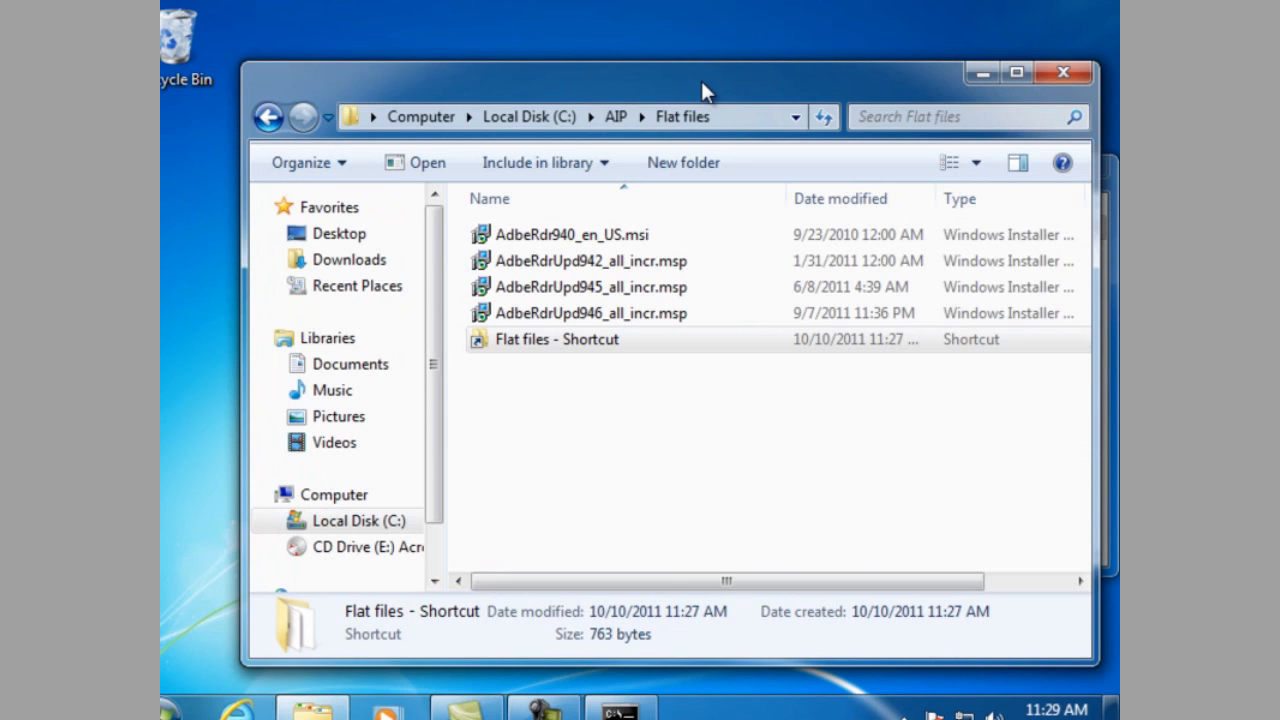
pyautogui.moveTo(618, 130)
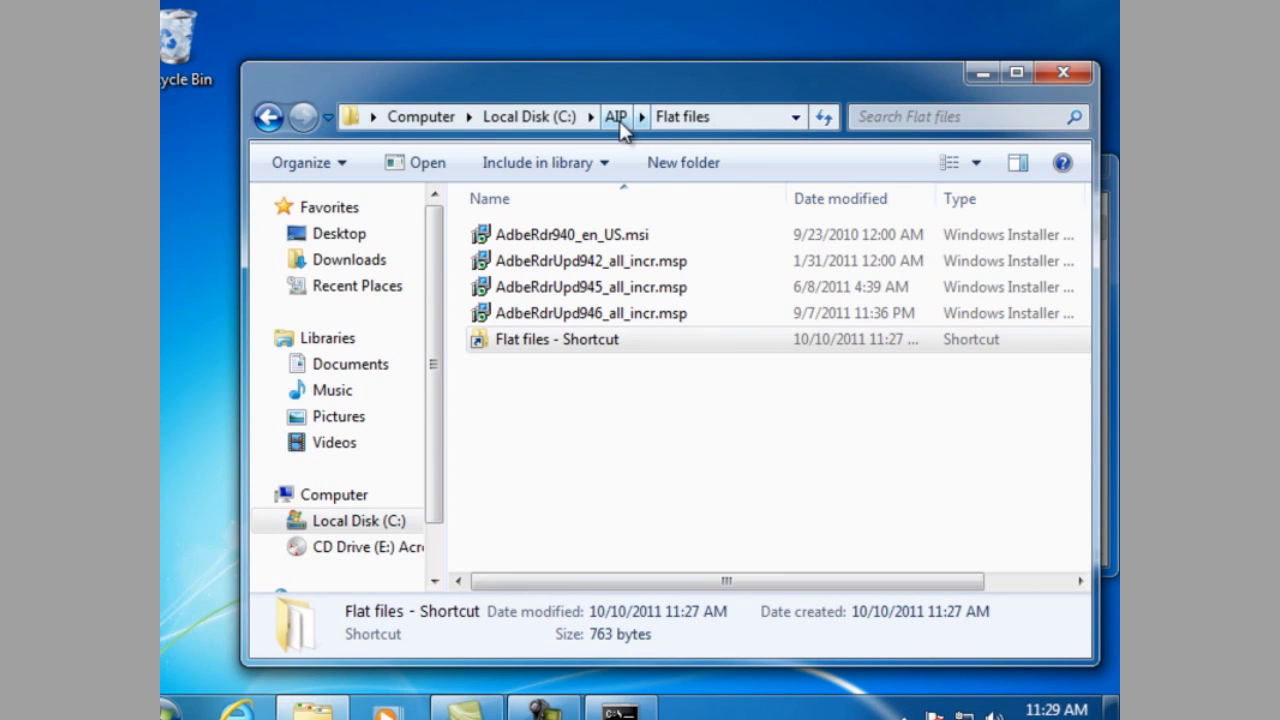
pyautogui.click(616, 116)
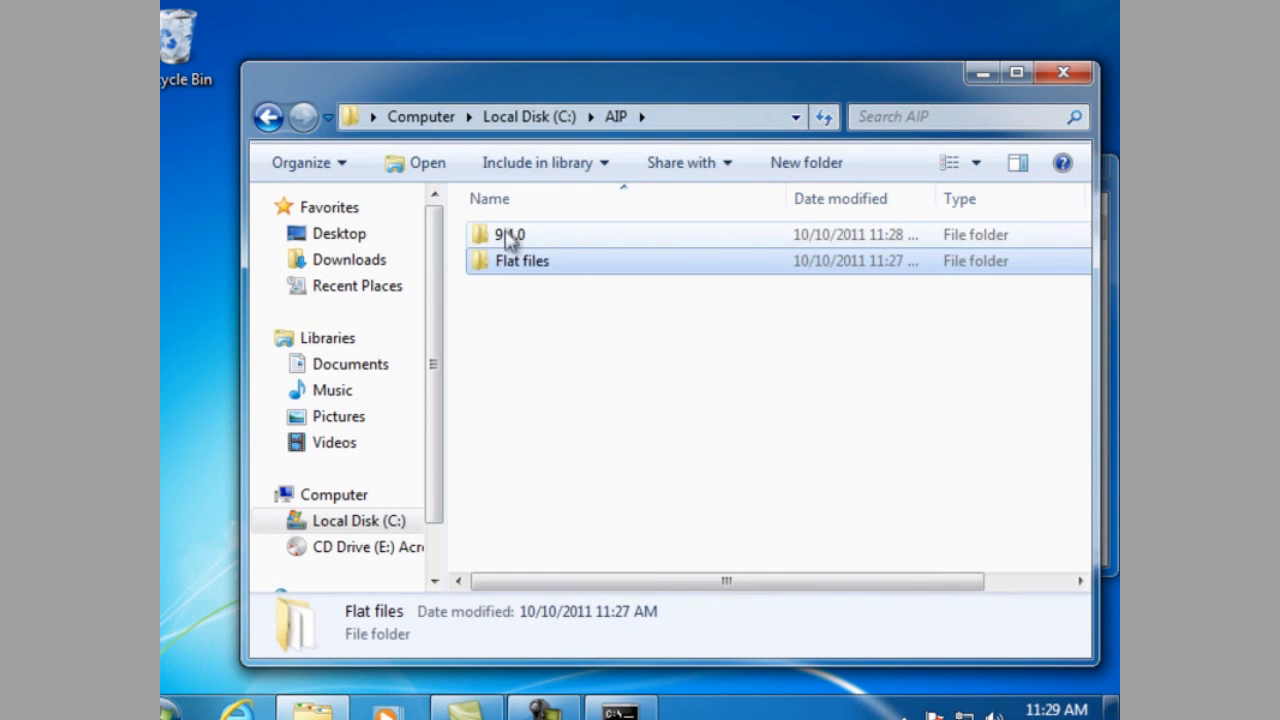
pyautogui.doubleClick(508, 234)
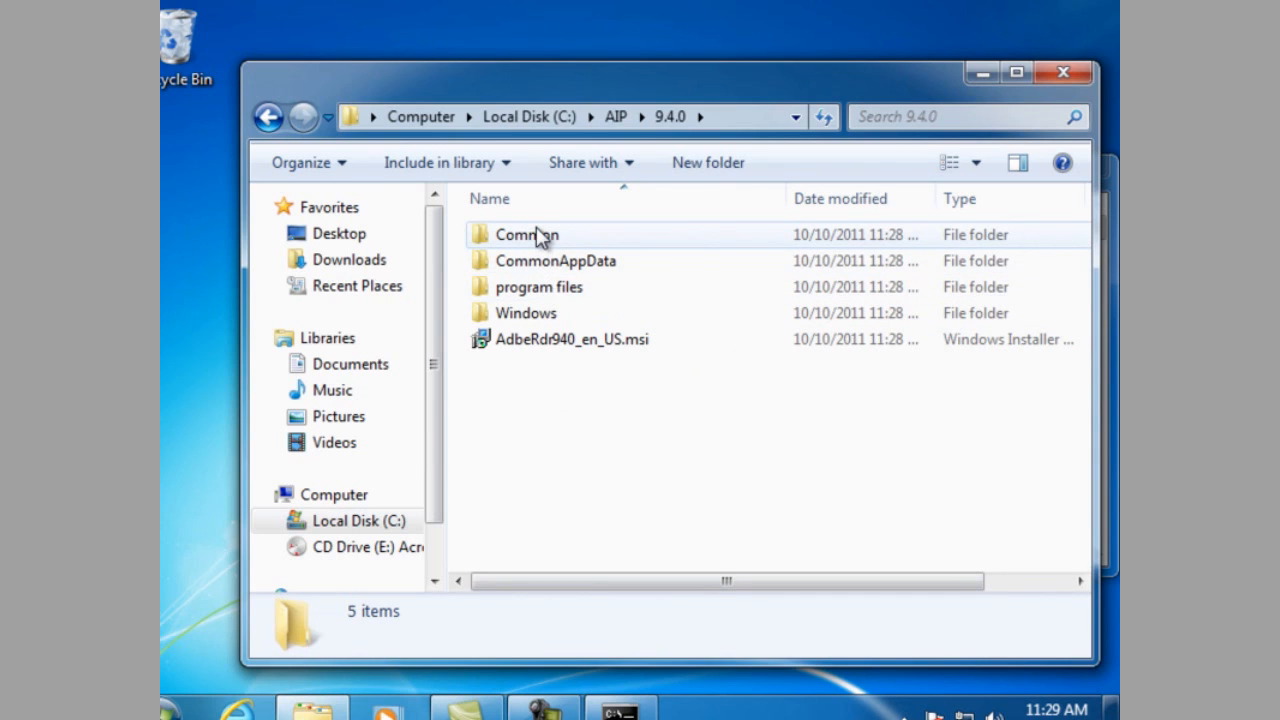
pyautogui.moveTo(526, 234)
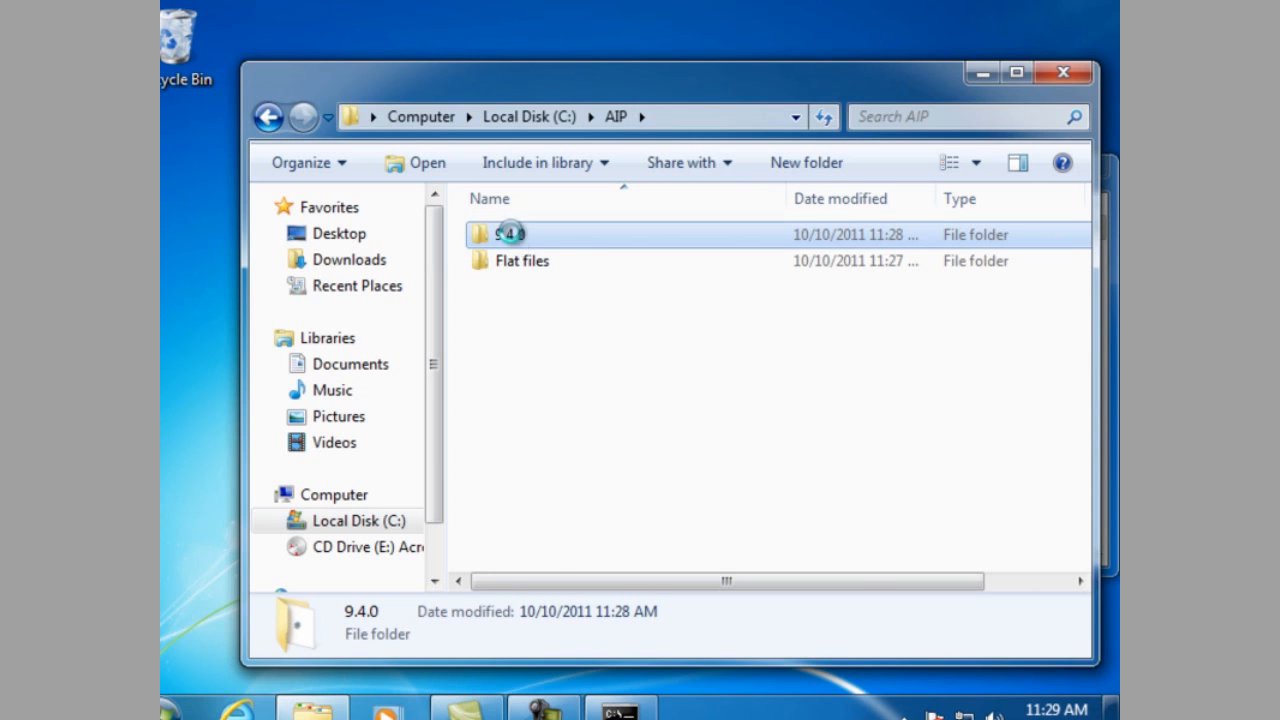
# Step: Copy the 9.4.0 folder within C:\AIP and rename the copy to 9.4.2
pyautogui.rightClick(504, 234)
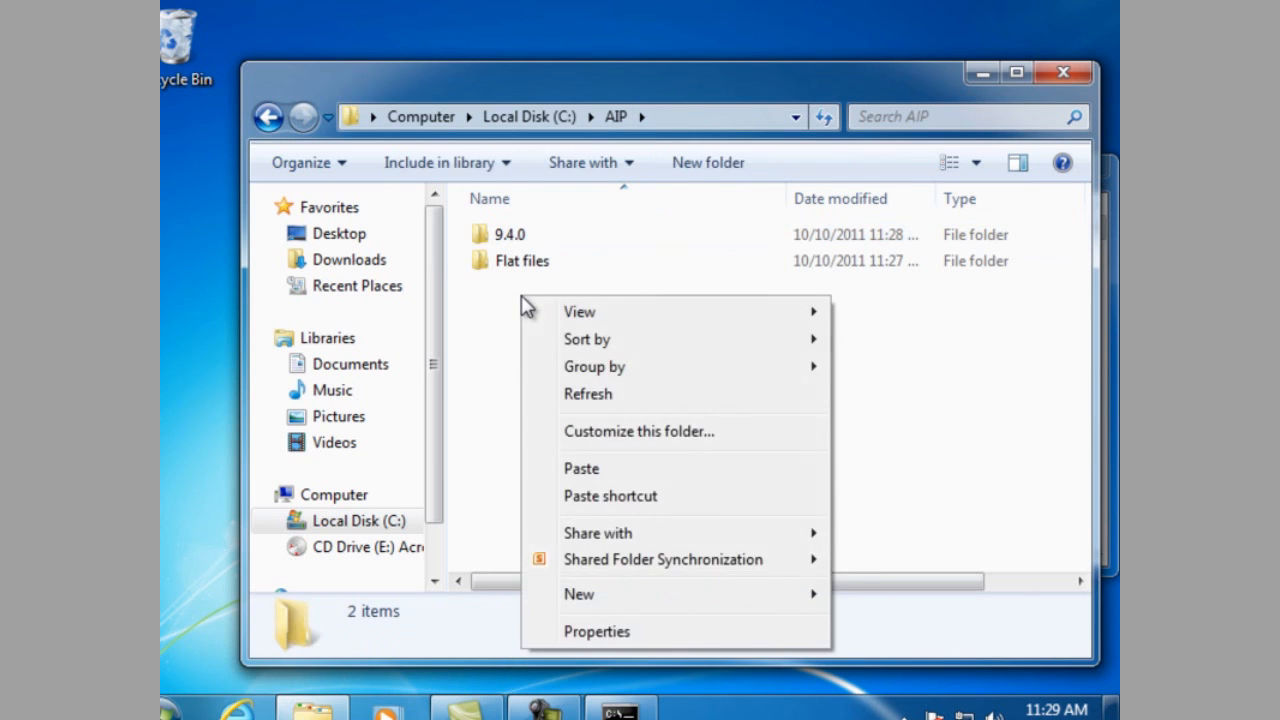
pyautogui.click(580, 468)
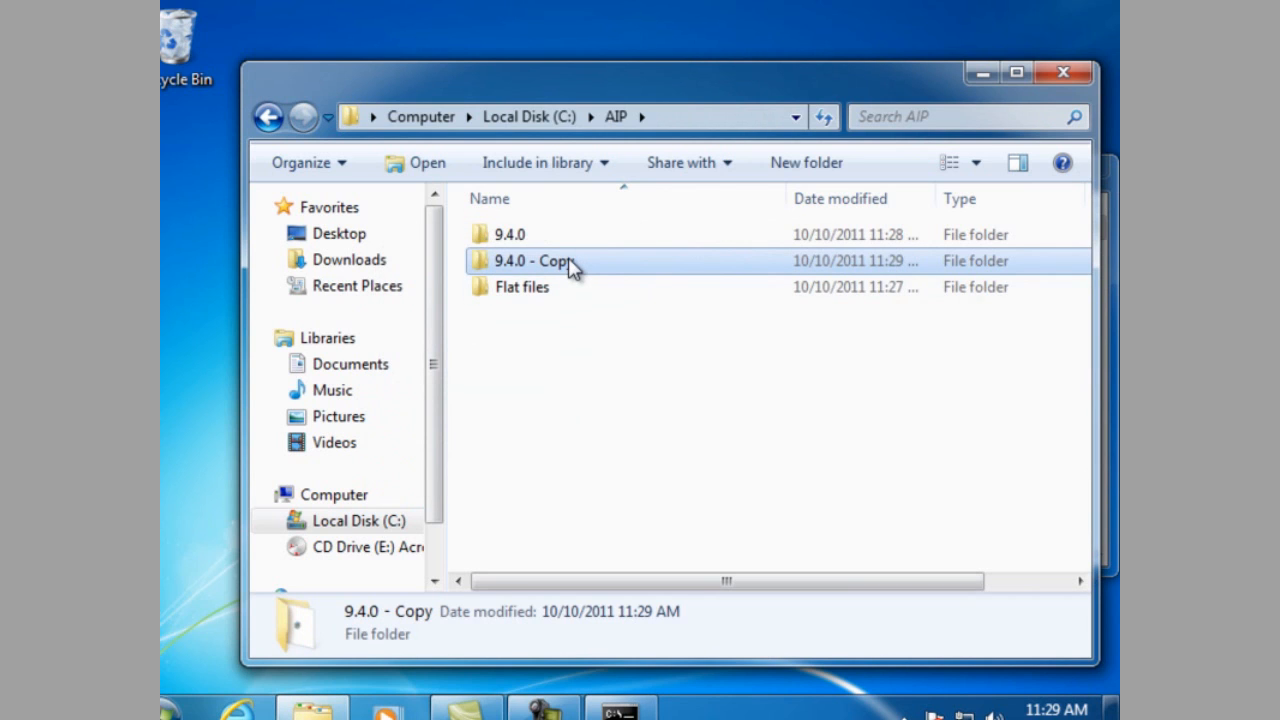
pyautogui.rightClick(536, 260)
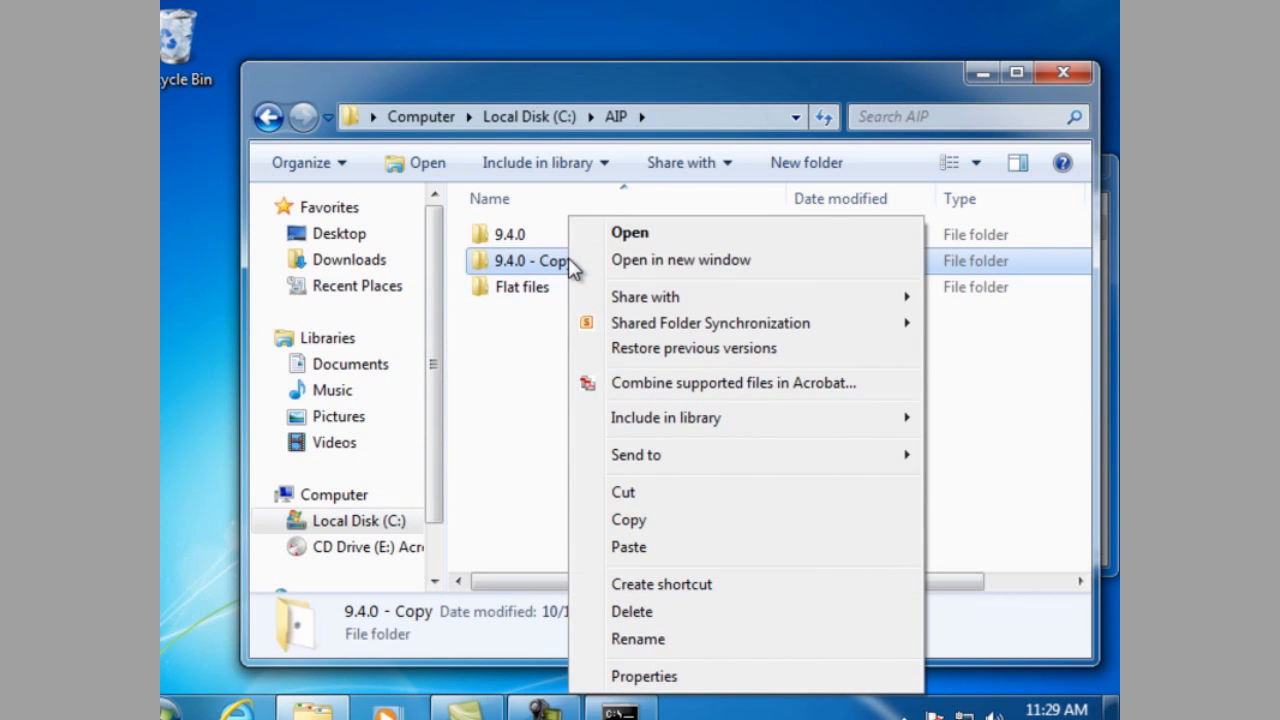
pyautogui.moveTo(638, 640)
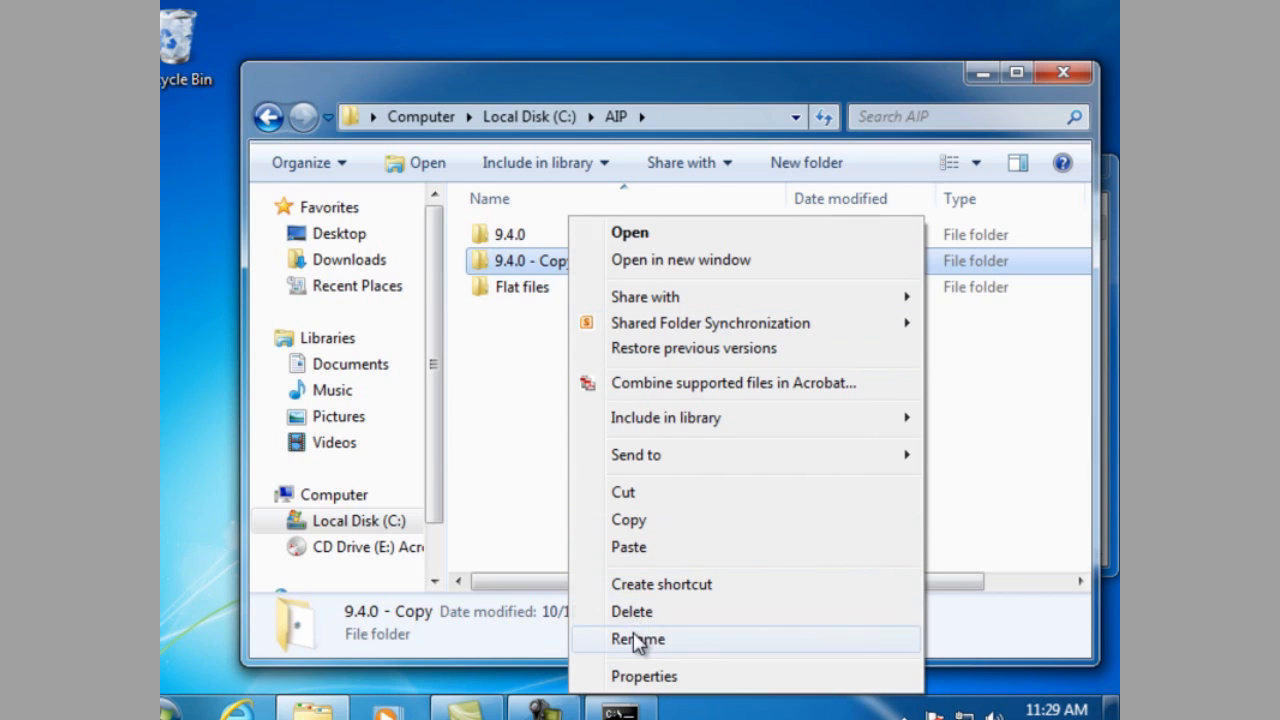
pyautogui.click(636, 640)
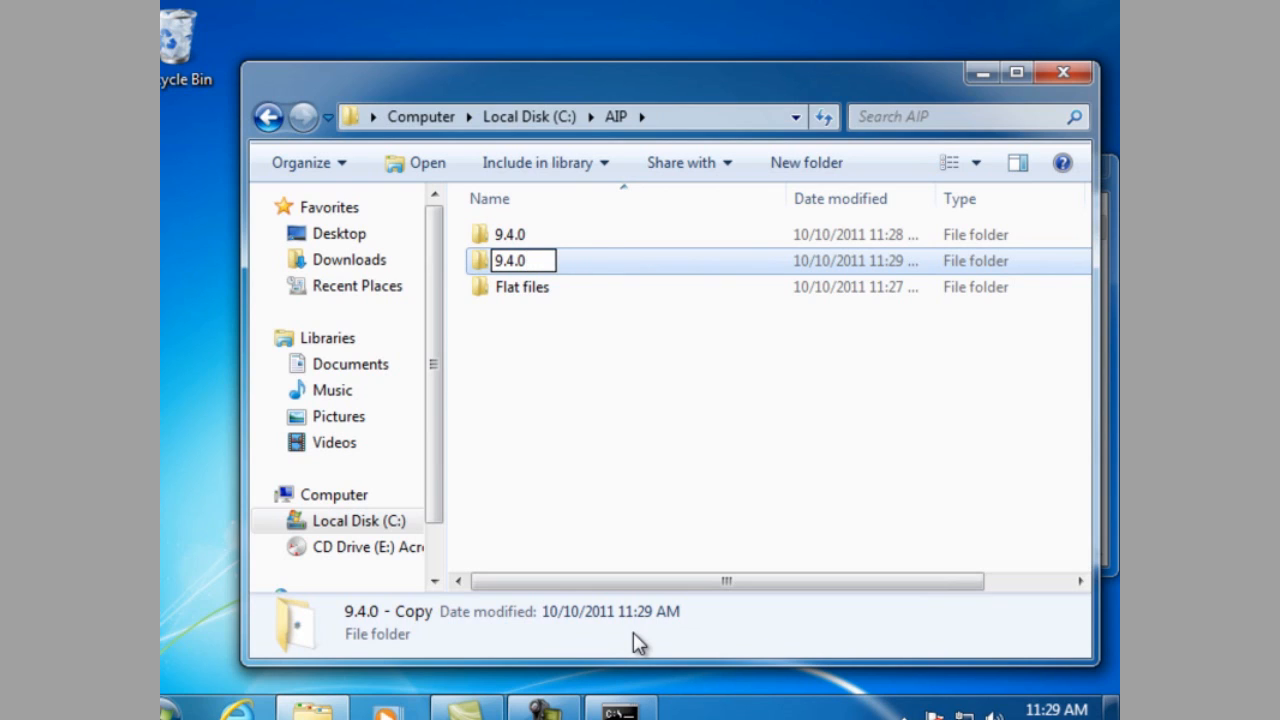
pyautogui.press('Backspace')
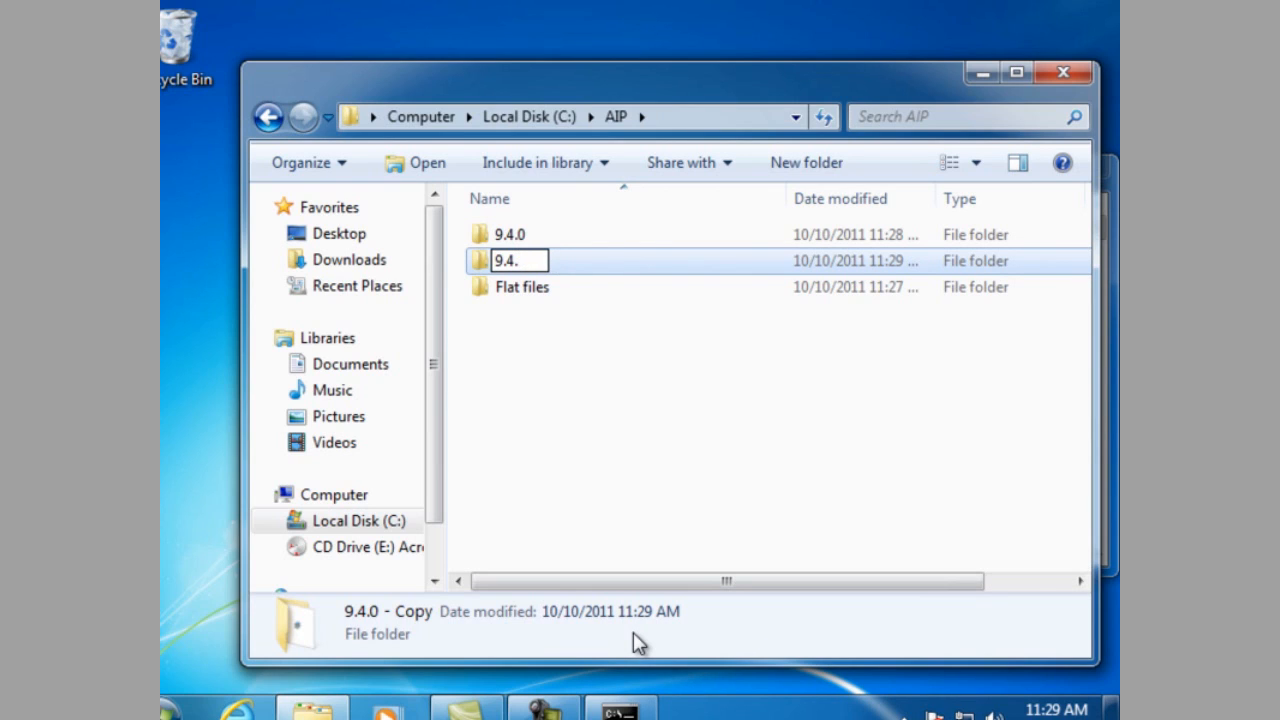
pyautogui.write('2')
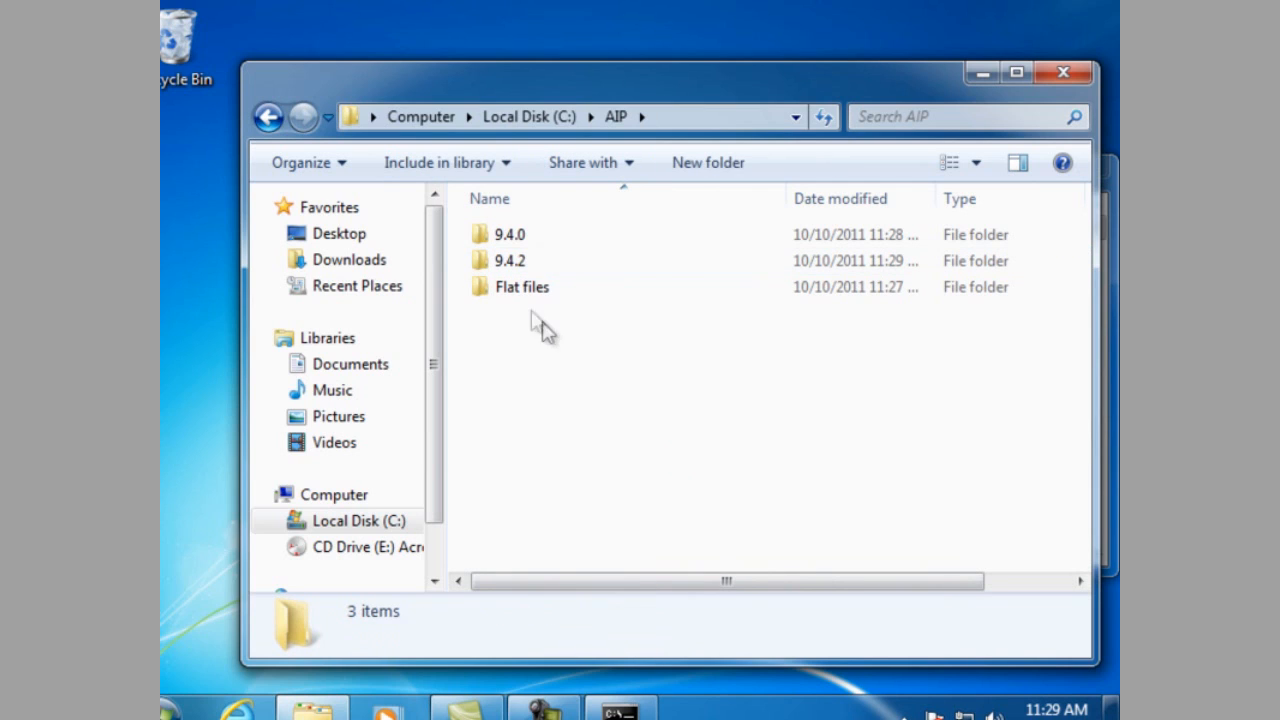
pyautogui.moveTo(520, 288)
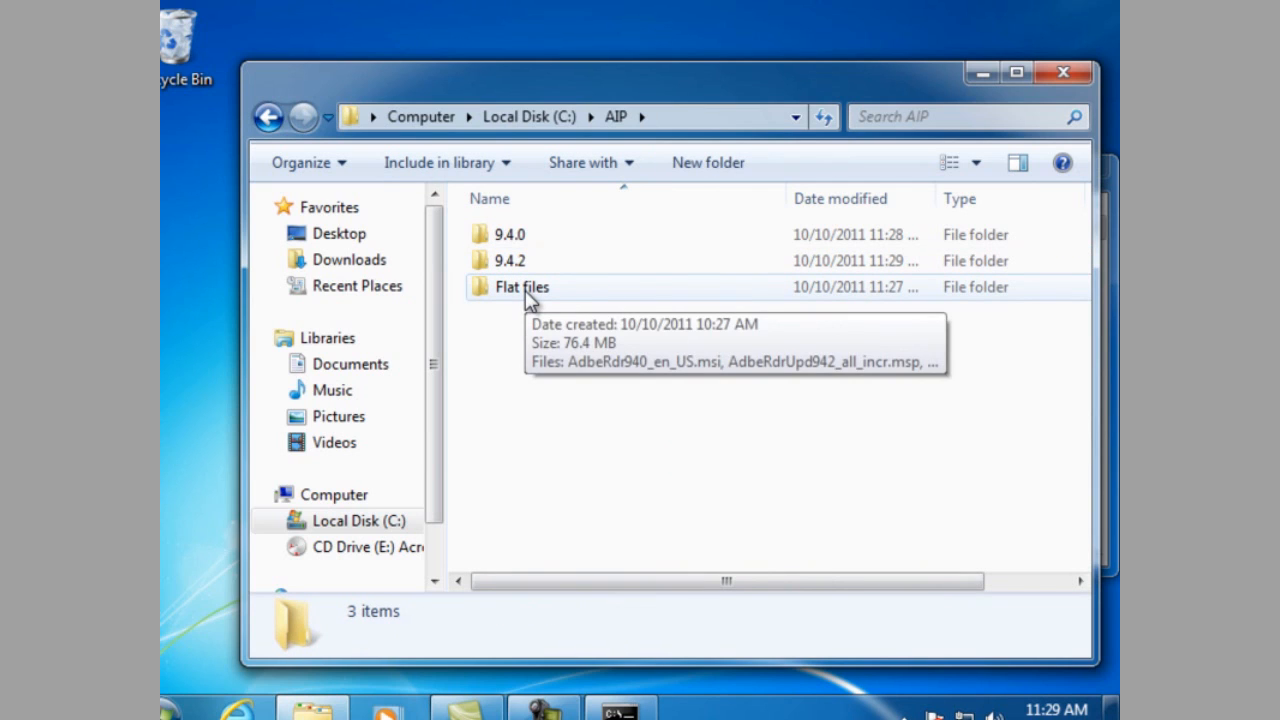
# Step: Copy AdbeRdrUpd942_all_incr.msp from Flat files into C:\AIP\9.4.2 and copy that folder path
pyautogui.click(520, 288)
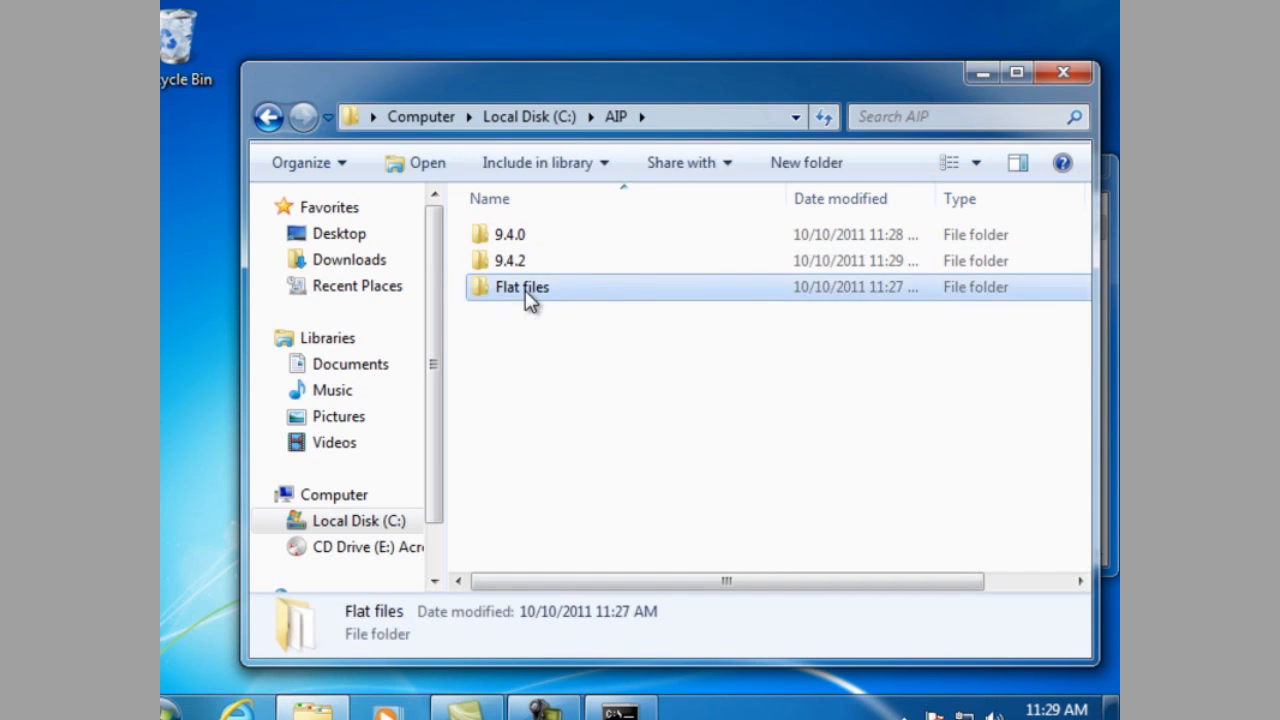
pyautogui.doubleClick(520, 288)
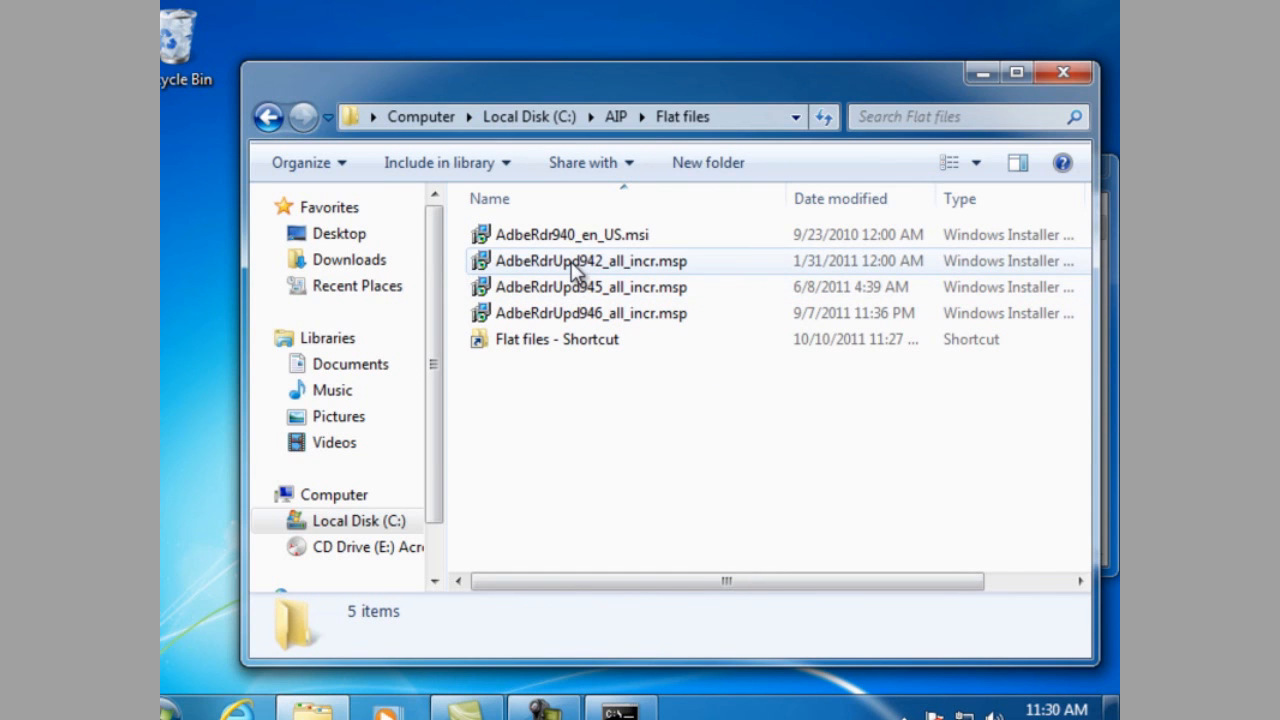
pyautogui.rightClick(590, 260)
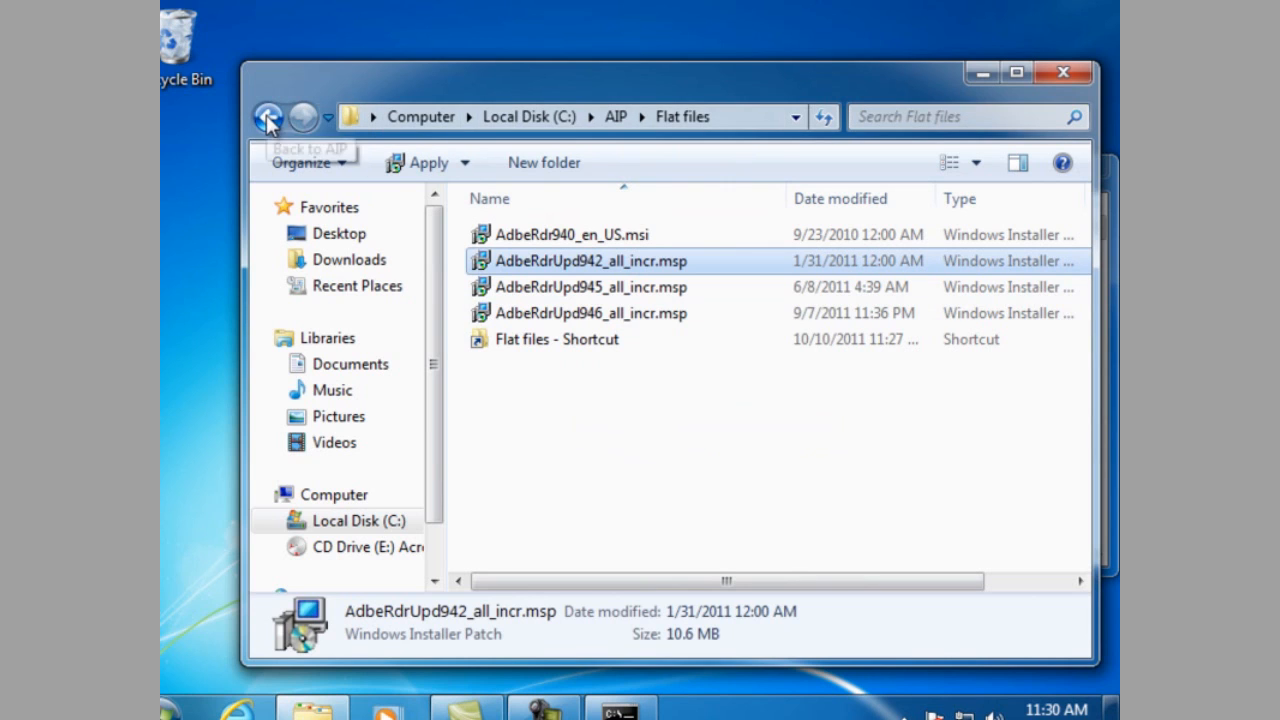
pyautogui.click(268, 116)
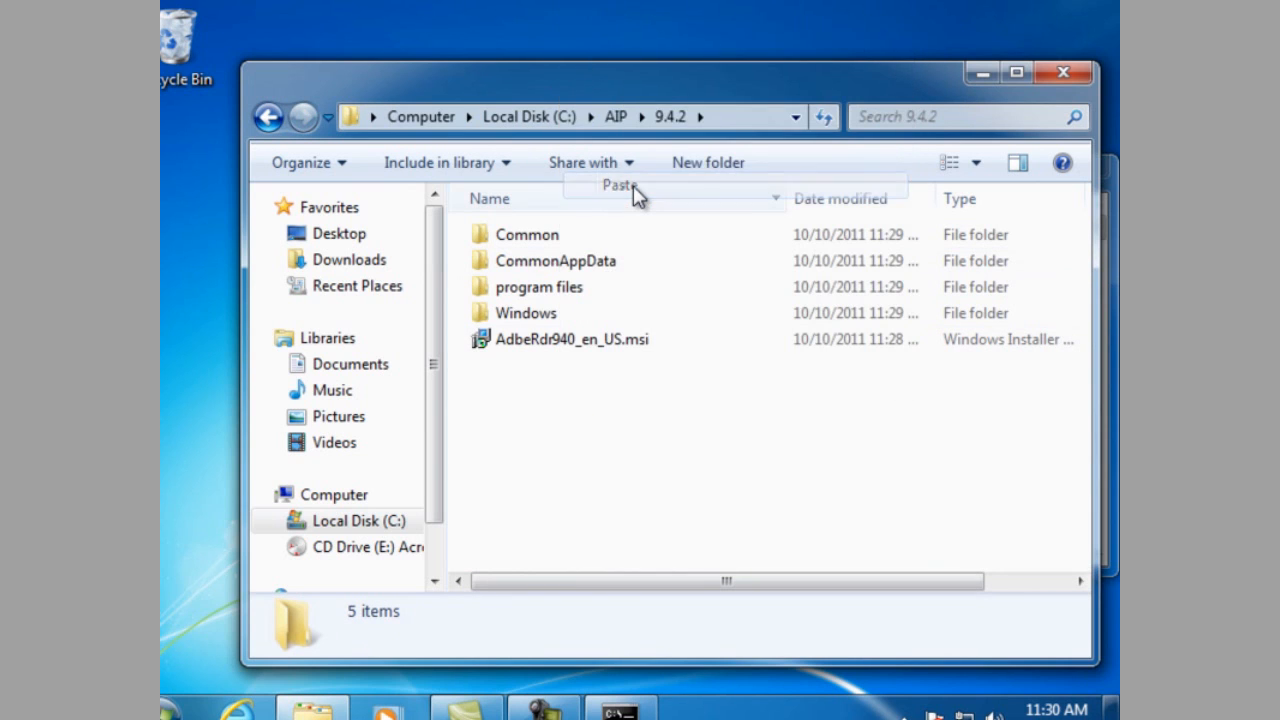
pyautogui.click(620, 184)
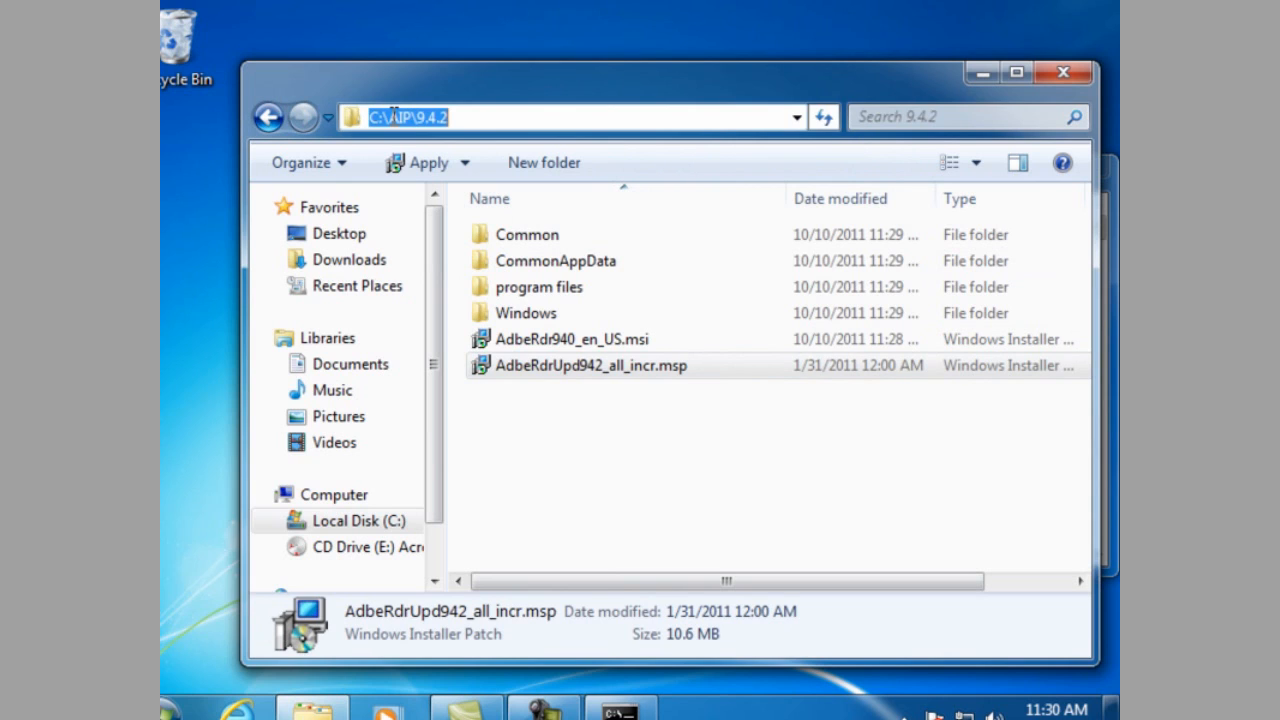
pyautogui.rightClick(400, 116)
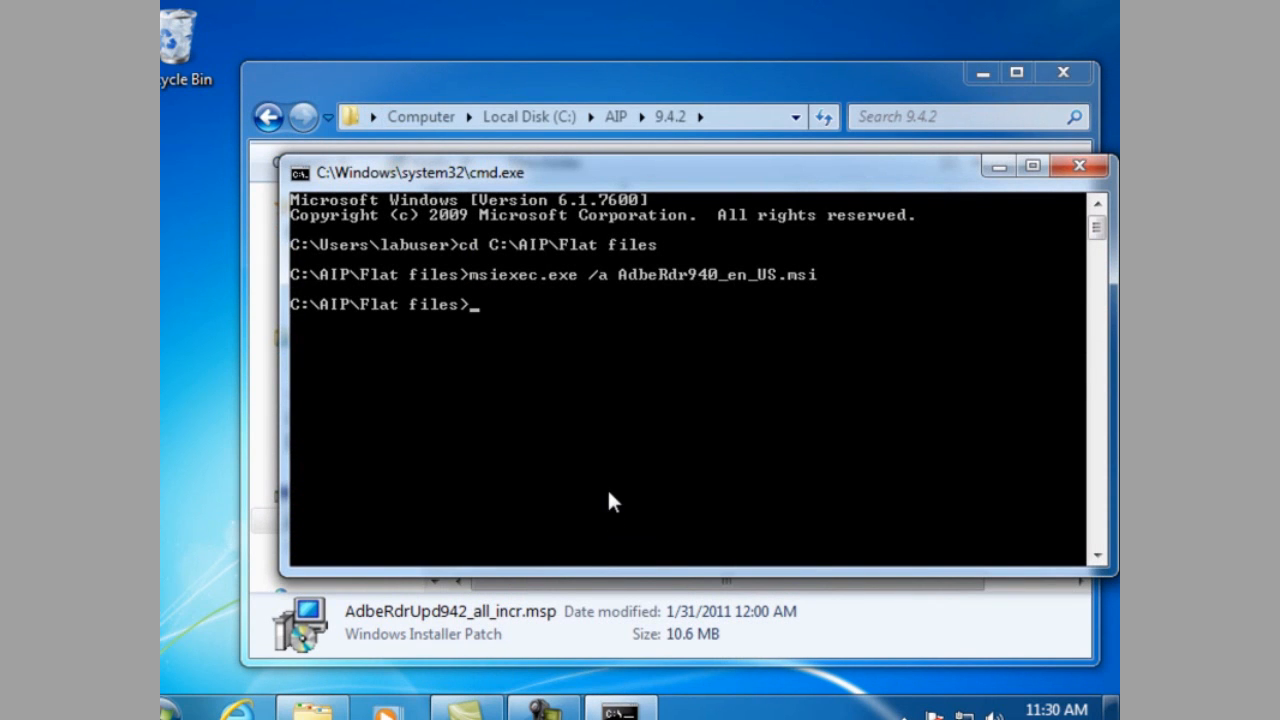
# Step: From C:\AIP\9.4.2, enter msiexec.exe /a AdbeRdr940_en_US.msi /p
pyautogui.write('cd C:\\AIP\\9.4.2')
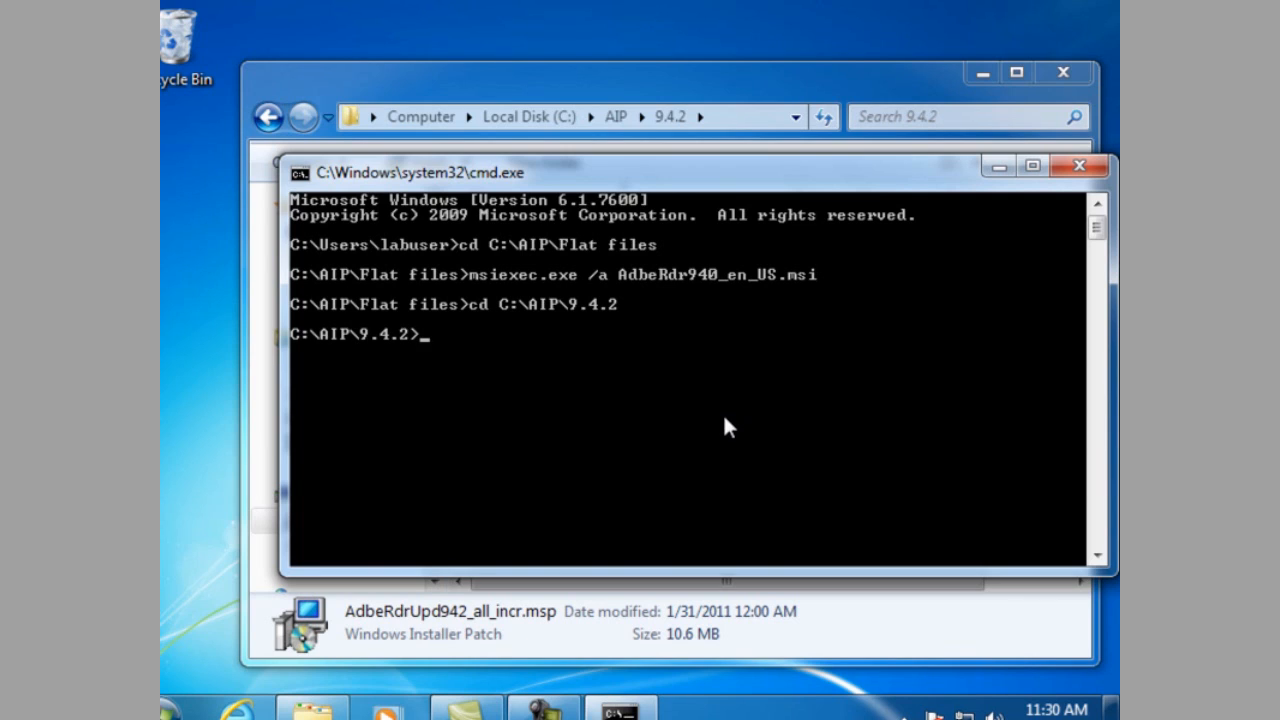
pyautogui.write('m')
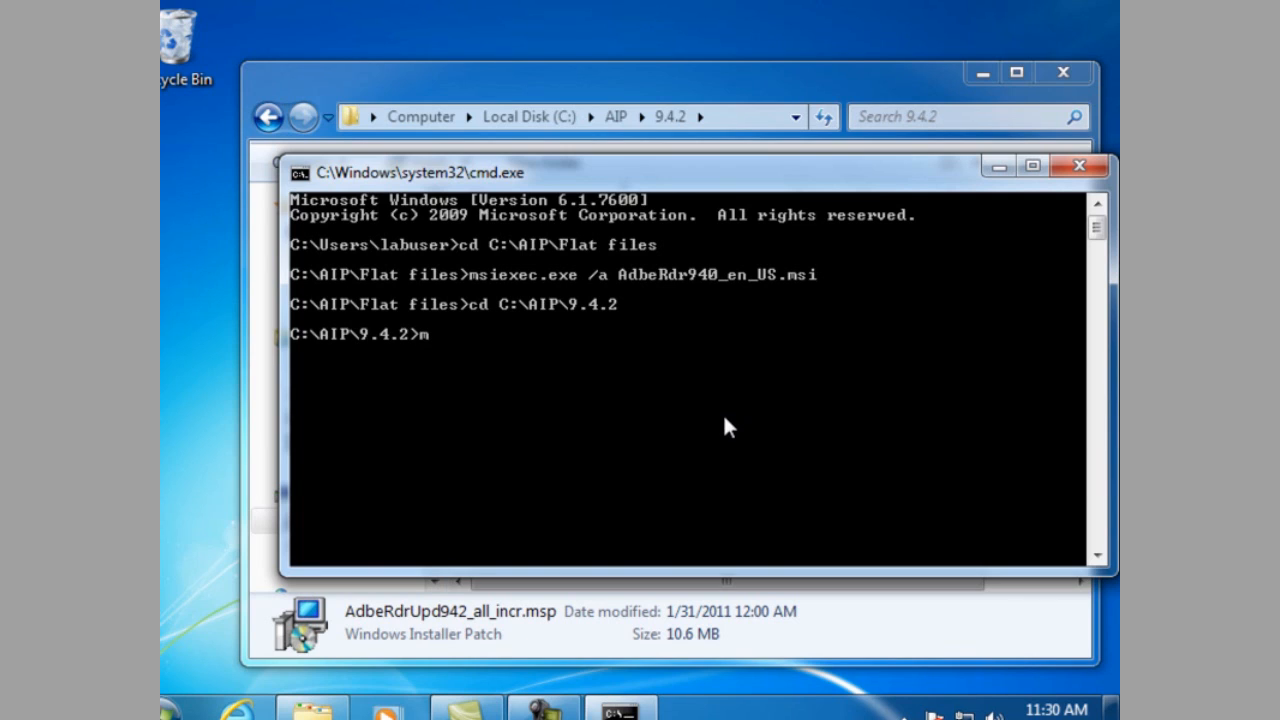
pyautogui.write('si')
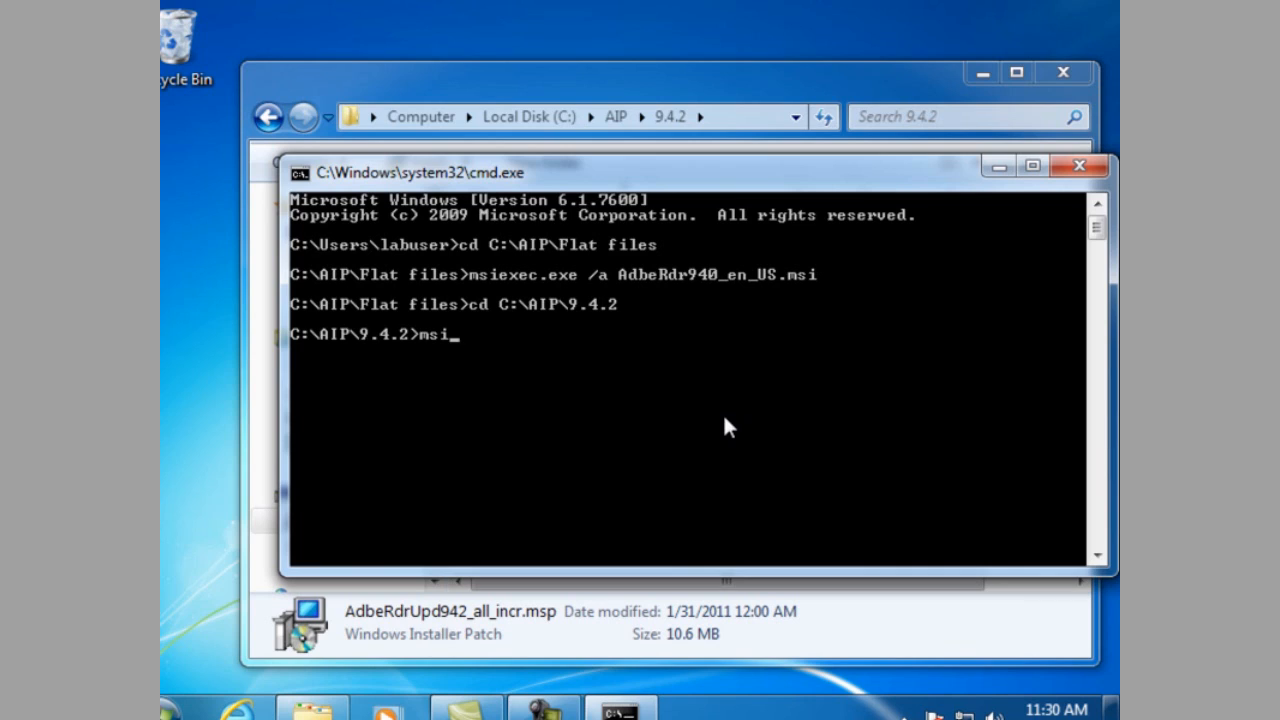
pyautogui.write('exe')
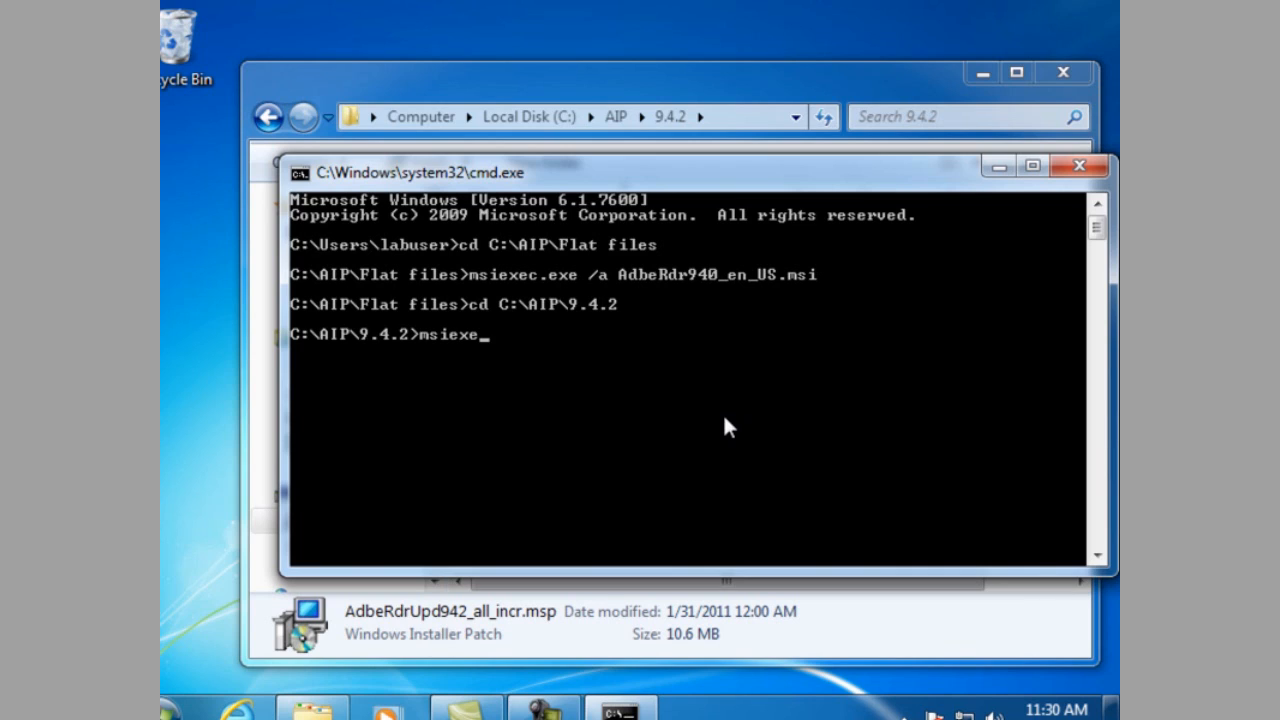
pyautogui.write('.exe /a')
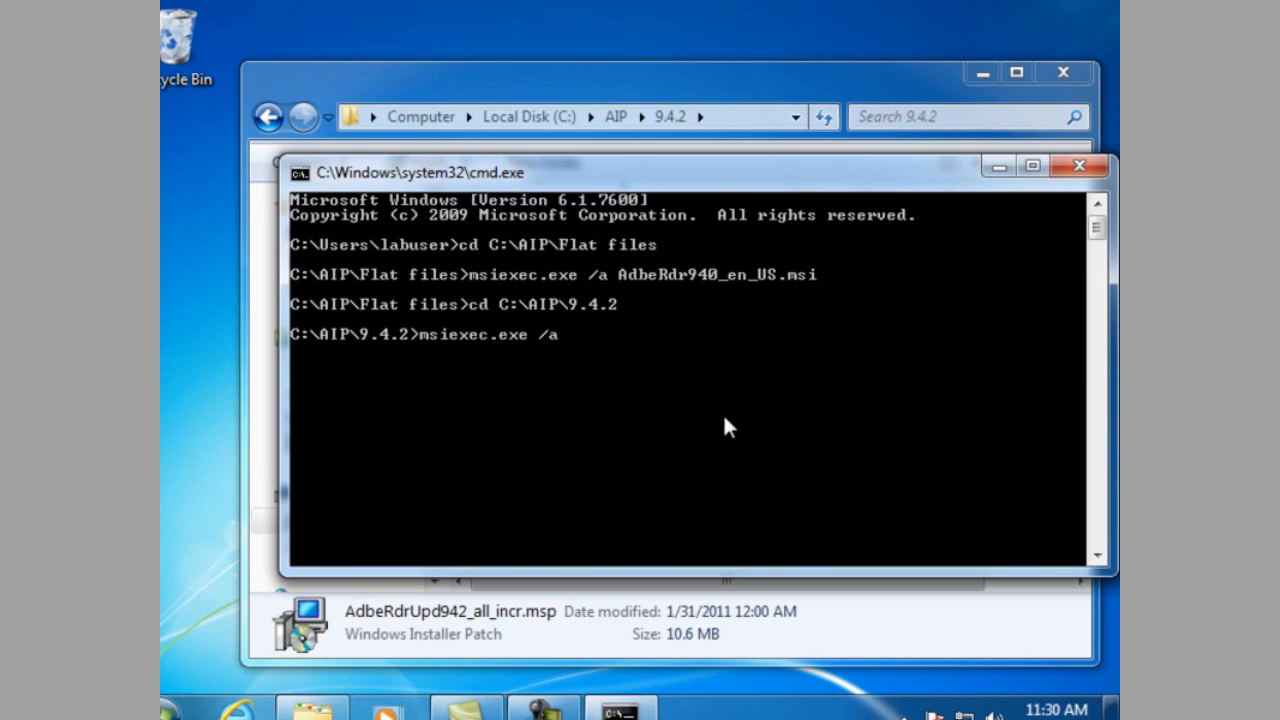
pyautogui.write('AdbeRdr94')
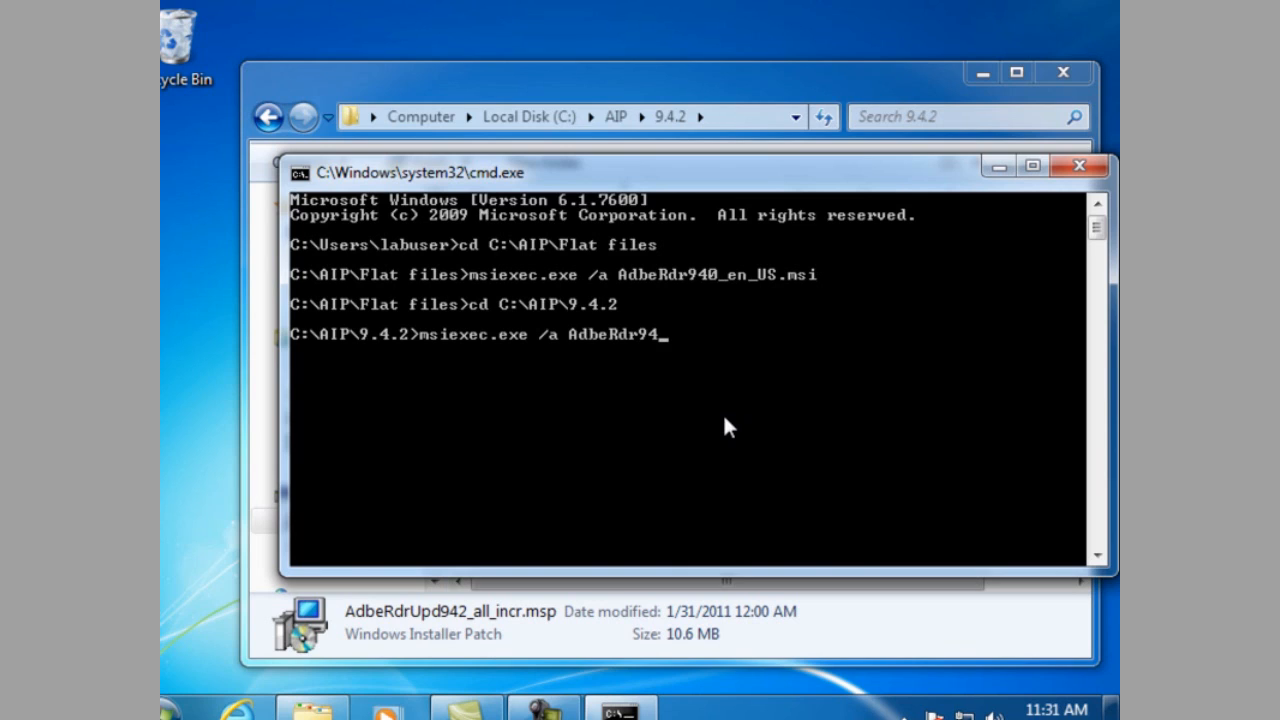
pyautogui.write('0_en_US.msi')
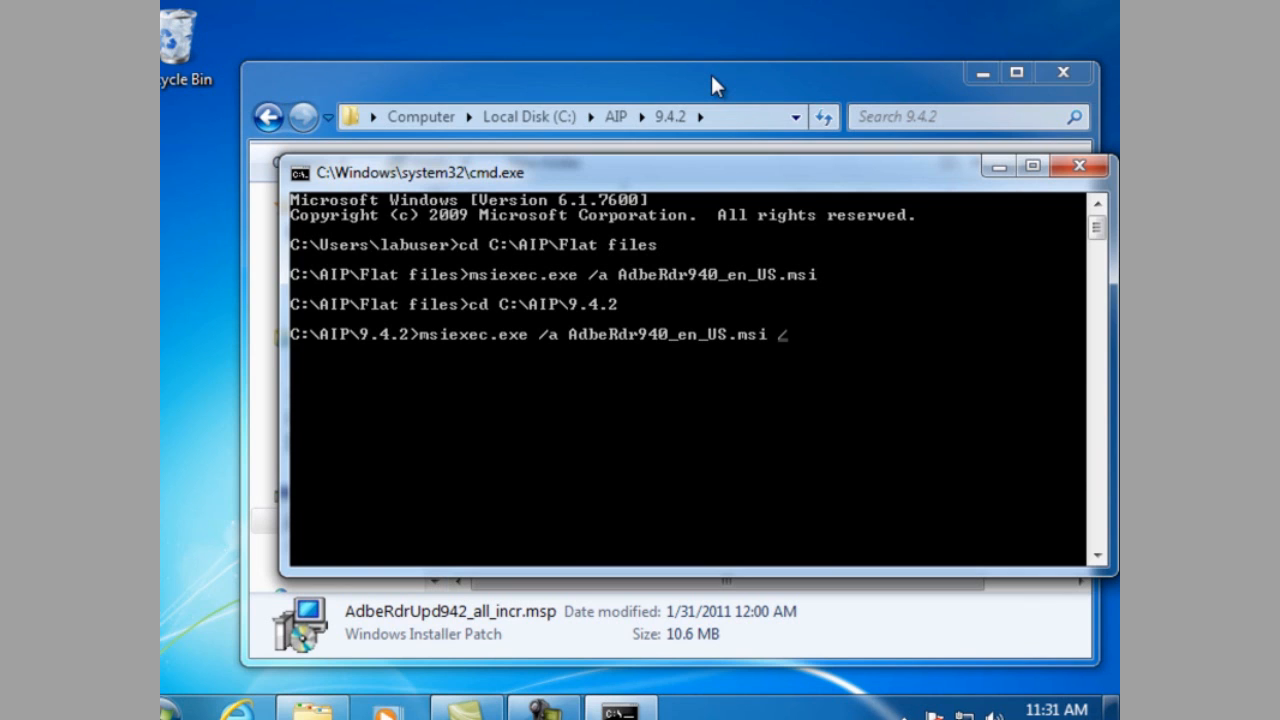
pyautogui.write('/p')
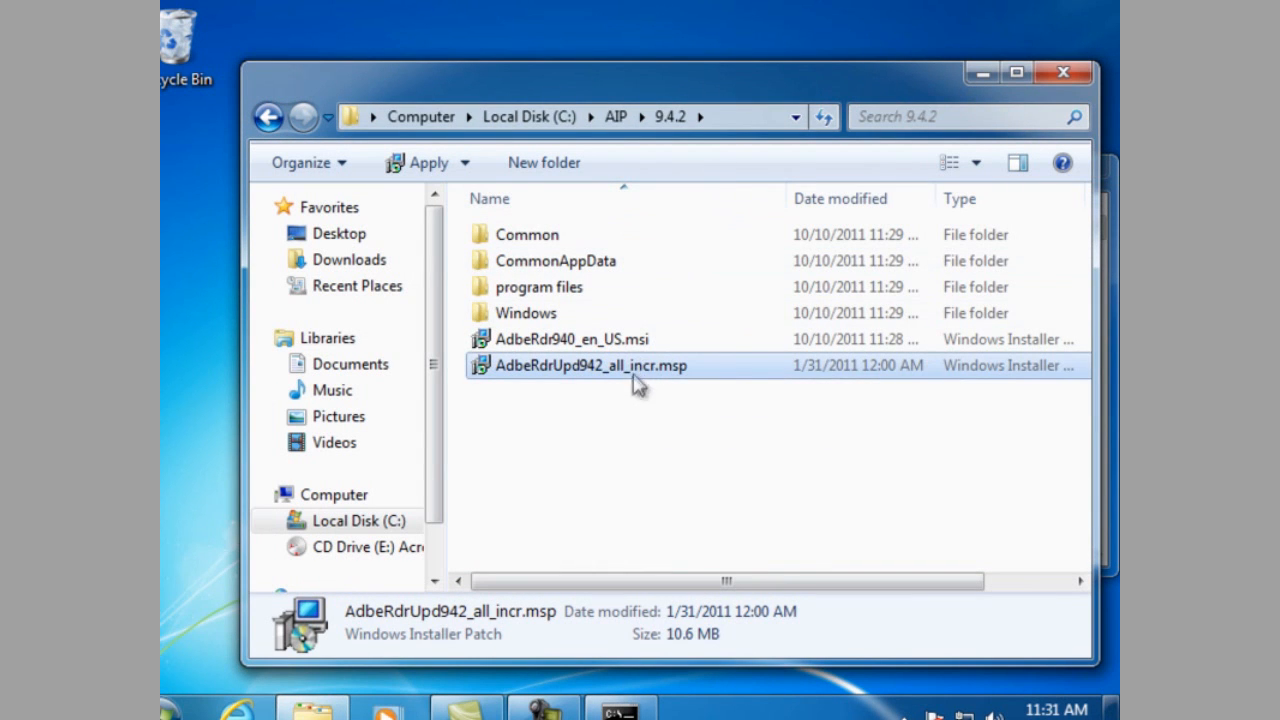
pyautogui.moveTo(648, 372)
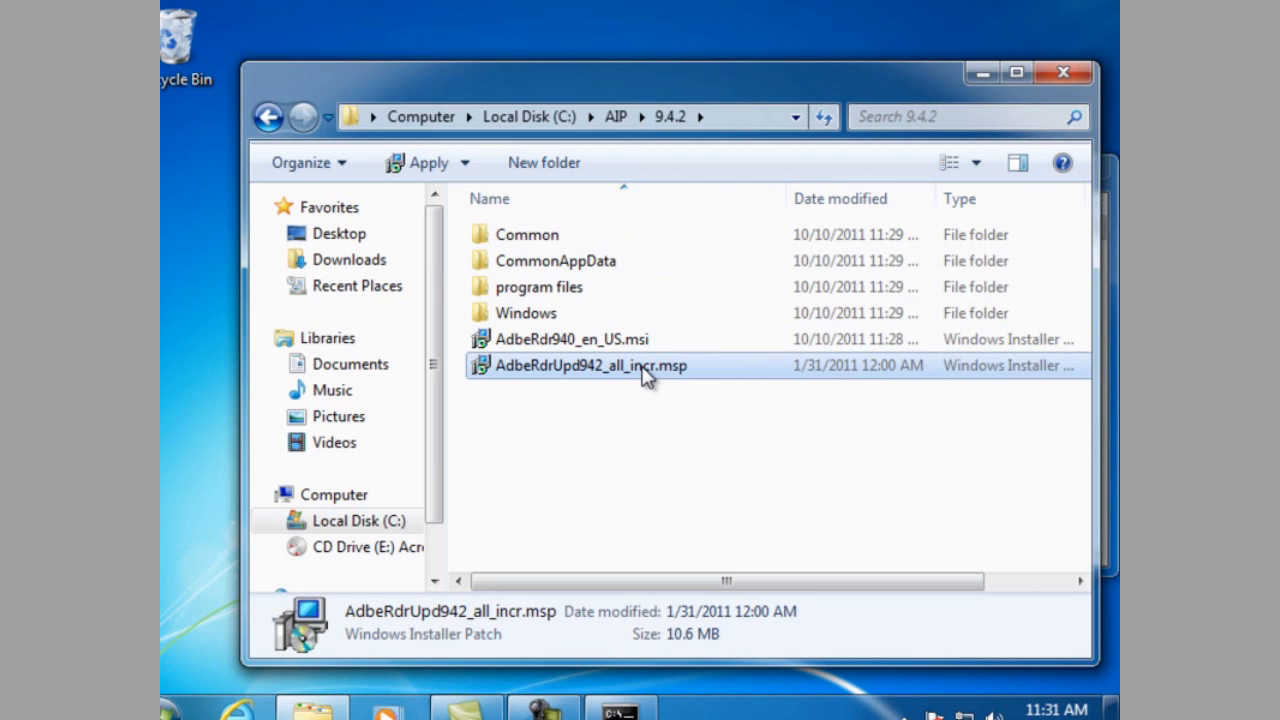
# Step: Append the patch name AdbeRdrUpd942_all_incr.msp copied from Explorer and run the command
pyautogui.rightClick(590, 364)
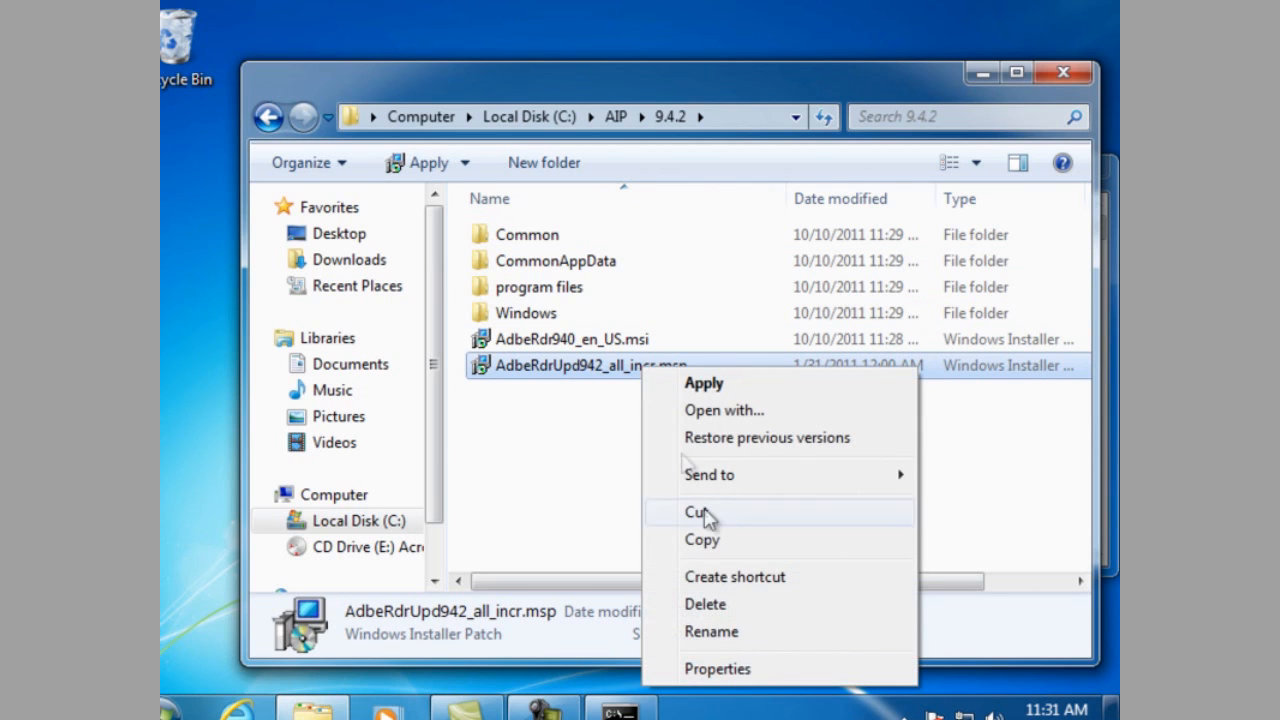
pyautogui.click(712, 632)
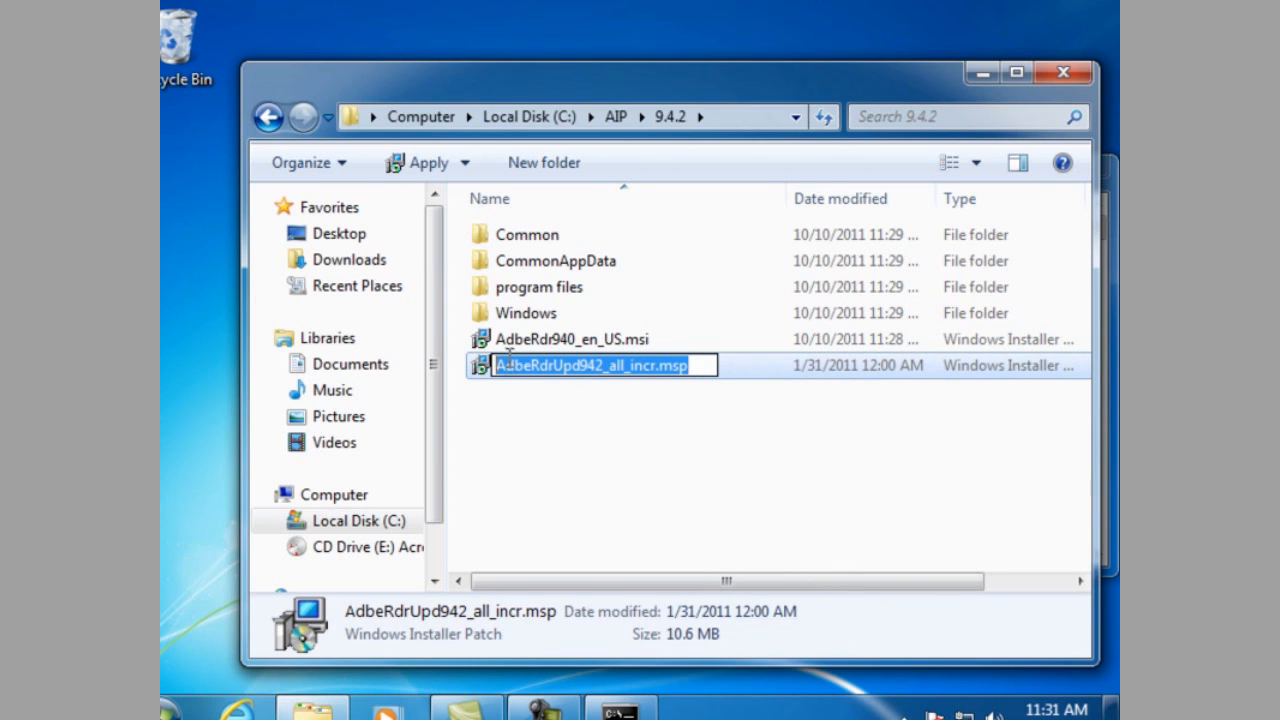
pyautogui.rightClick(596, 364)
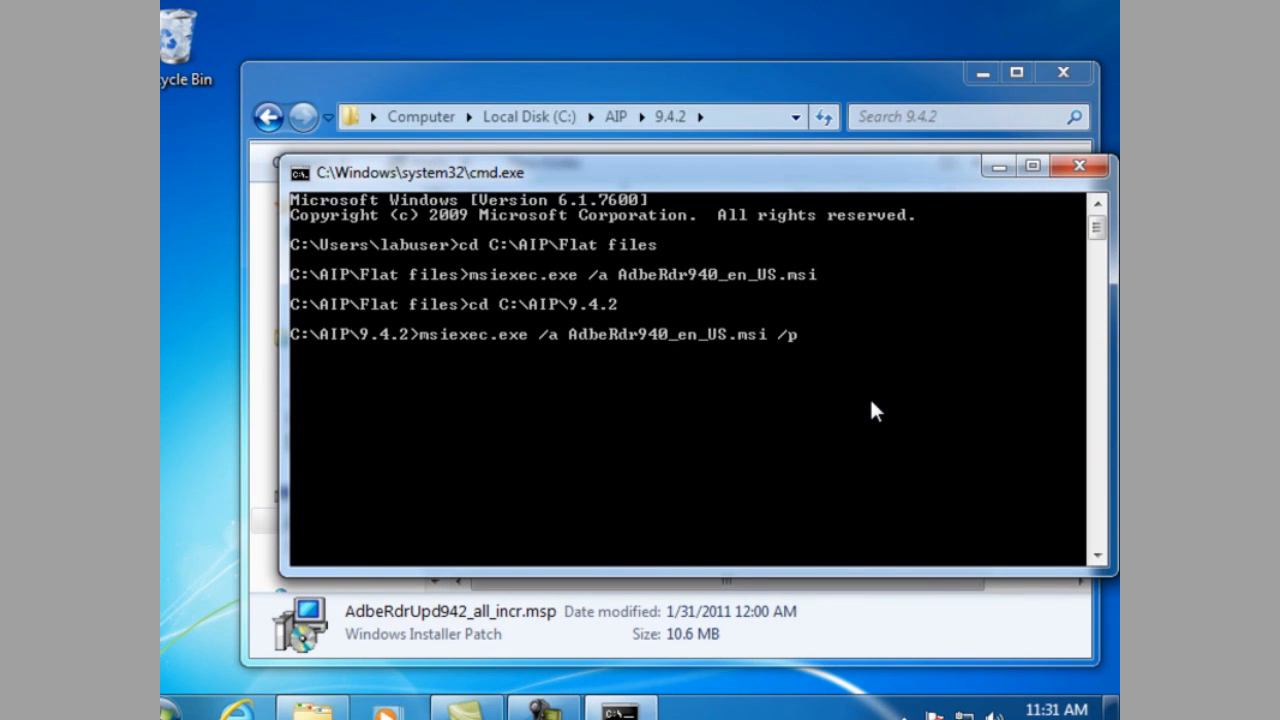
pyautogui.write('AdbeRdrUpd942_all_incr.msp')
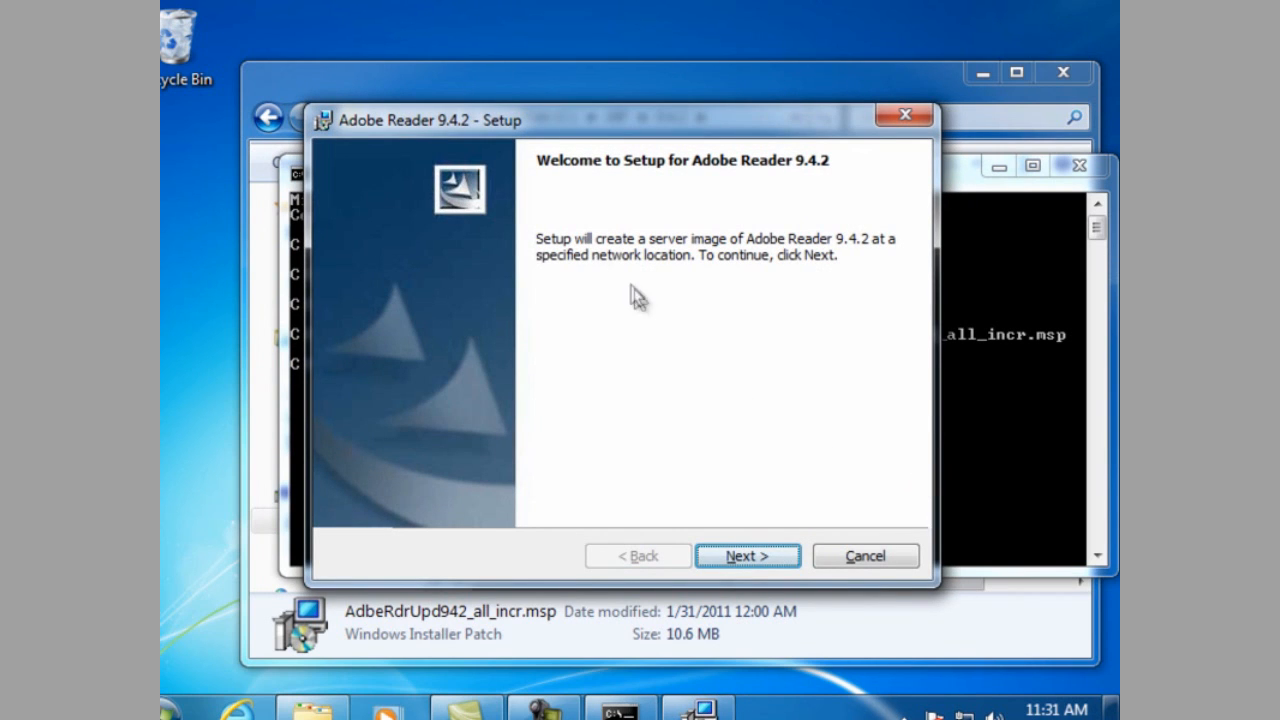
pyautogui.moveTo(738, 178)
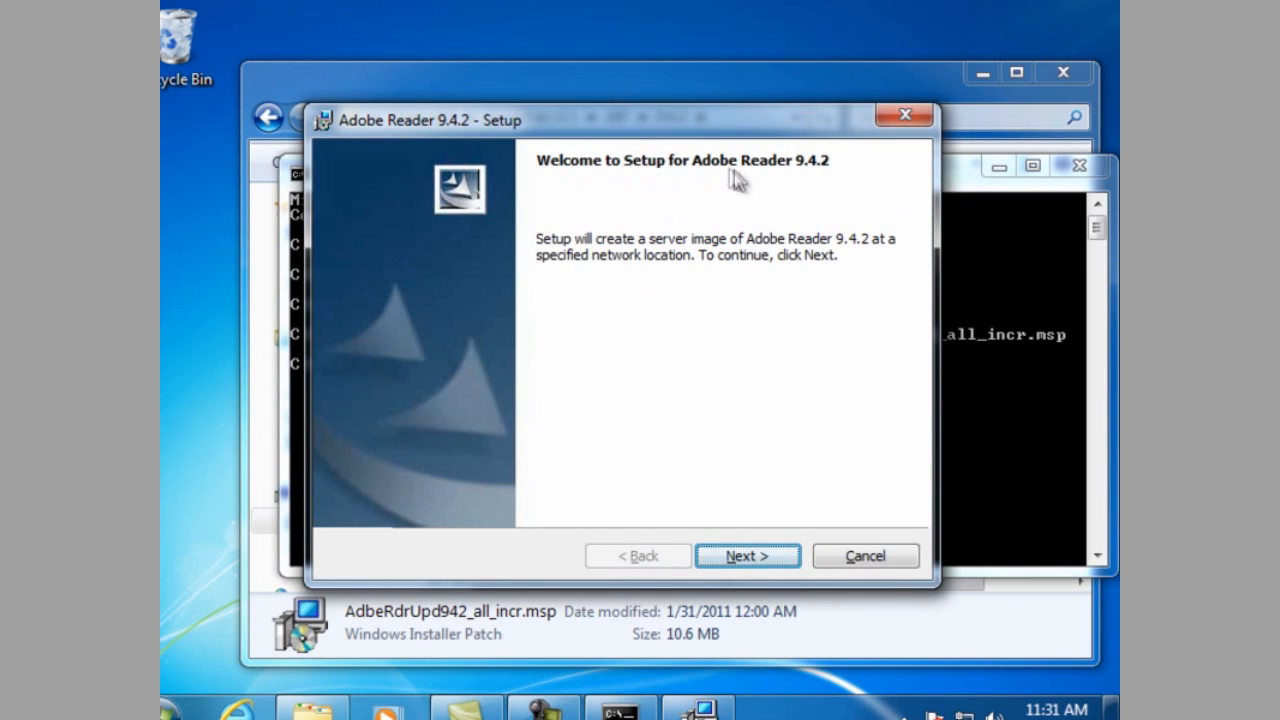
pyautogui.moveTo(818, 182)
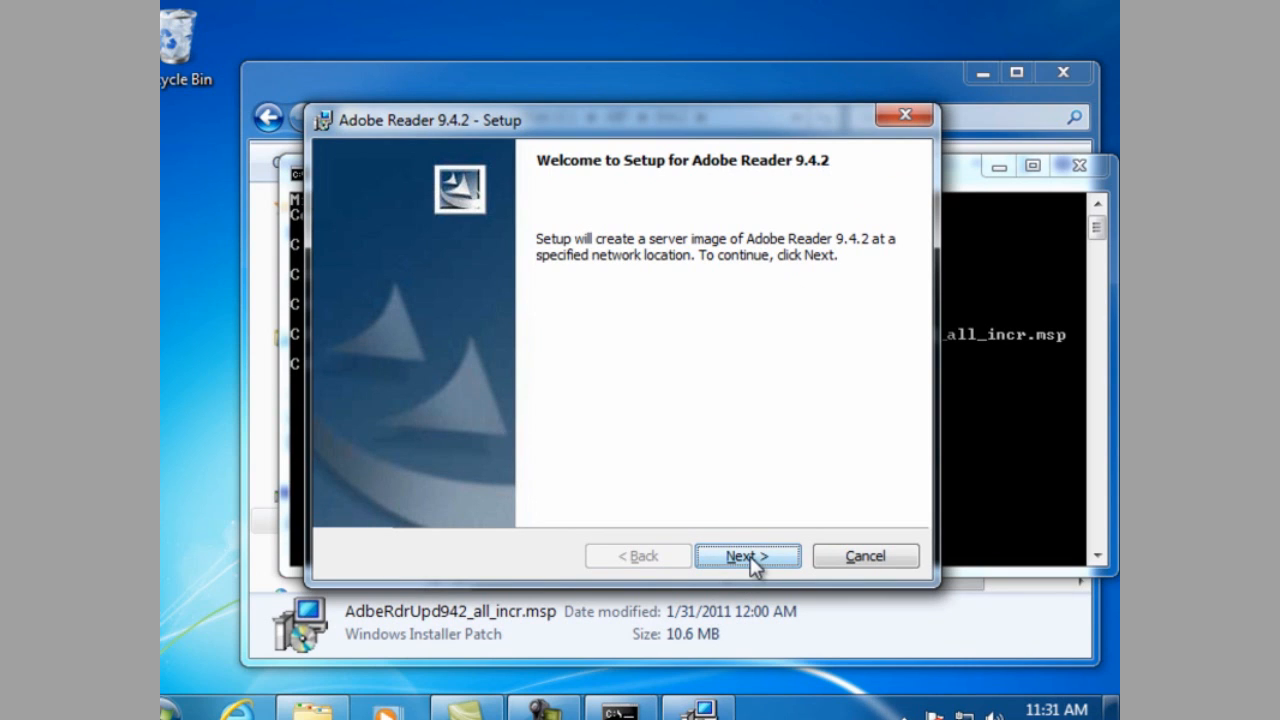
# Step: Install the server image to C:\AIP\9.4.2\ and finish the completed setup
pyautogui.click(748, 556)
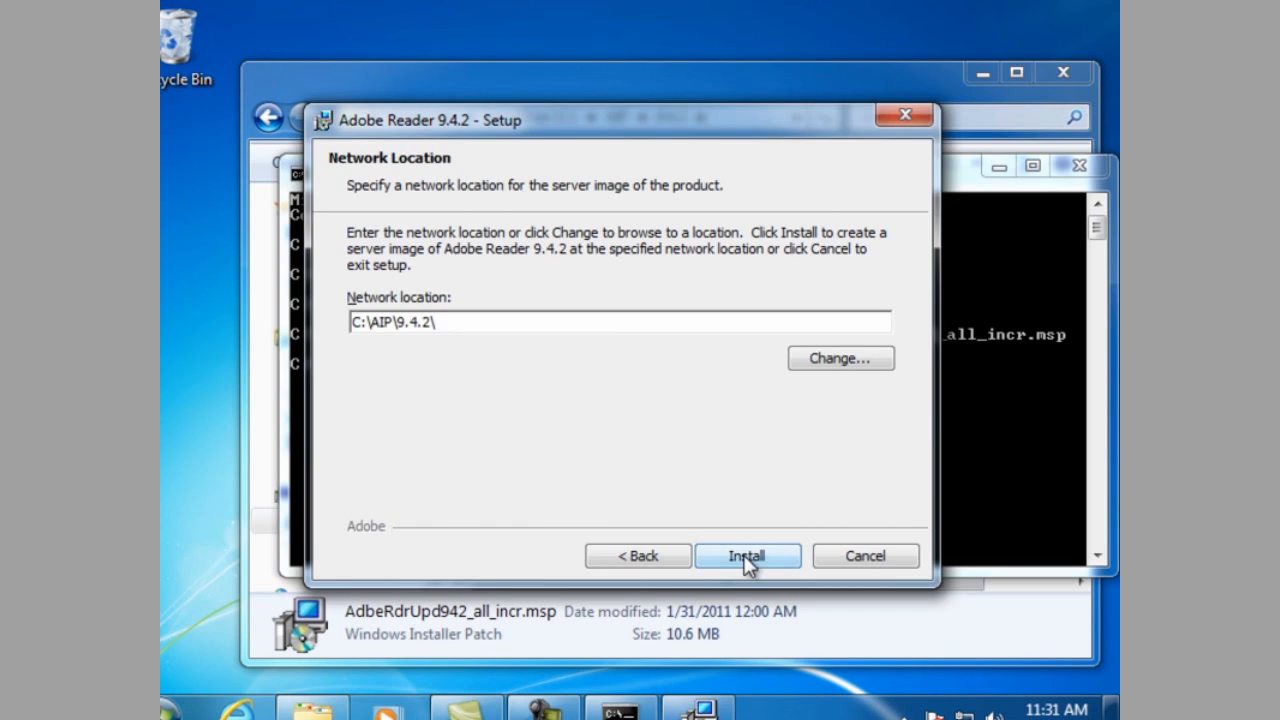
pyautogui.click(748, 556)
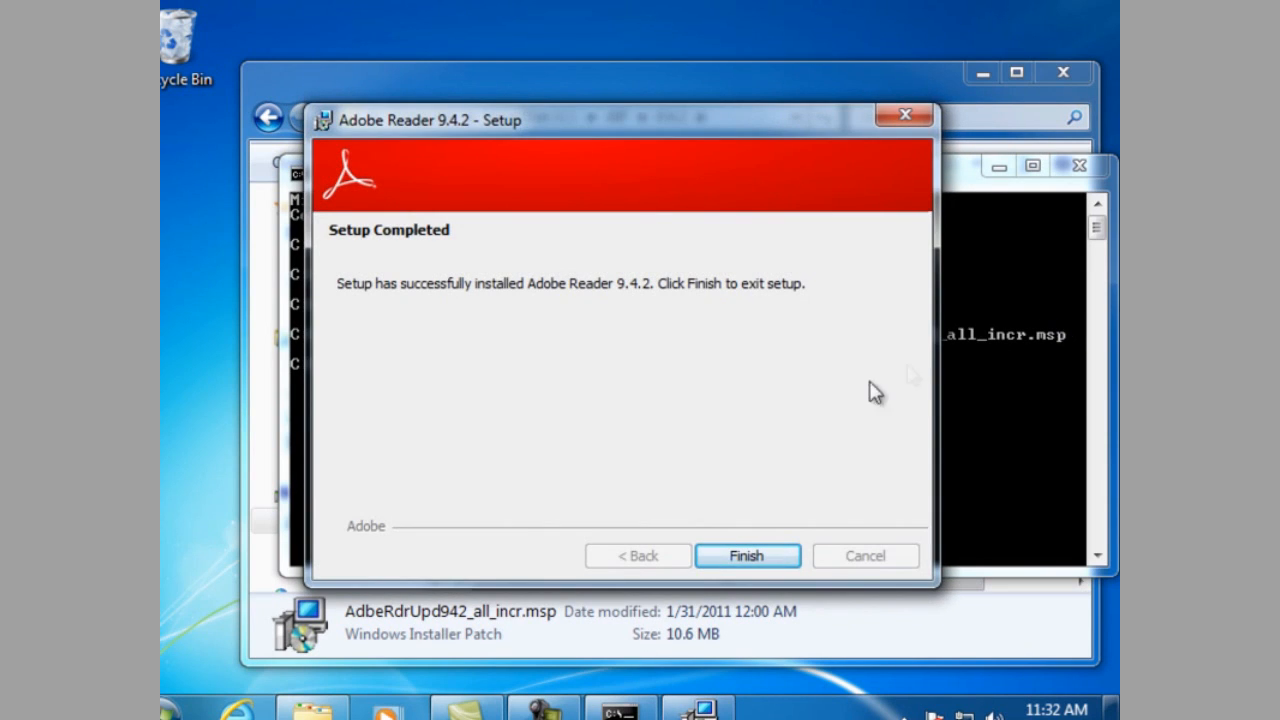
pyautogui.click(746, 556)
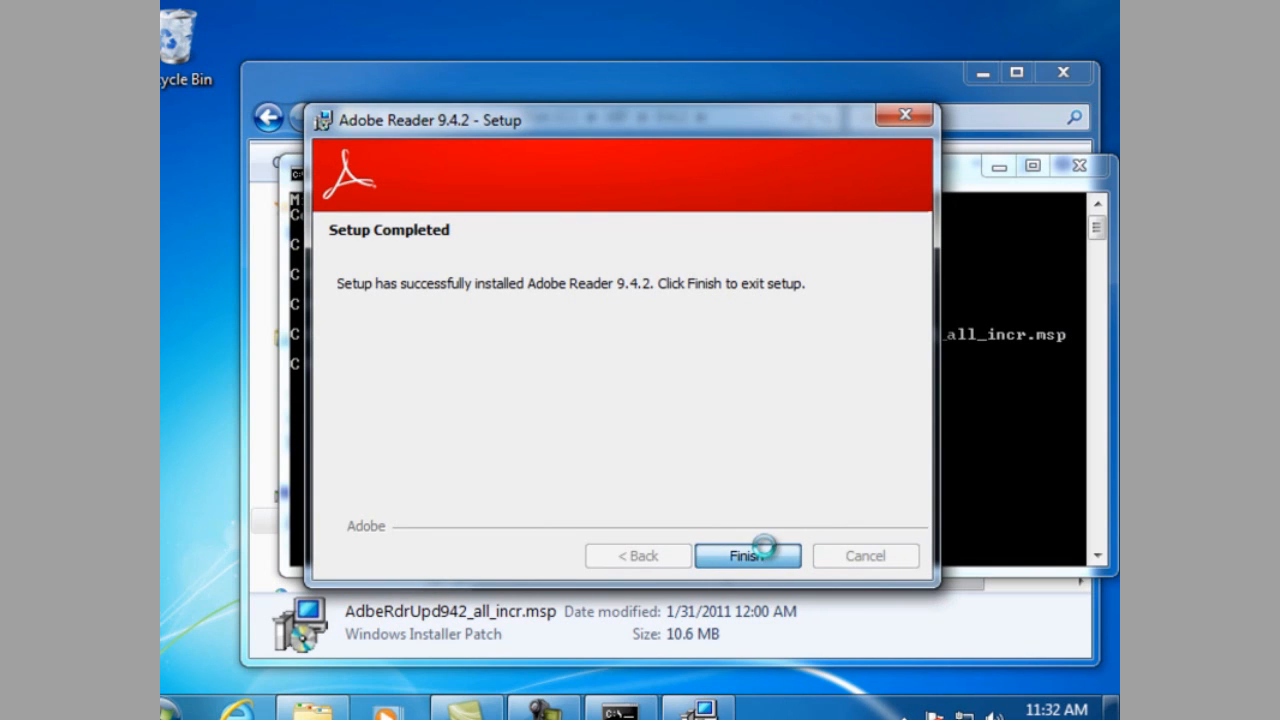
pyautogui.click(748, 556)
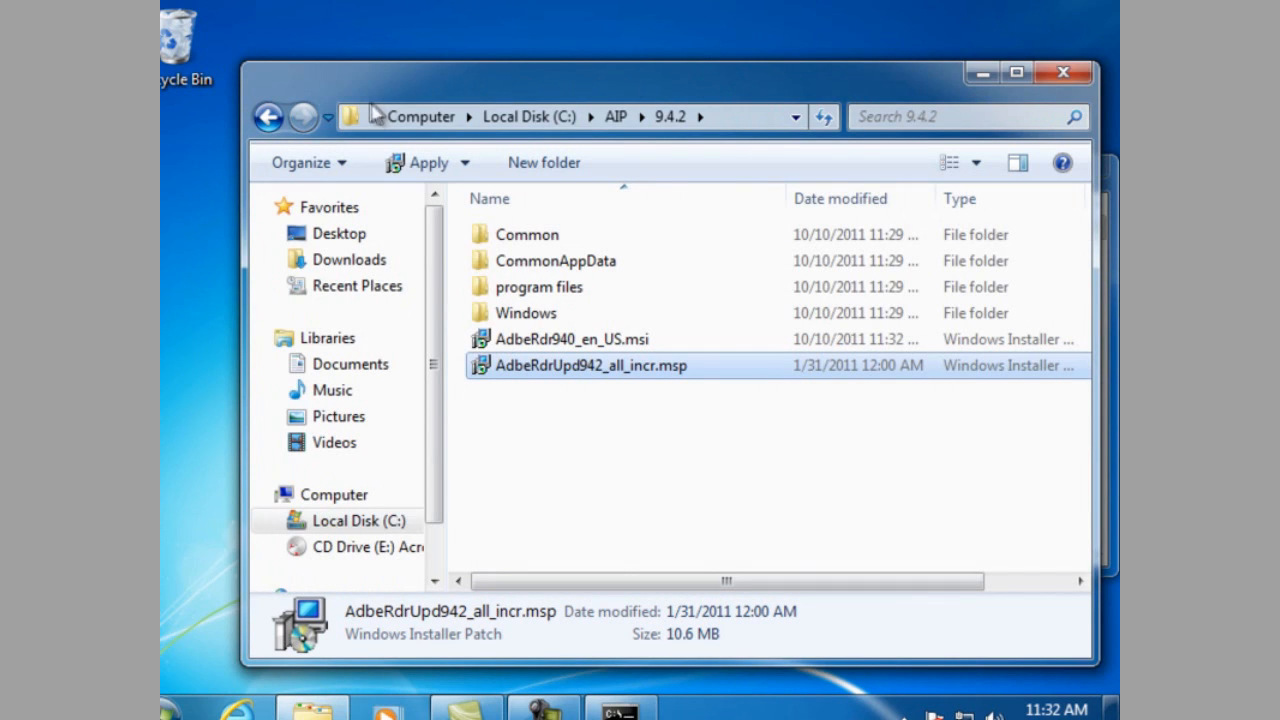
pyautogui.moveTo(624, 120)
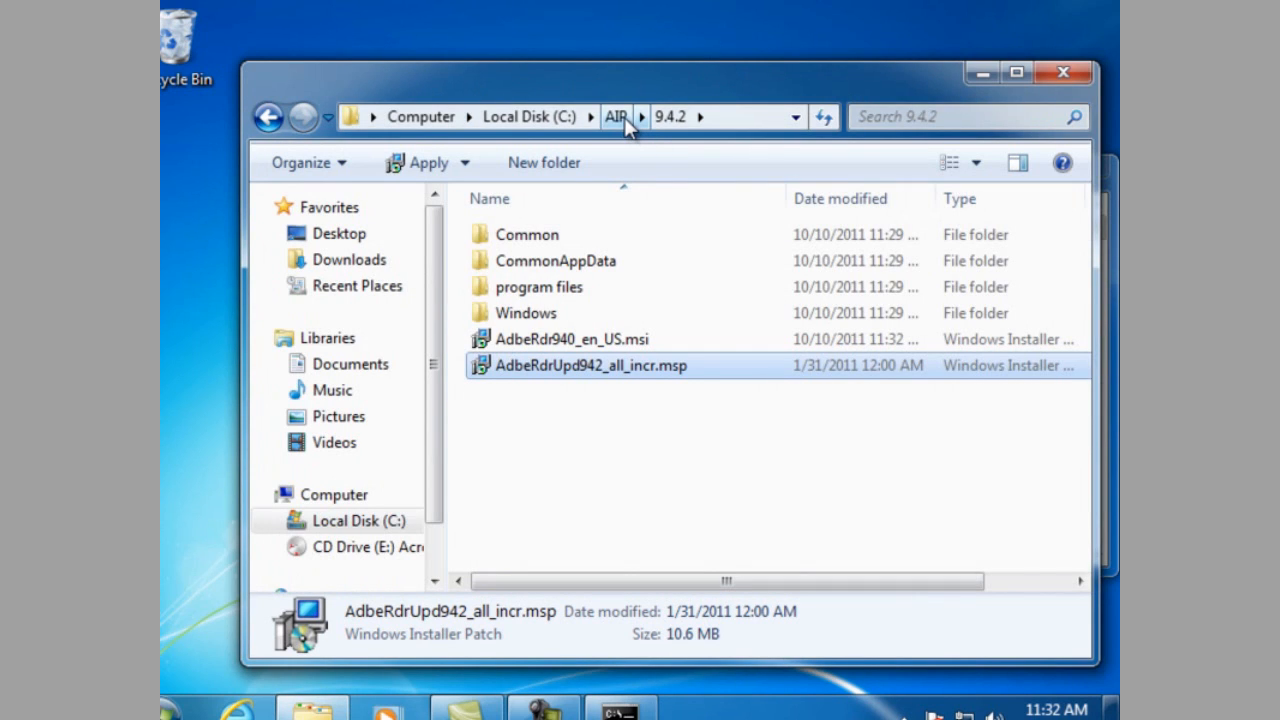
# Step: Copy the 9.4.2 folder within C:\AIP and rename the copy to 9.4.5
pyautogui.click(616, 116)
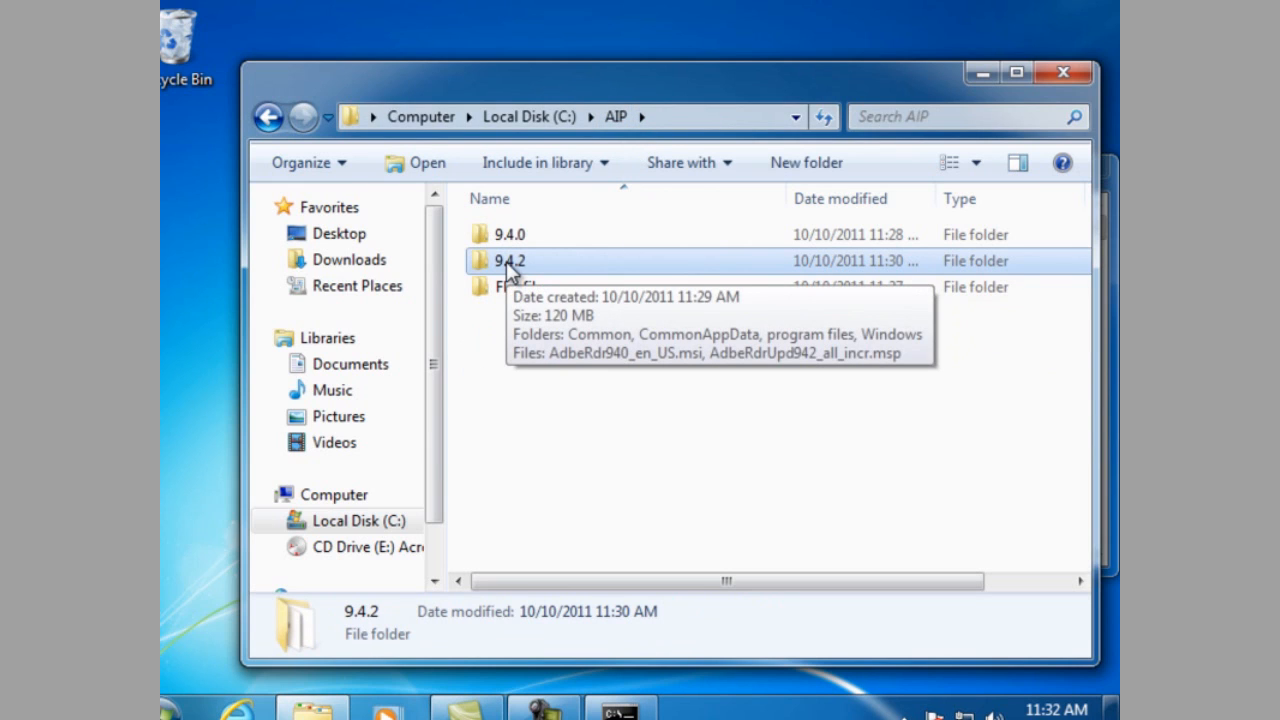
pyautogui.rightClick(508, 260)
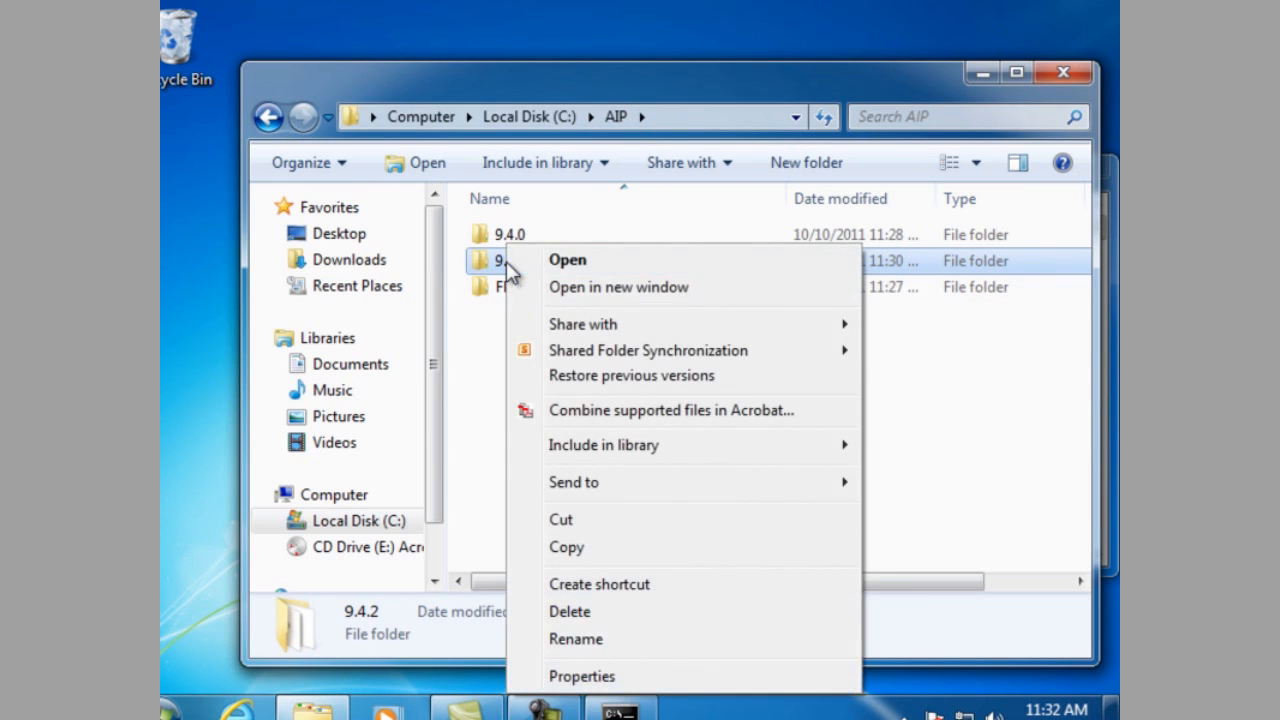
pyautogui.moveTo(588, 548)
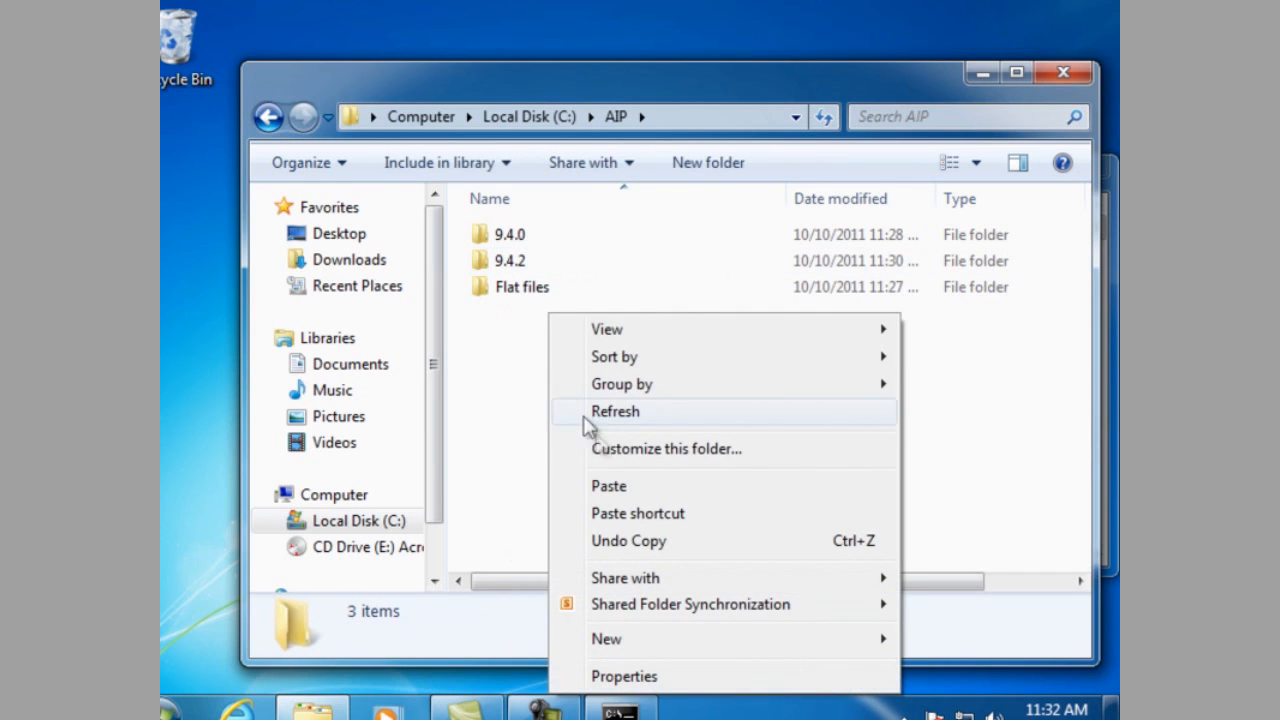
pyautogui.click(608, 486)
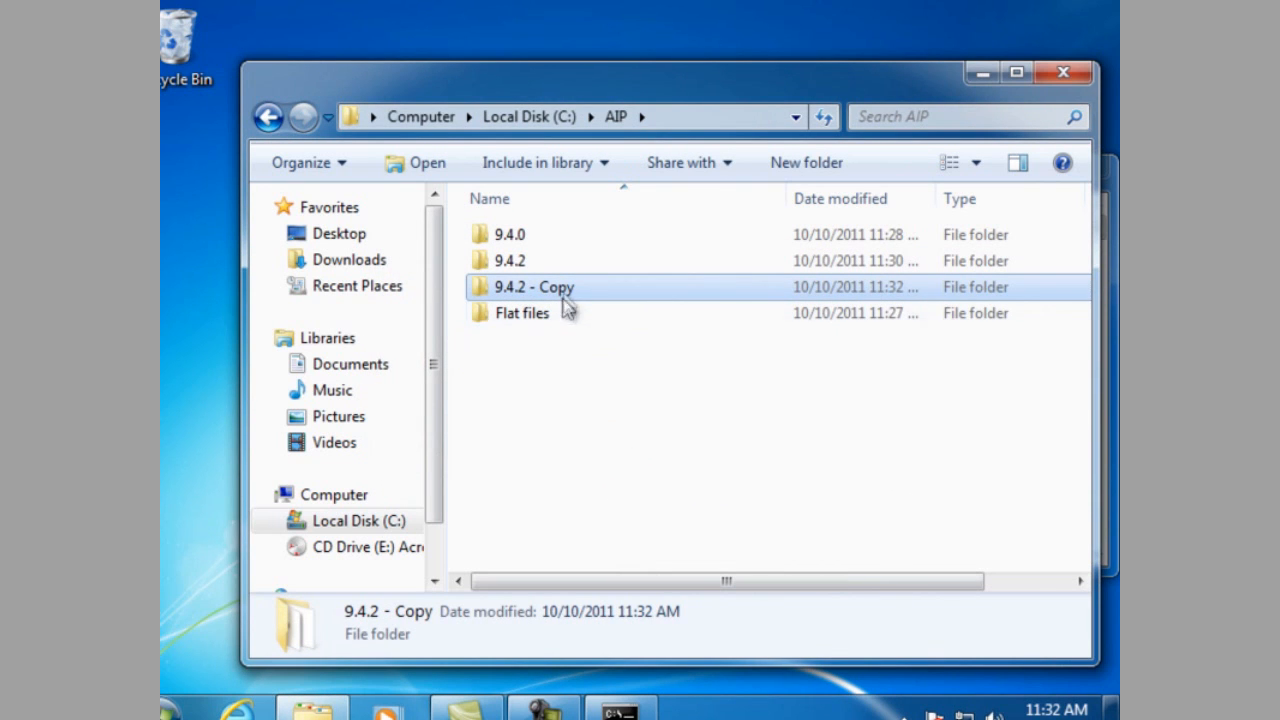
pyautogui.rightClick(532, 288)
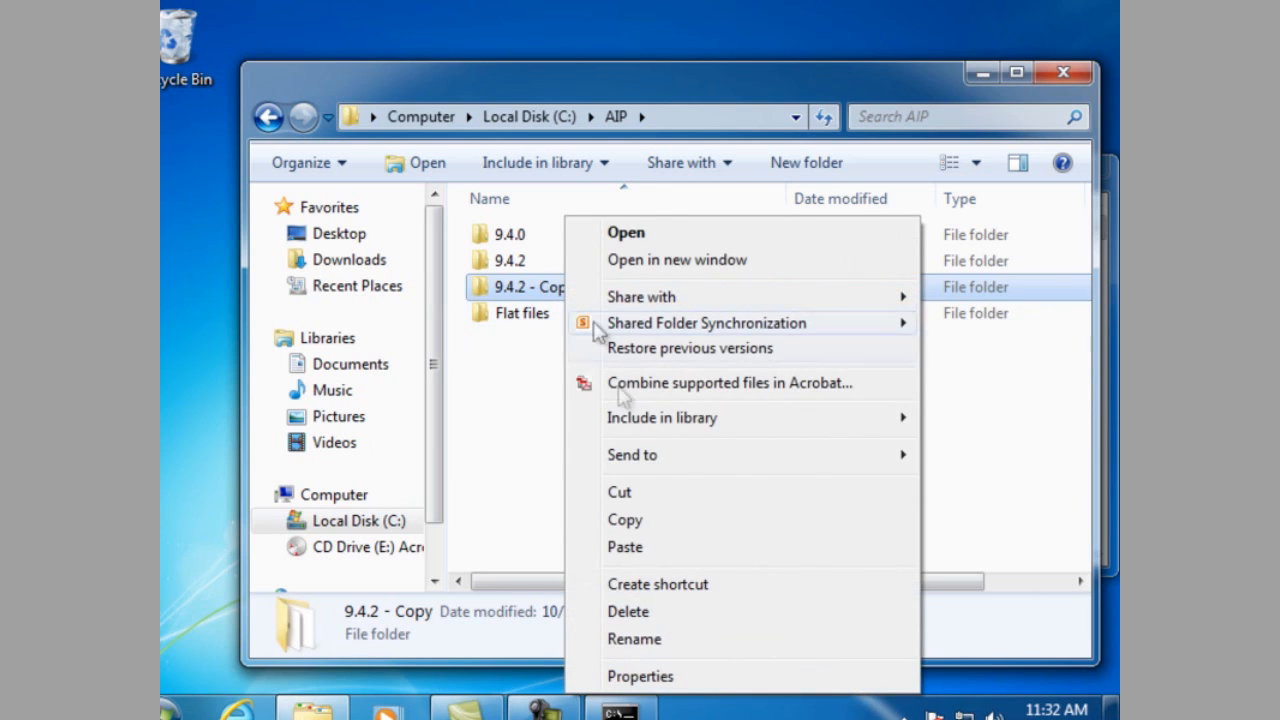
pyautogui.click(634, 640)
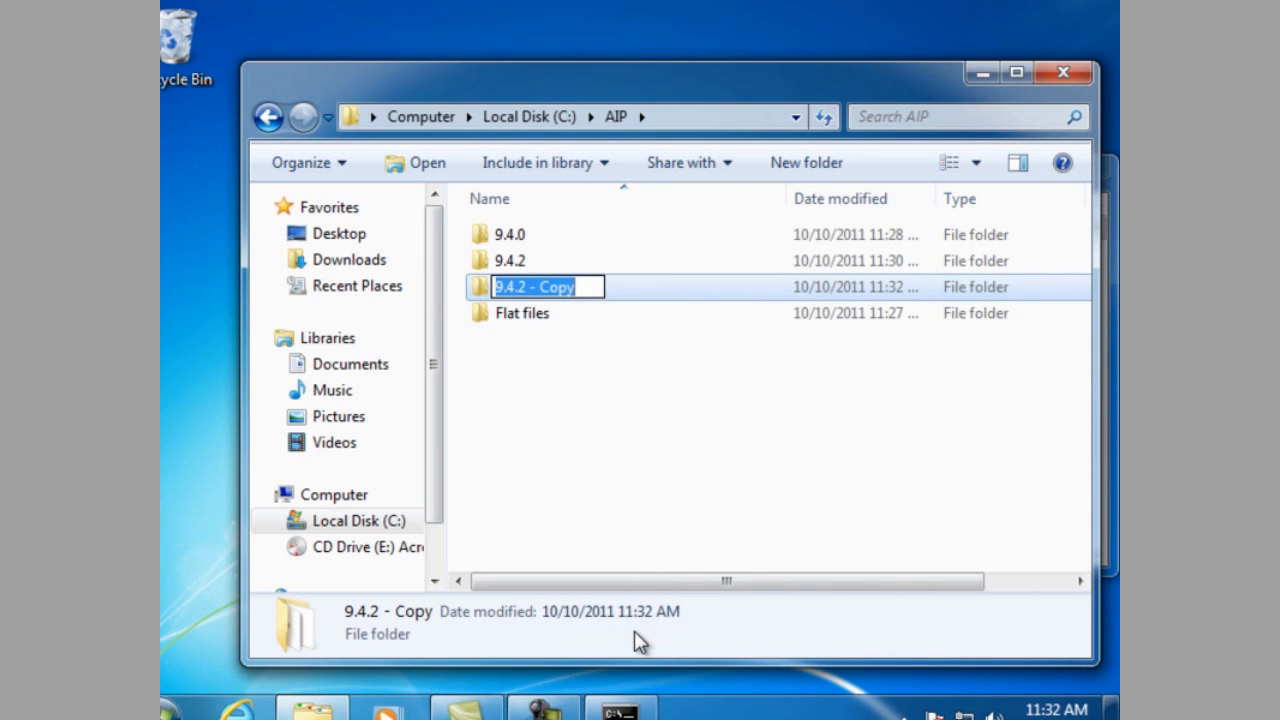
pyautogui.press('BackSpace')
pyautogui.write('9.4.5')
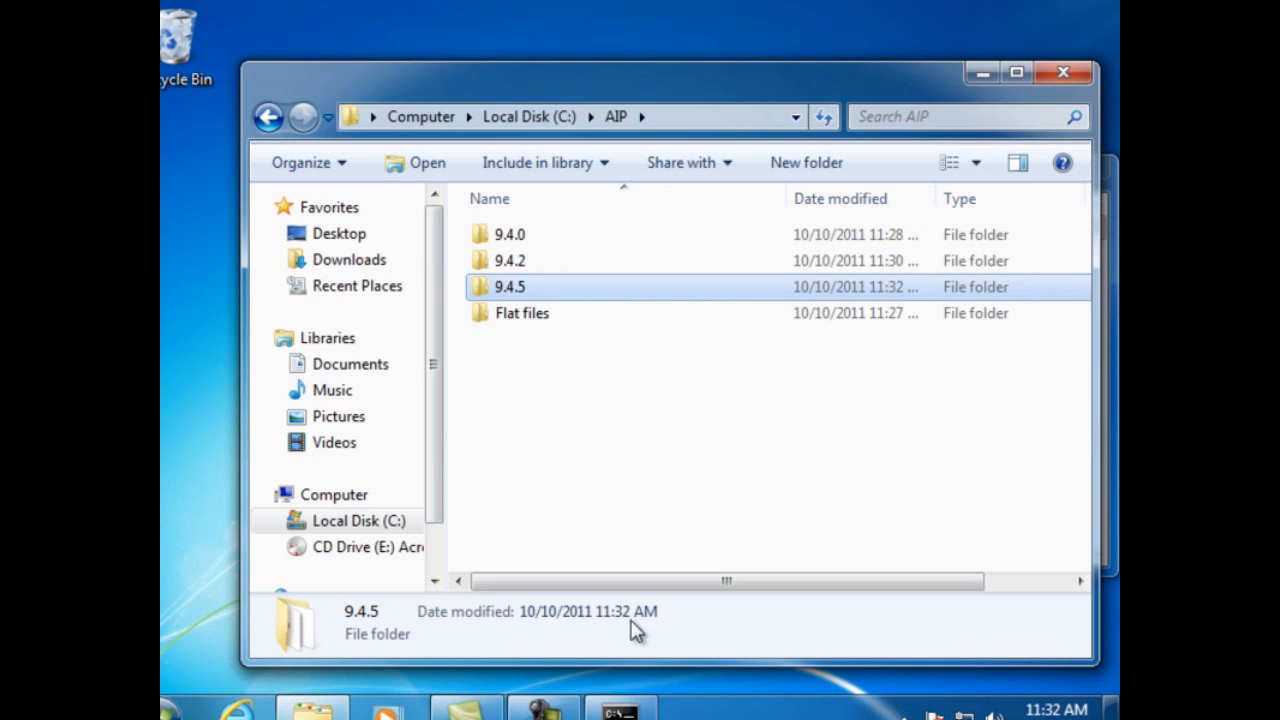
pyautogui.moveTo(522, 312)
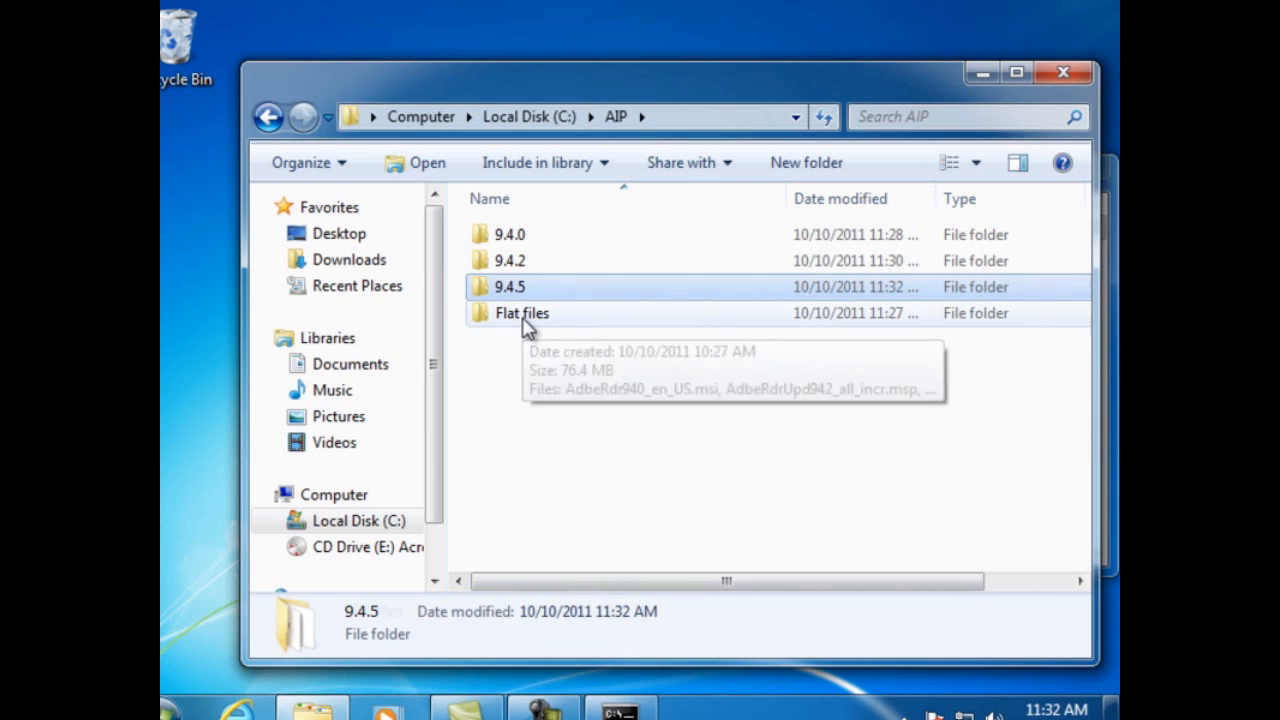
# Step: Copy AdbeRdrUpd945_all_incr.msp from the Flat files folder
pyautogui.doubleClick(520, 312)
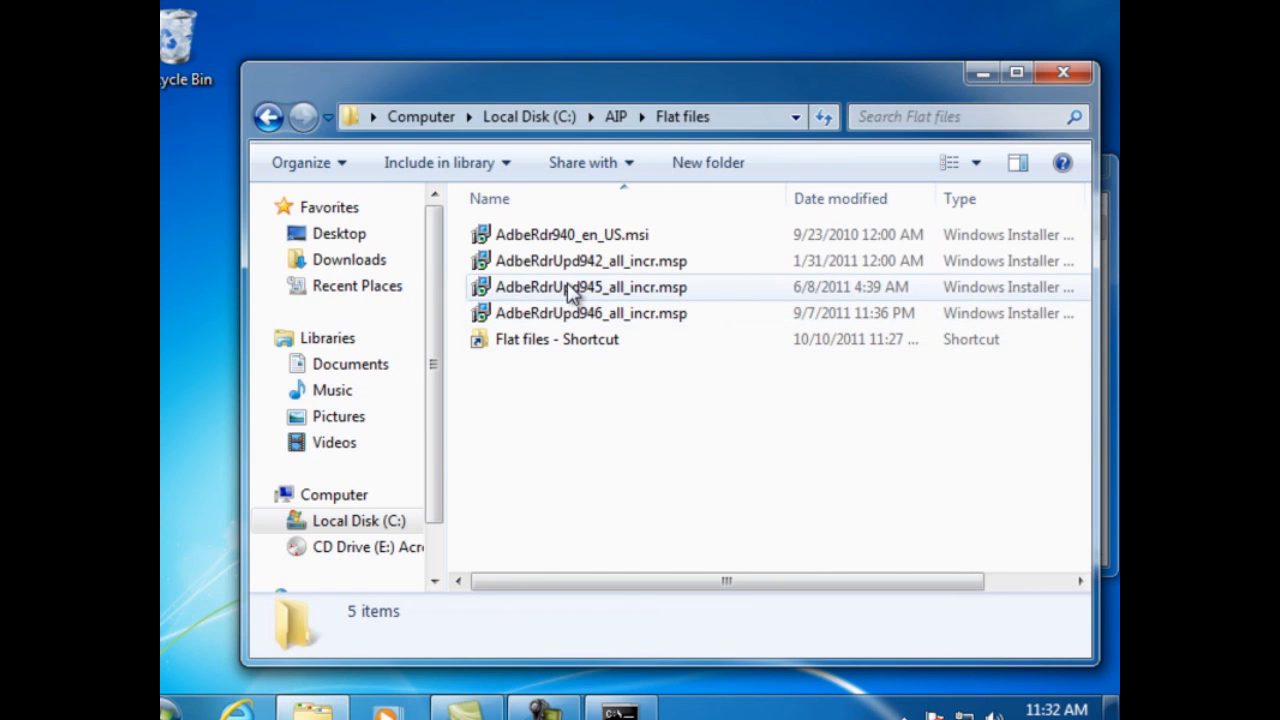
pyautogui.rightClick(576, 288)
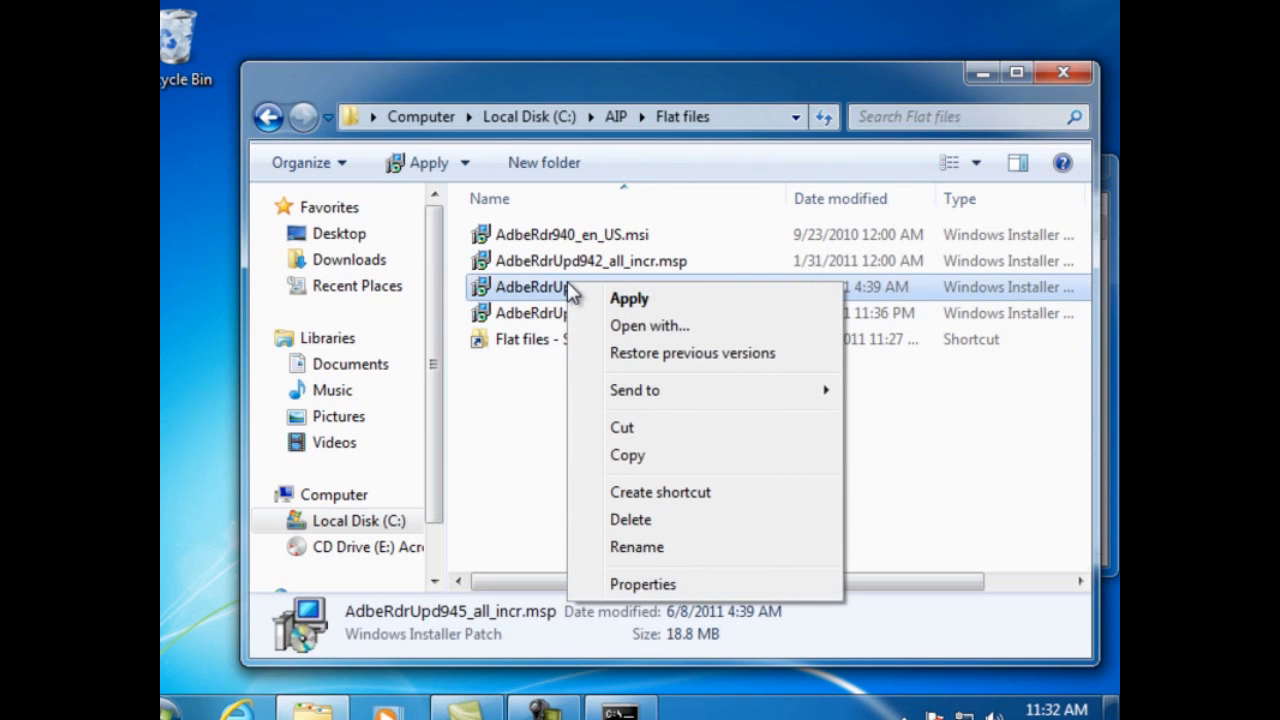
pyautogui.moveTo(628, 498)
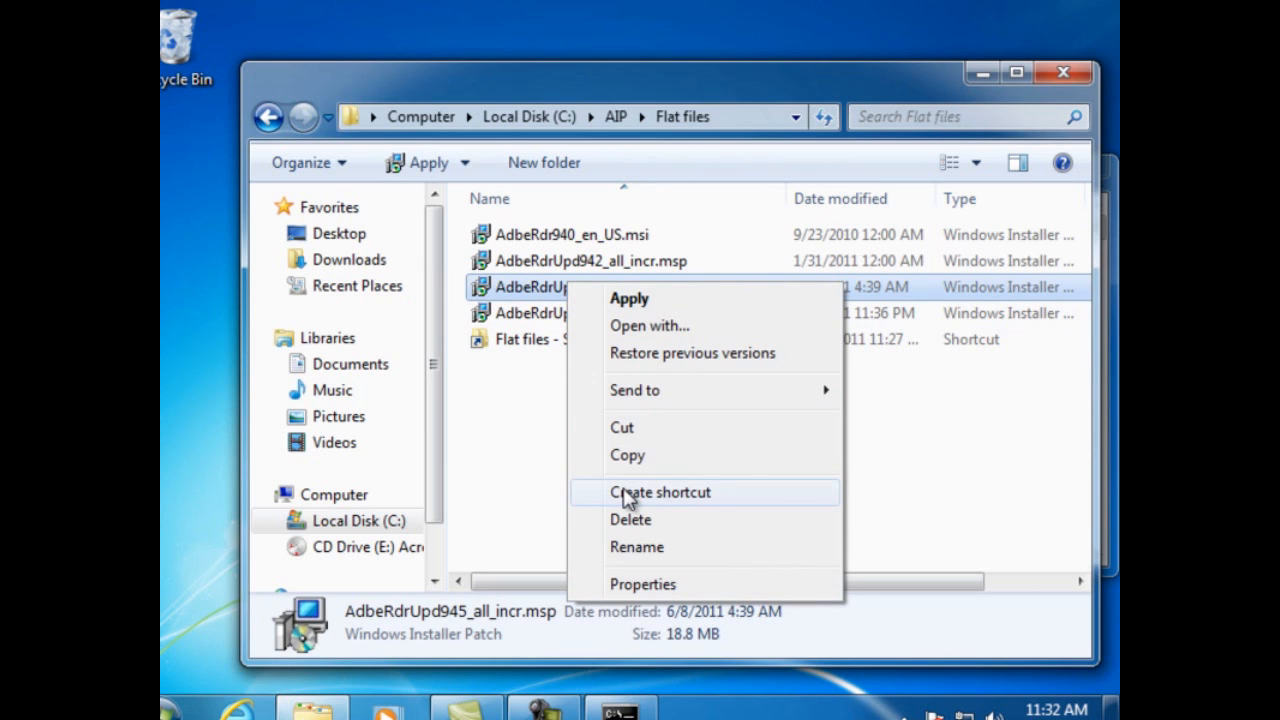
pyautogui.click(660, 492)
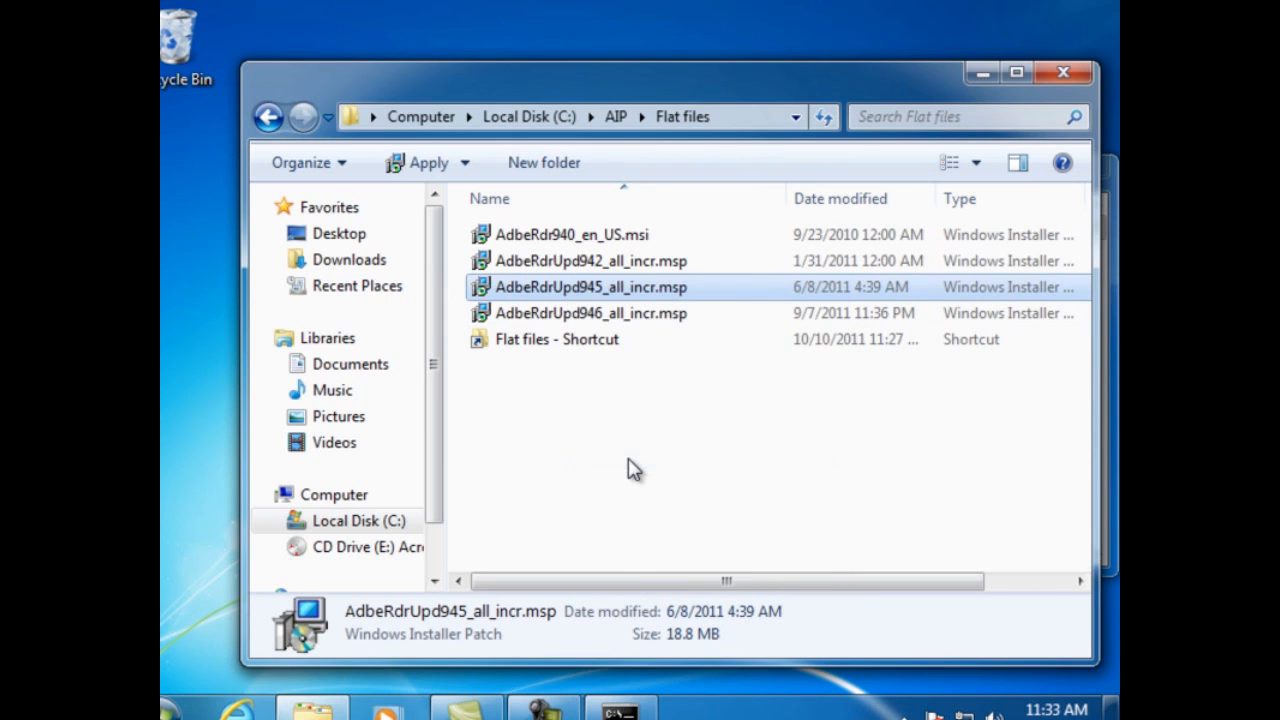
pyautogui.moveTo(304, 116)
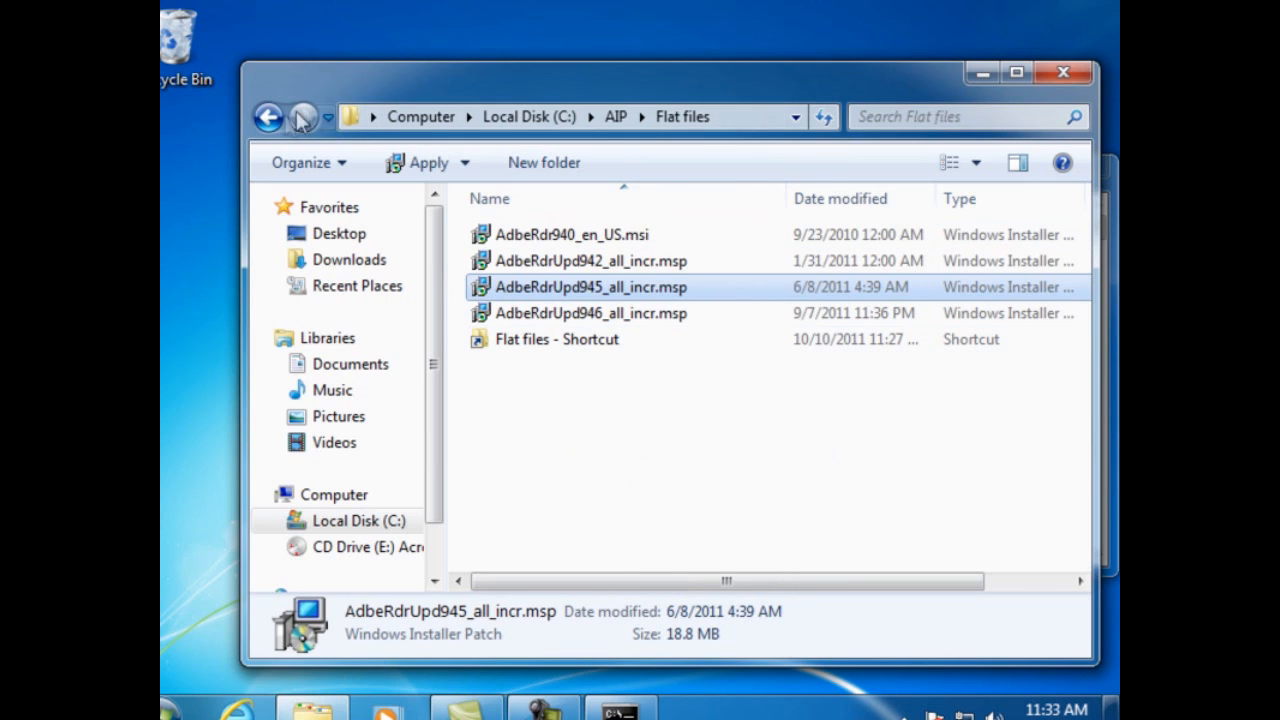
# Step: Paste the 9.4.5 patch into the C:\AIP\9.4.5 folder
pyautogui.click(268, 116)
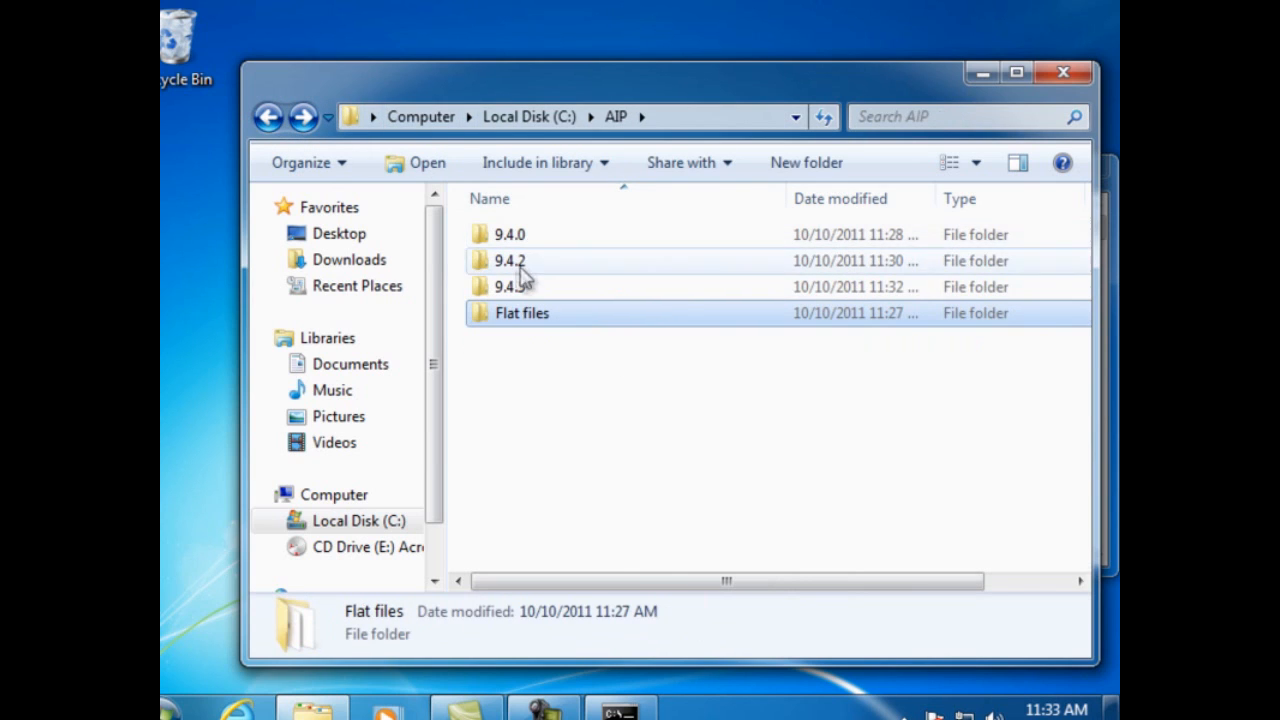
pyautogui.doubleClick(510, 288)
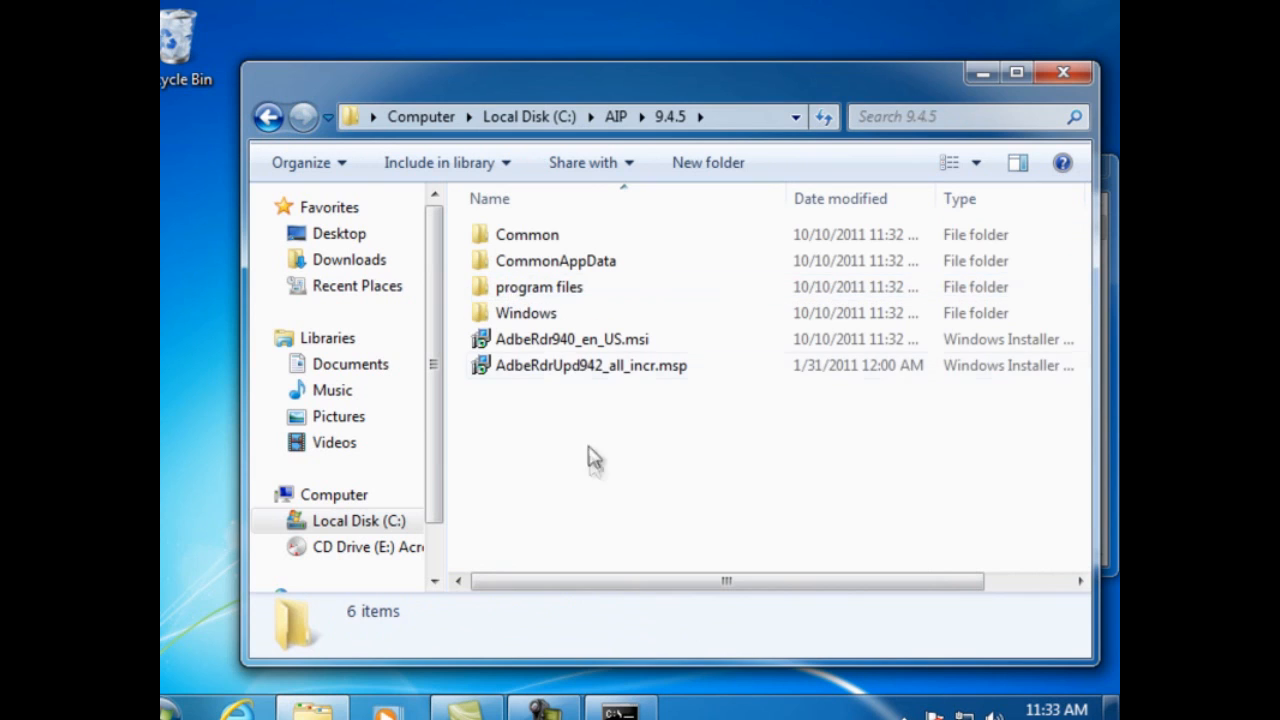
pyautogui.moveTo(580, 430)
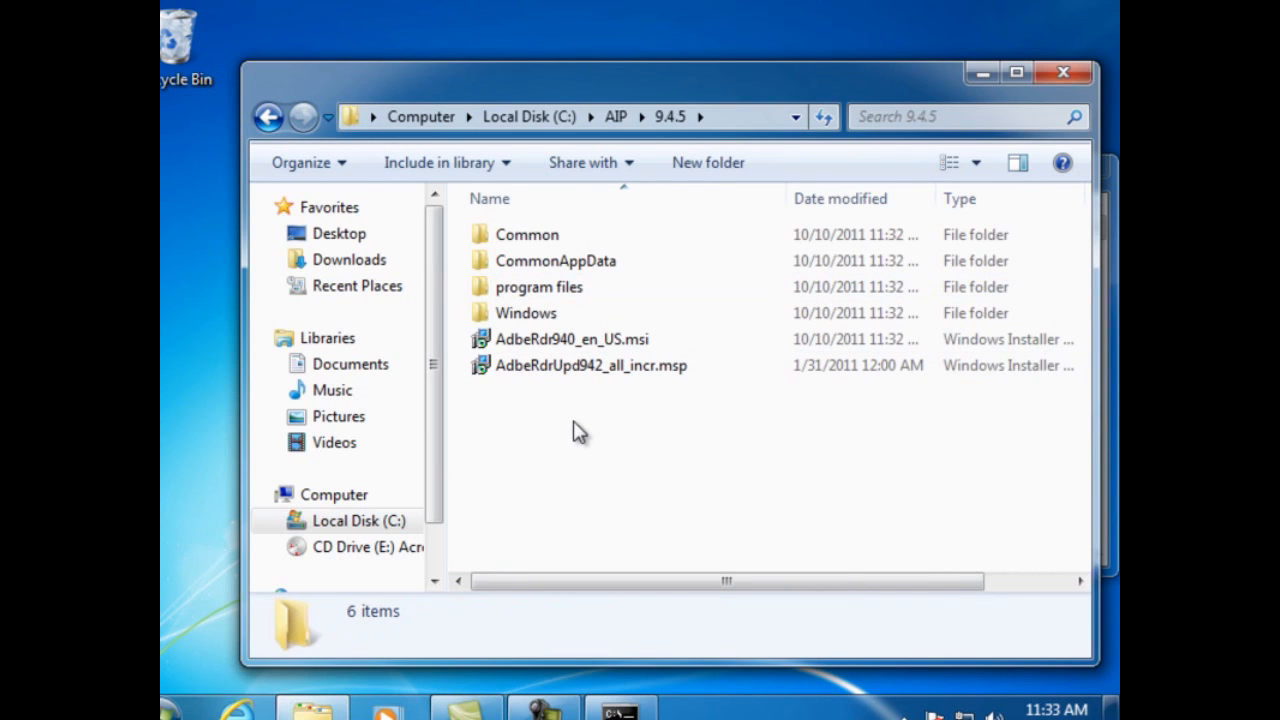
pyautogui.rightClick(580, 430)
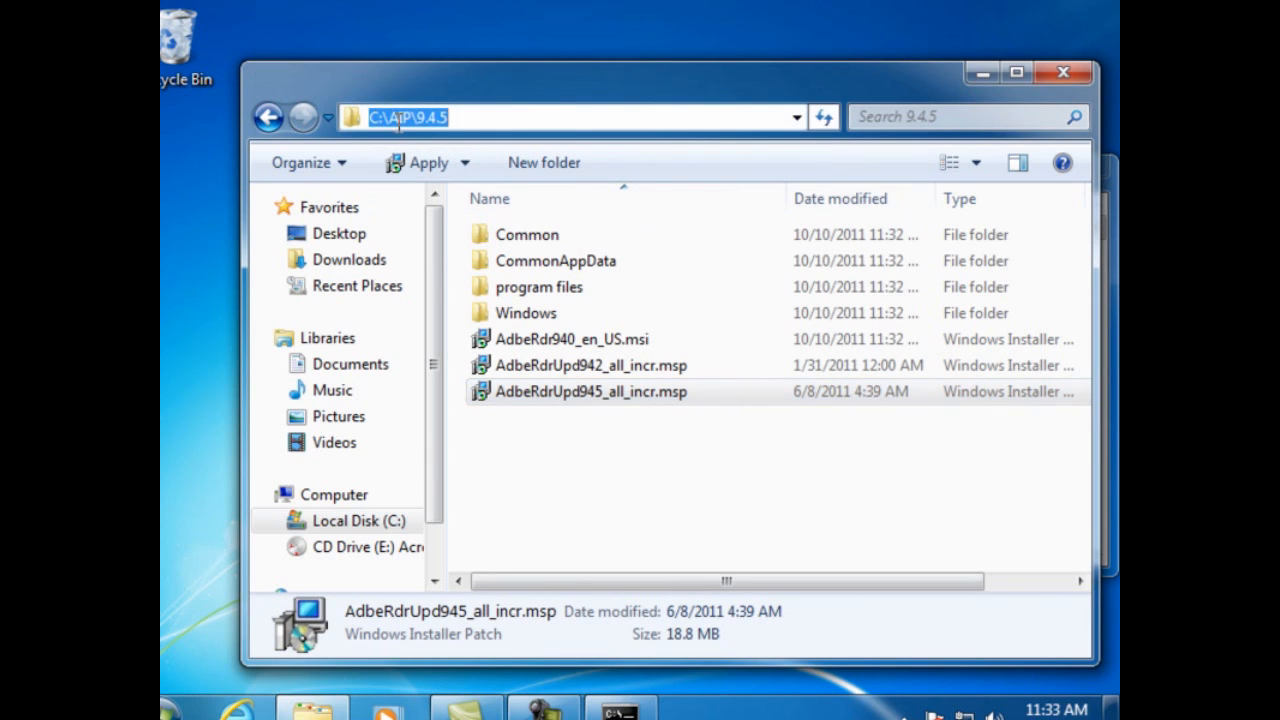
# Step: Change the console directory to C:\AIP\9.4.5 using the path copied from Explorer
pyautogui.rightClick(400, 116)
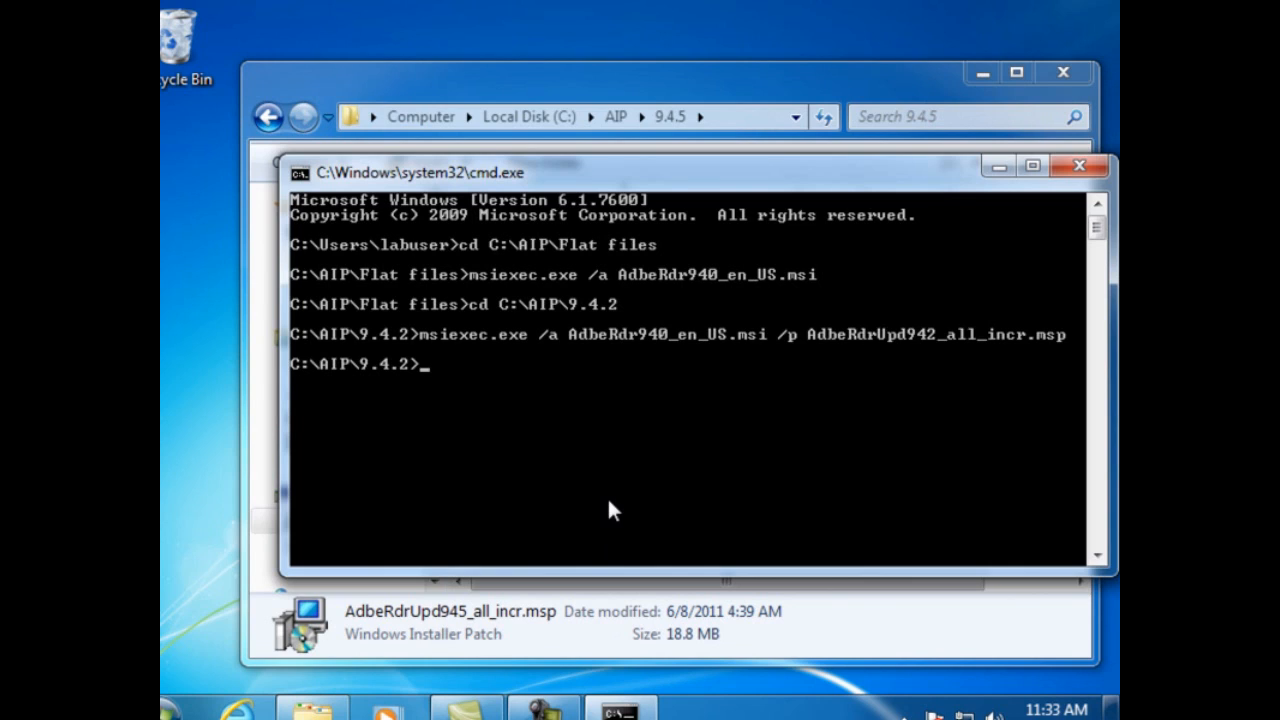
pyautogui.write('cd')
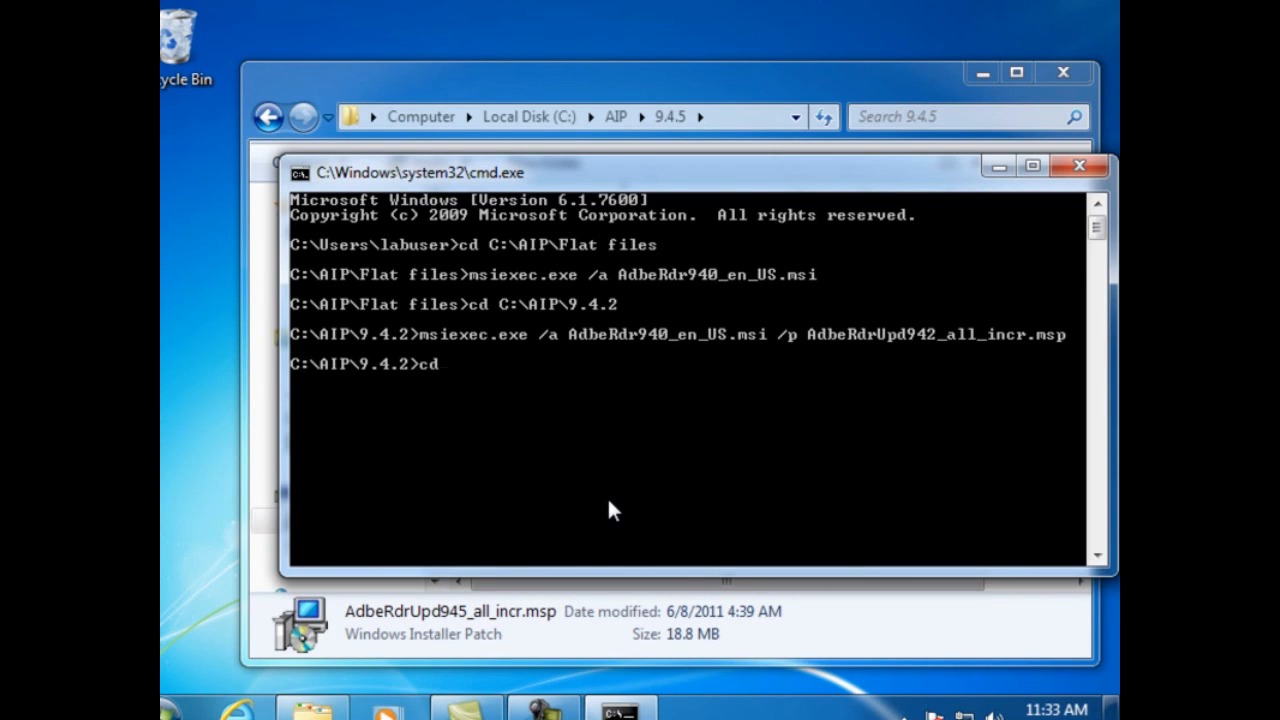
pyautogui.moveTo(630, 436)
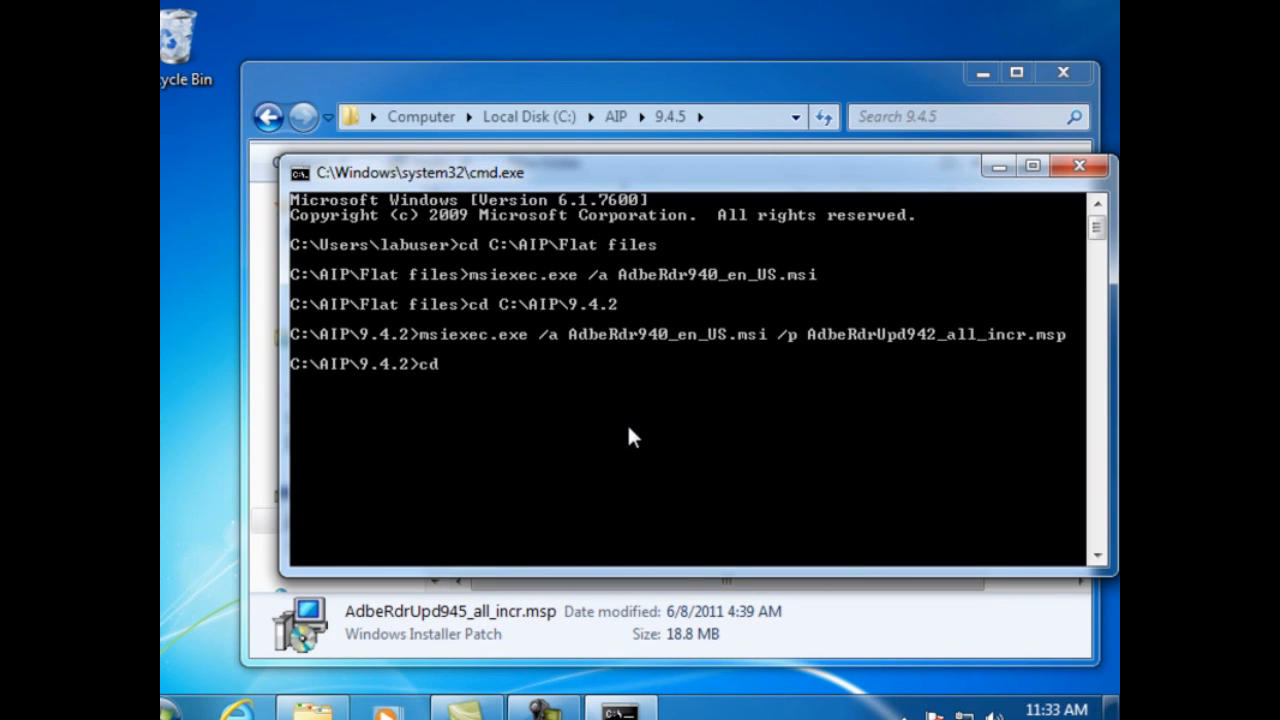
pyautogui.rightClick(630, 436)
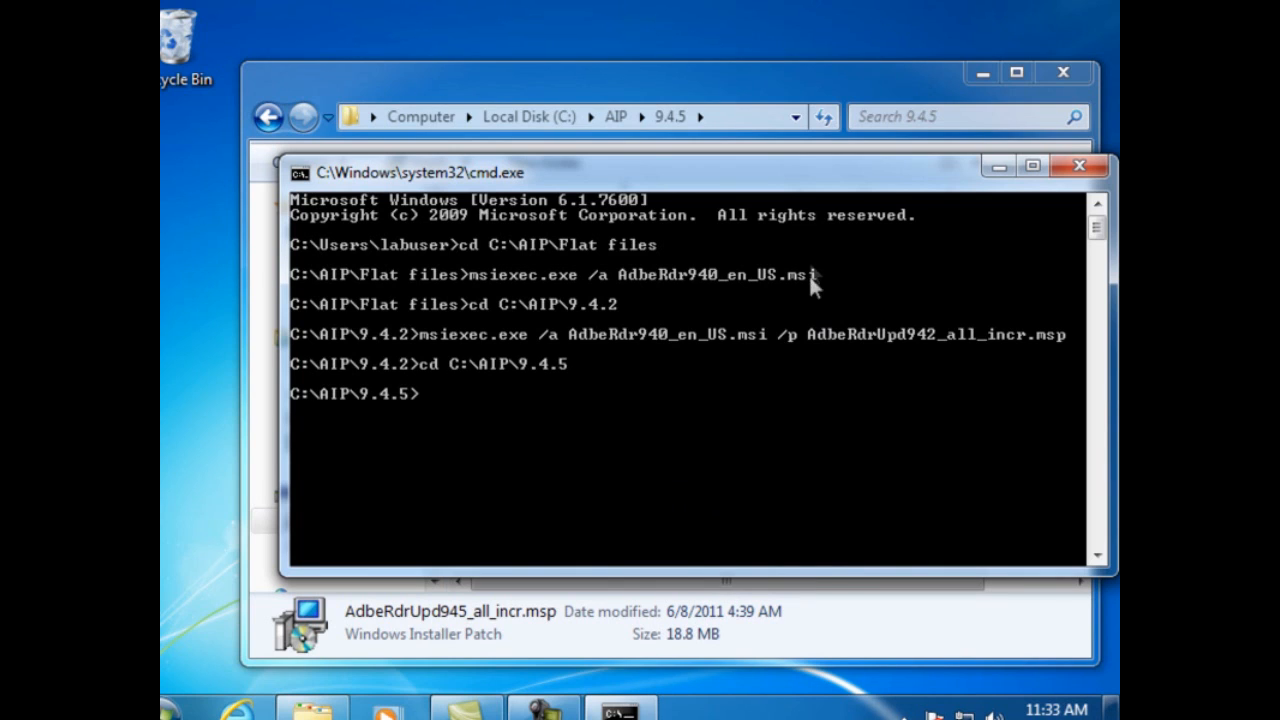
pyautogui.moveTo(764, 224)
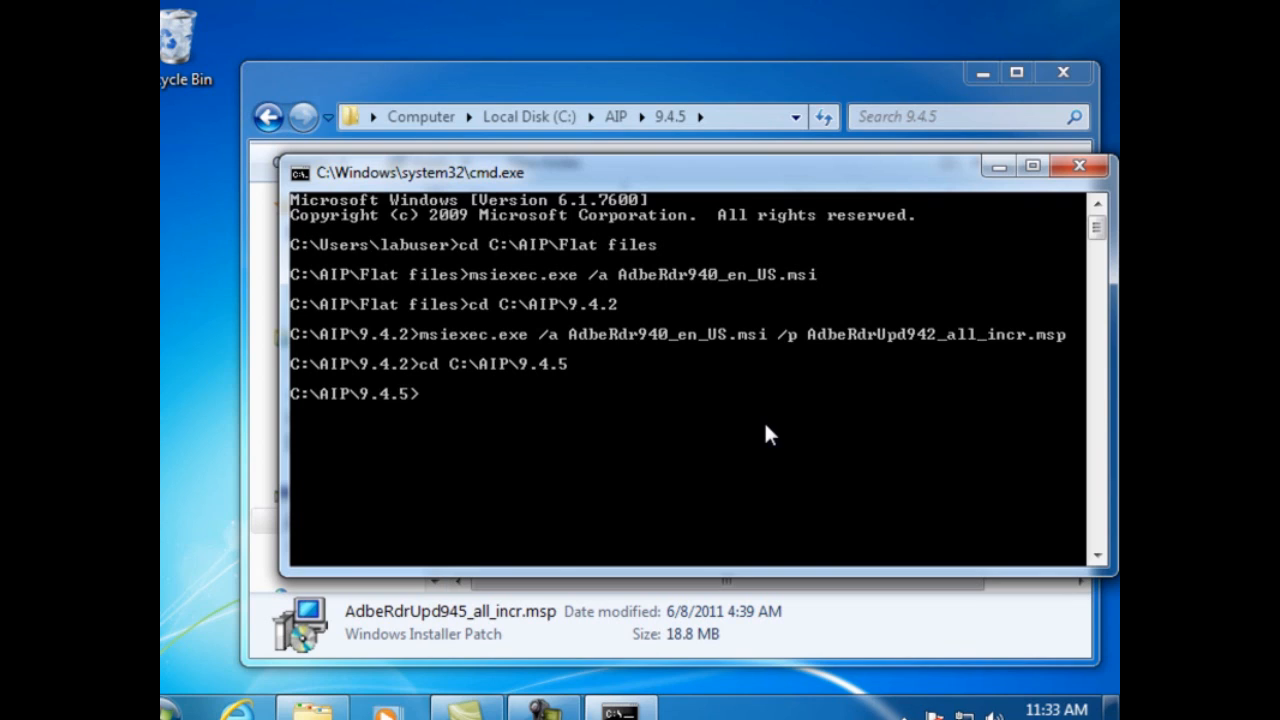
# Step: Enter msiexec.exe /a AdbeRdr940_en_US.msi /p for the 9.4.0 admin install
pyautogui.write('msiexec.exe /a A')
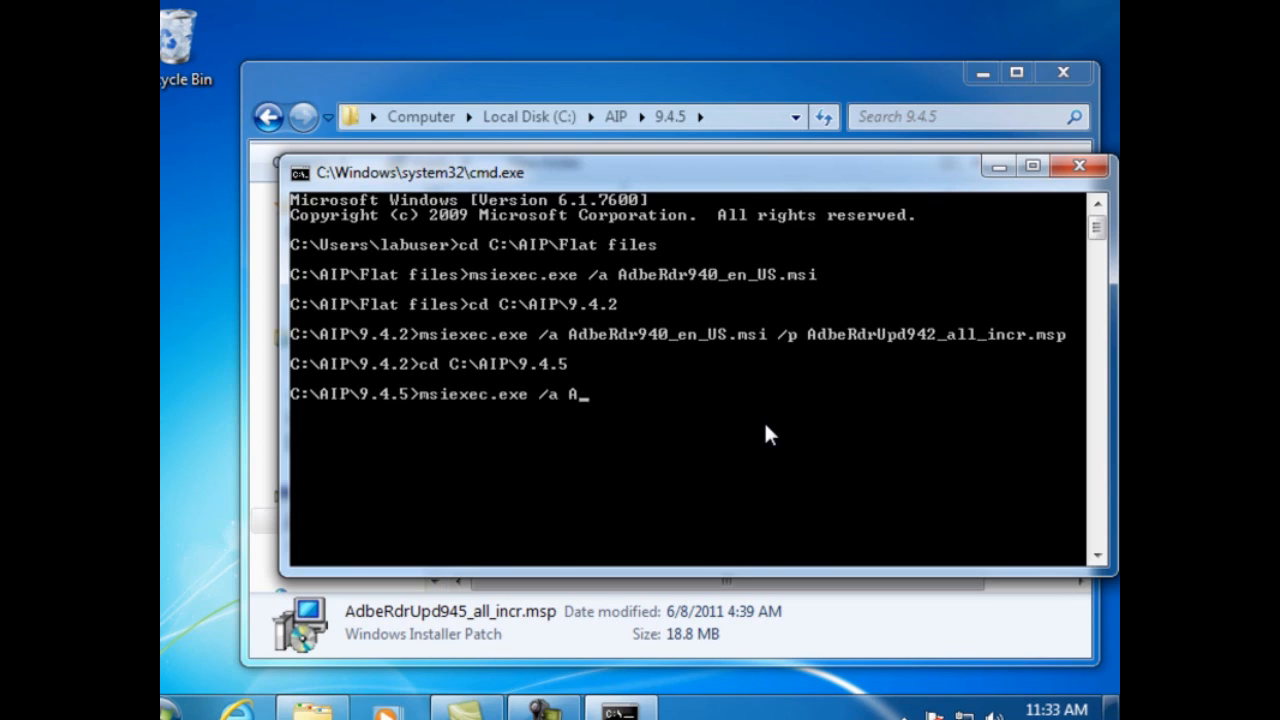
pyautogui.write('dbeRdr940_en')
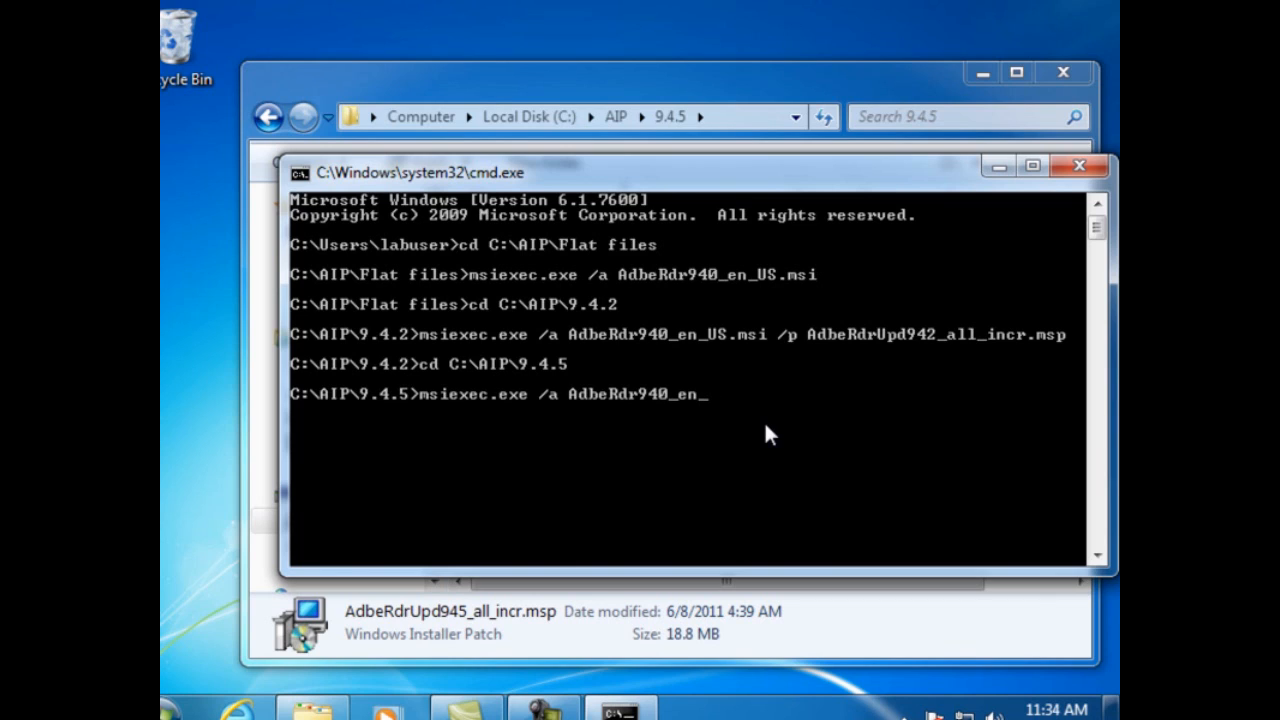
pyautogui.write('US.msi /p')
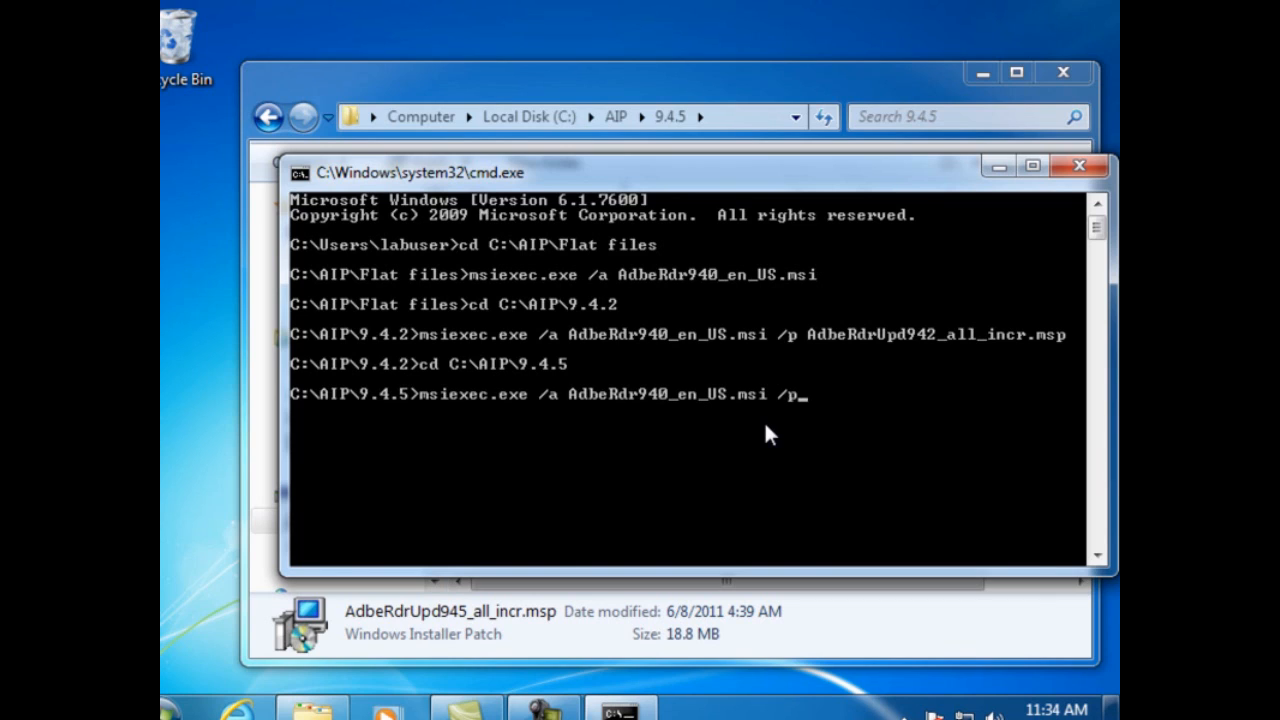
pyautogui.moveTo(690, 84)
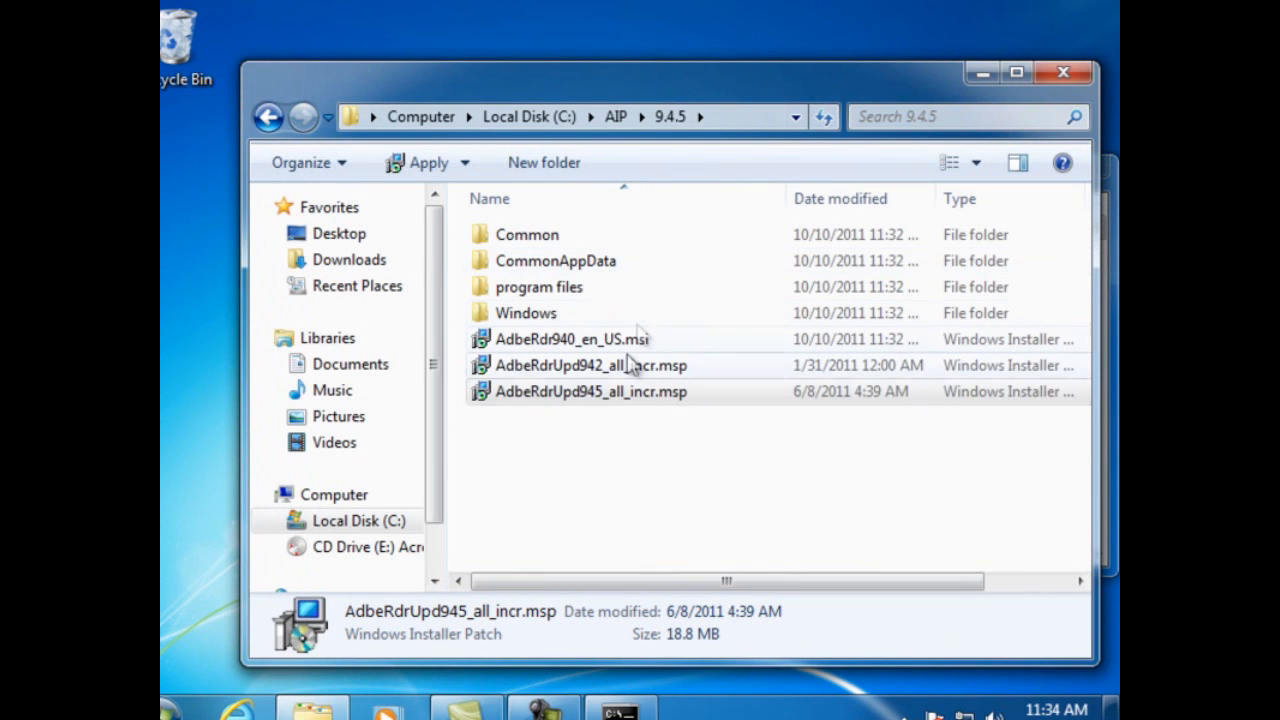
# Step: Append the AdbeRdrUpd945_all_incr.msp file name copied from Explorer to the command
pyautogui.rightClick(590, 390)
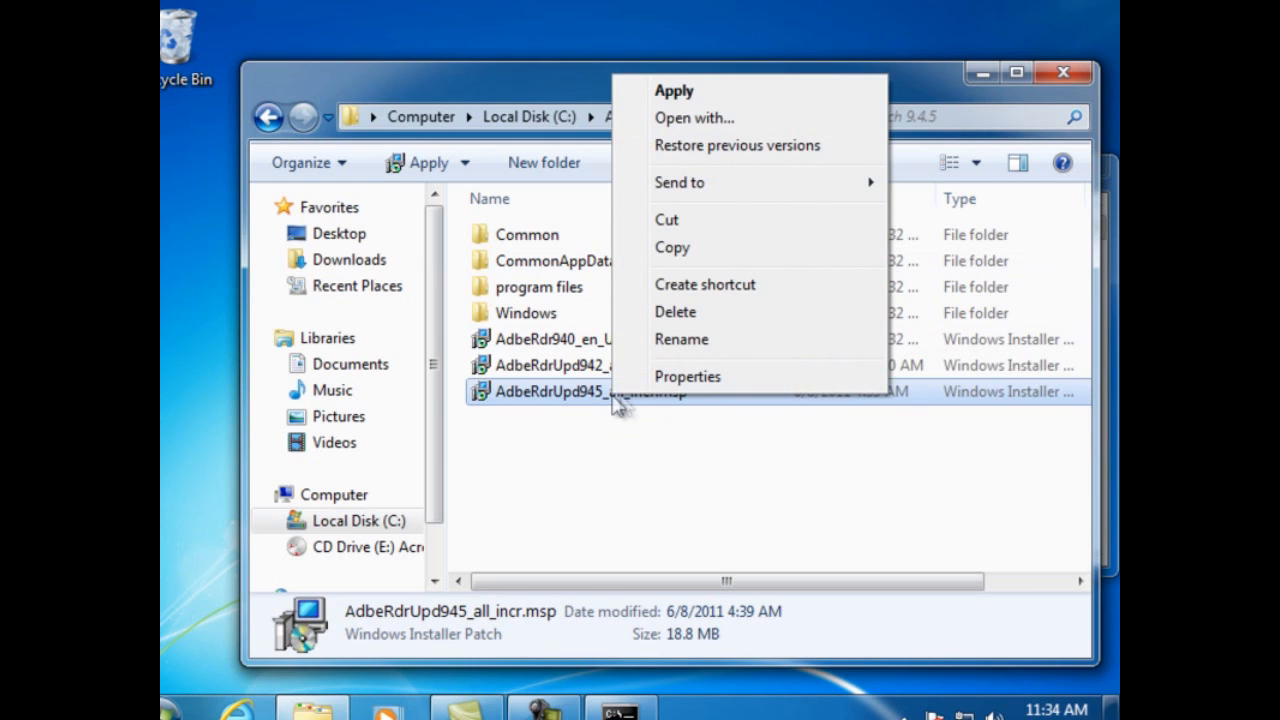
pyautogui.click(680, 340)
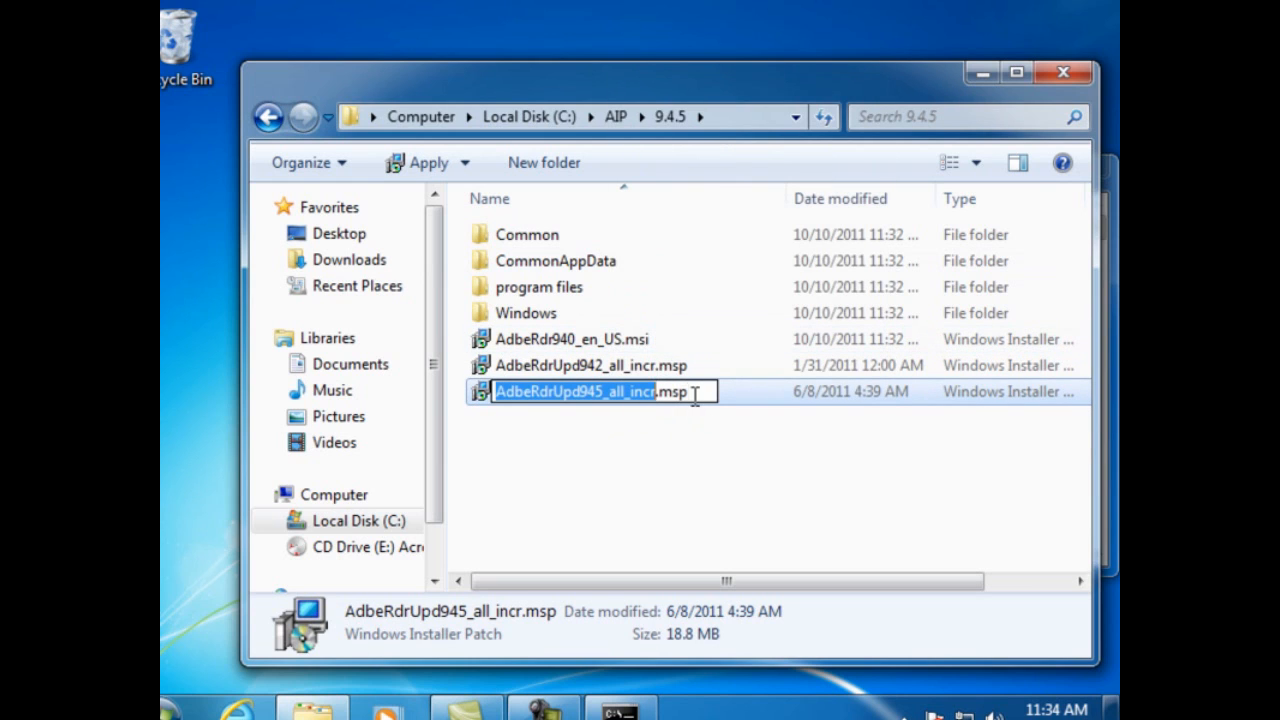
pyautogui.rightClick(590, 390)
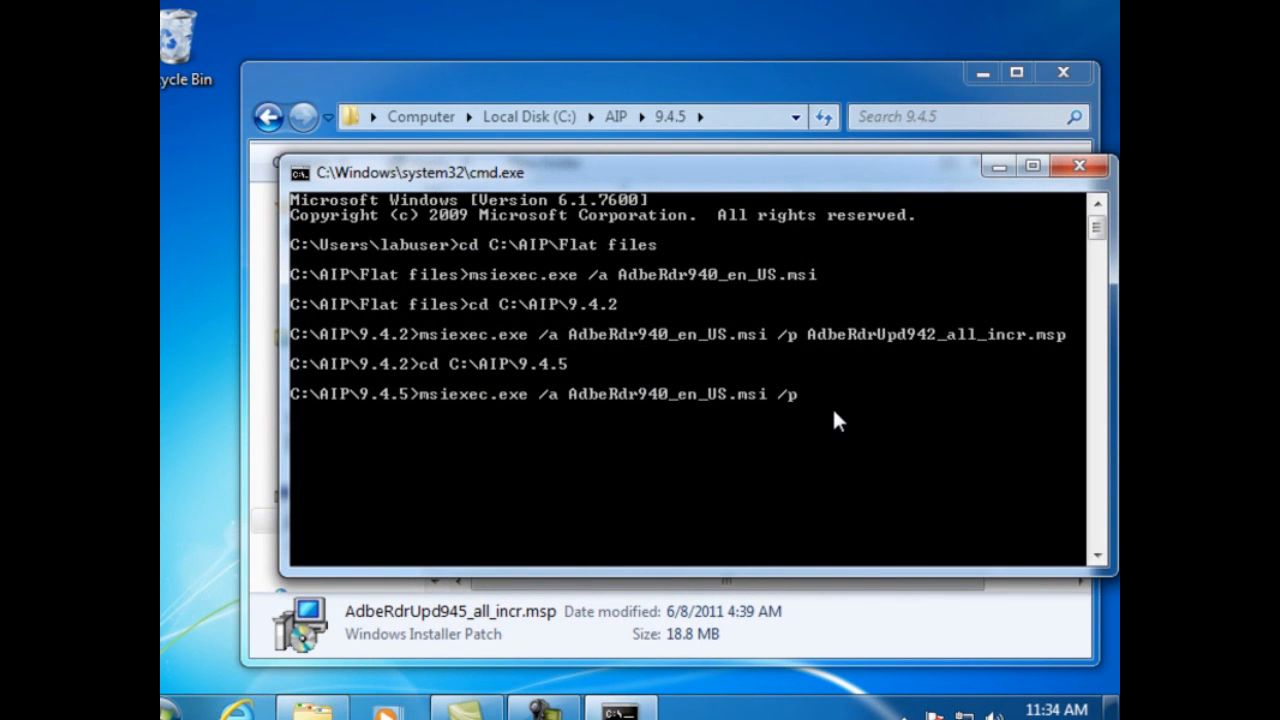
pyautogui.rightClick(838, 420)
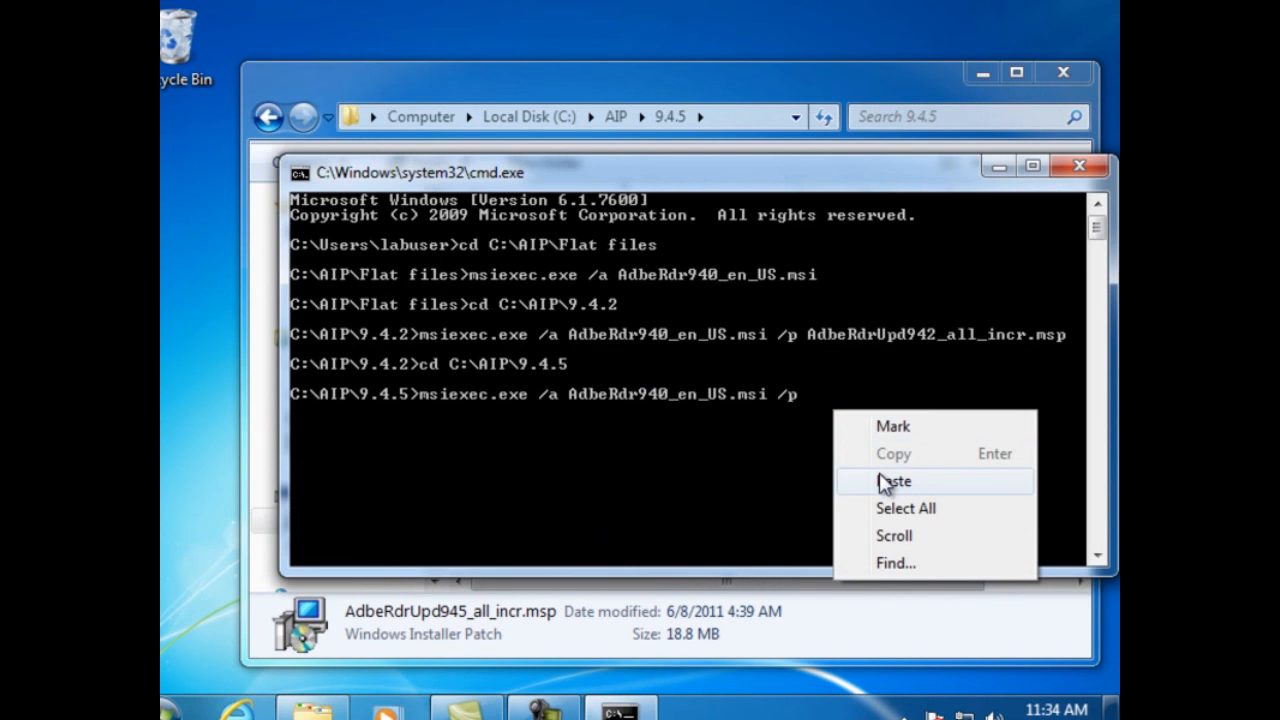
pyautogui.click(894, 480)
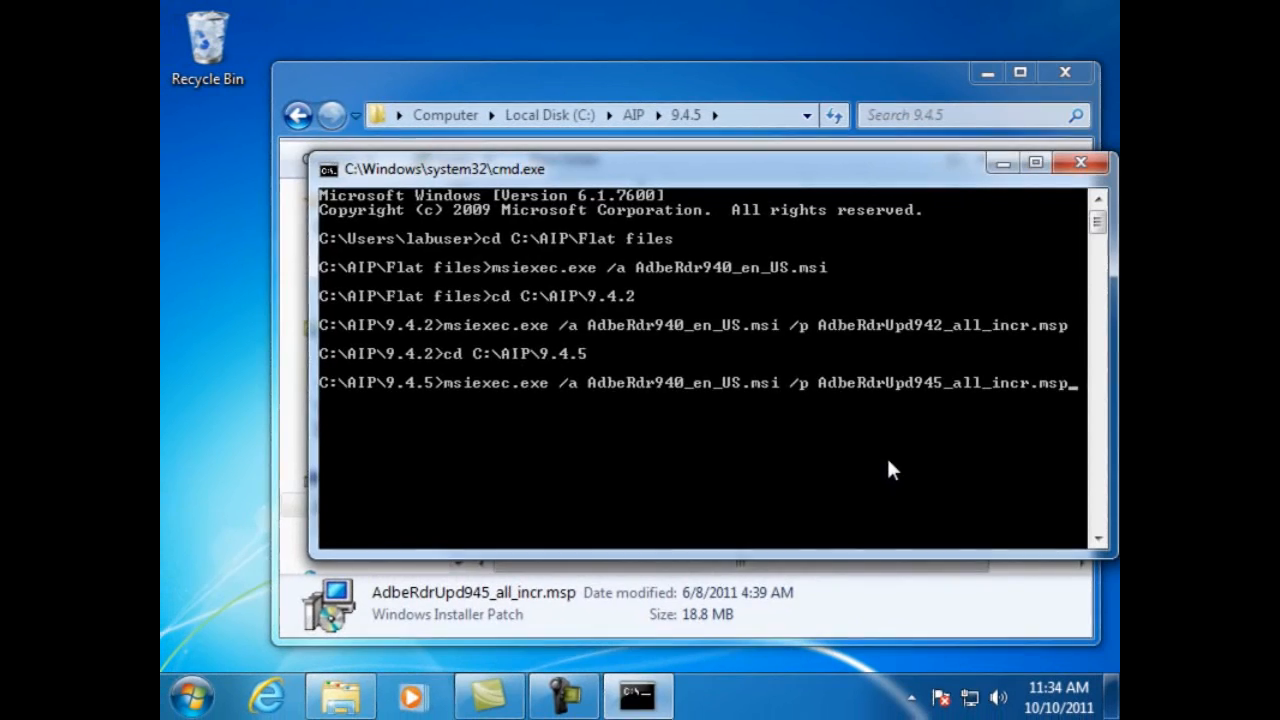
# Step: Run msiexec and let Reader 9.4.5 Setup build the server image at C:\AIP\9.4.5, then finish
pyautogui.press('enter')
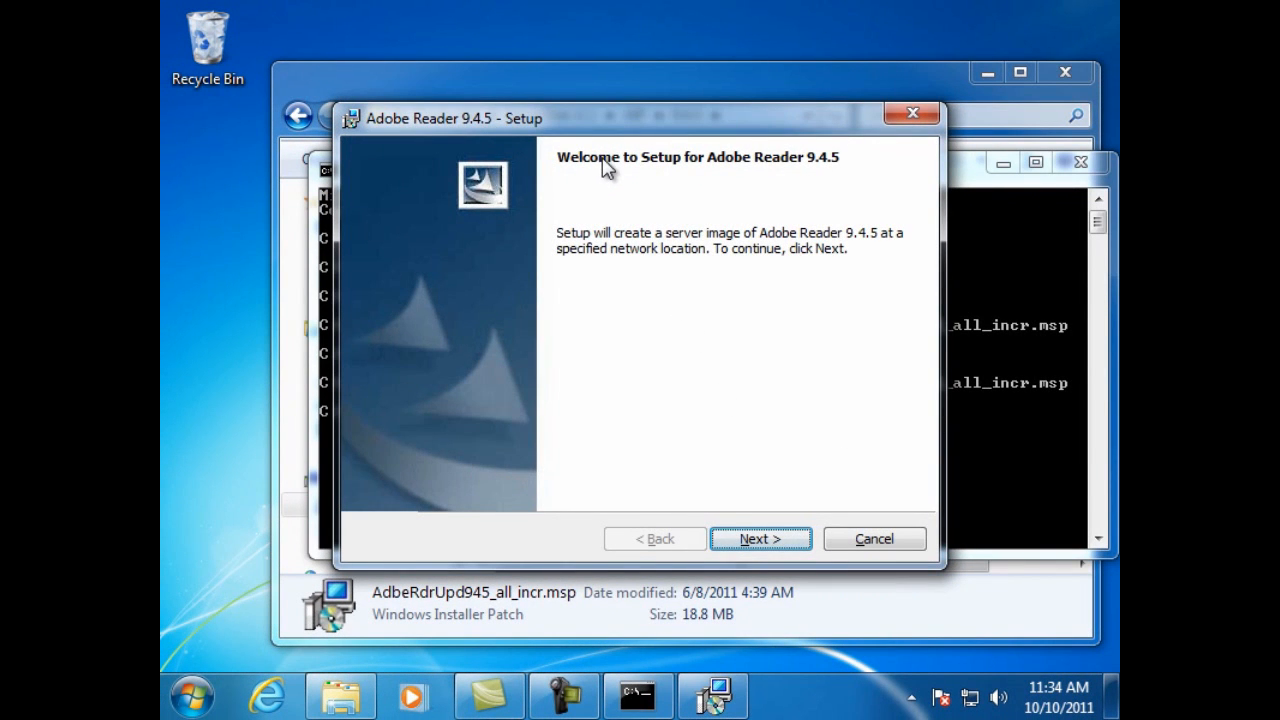
pyautogui.moveTo(750, 170)
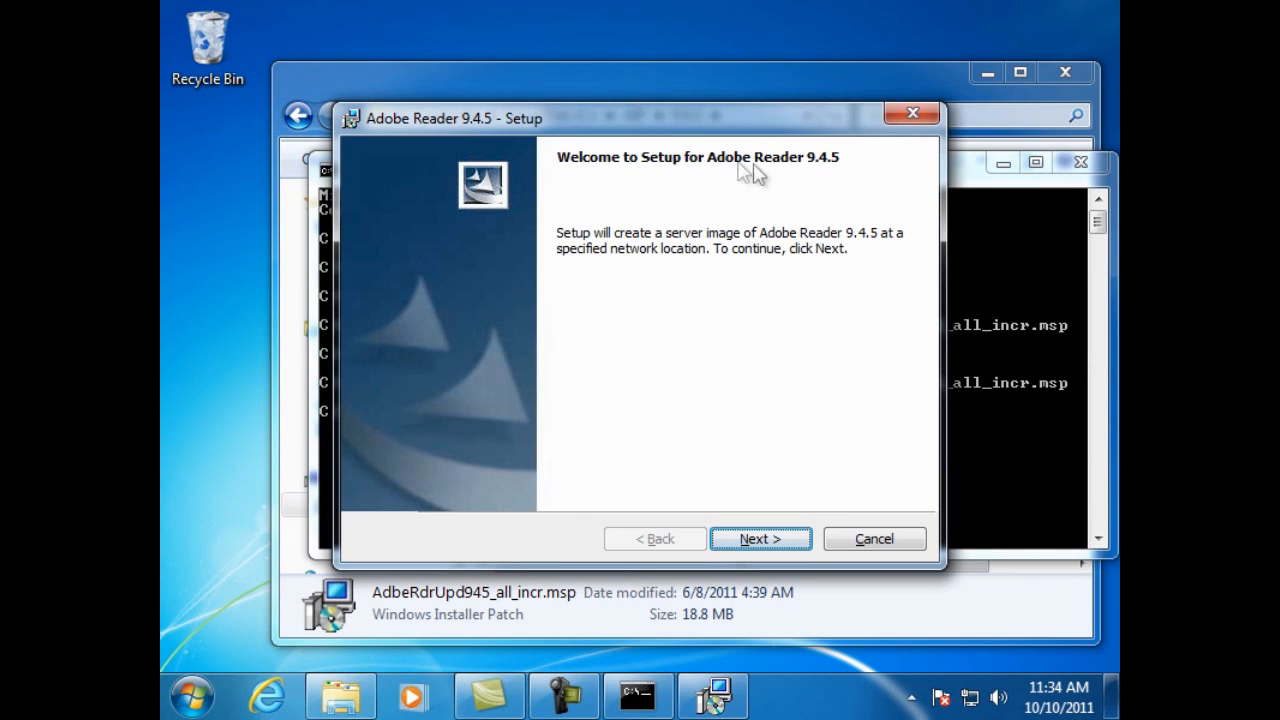
pyautogui.moveTo(770, 472)
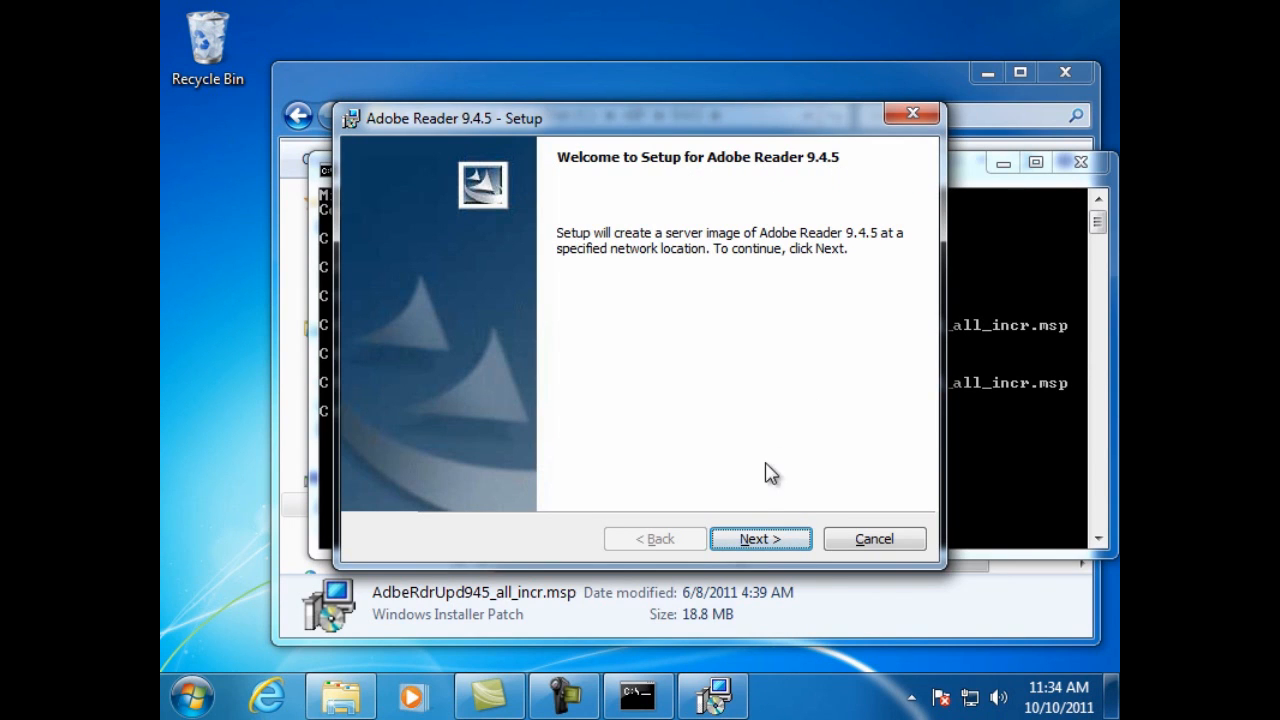
pyautogui.click(760, 538)
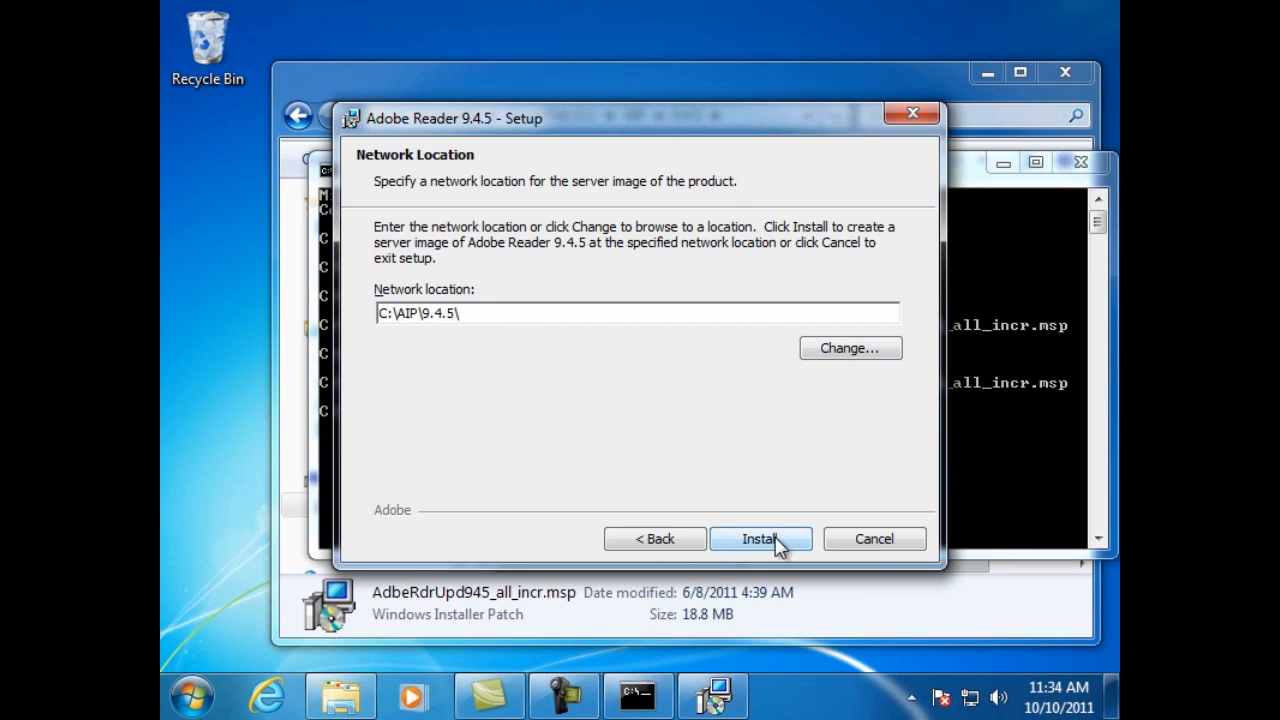
pyautogui.click(760, 538)
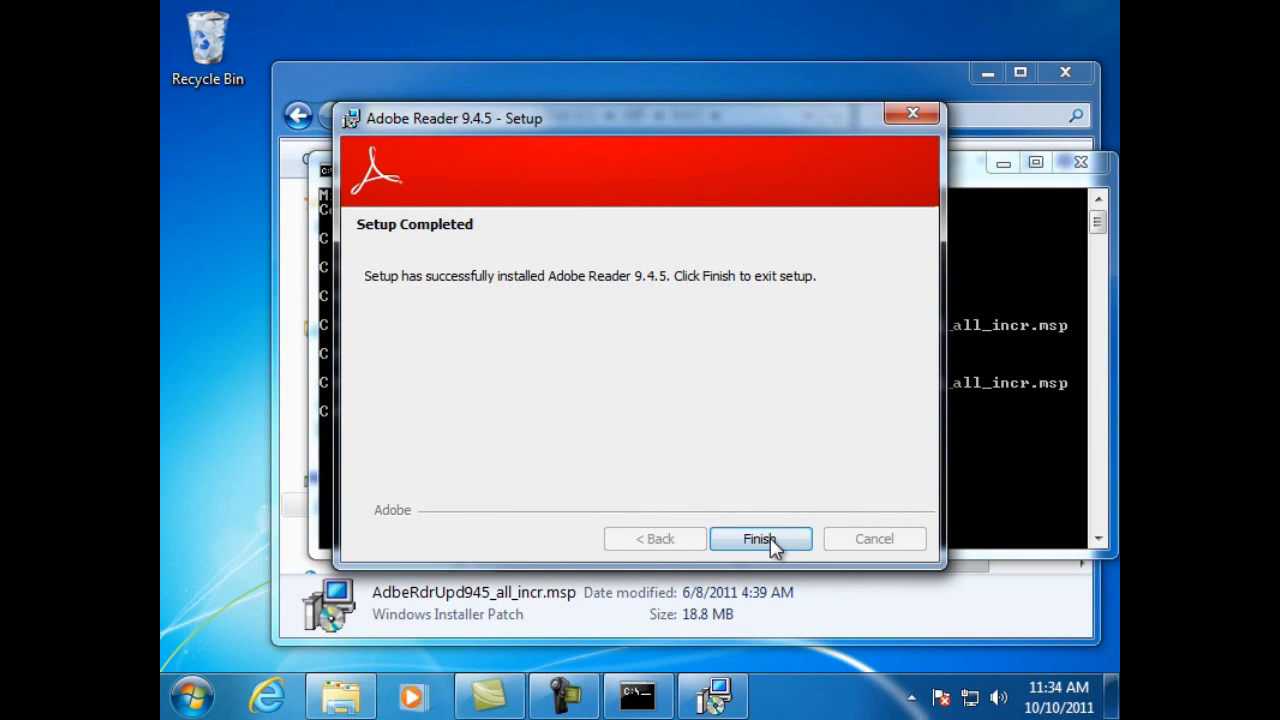
pyautogui.click(760, 538)
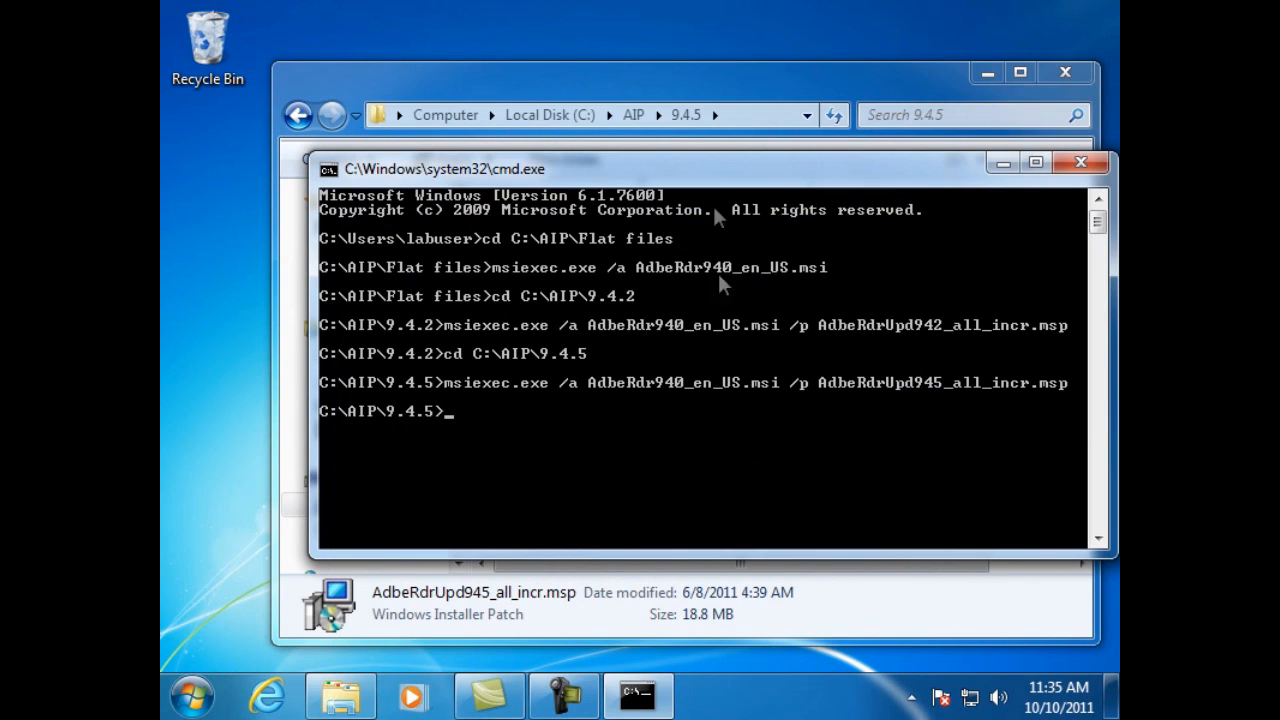
pyautogui.moveTo(716, 84)
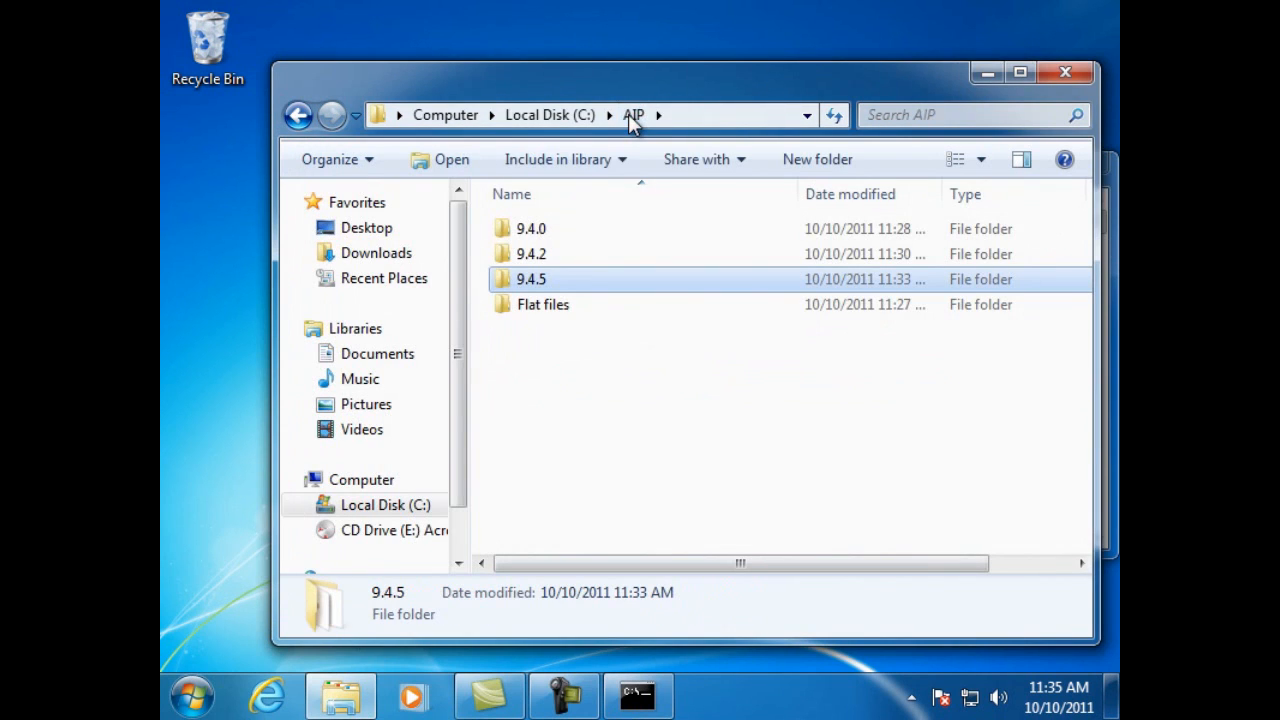
pyautogui.moveTo(538, 284)
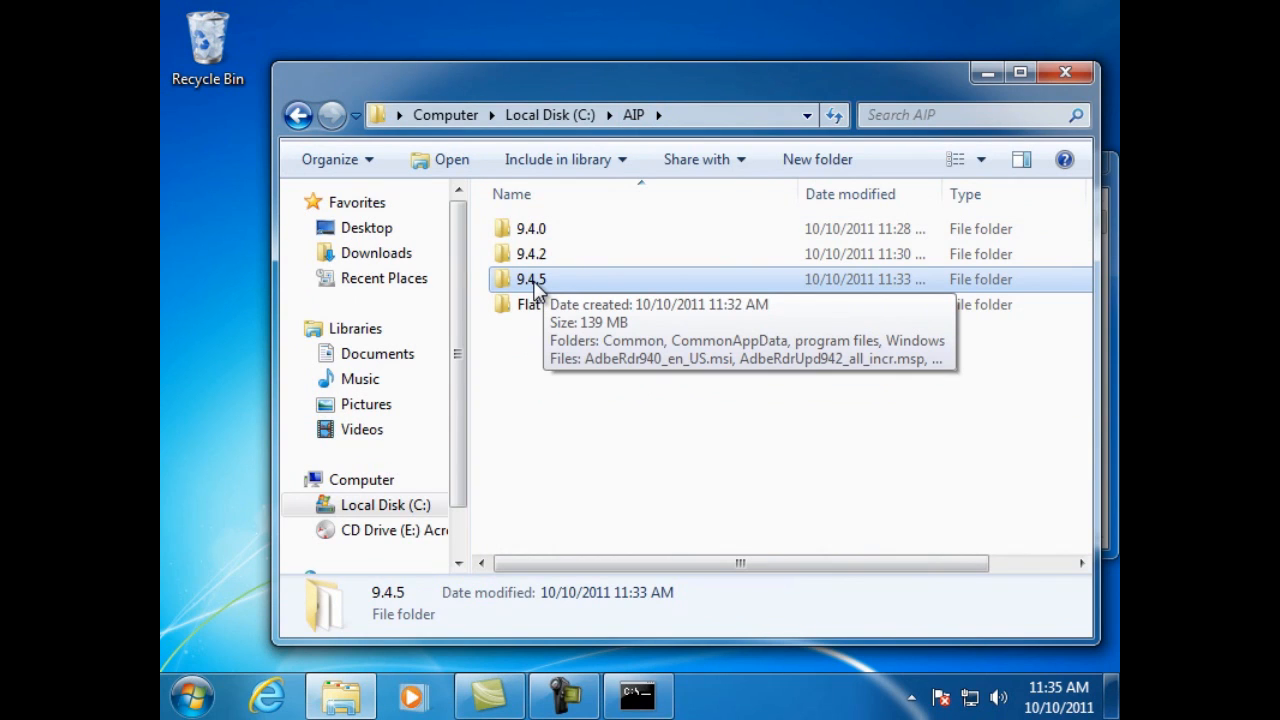
# Step: Duplicate the 9.4.5 folder in C:\AIP and rename the copy to 9.4.6
pyautogui.rightClick(532, 280)
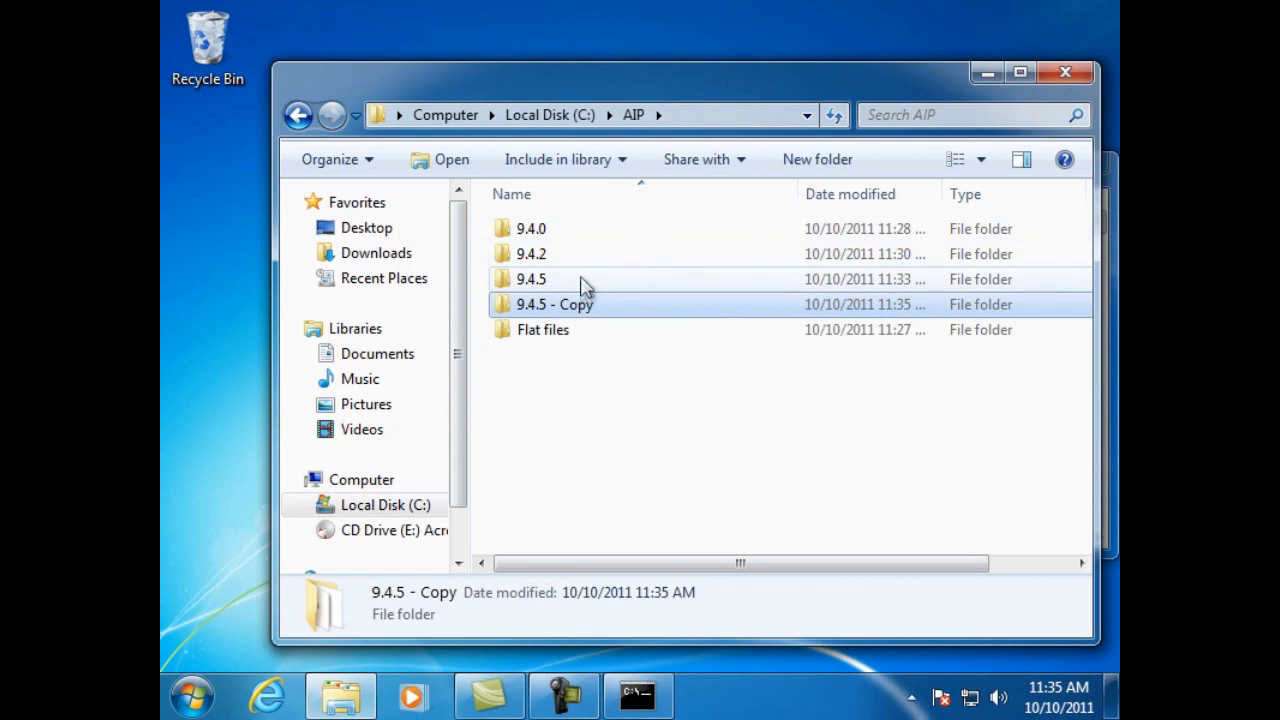
pyautogui.moveTo(584, 316)
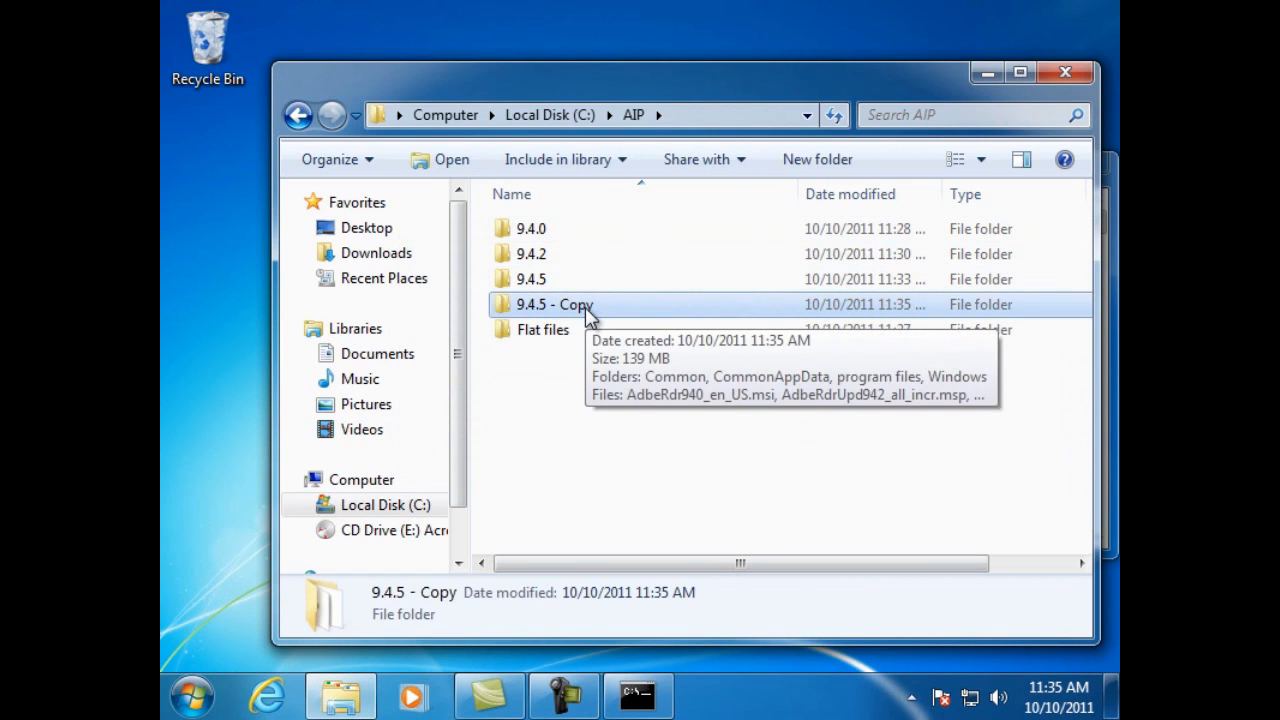
pyautogui.rightClick(554, 304)
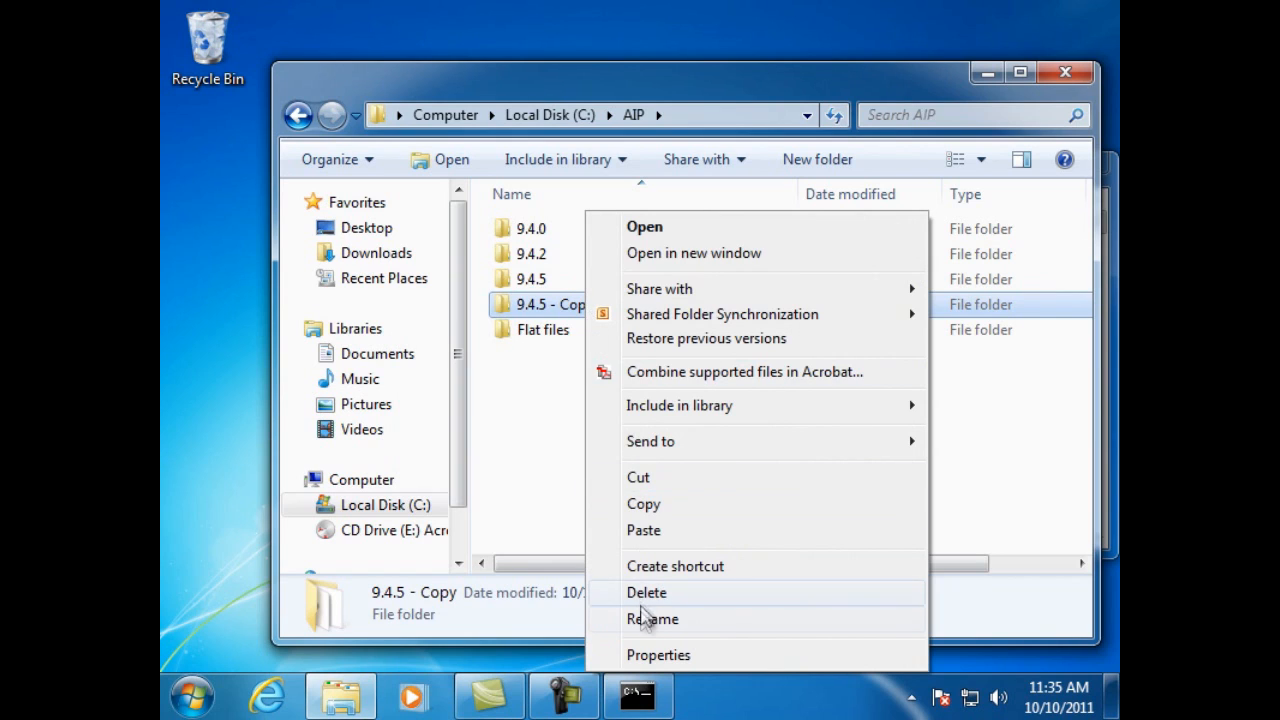
pyautogui.click(652, 618)
pyautogui.write('9.4.6')
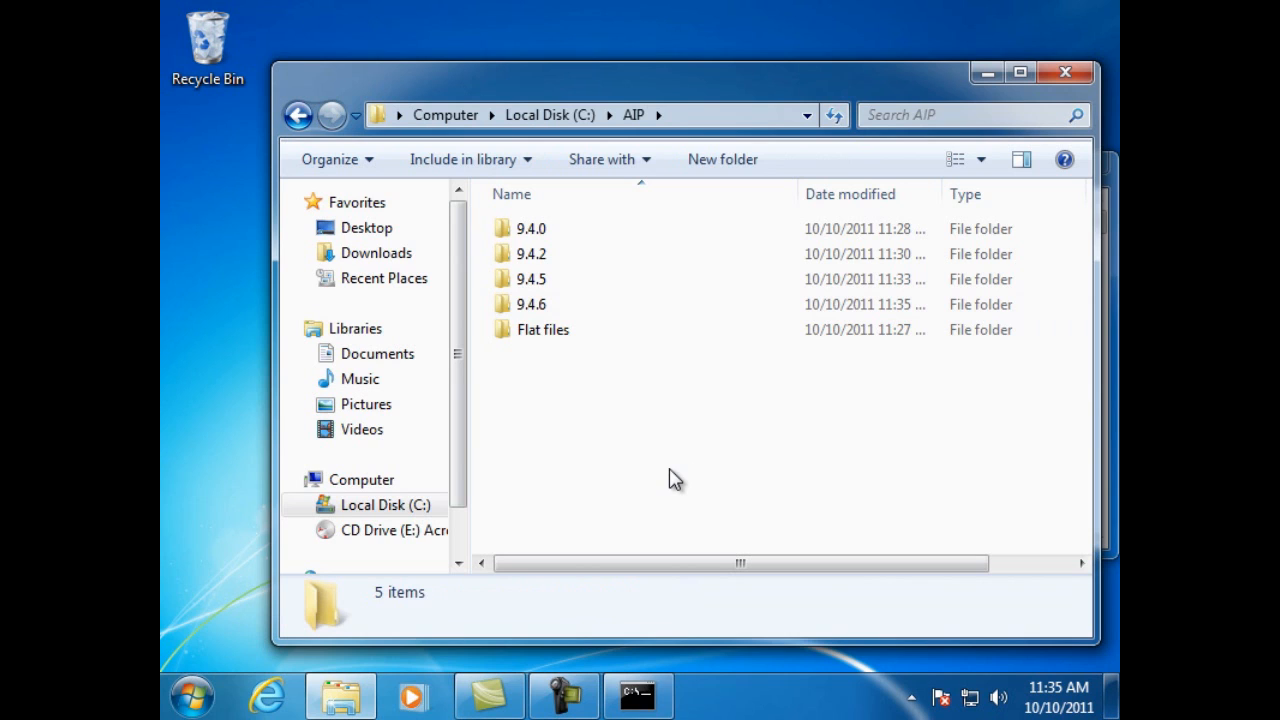
pyautogui.moveTo(532, 328)
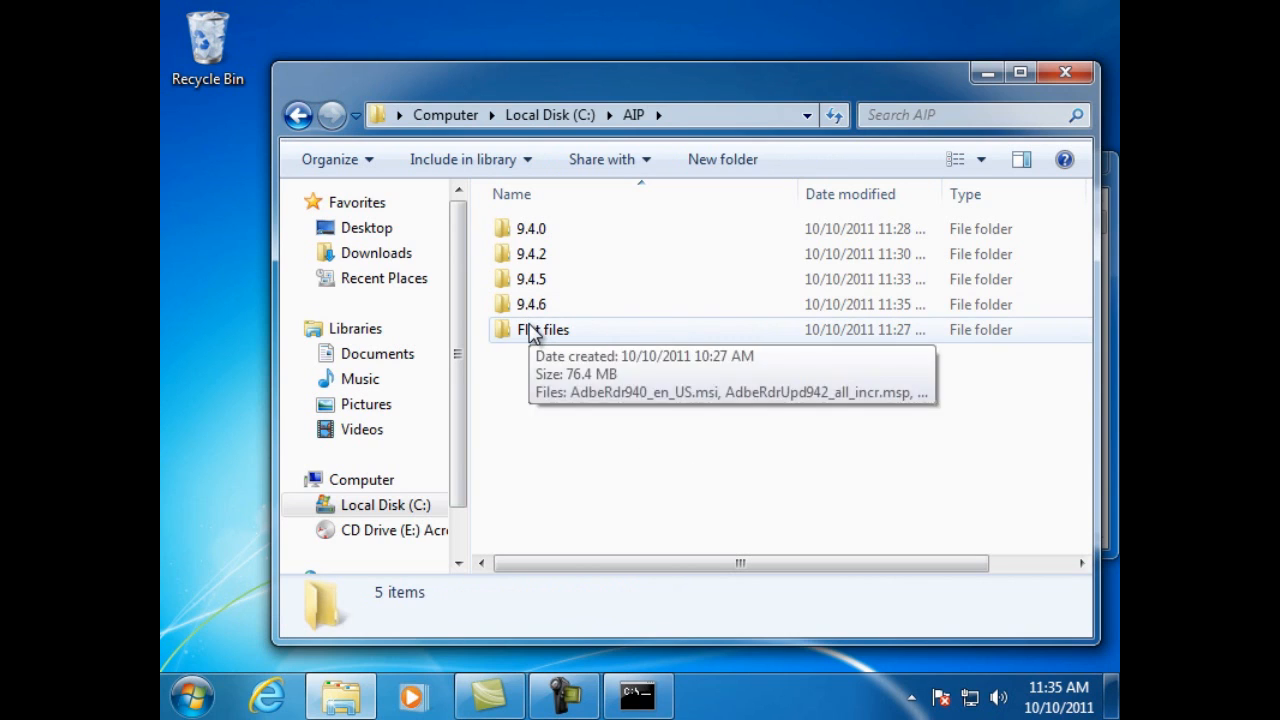
# Step: Copy AdbeRdrUpd946_all_incr.msp from the Flat files folder and go back to C:\AIP
pyautogui.doubleClick(544, 328)
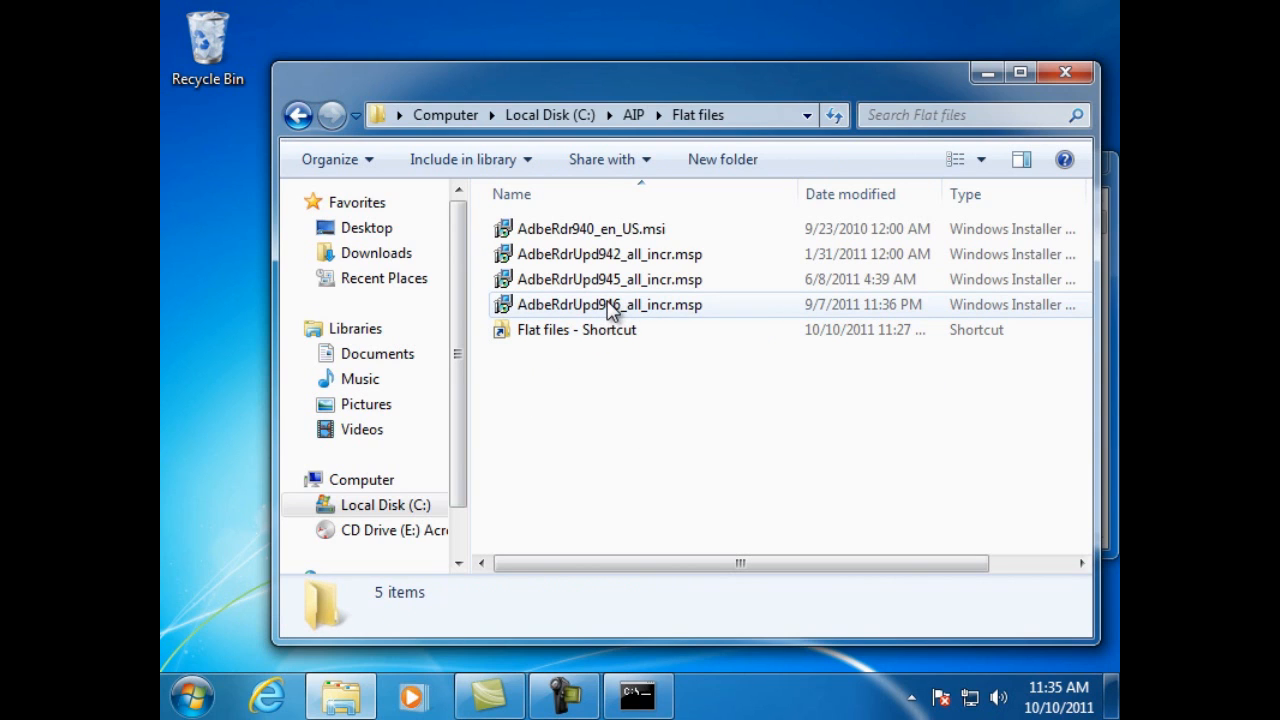
pyautogui.rightClick(610, 304)
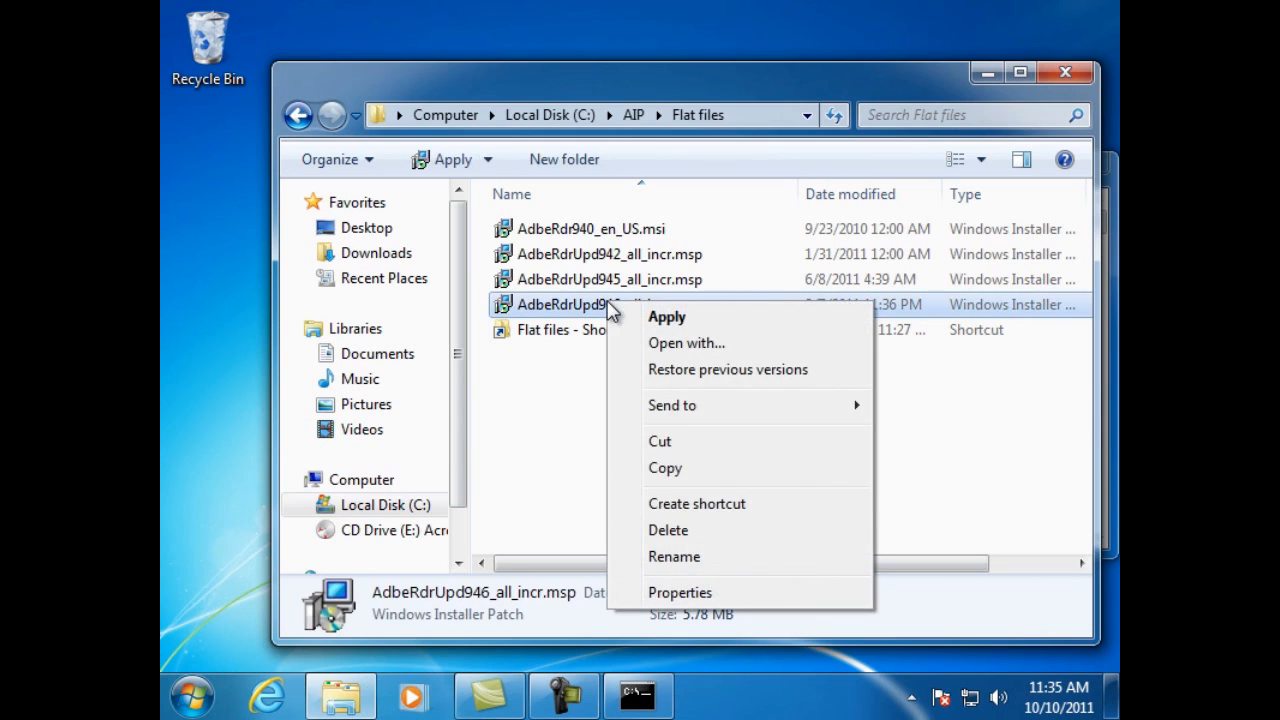
pyautogui.moveTo(664, 468)
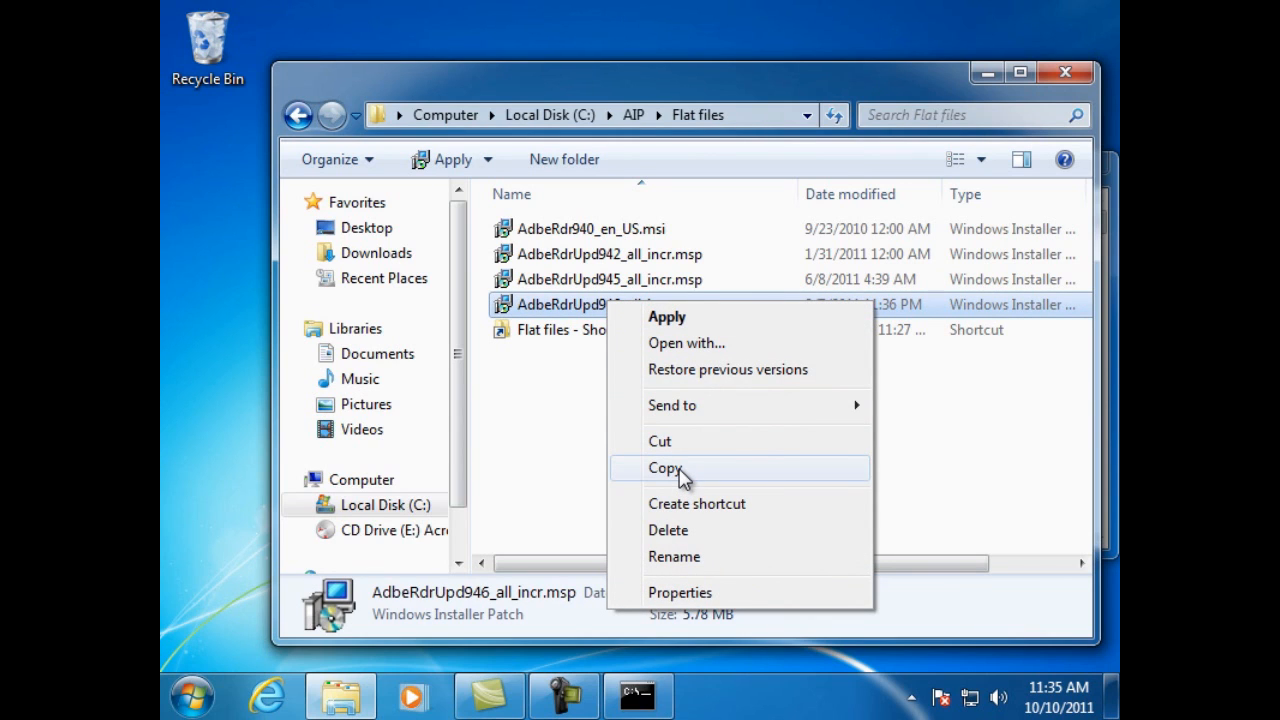
pyautogui.click(664, 468)
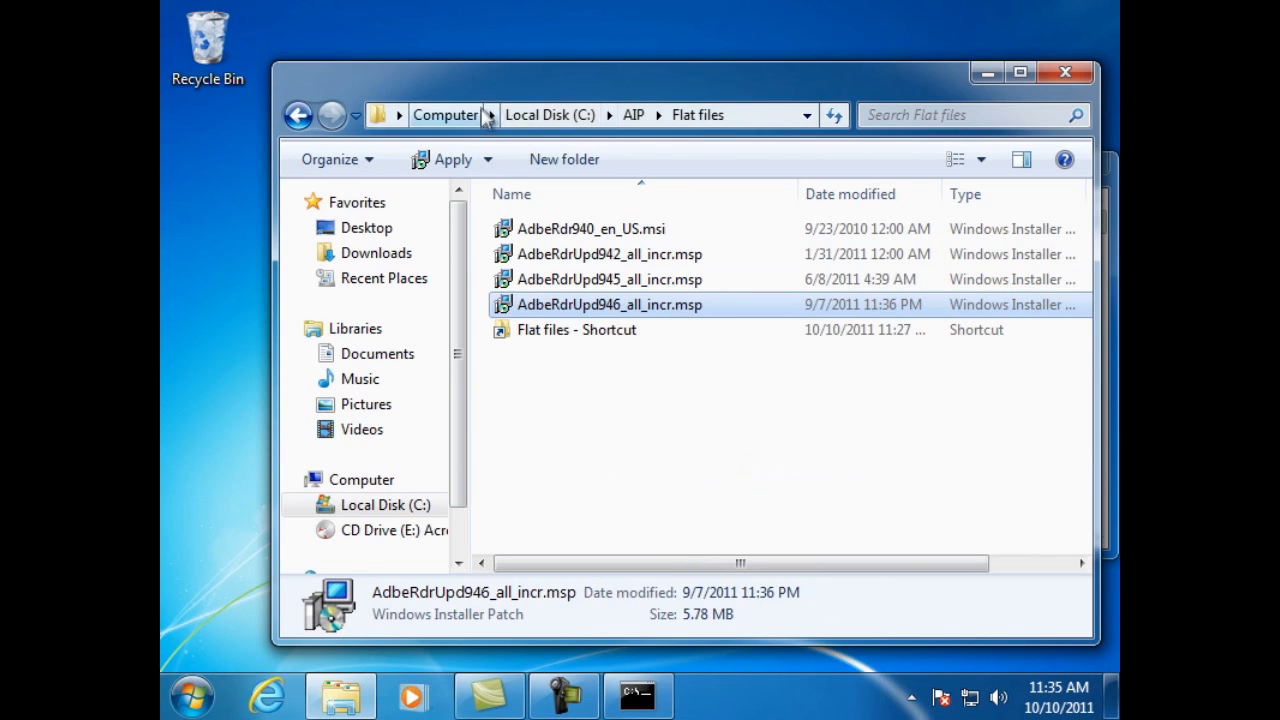
pyautogui.click(632, 114)
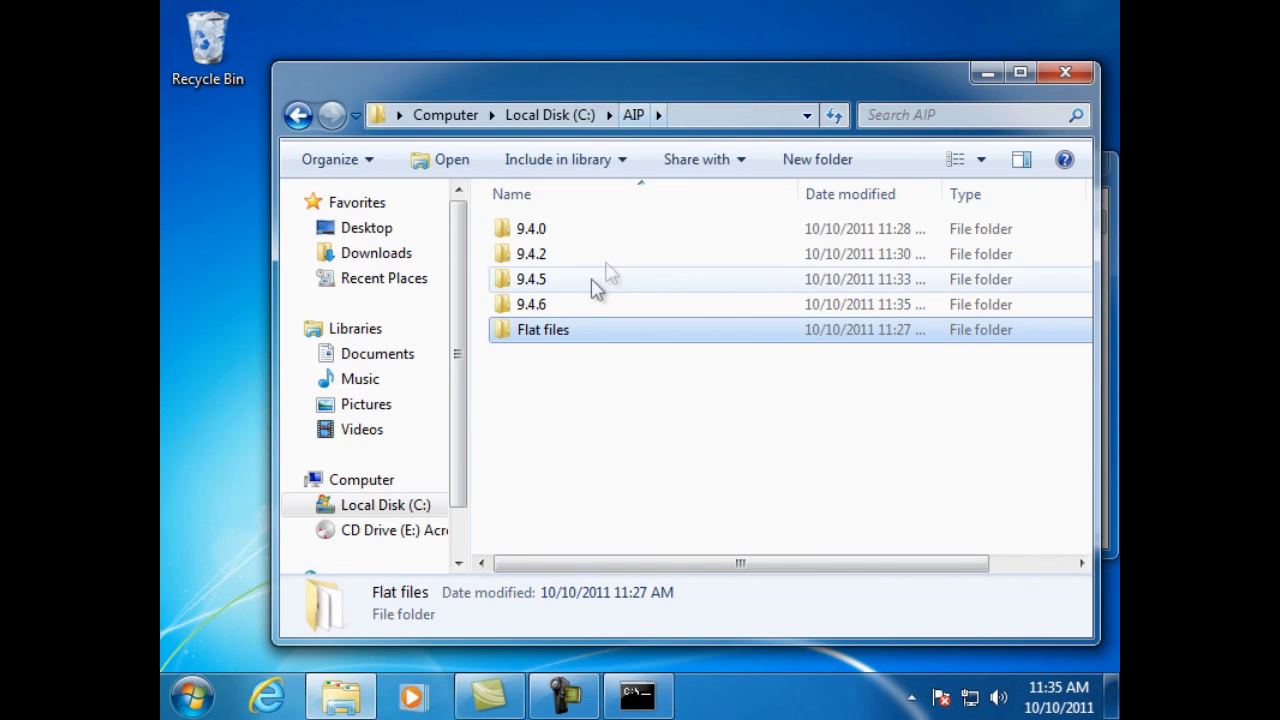
# Step: Paste the 9.4.6 patch into C:\AIP\9.4.6 and copy the folder path
pyautogui.doubleClick(532, 304)
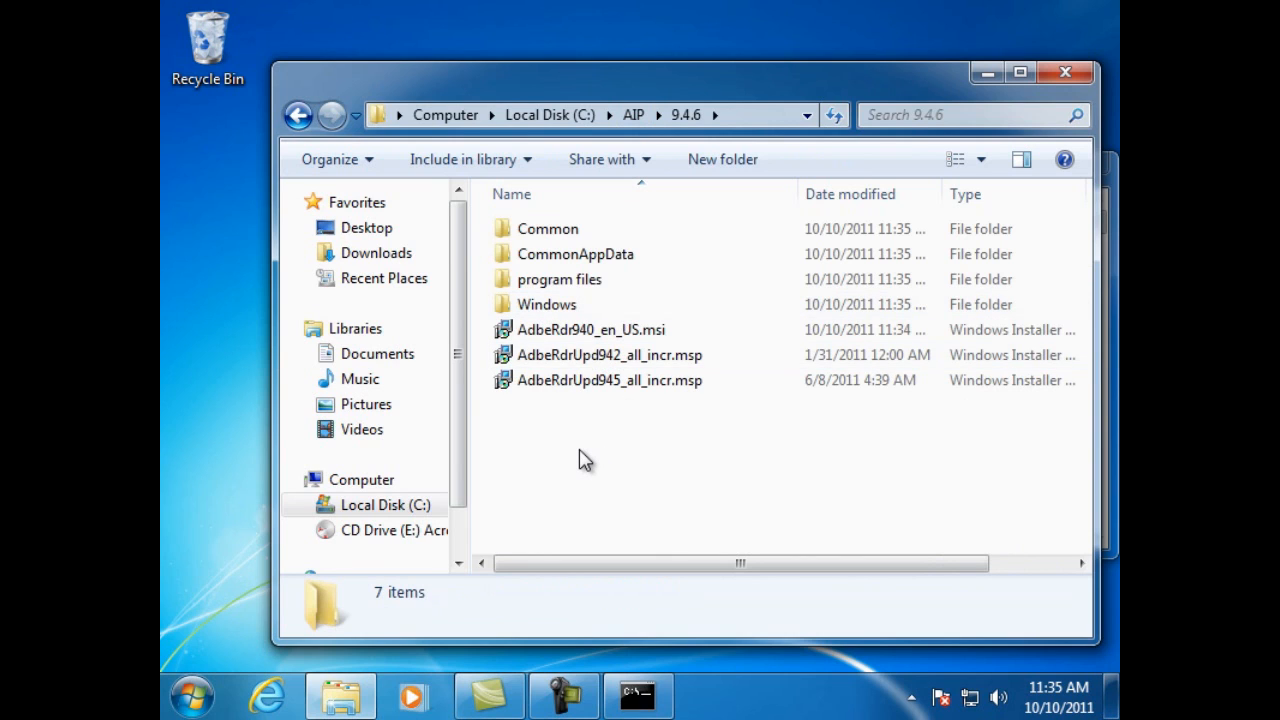
pyautogui.rightClick(584, 458)
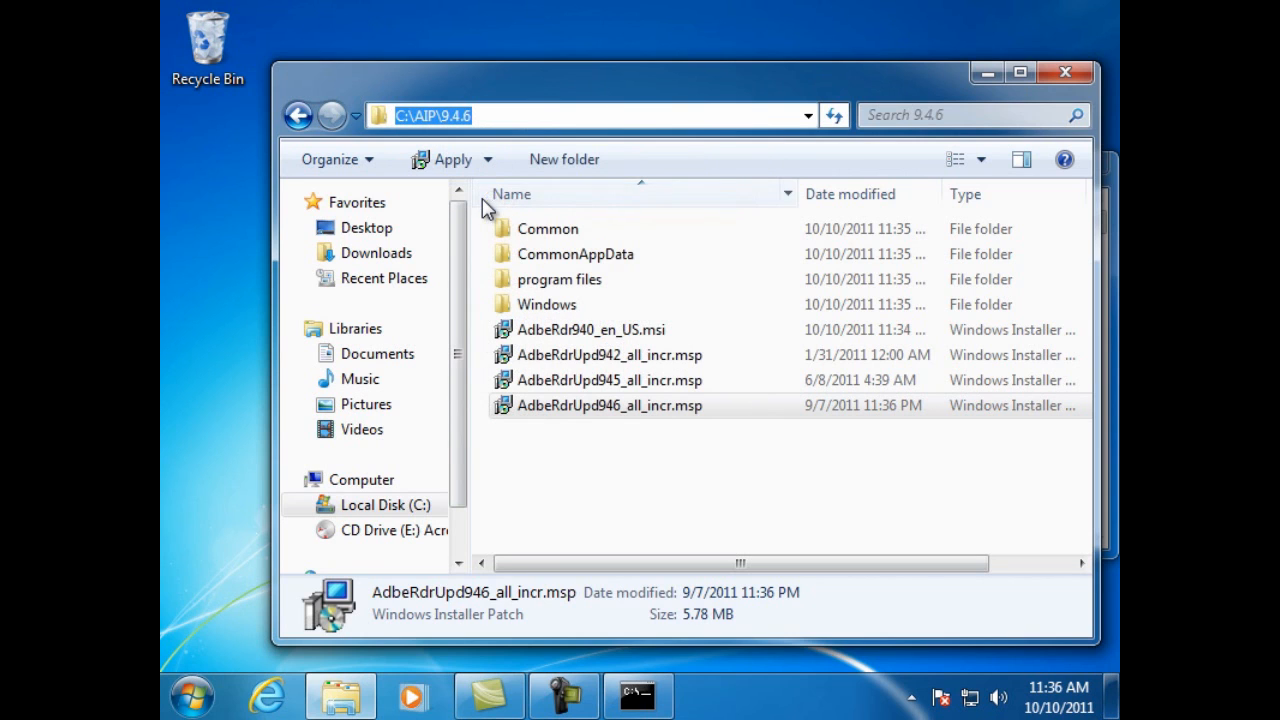
# Step: Change the console directory to C:\AIP\9.4.6 using the pasted path
pyautogui.click(638, 696)
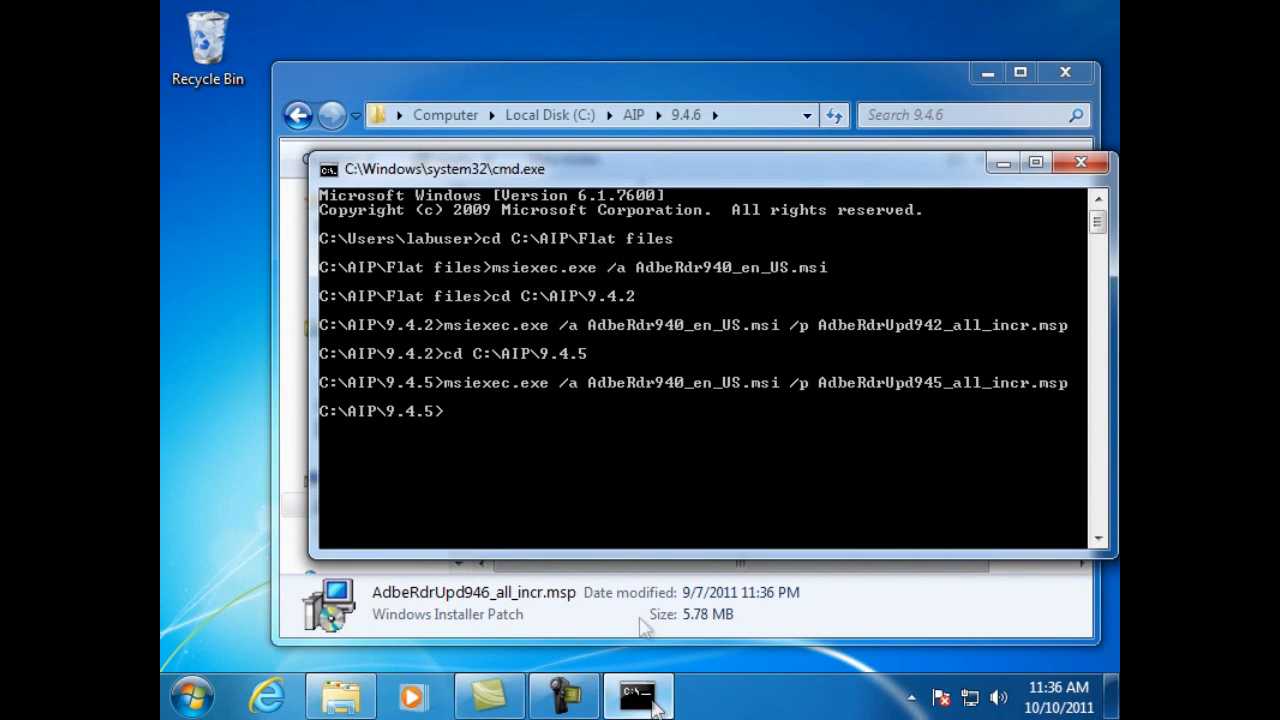
pyautogui.moveTo(584, 476)
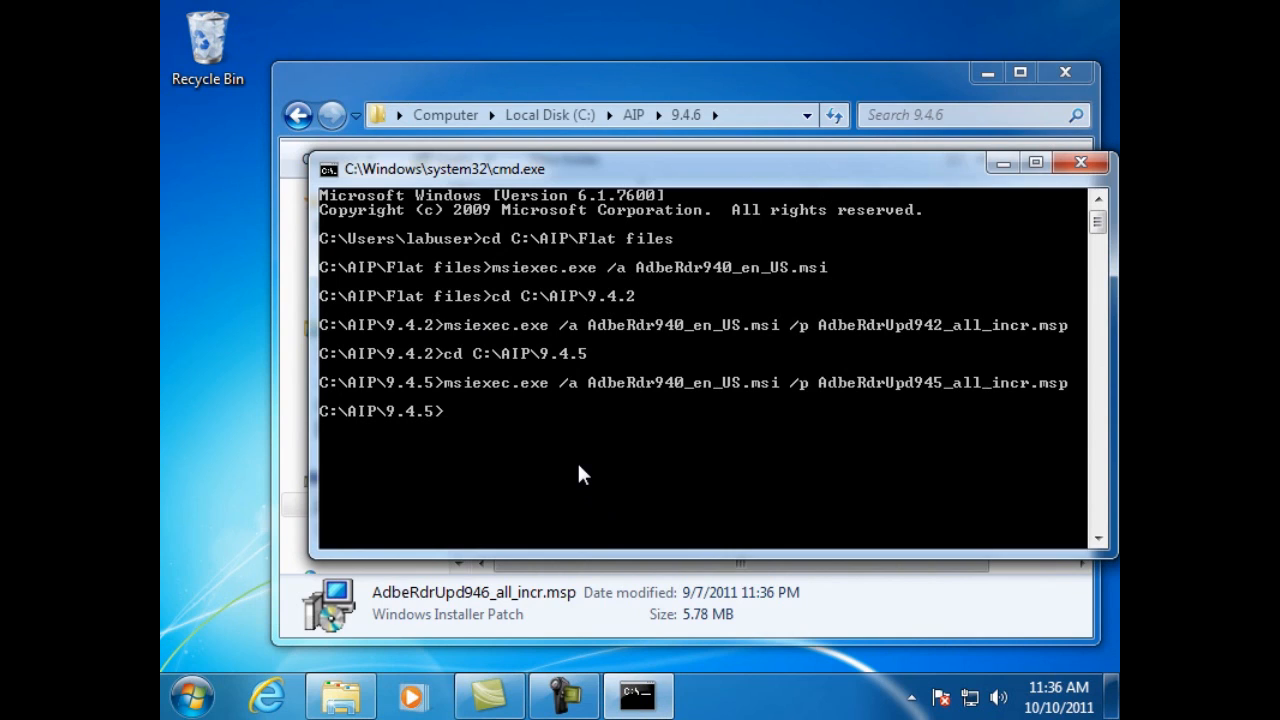
pyautogui.write('cd')
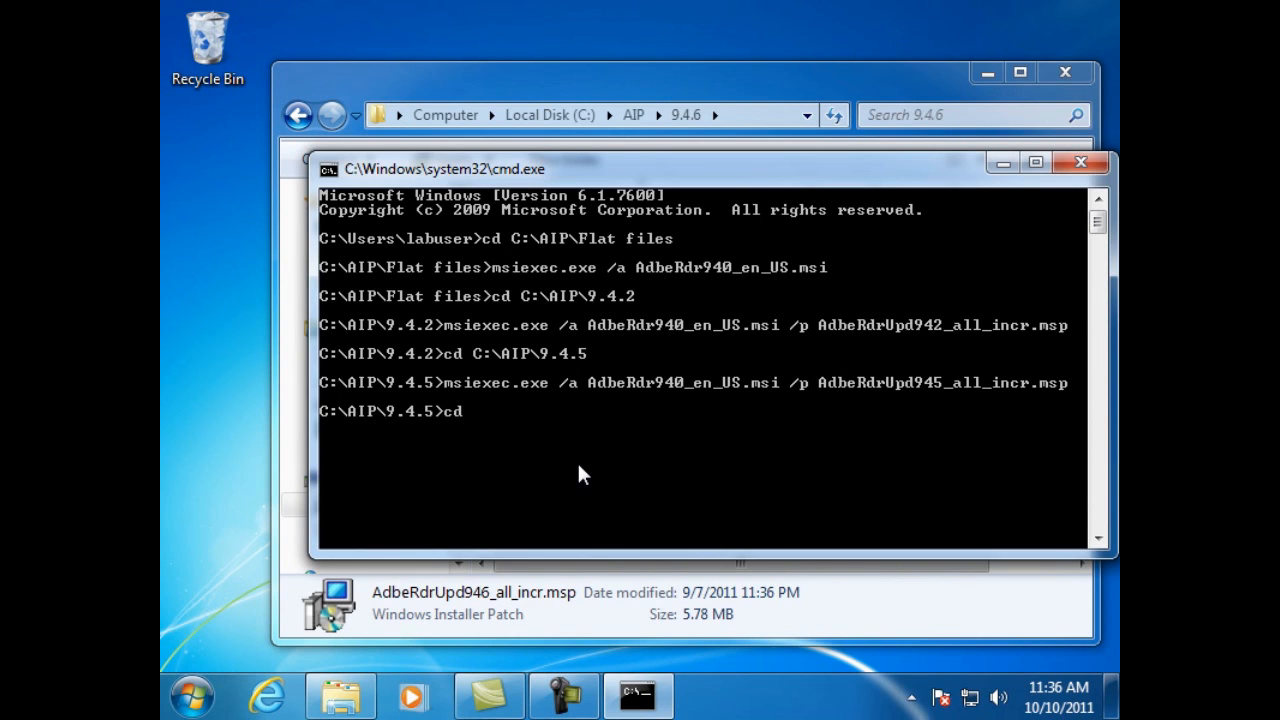
pyautogui.rightClick(584, 476)
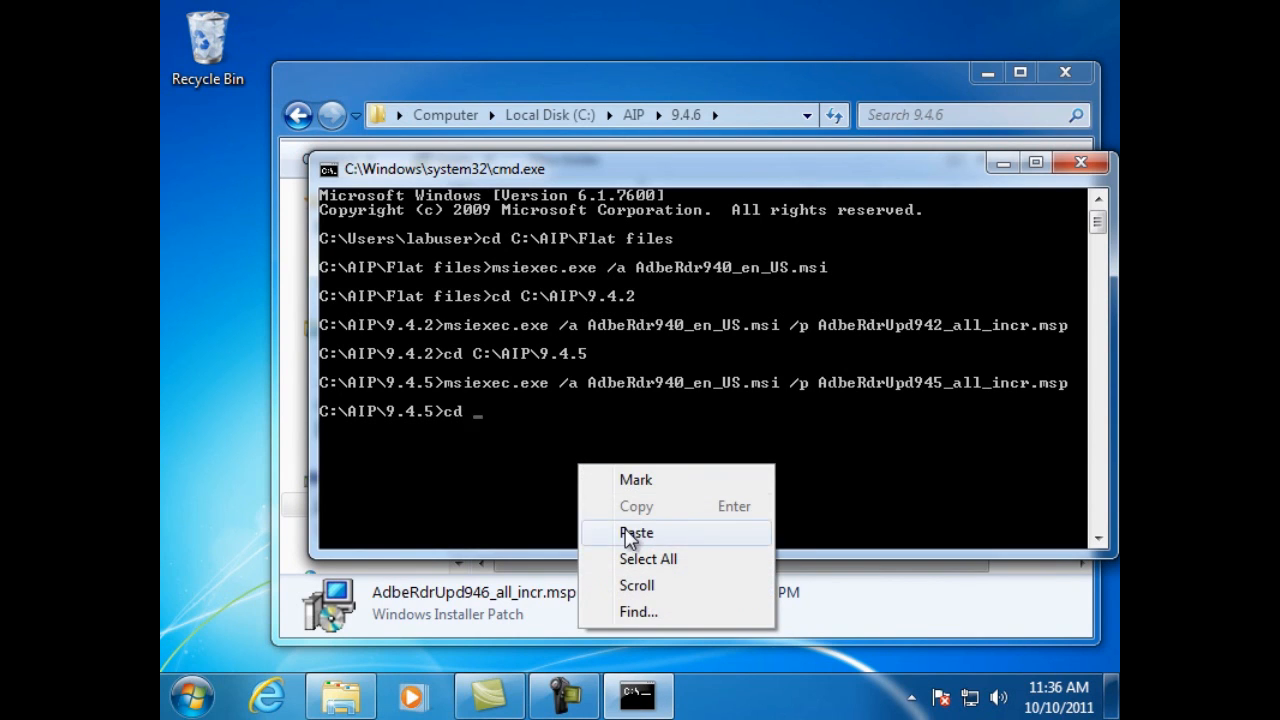
pyautogui.click(636, 532)
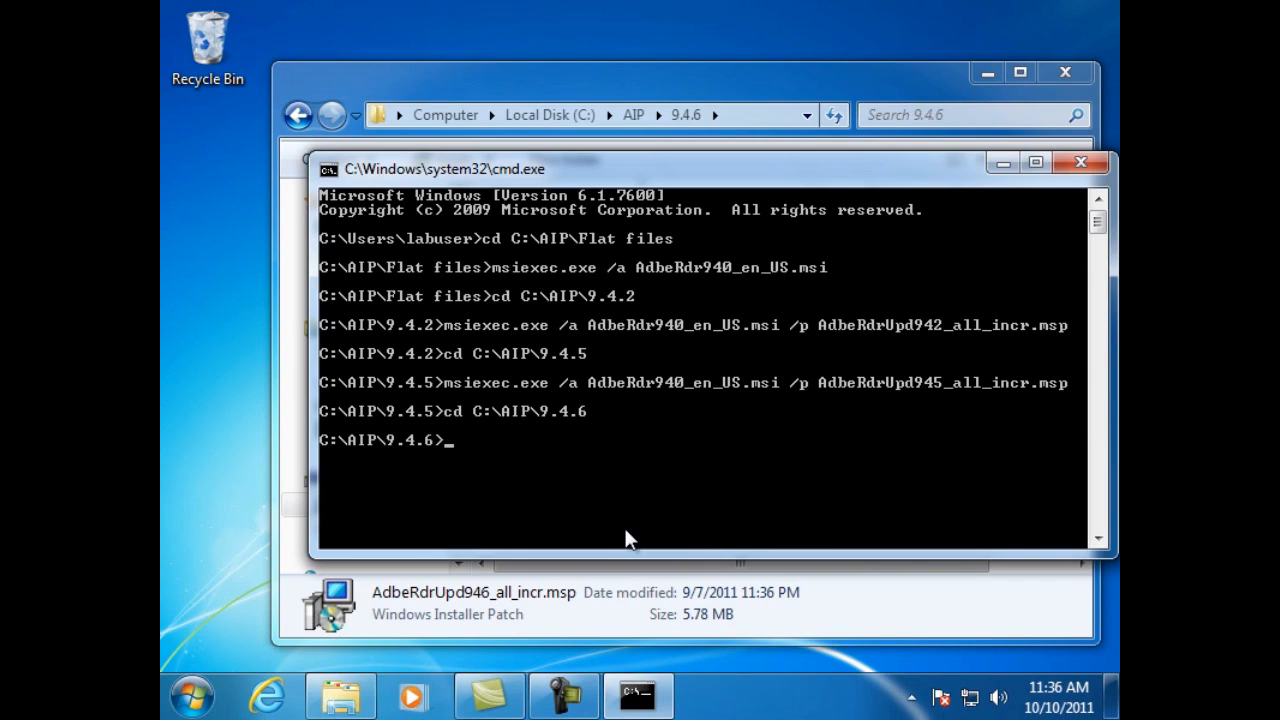
# Step: Enter msiexec.exe /a AdbeRdr940_en_US.msi /p for the 9.4.0 admin install
pyautogui.write('msiex')
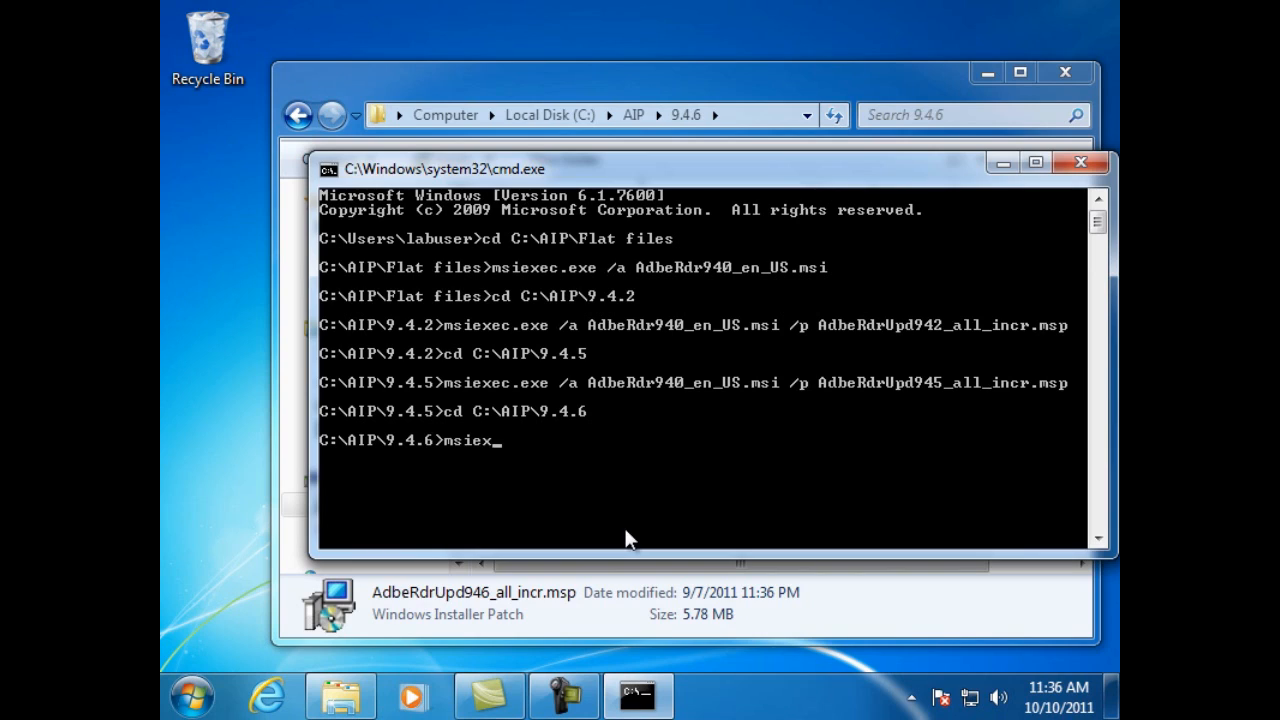
pyautogui.write('ec.exe')
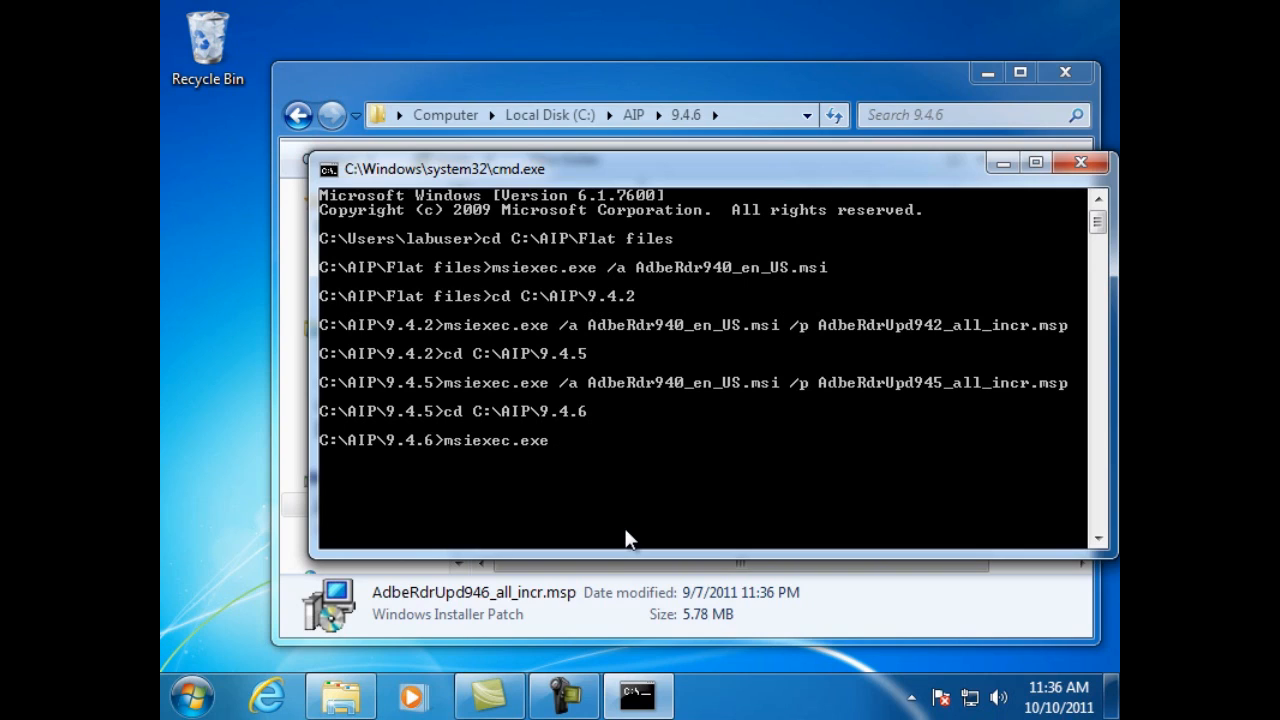
pyautogui.write('/a')
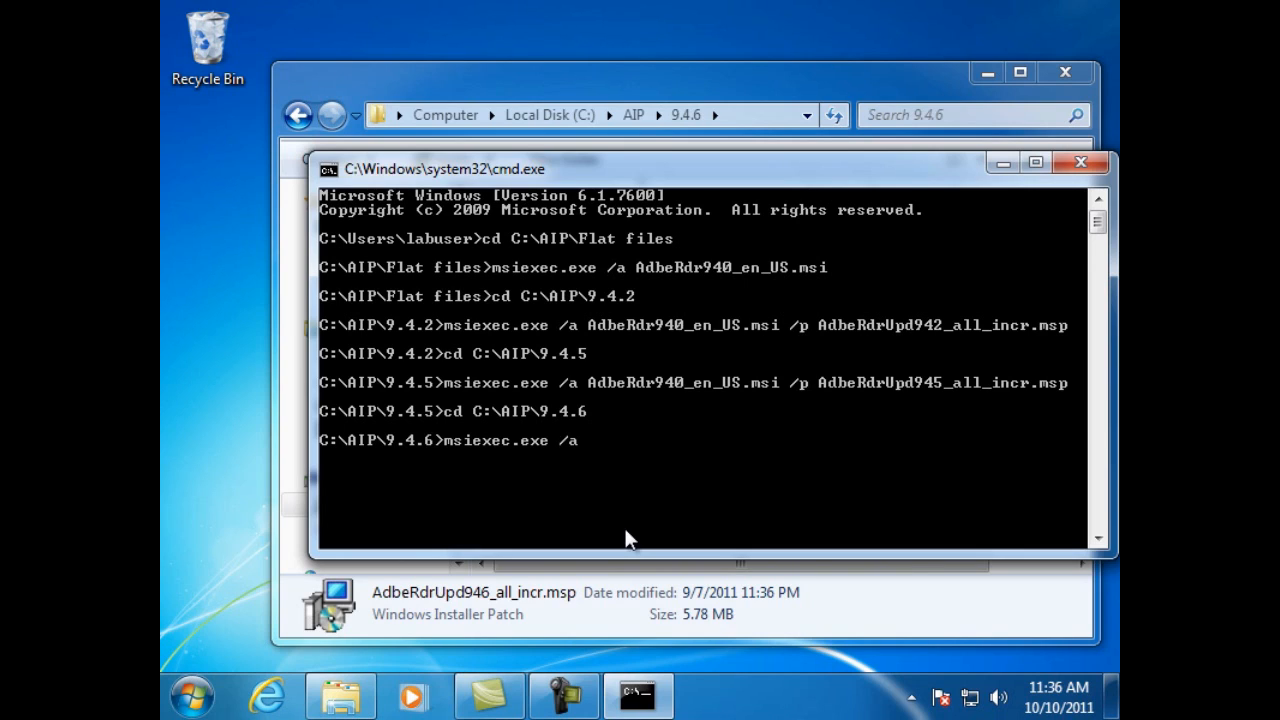
pyautogui.write('AdbeRdr')
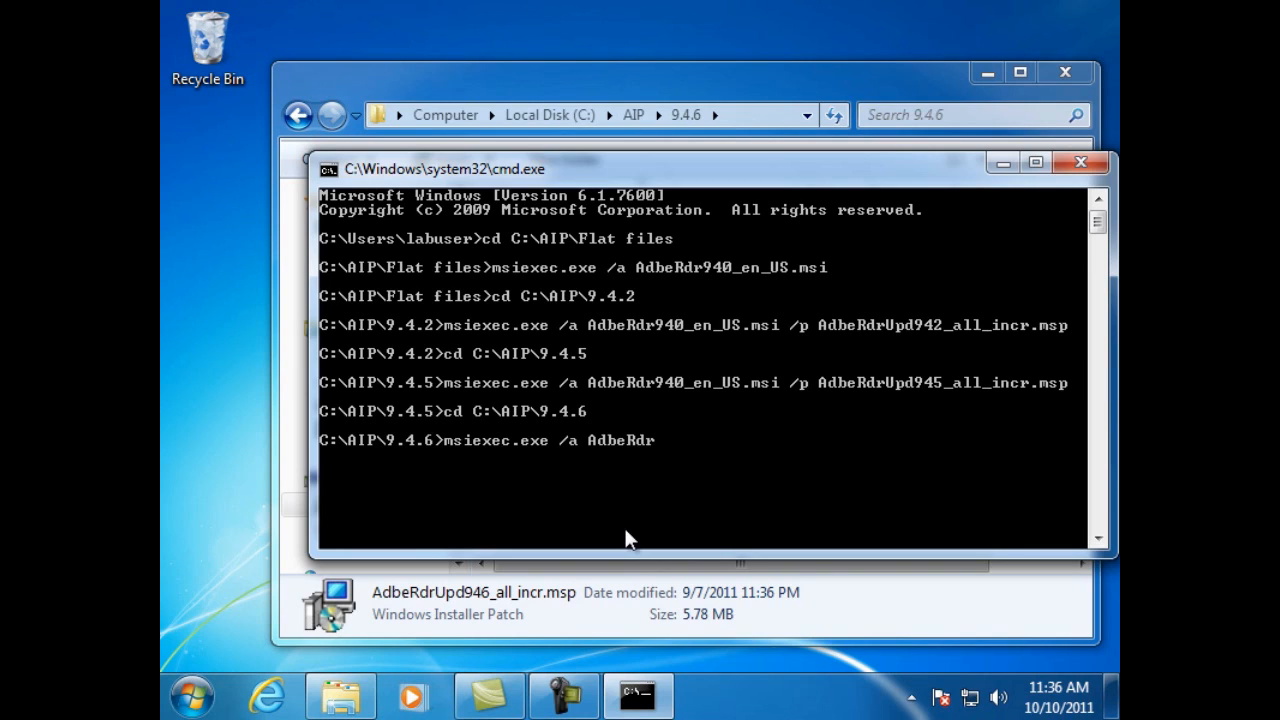
pyautogui.write('9')
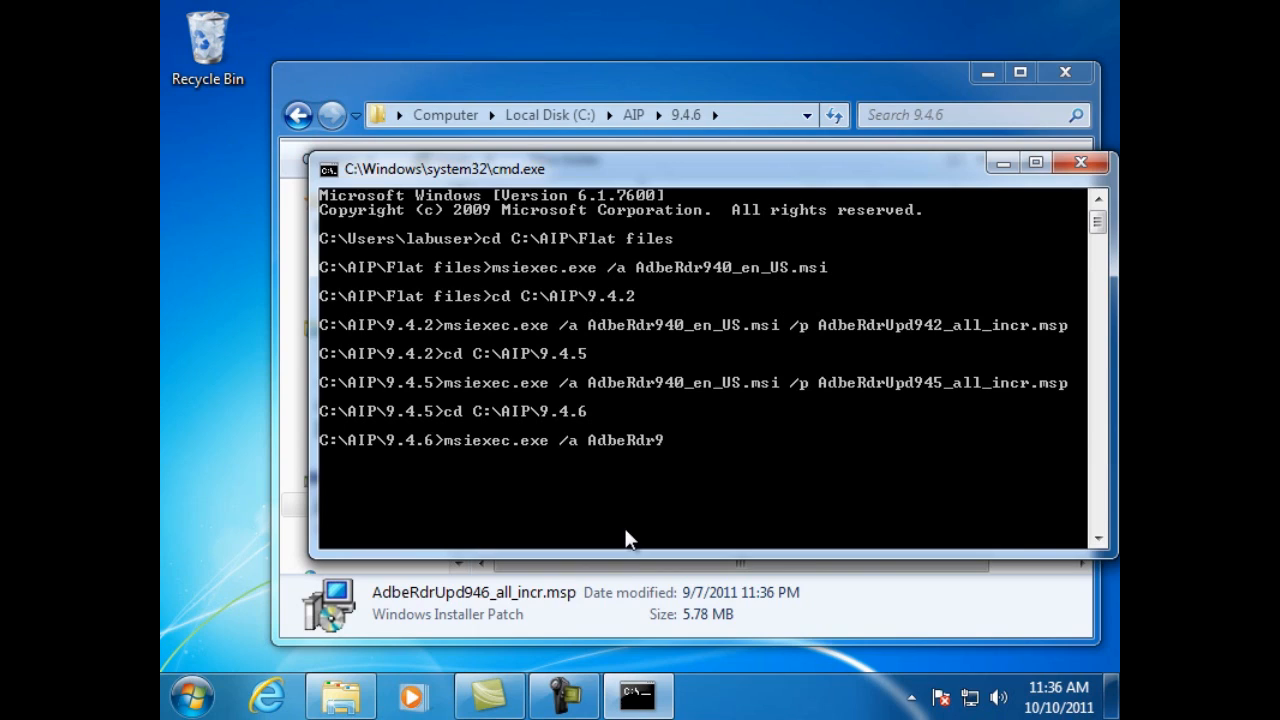
pyautogui.write('40)')
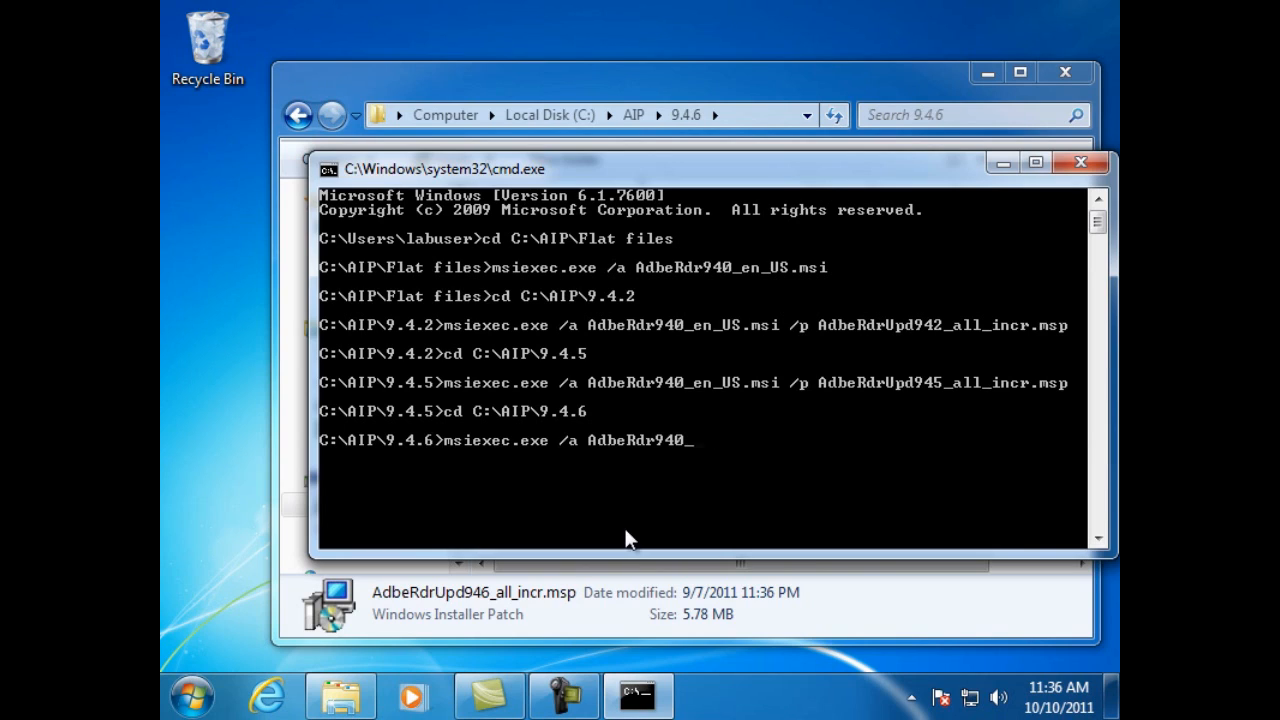
pyautogui.write('en_US.msi /')
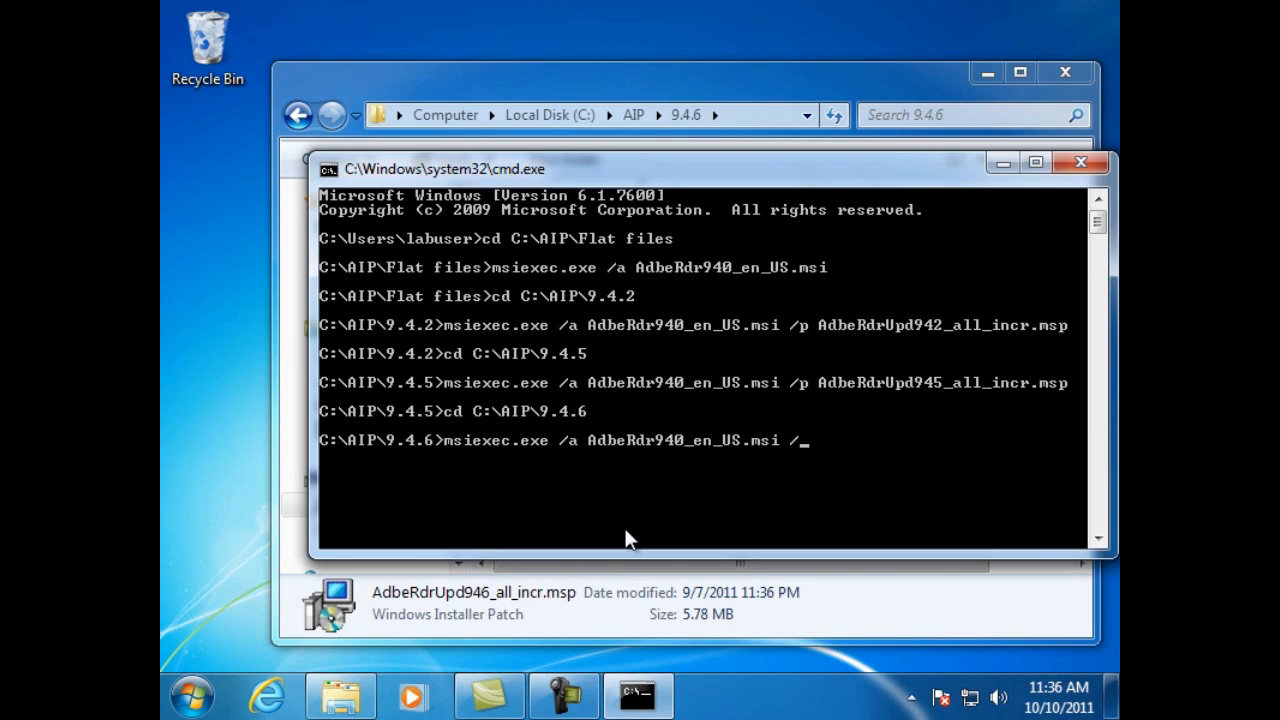
pyautogui.write('p')
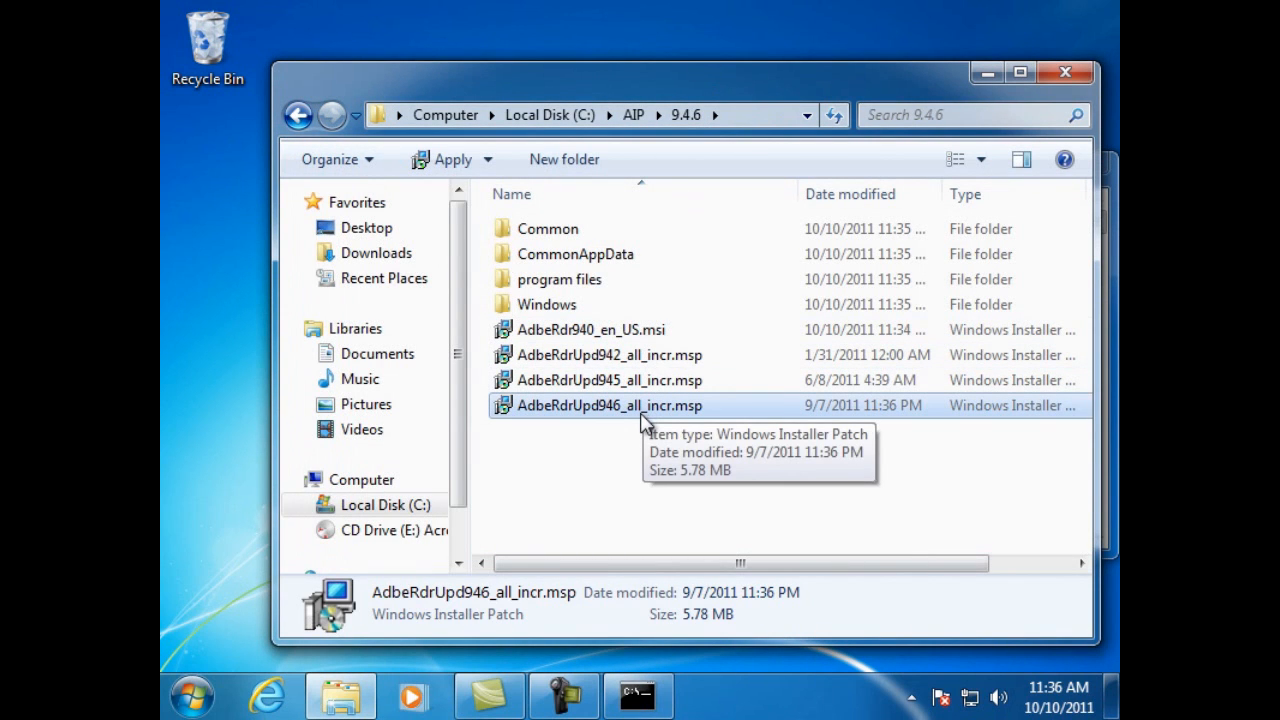
# Step: Copy the AdbeRdrUpd946_all_incr.msp file name from Explorer
pyautogui.rightClick(608, 404)
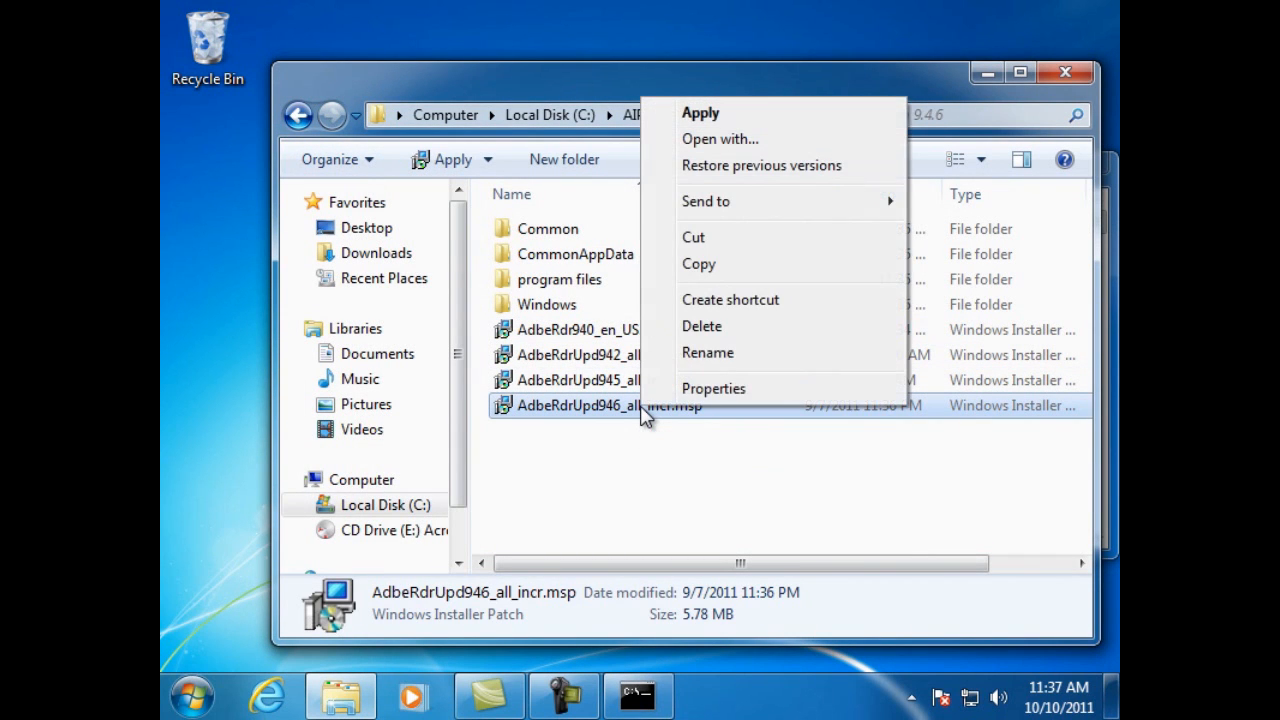
pyautogui.click(708, 352)
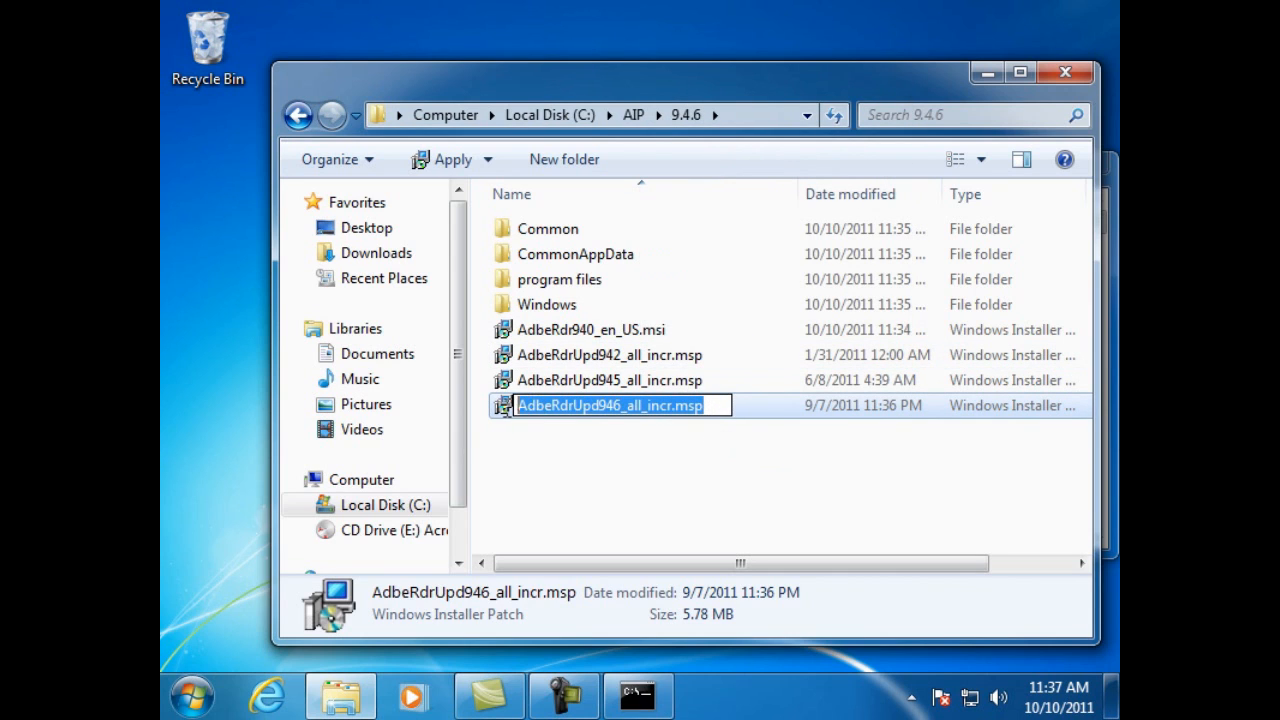
pyautogui.rightClick(610, 404)
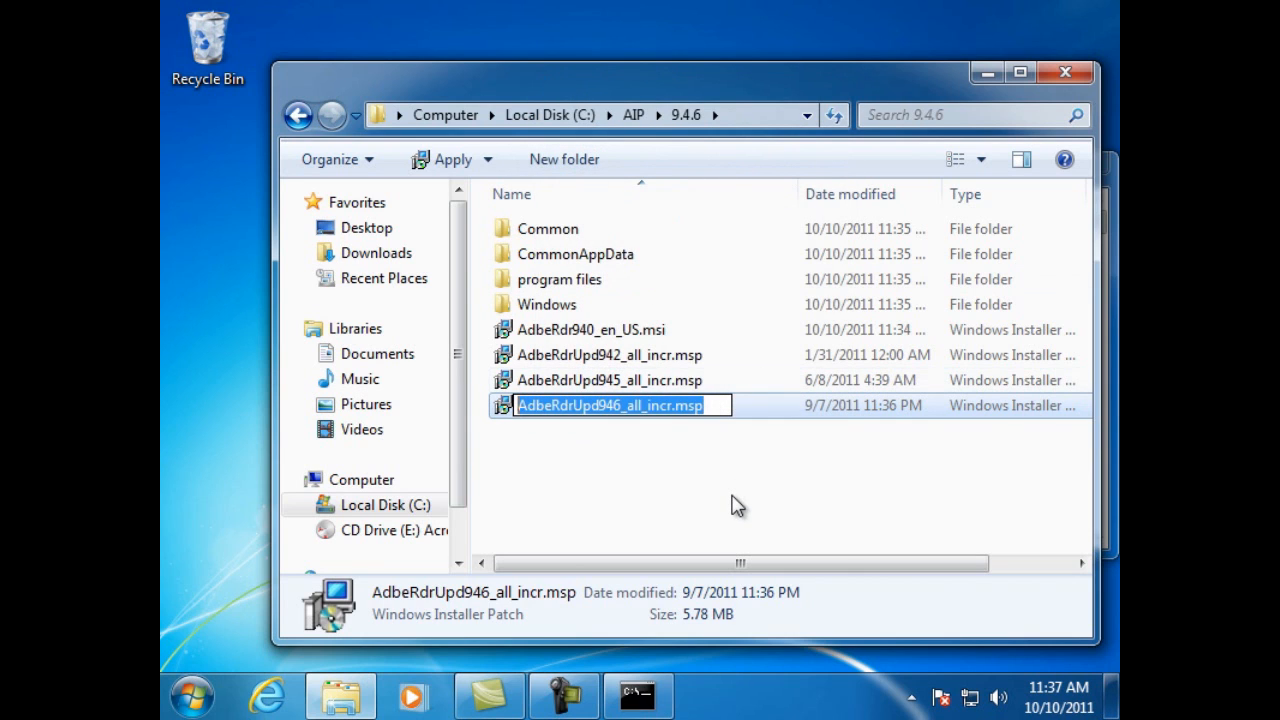
pyautogui.moveTo(668, 696)
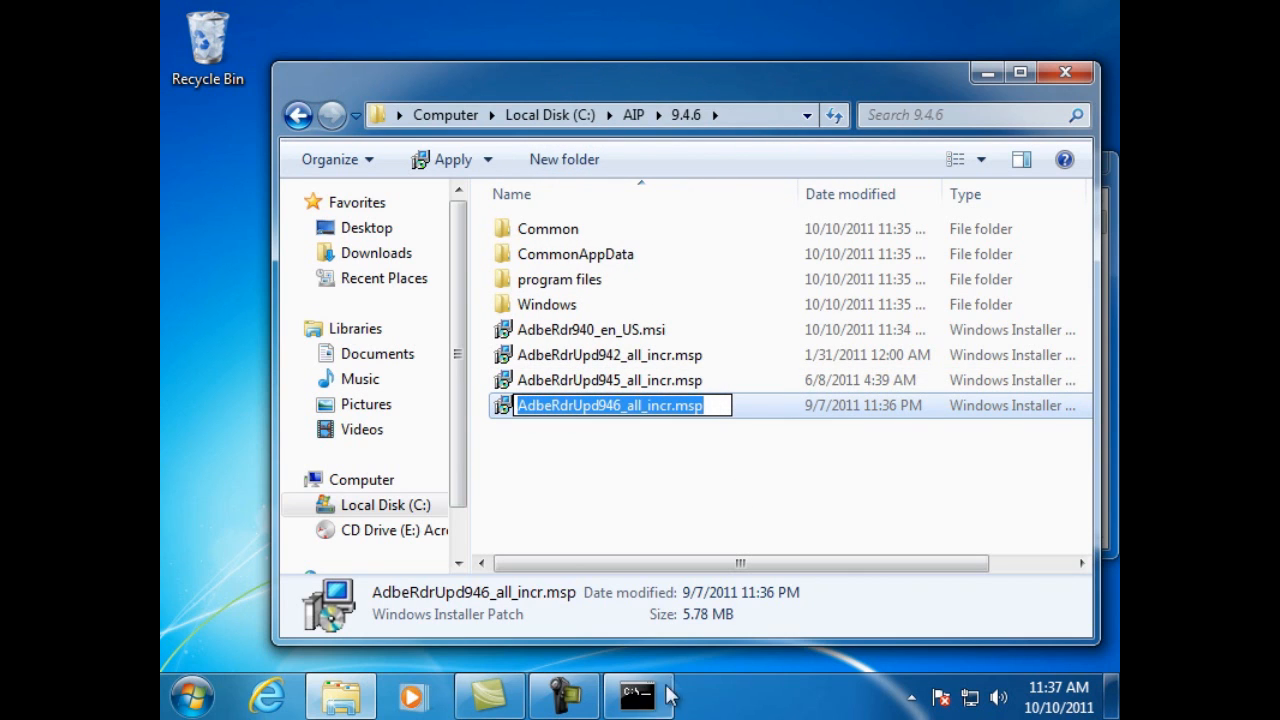
# Step: Paste the 9.4.6 patch name into the msiexec command and run it
pyautogui.click(638, 696)
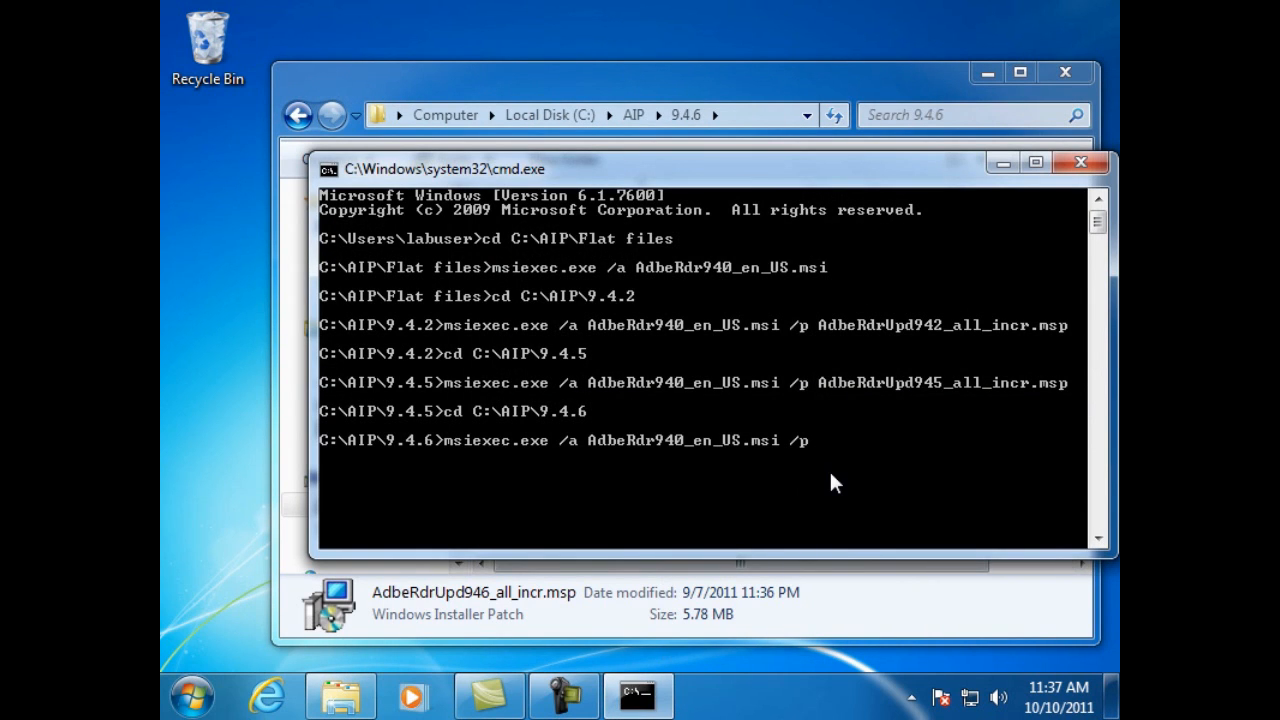
pyautogui.rightClick(836, 482)
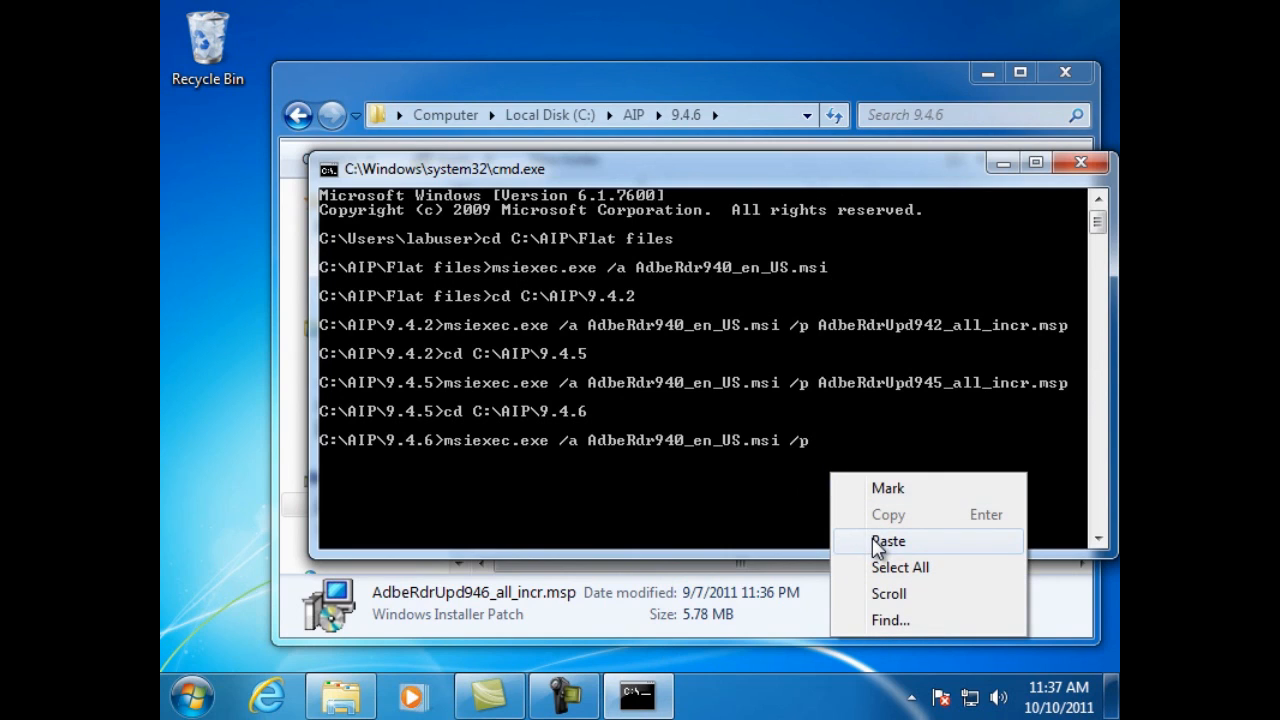
pyautogui.click(888, 540)
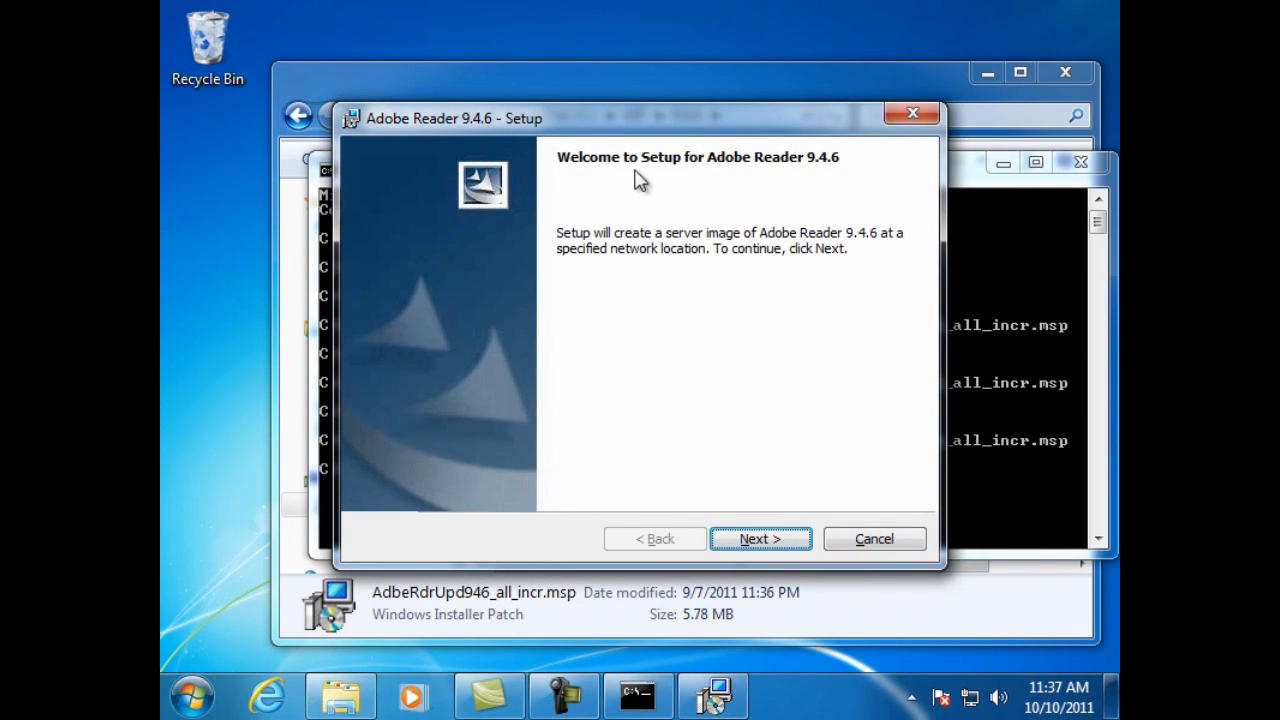
pyautogui.moveTo(824, 168)
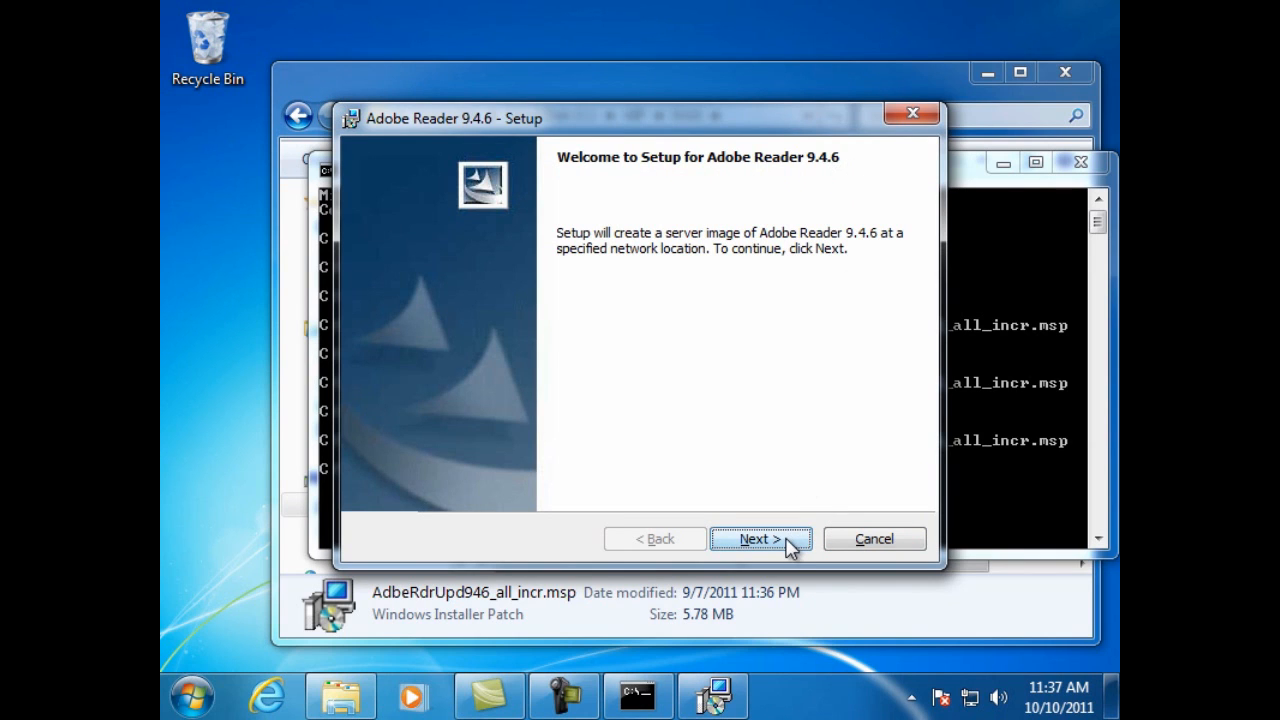
# Step: Build the Reader 9.4.6 server image at C:\AIP\9.4.6 and finish setup
pyautogui.click(760, 538)
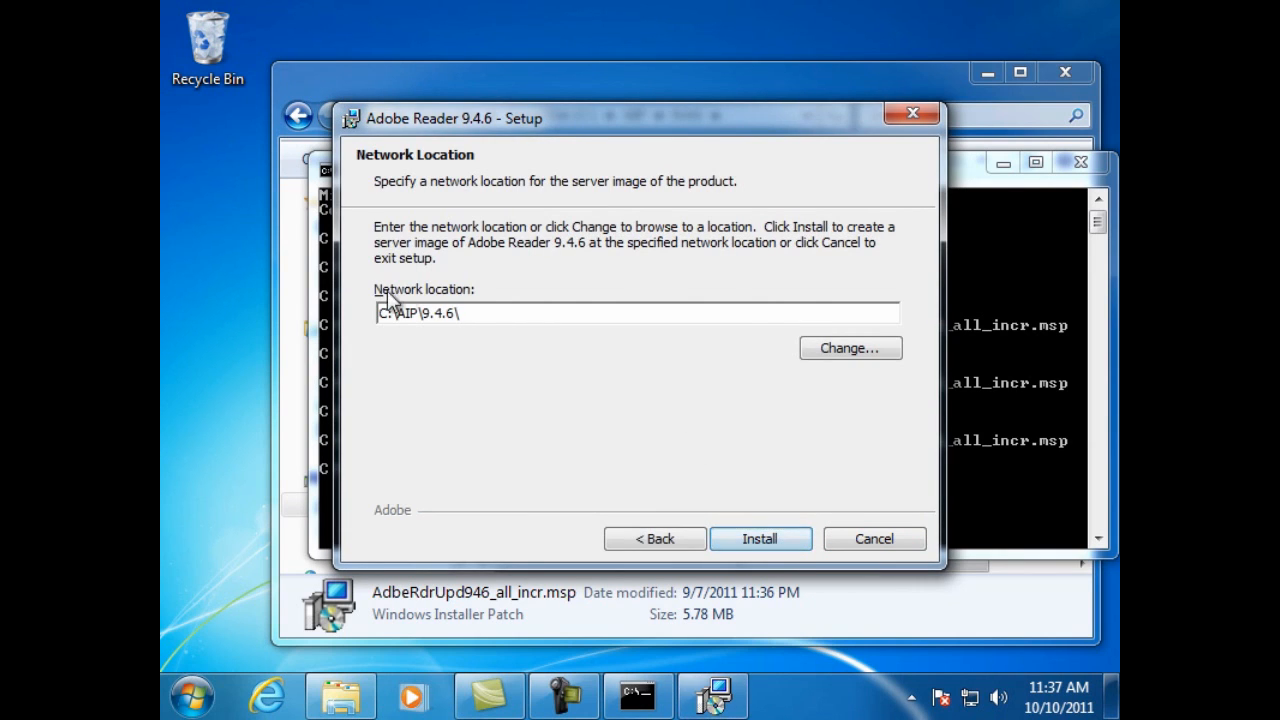
pyautogui.moveTo(432, 348)
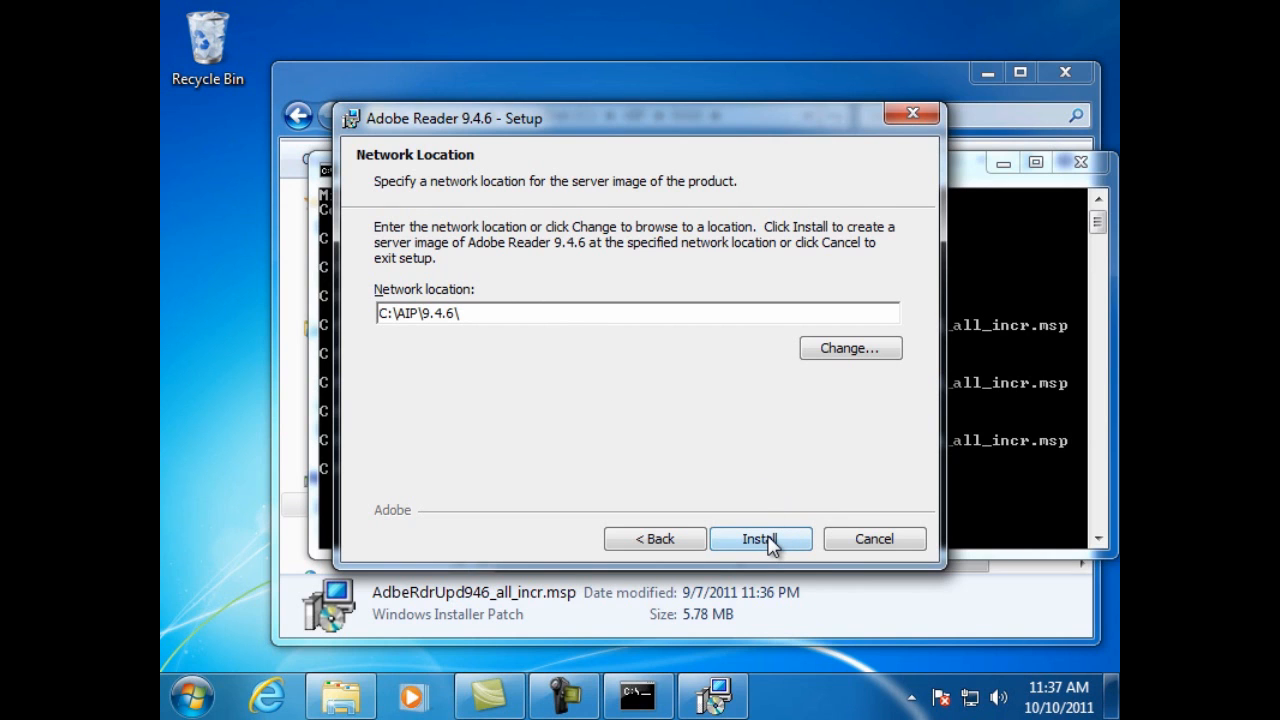
pyautogui.click(760, 538)
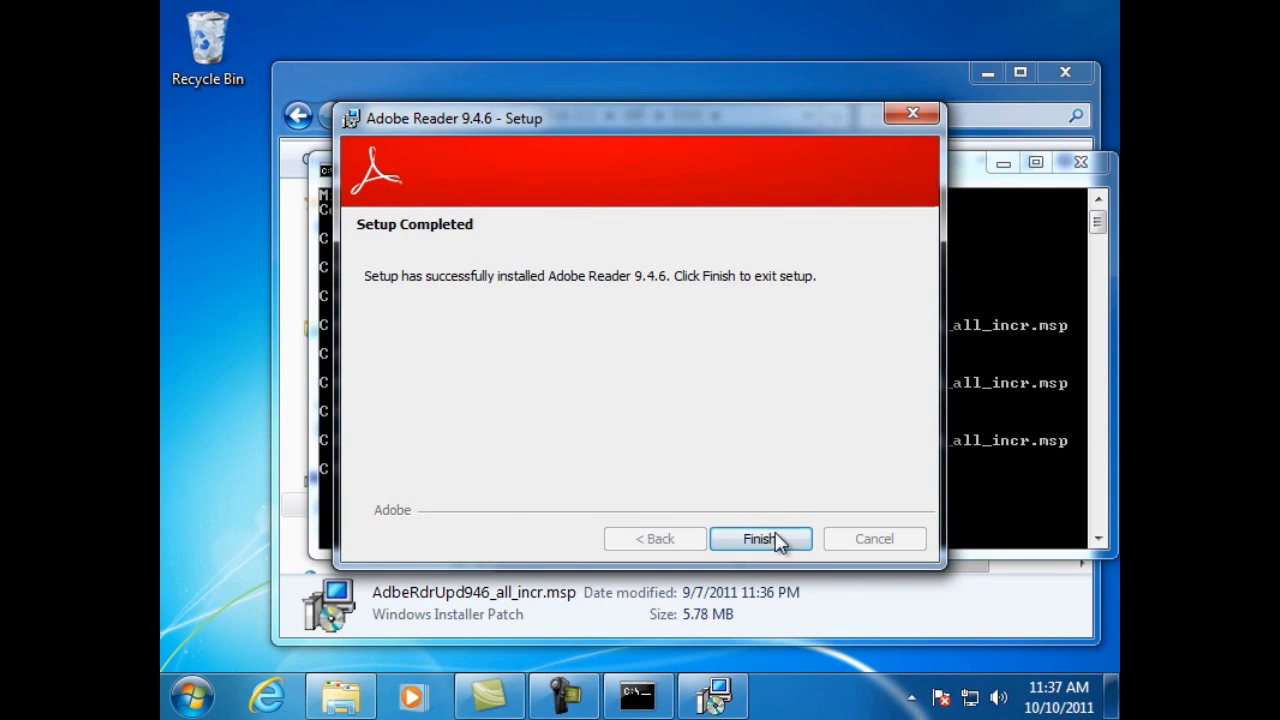
pyautogui.click(760, 538)
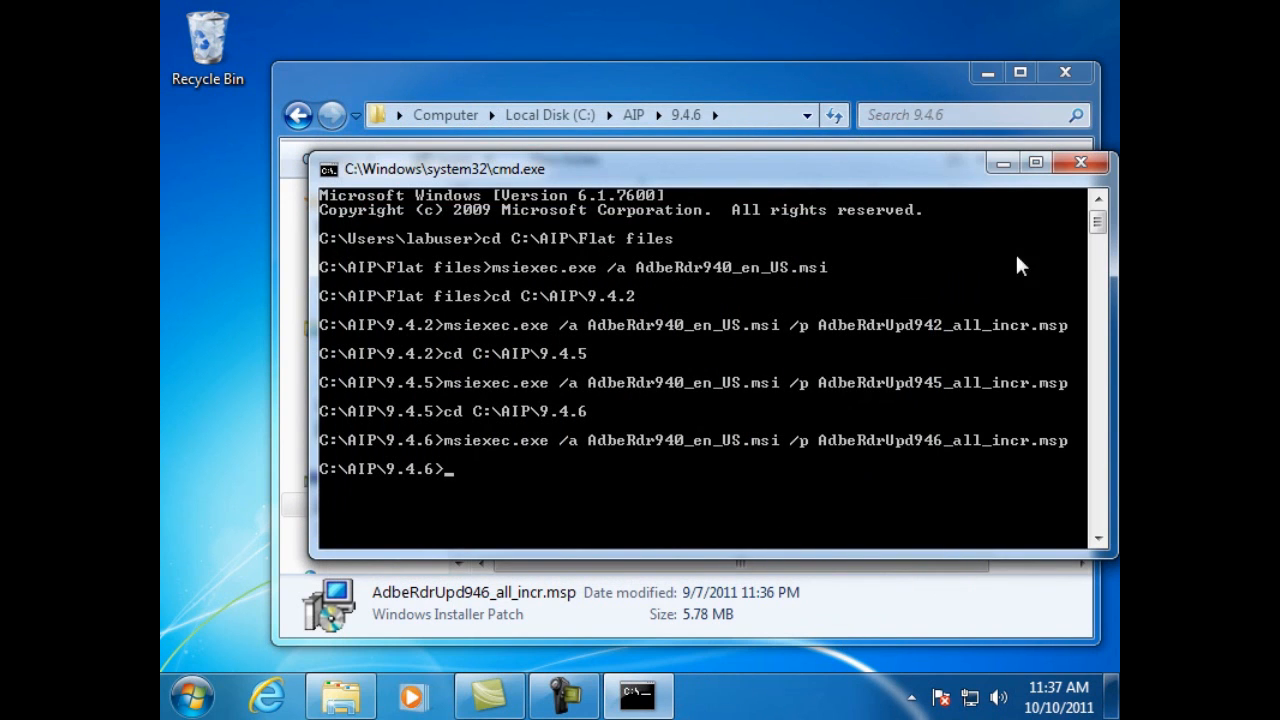
# Step: Close the Command Prompt window, leaving Explorer on C:\AIP\9.4.6
pyautogui.click(1080, 162)
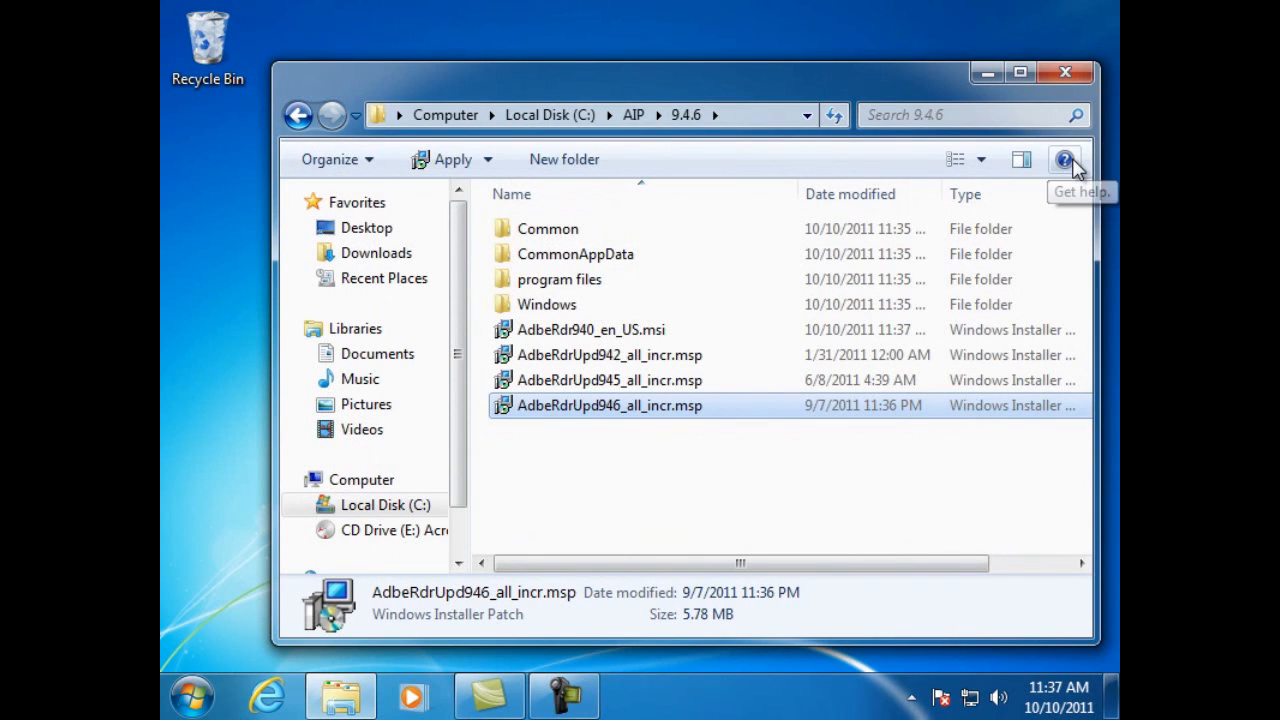
pyautogui.moveTo(658, 418)
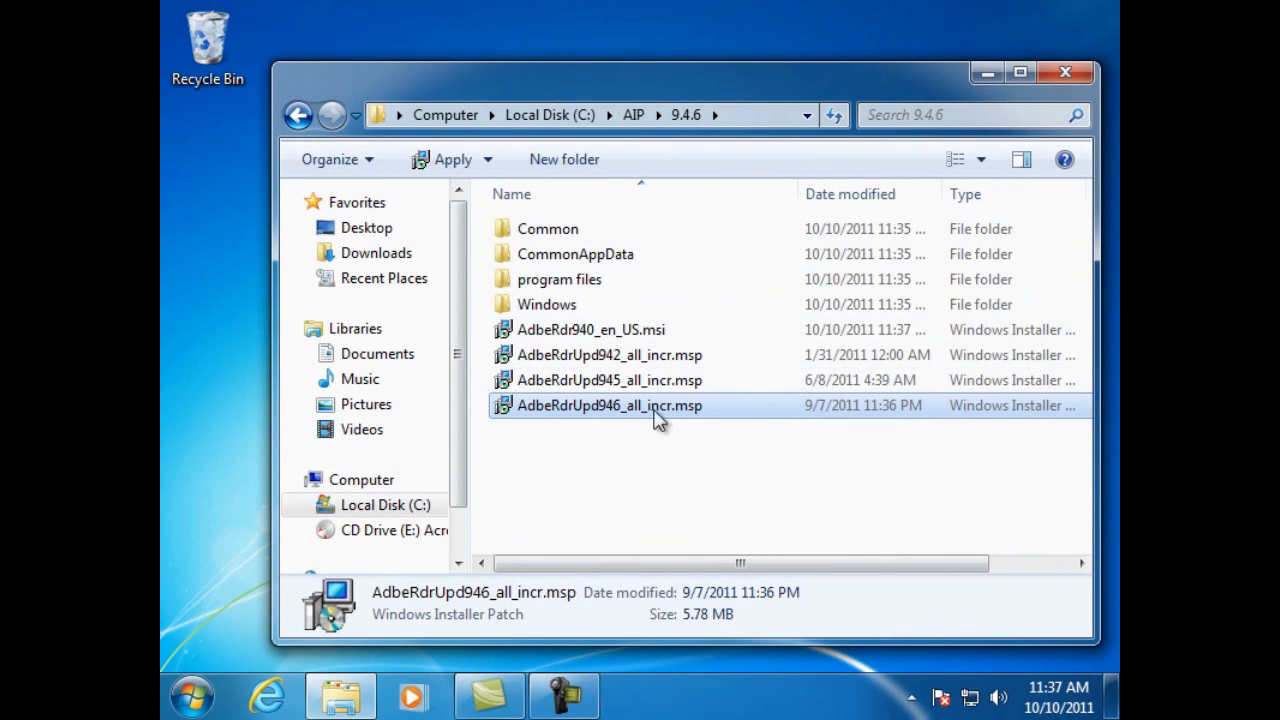